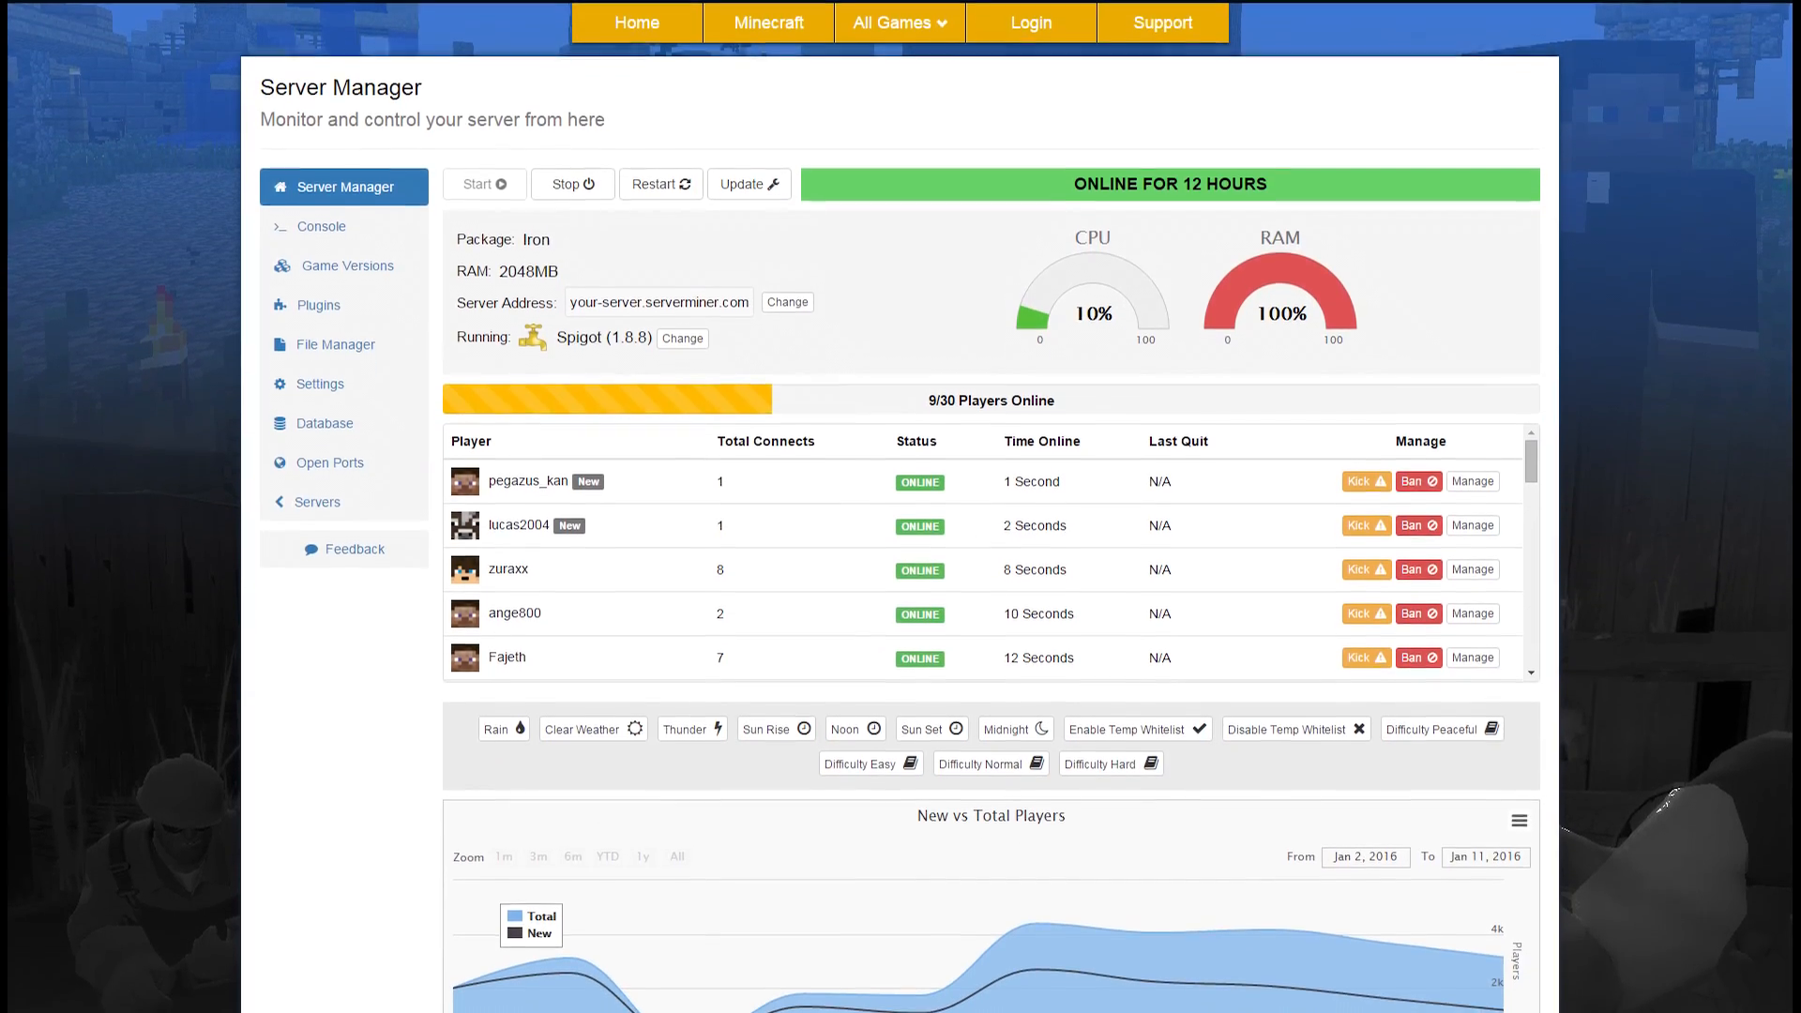
Step: Log in to SMpicnic with the account email and password to reach the Servers list
{"action": "scroll", "scroll_direction": "down", "scroll_amount": 3}
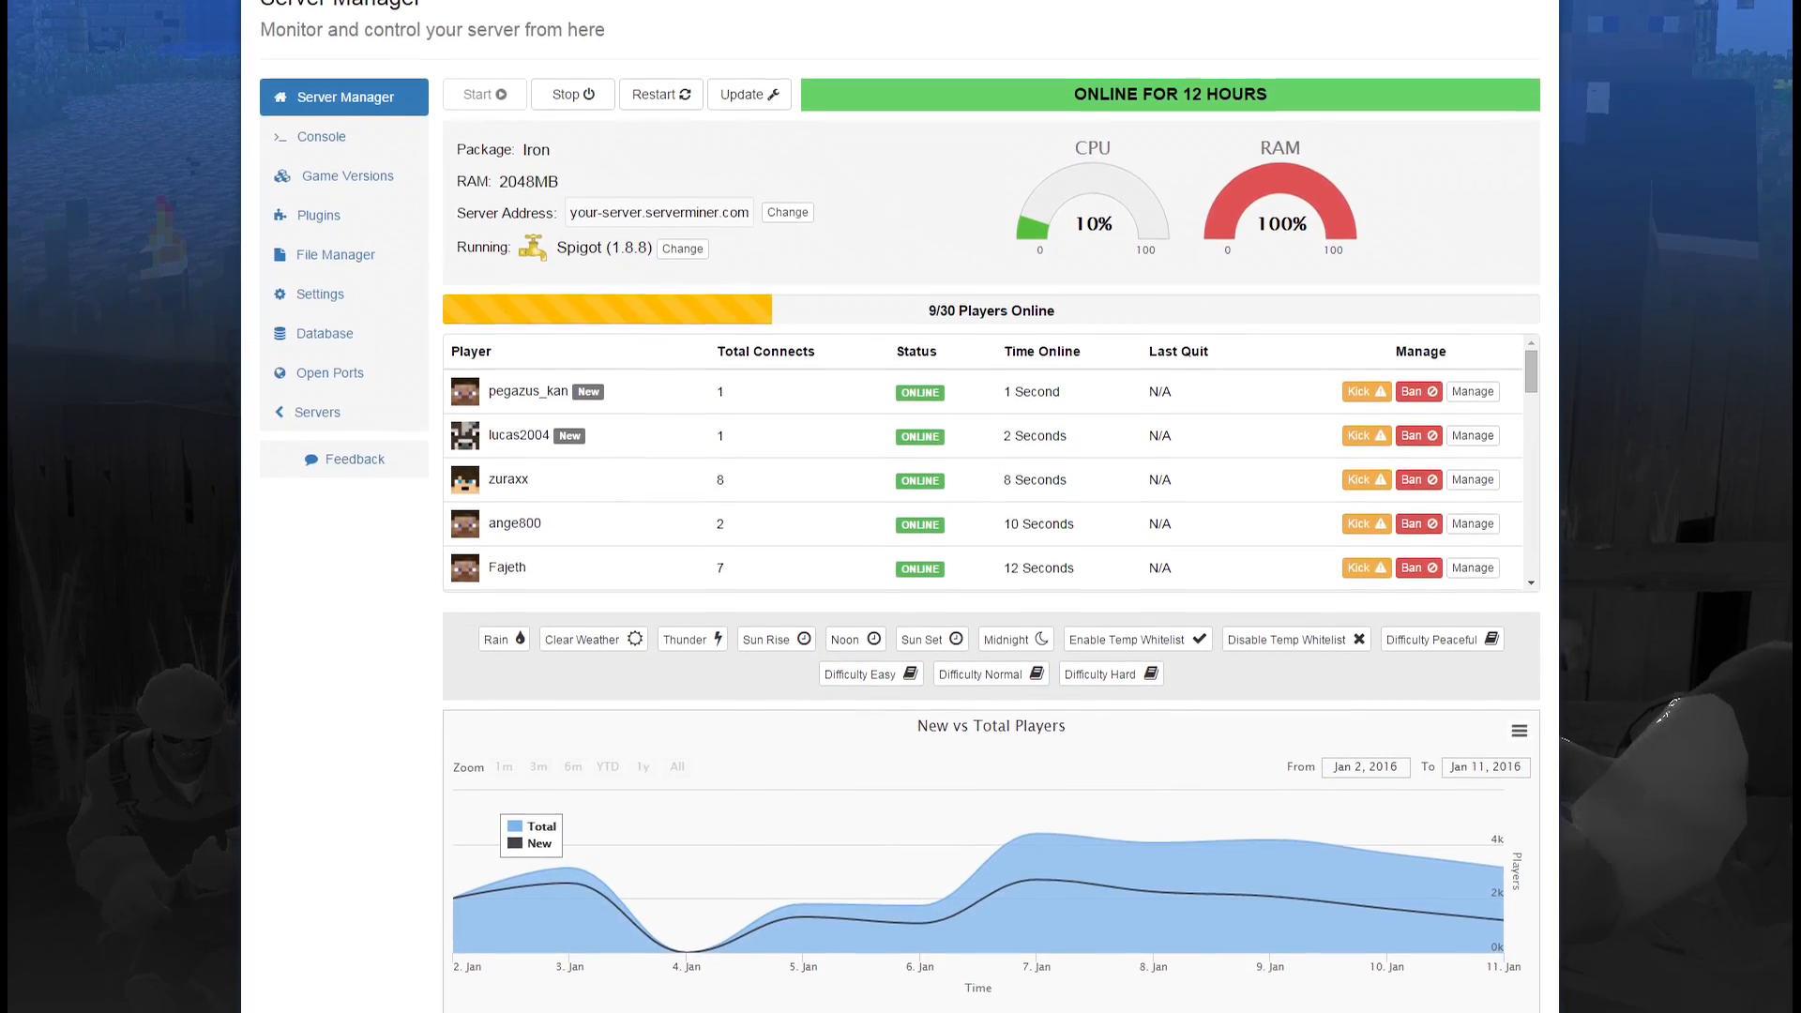
{"action": "scroll", "scroll_direction": "down", "scroll_amount": 3}
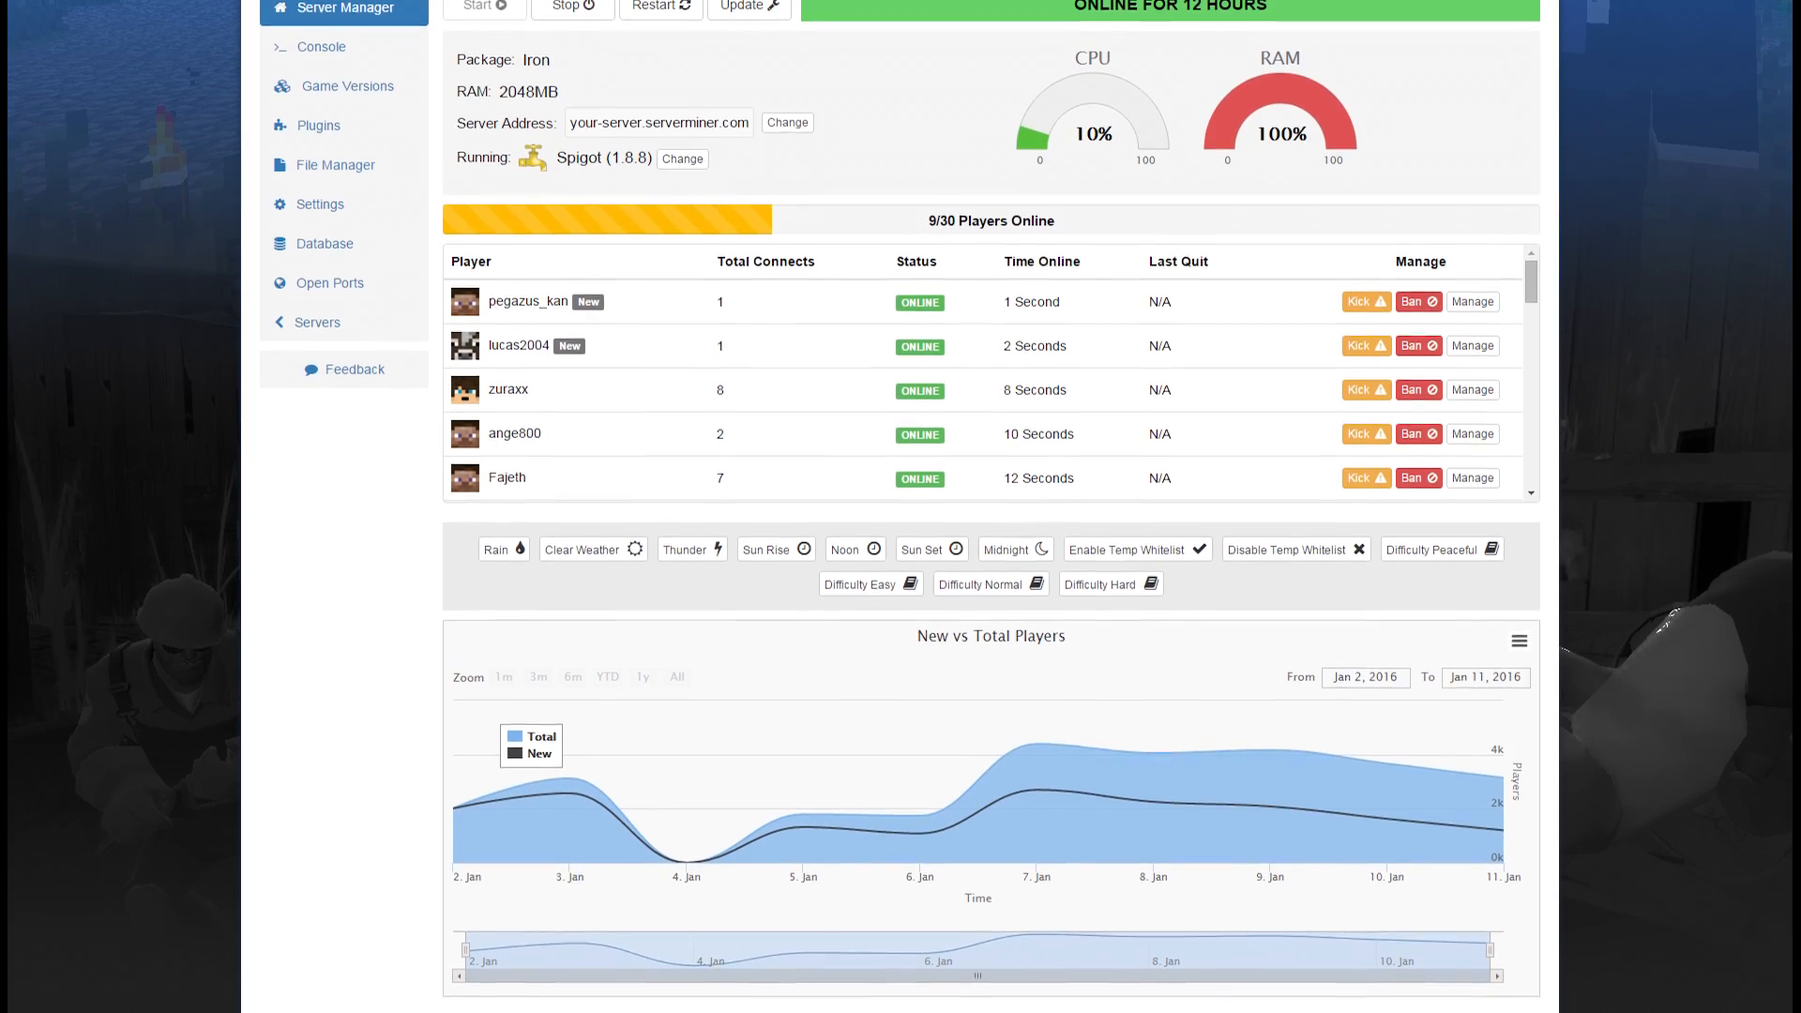
{"action": "scroll", "scroll_direction": "down", "scroll_amount": 3}
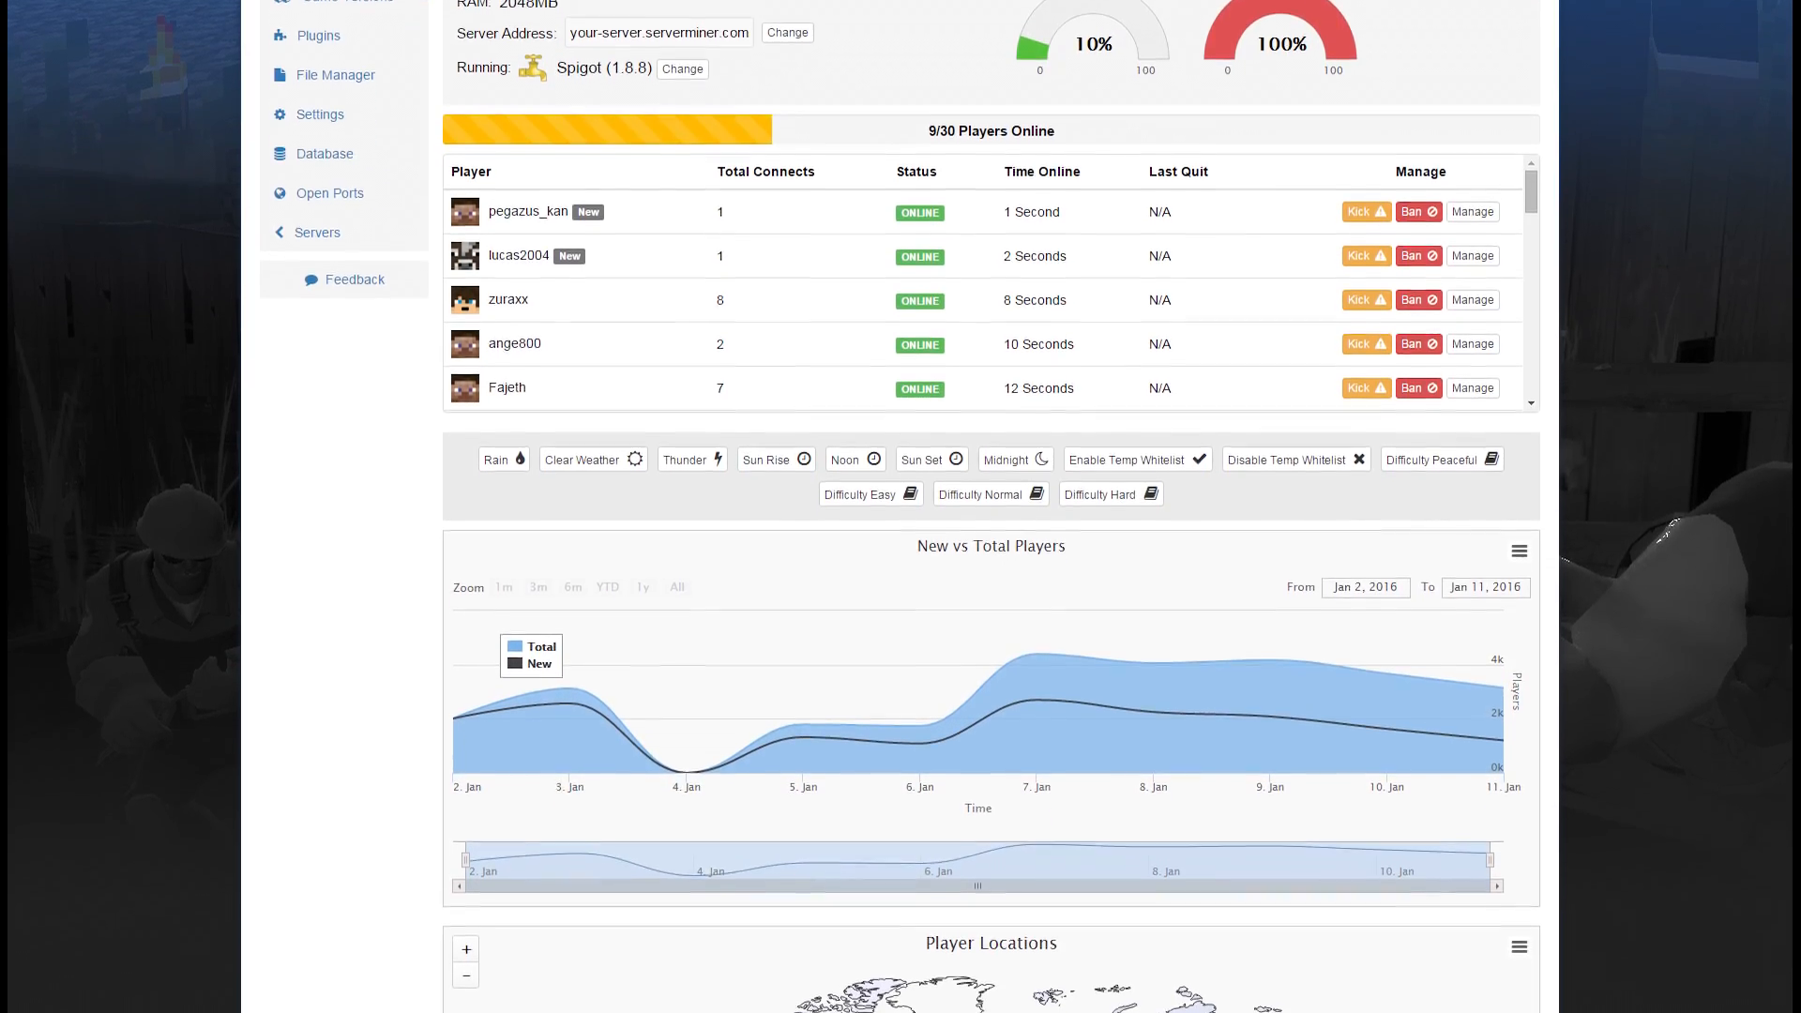
{"action": "scroll", "scroll_direction": "down", "scroll_amount": 3}
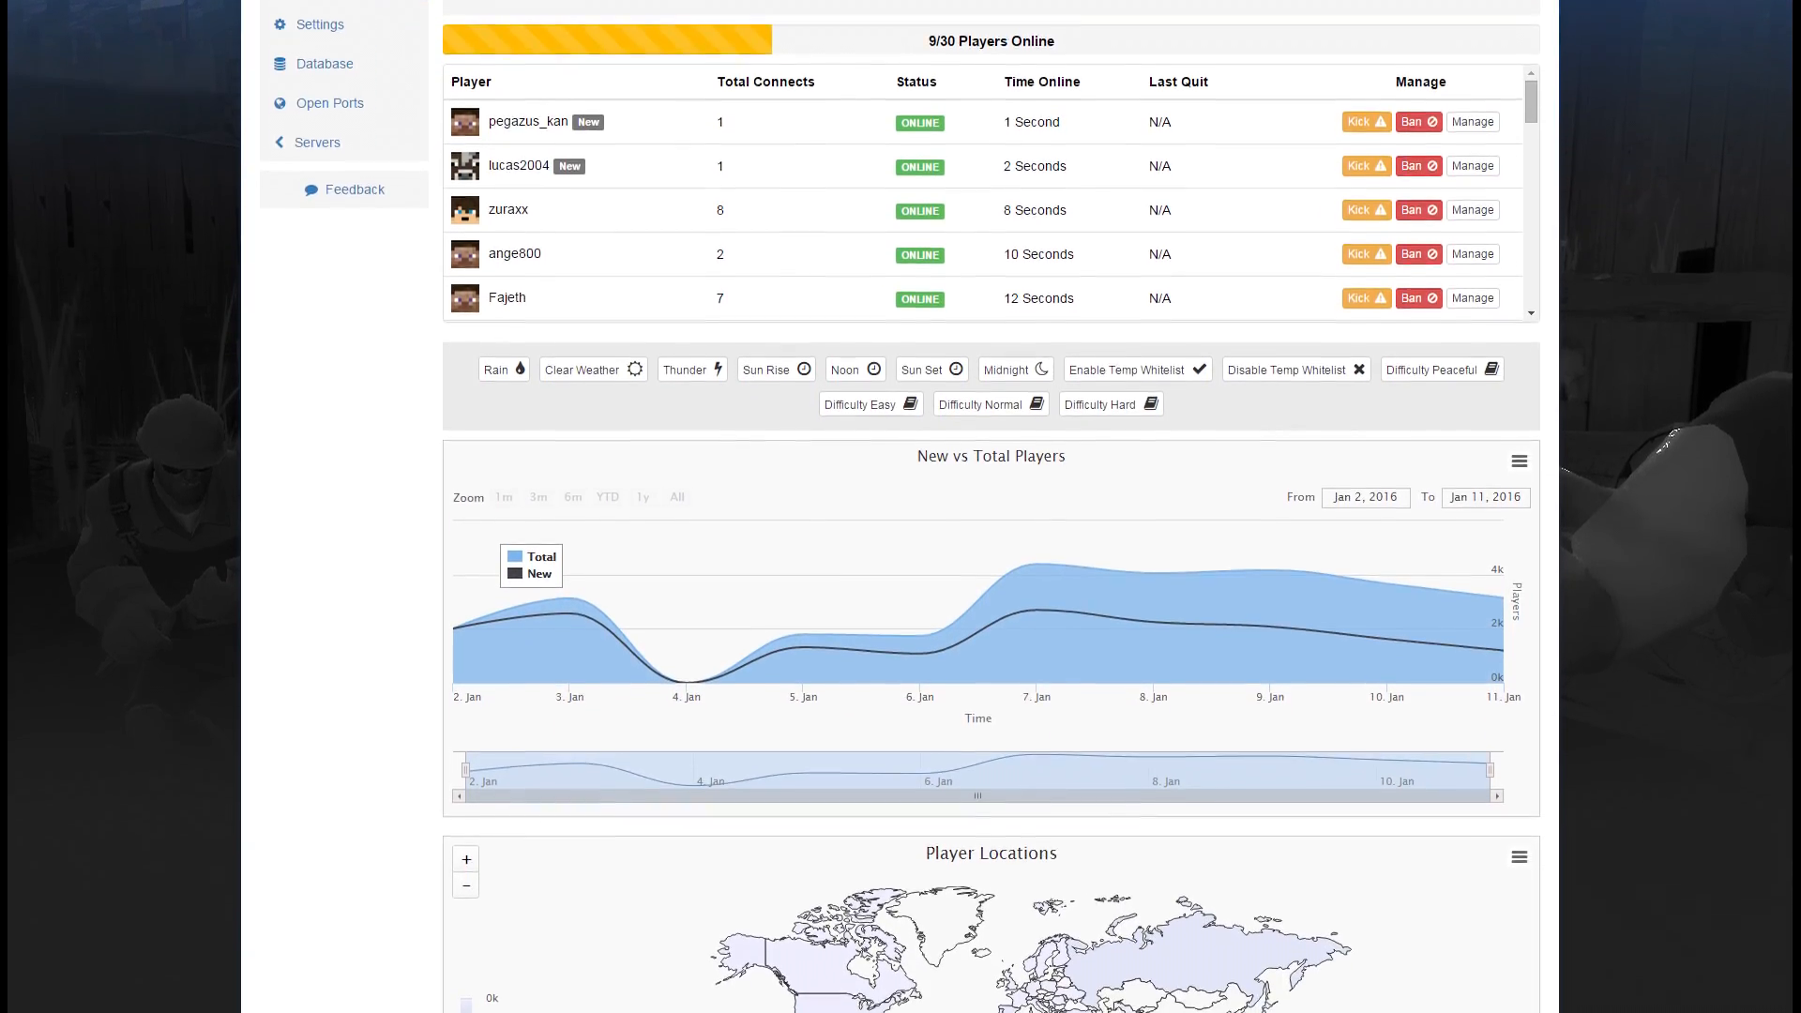
{"action": "scroll", "scroll_direction": "down", "scroll_amount": 3}
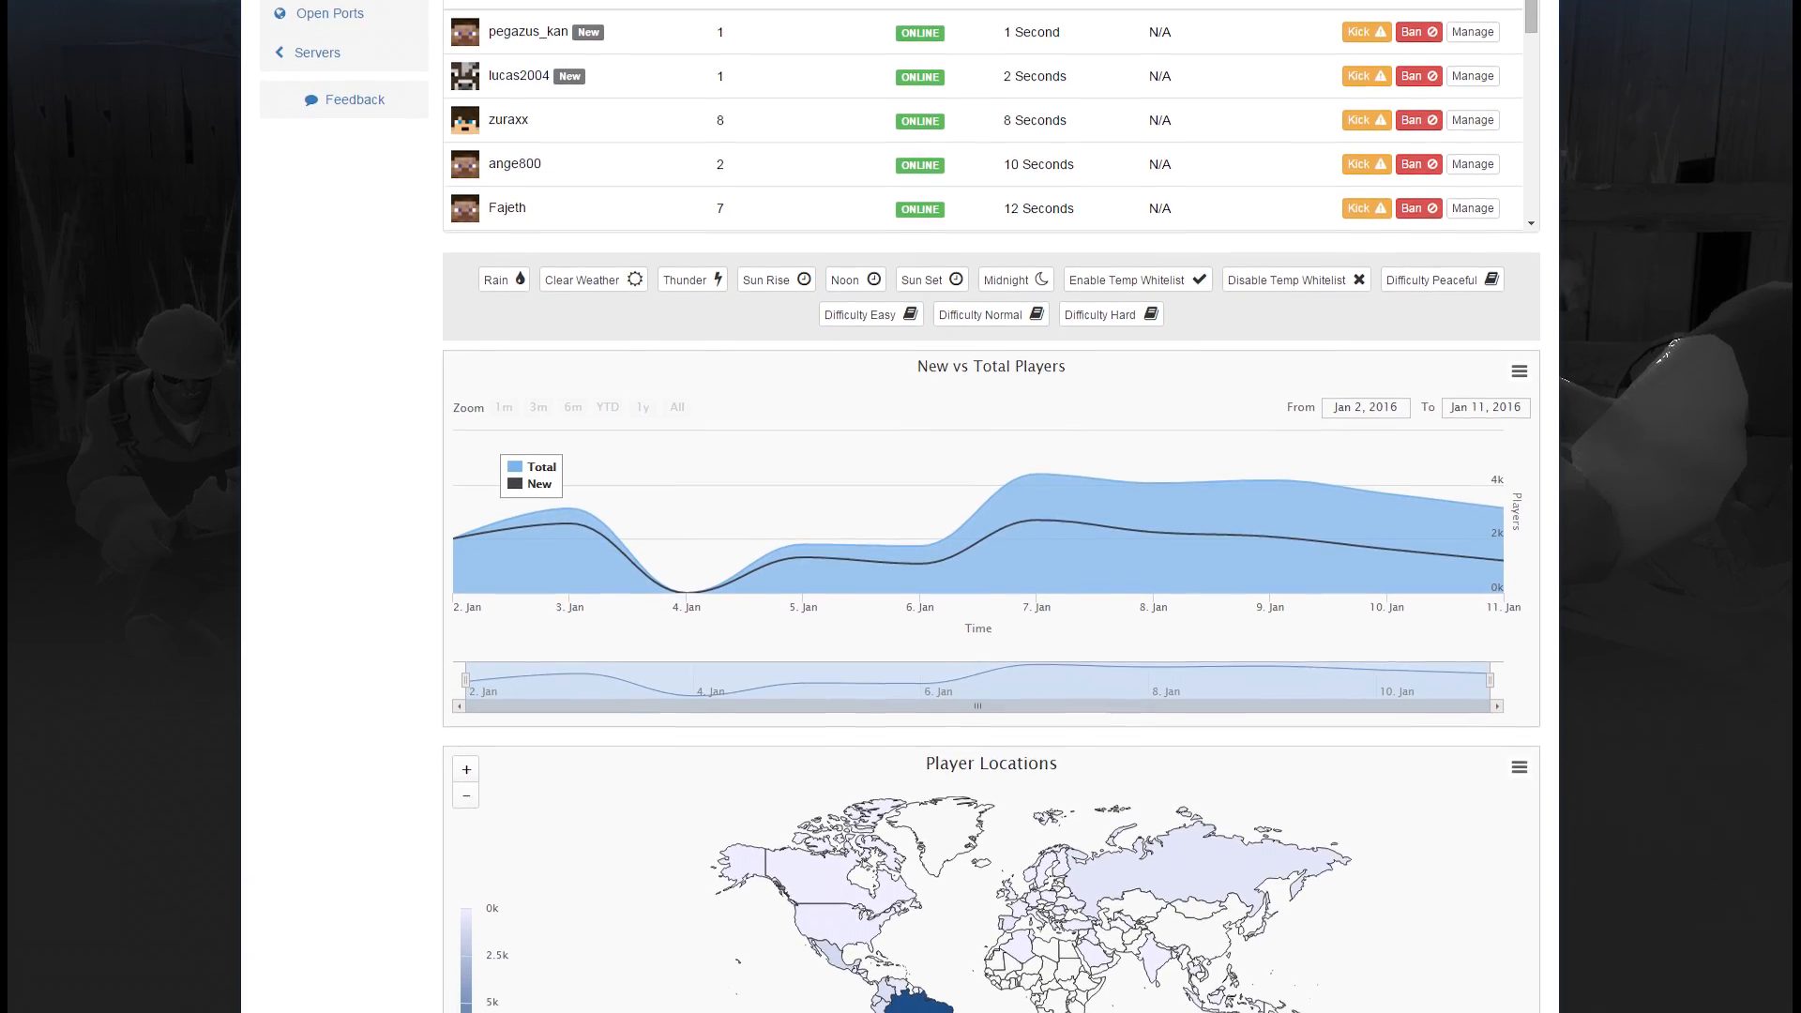
{"action": "scroll", "scroll_direction": "down", "scroll_amount": 3}
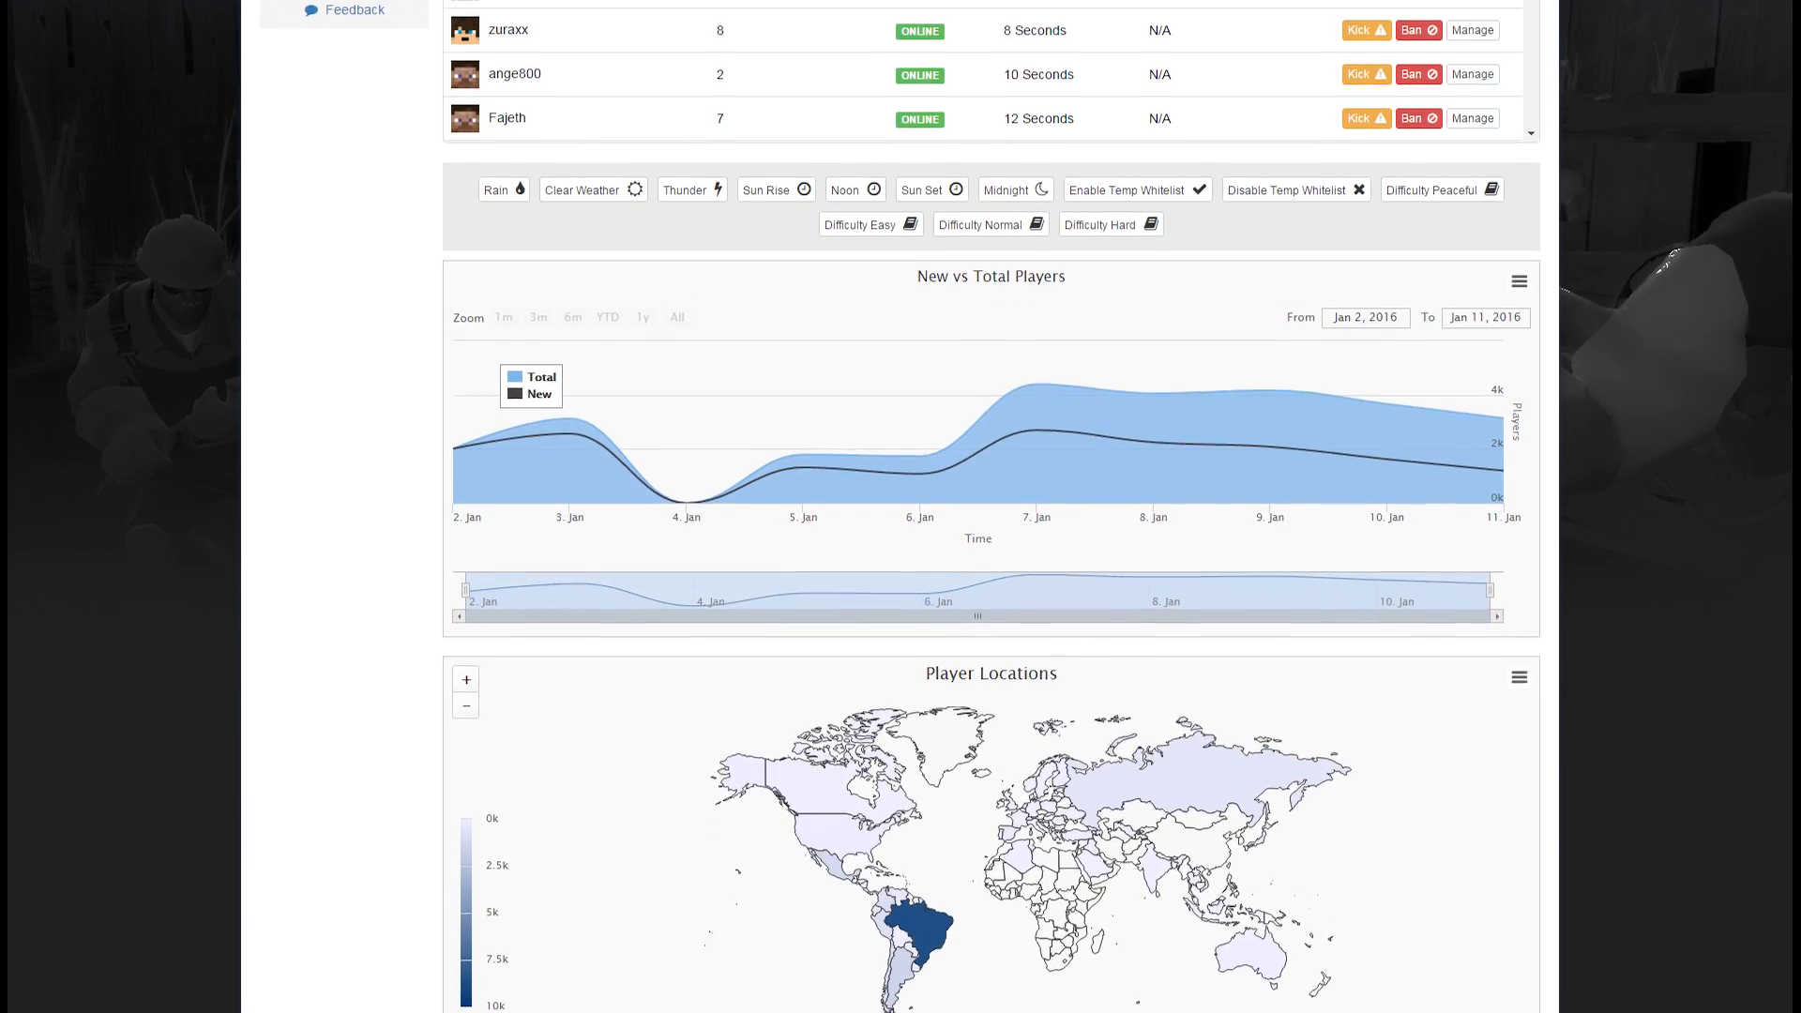
{"action": "scroll", "scroll_direction": "down", "scroll_amount": 3}
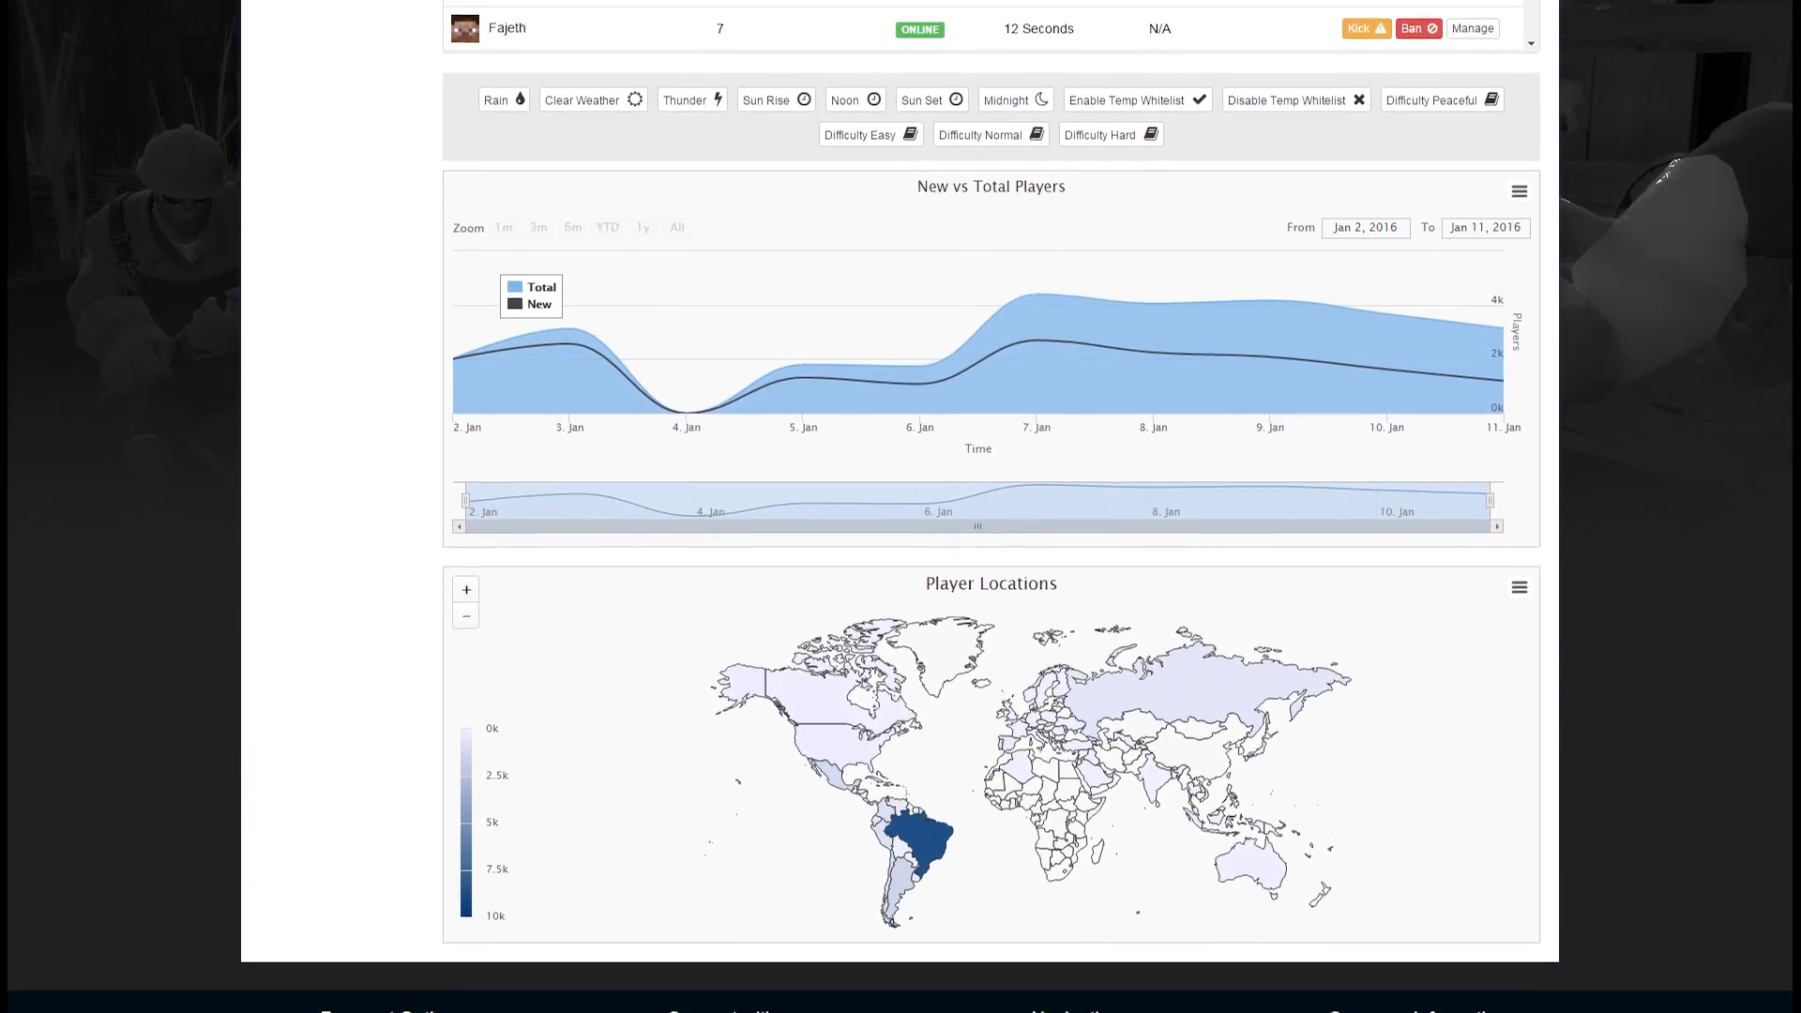
{"action": "scroll", "scroll_direction": "down", "scroll_amount": 3}
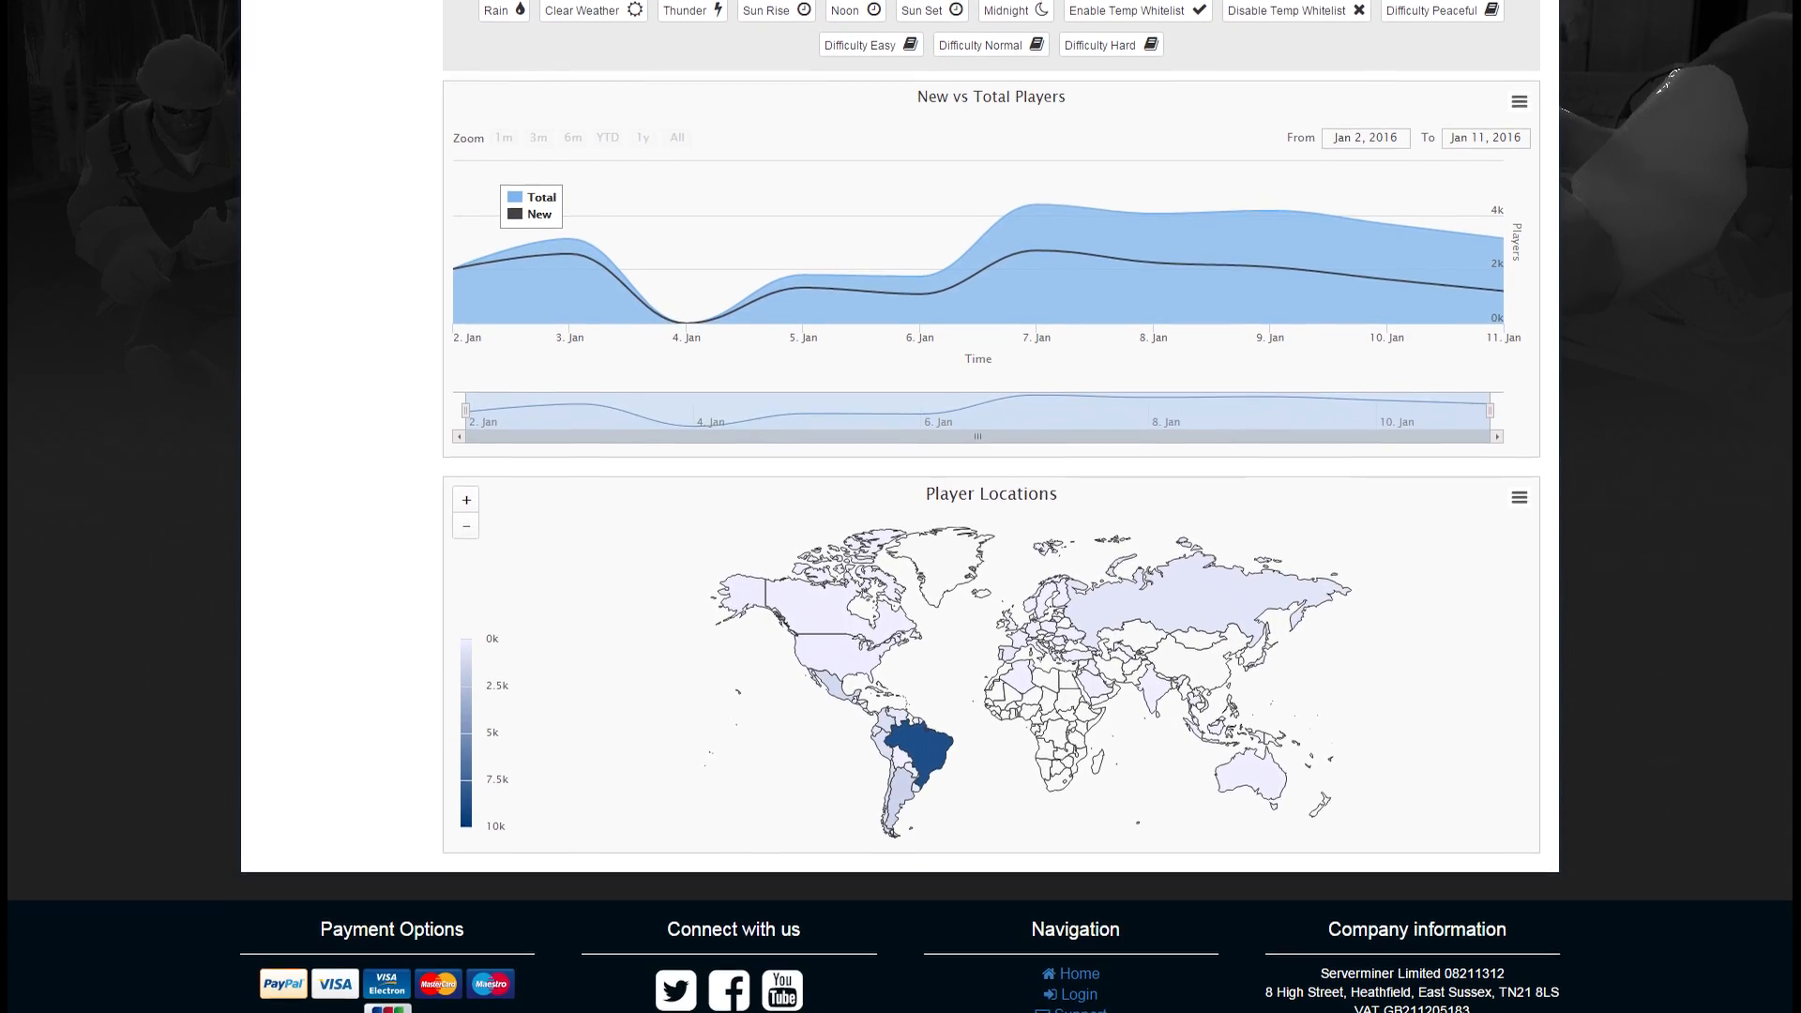
{"action": "scroll", "scroll_direction": "down", "scroll_amount": 3}
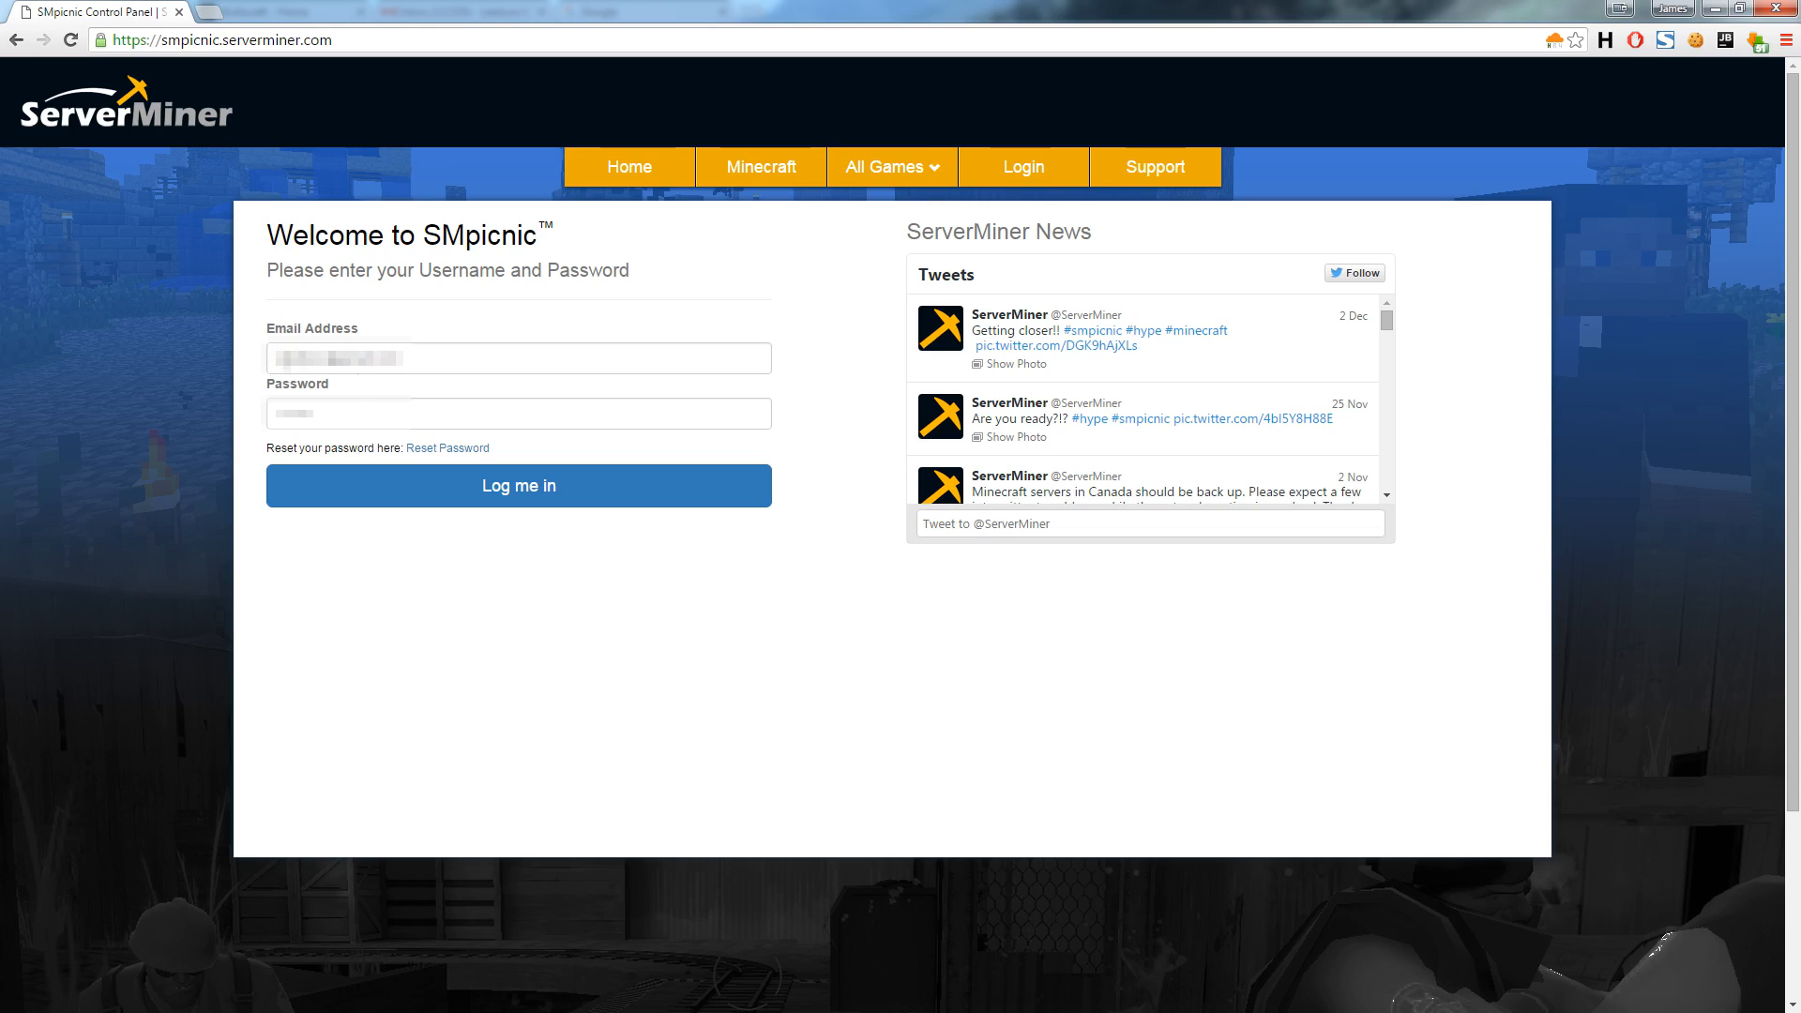
{"action": "left_click", "coordinate": [517, 485]}
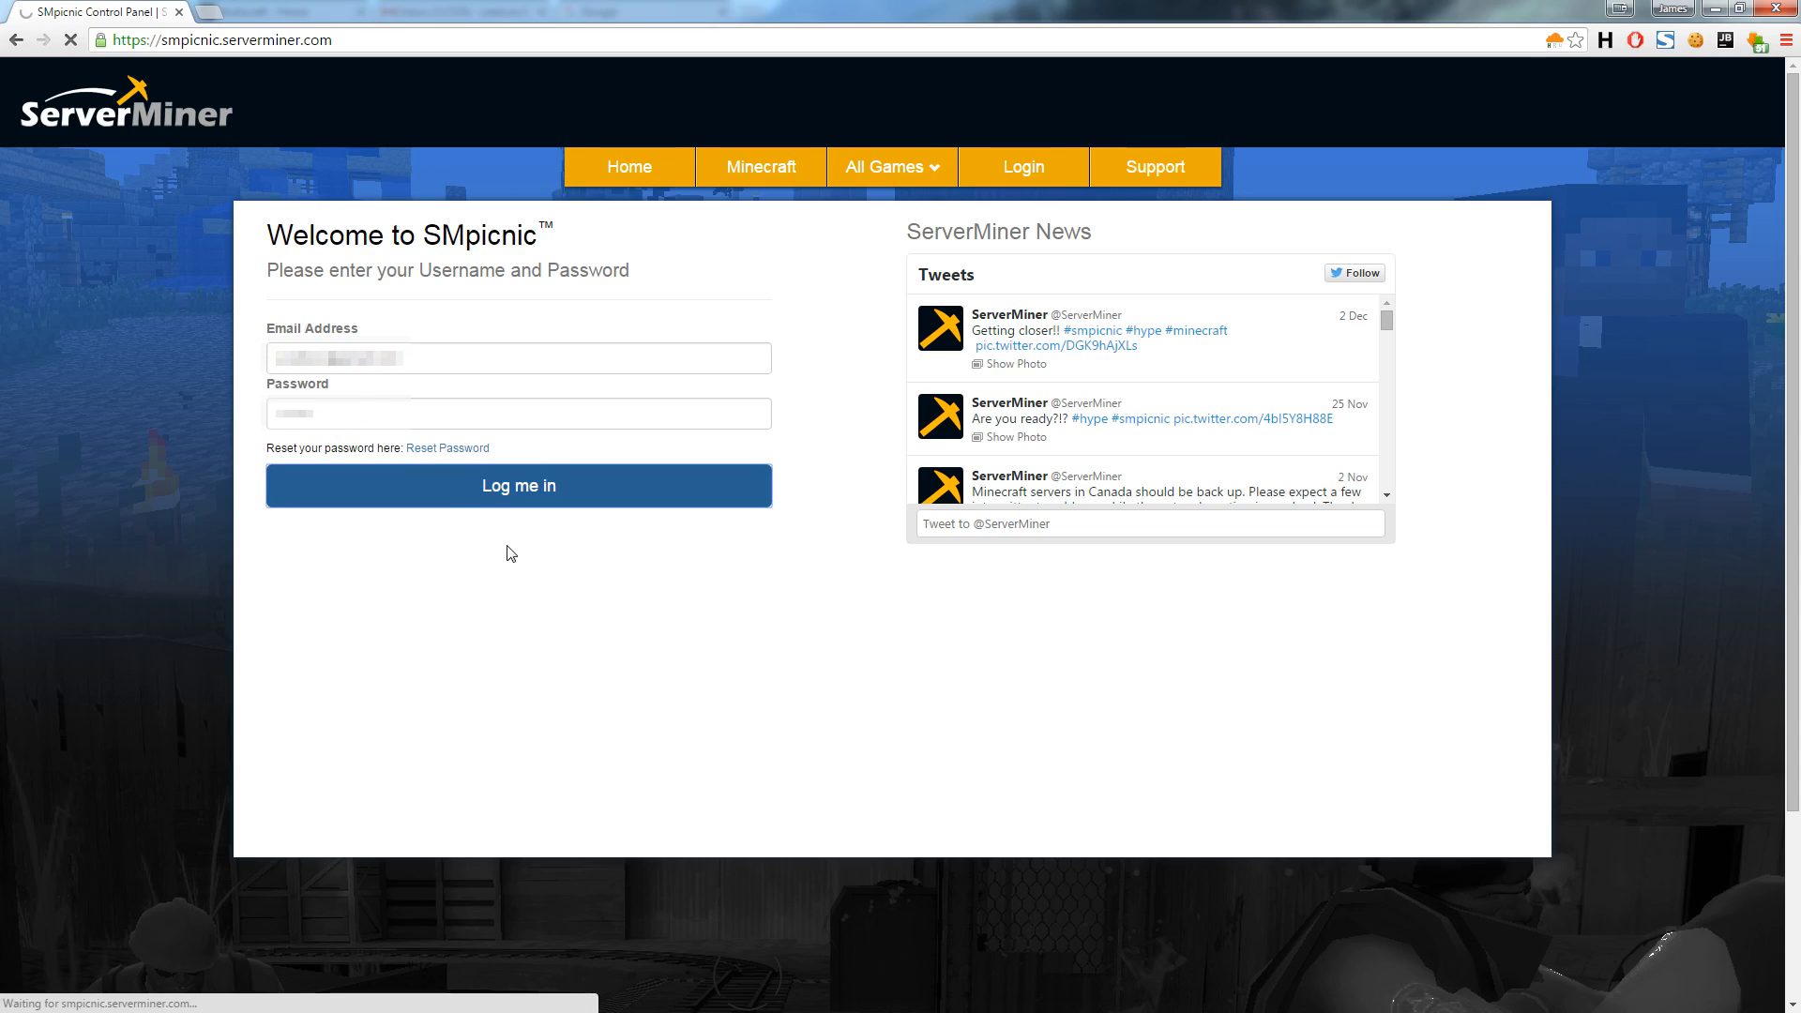
{"action": "left_click", "coordinate": [518, 485]}
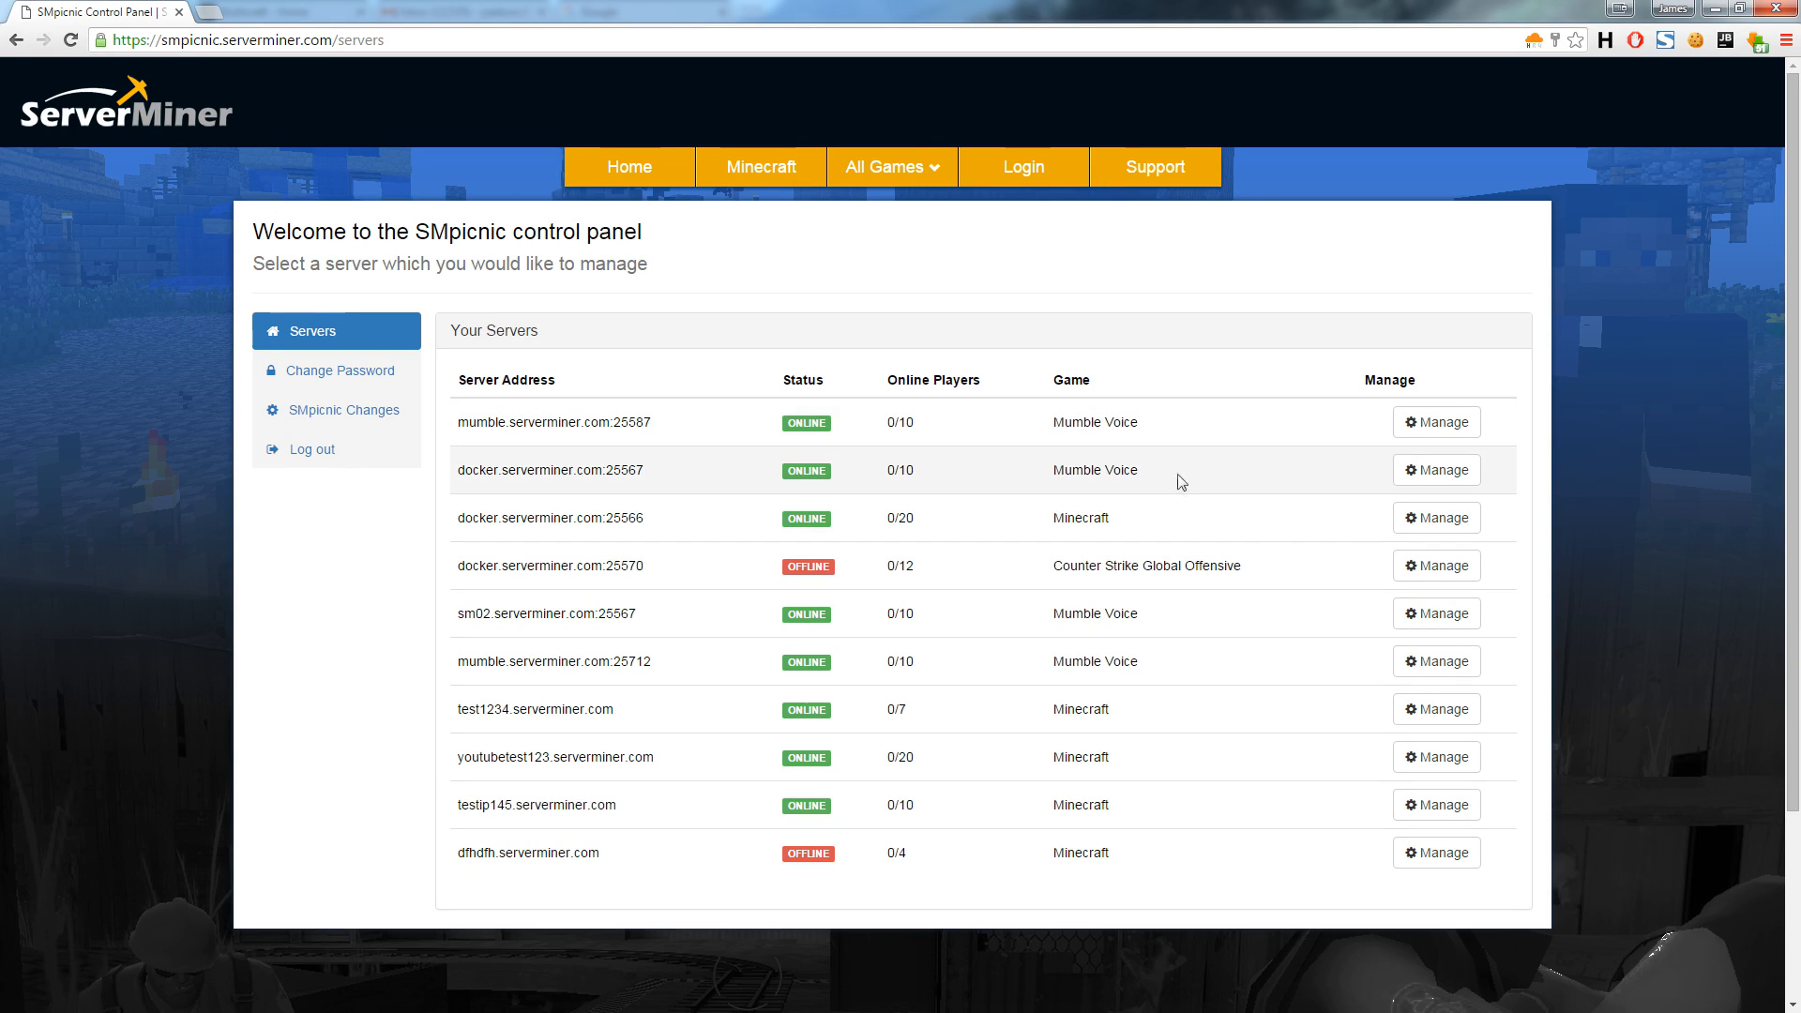
{"action": "mouse_move", "coordinate": [1179, 656]}
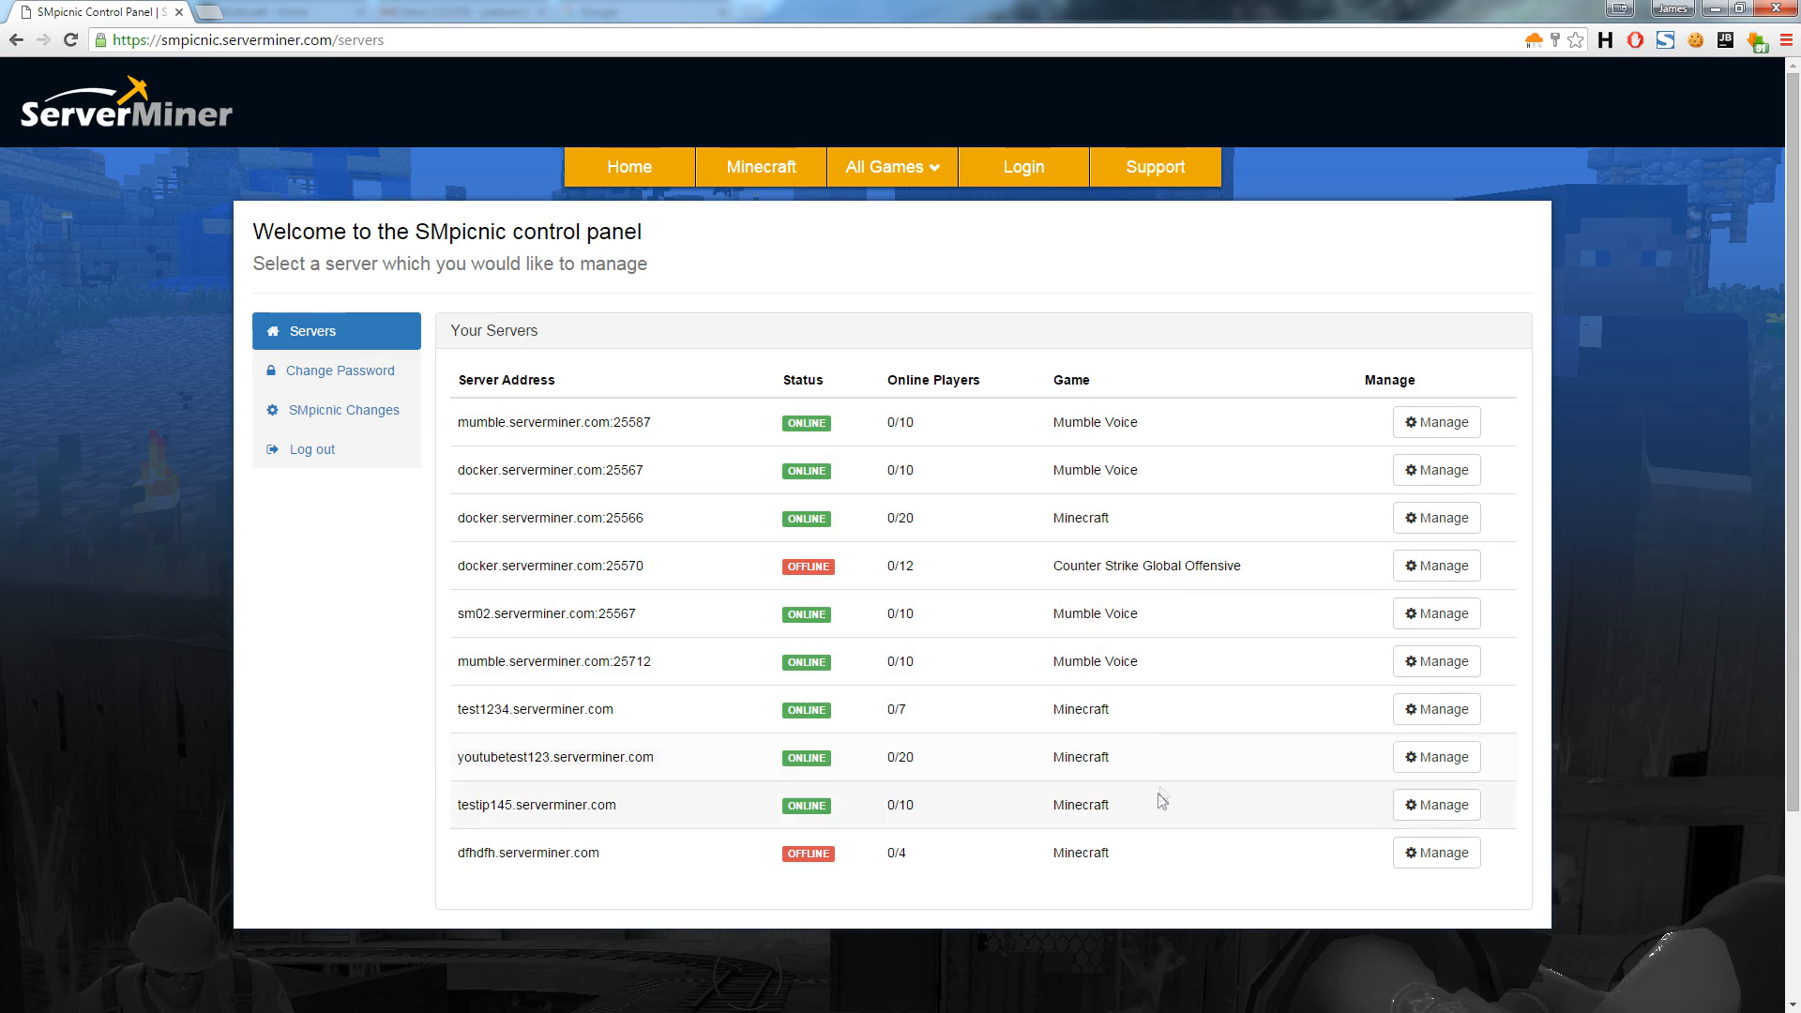
{"action": "mouse_move", "coordinate": [965, 823]}
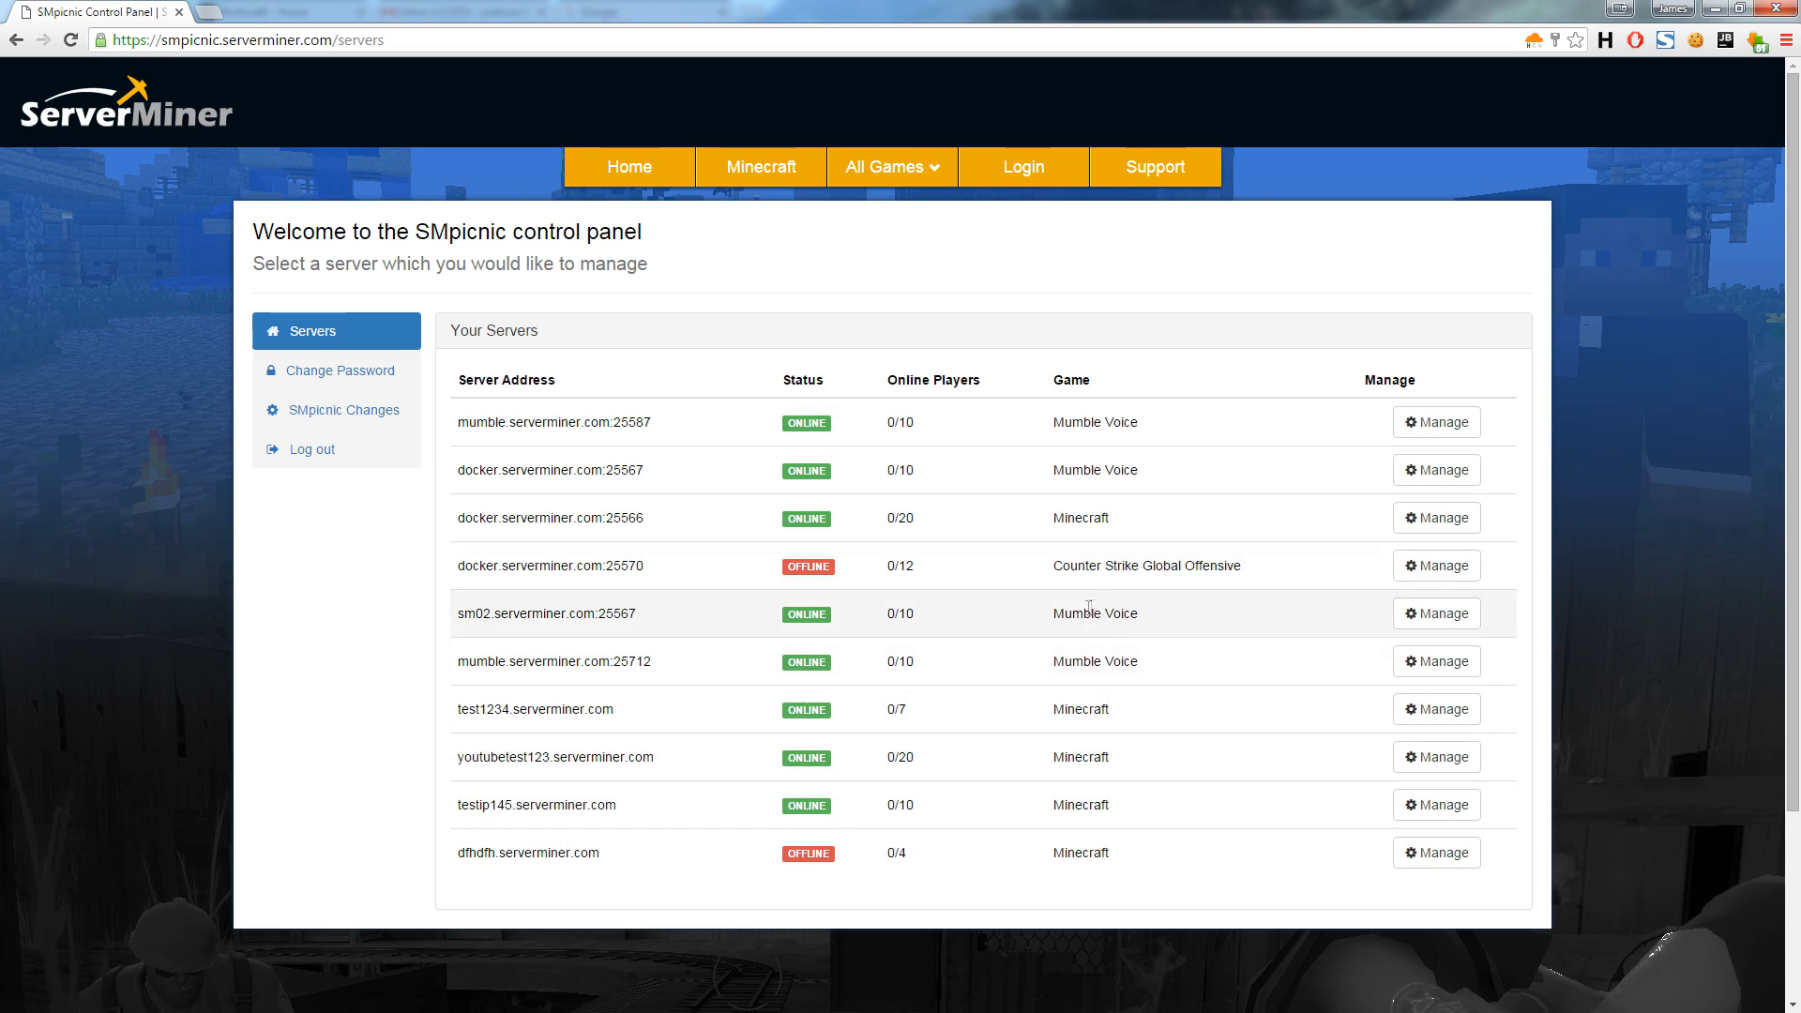
{"action": "mouse_move", "coordinate": [1088, 756]}
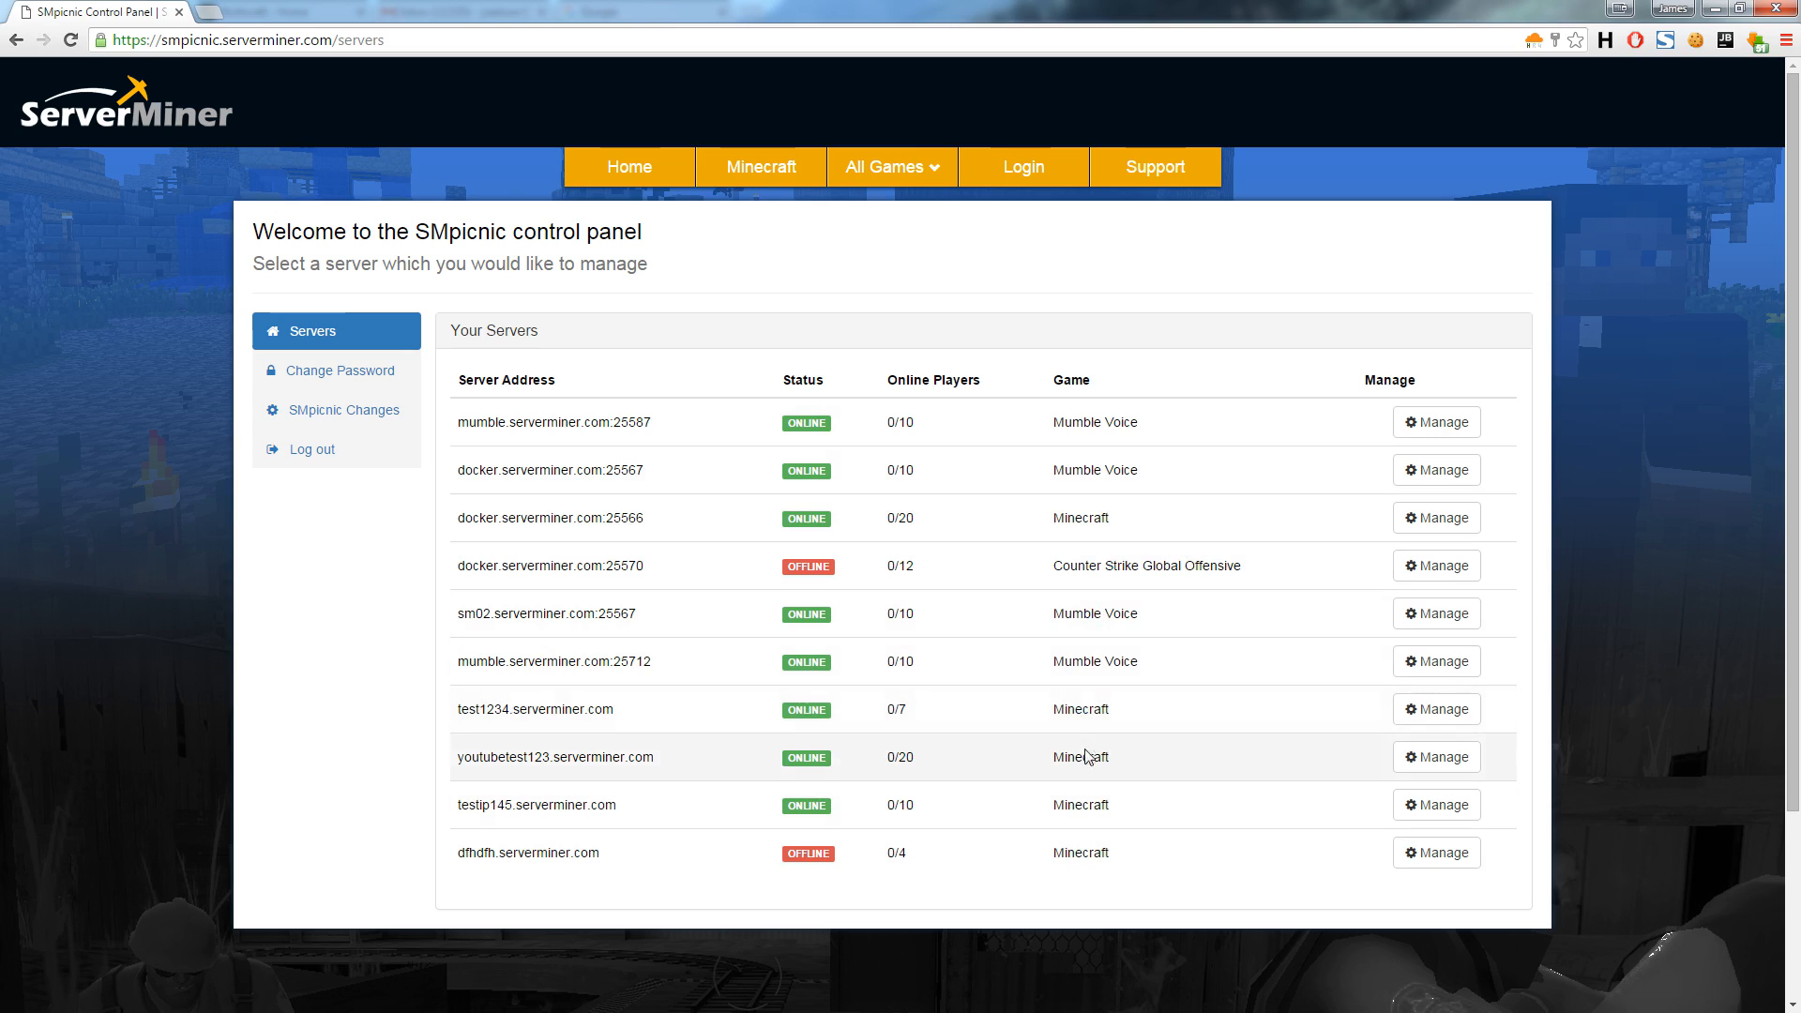
{"action": "mouse_move", "coordinate": [1166, 787]}
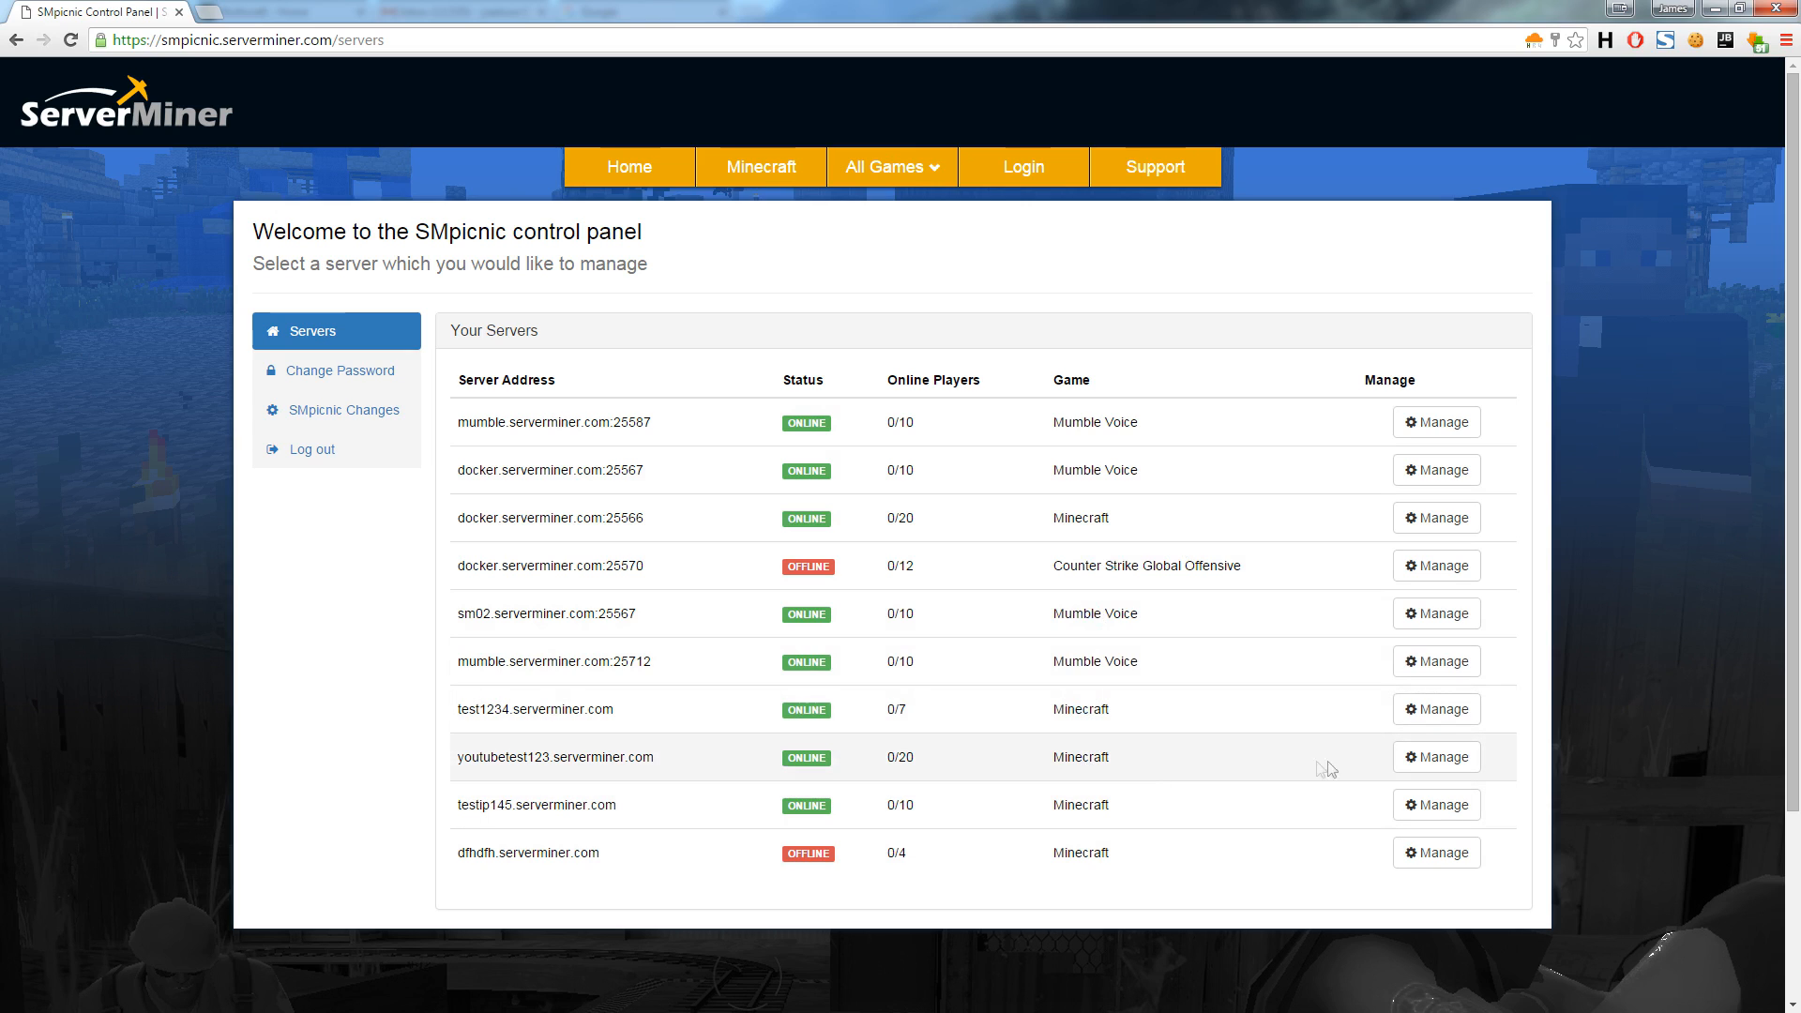
Step: Open the Server Manager for youtubetest123.serverminer.com and scroll through its overview
{"action": "left_click", "coordinate": [1434, 756]}
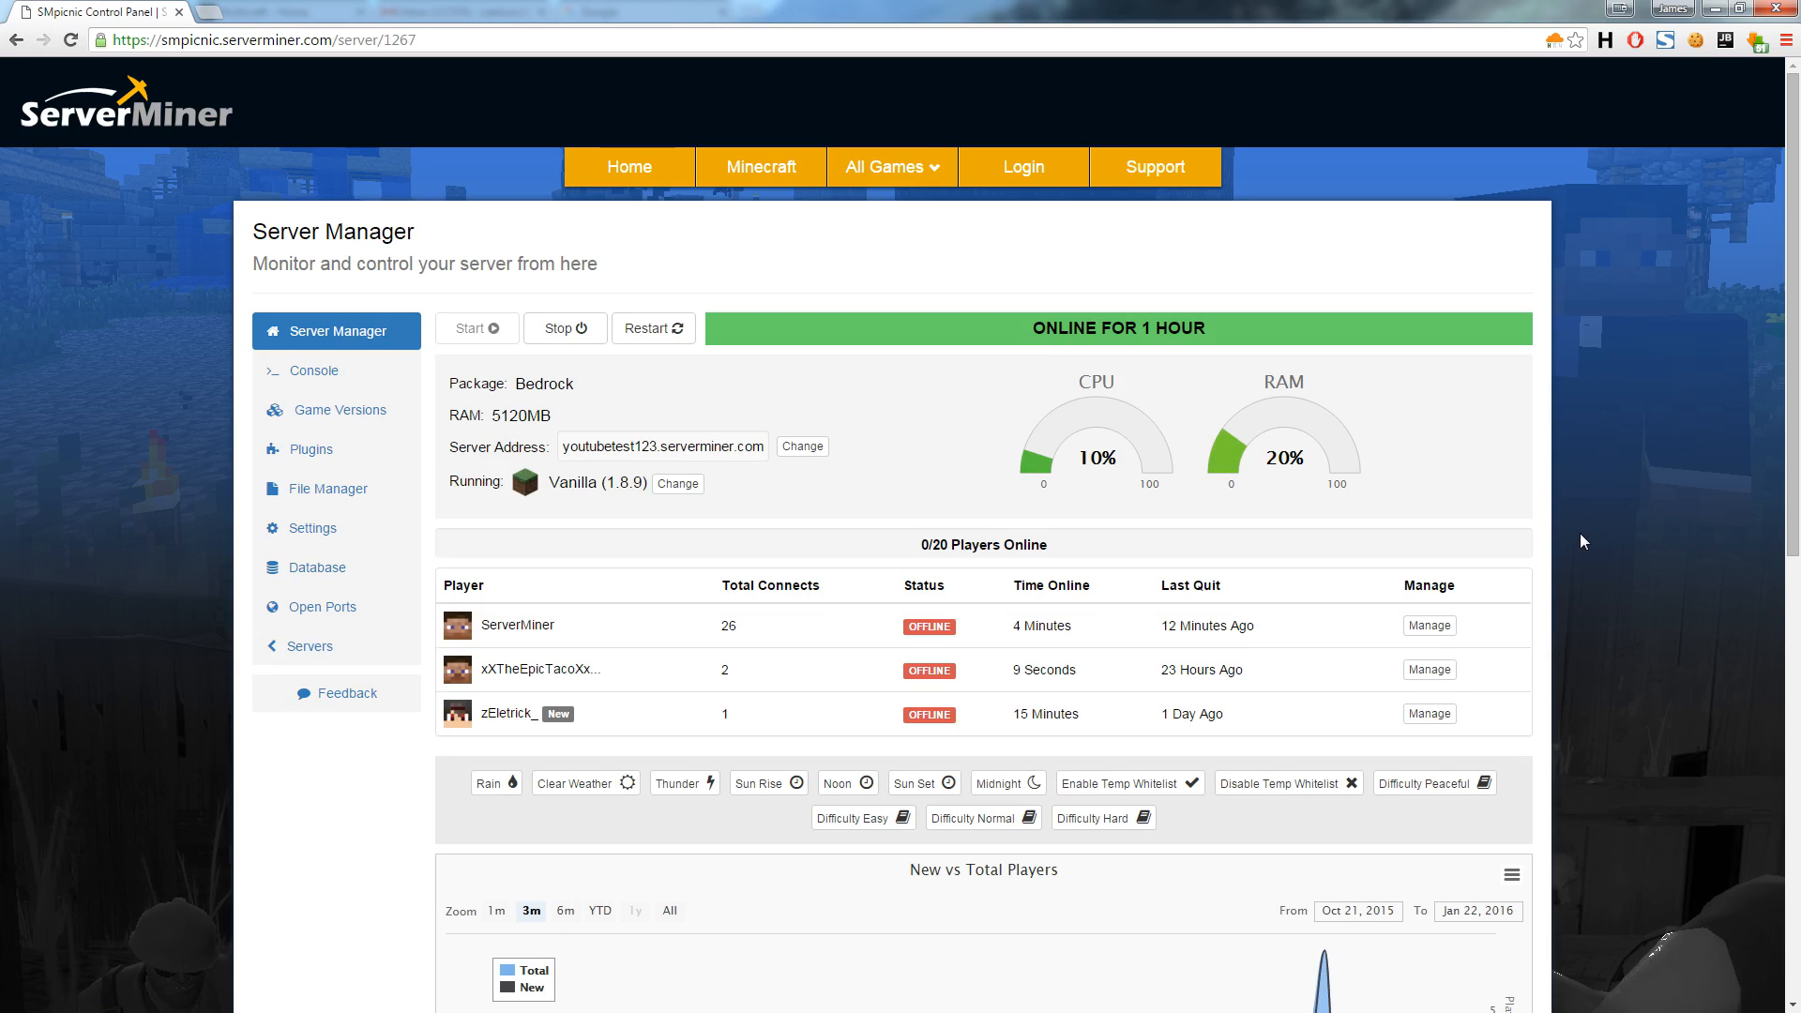
{"action": "mouse_move", "coordinate": [1600, 521]}
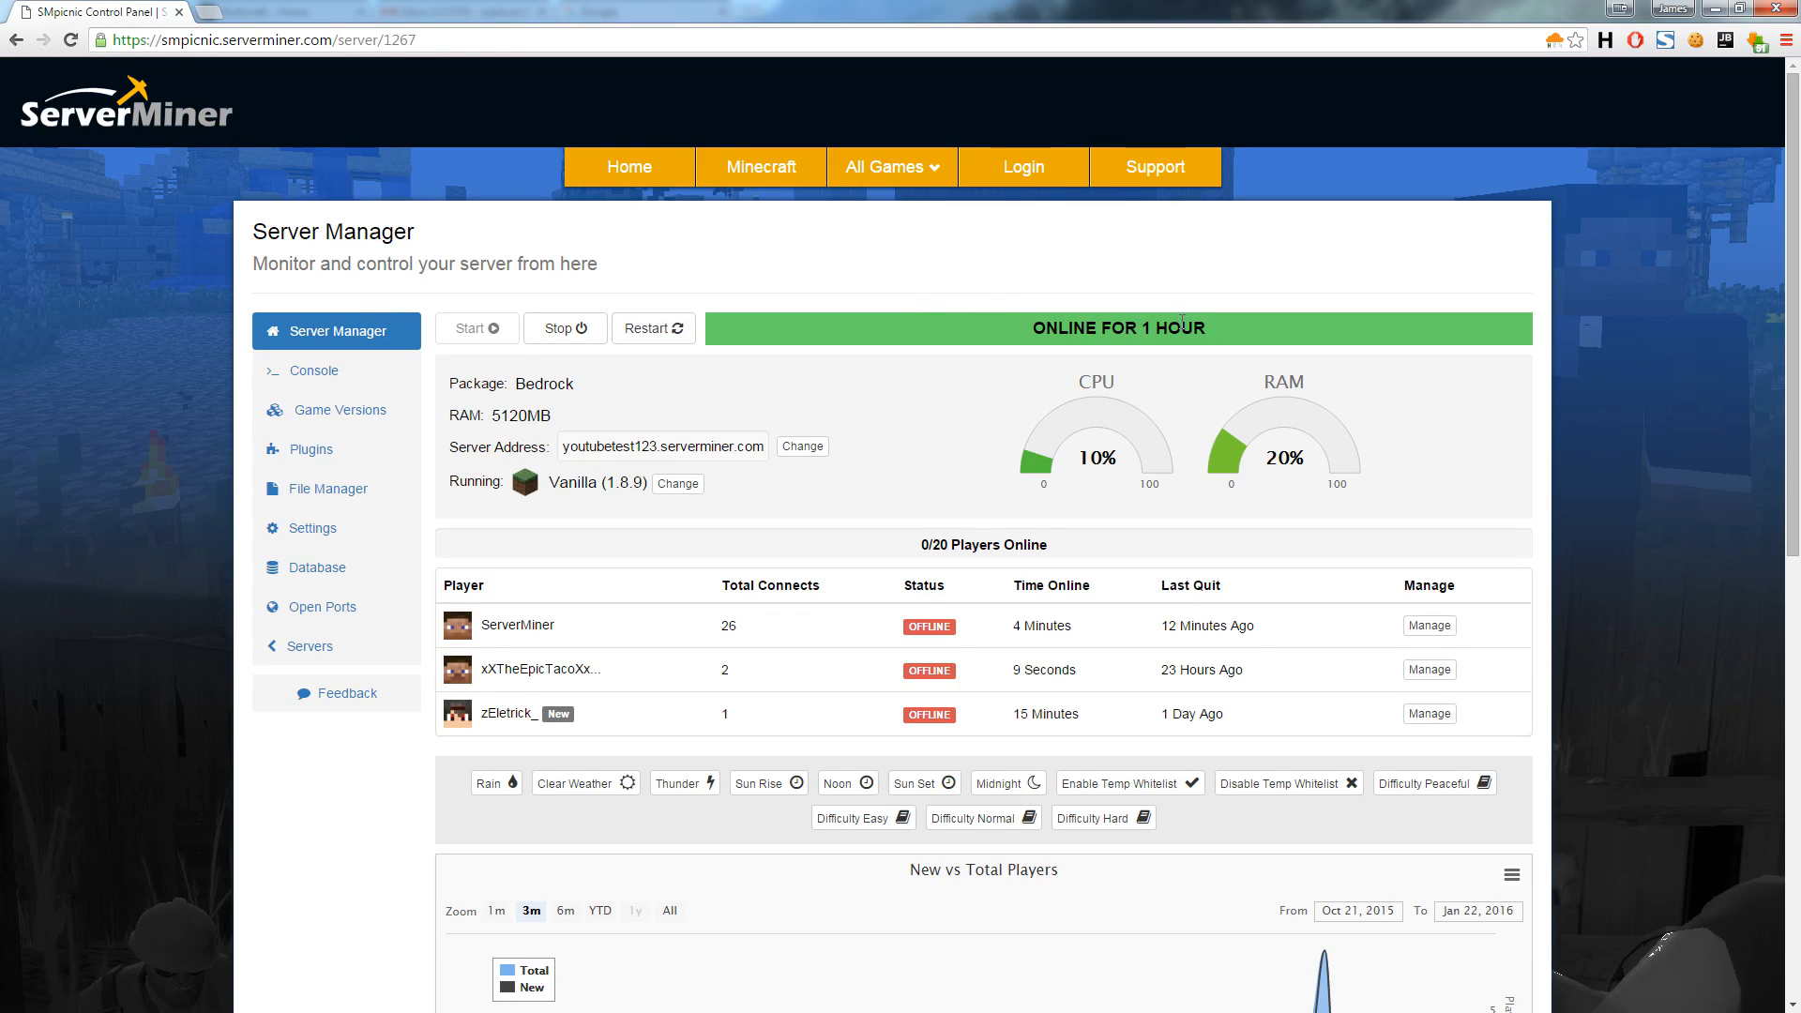
{"action": "mouse_move", "coordinate": [1611, 588]}
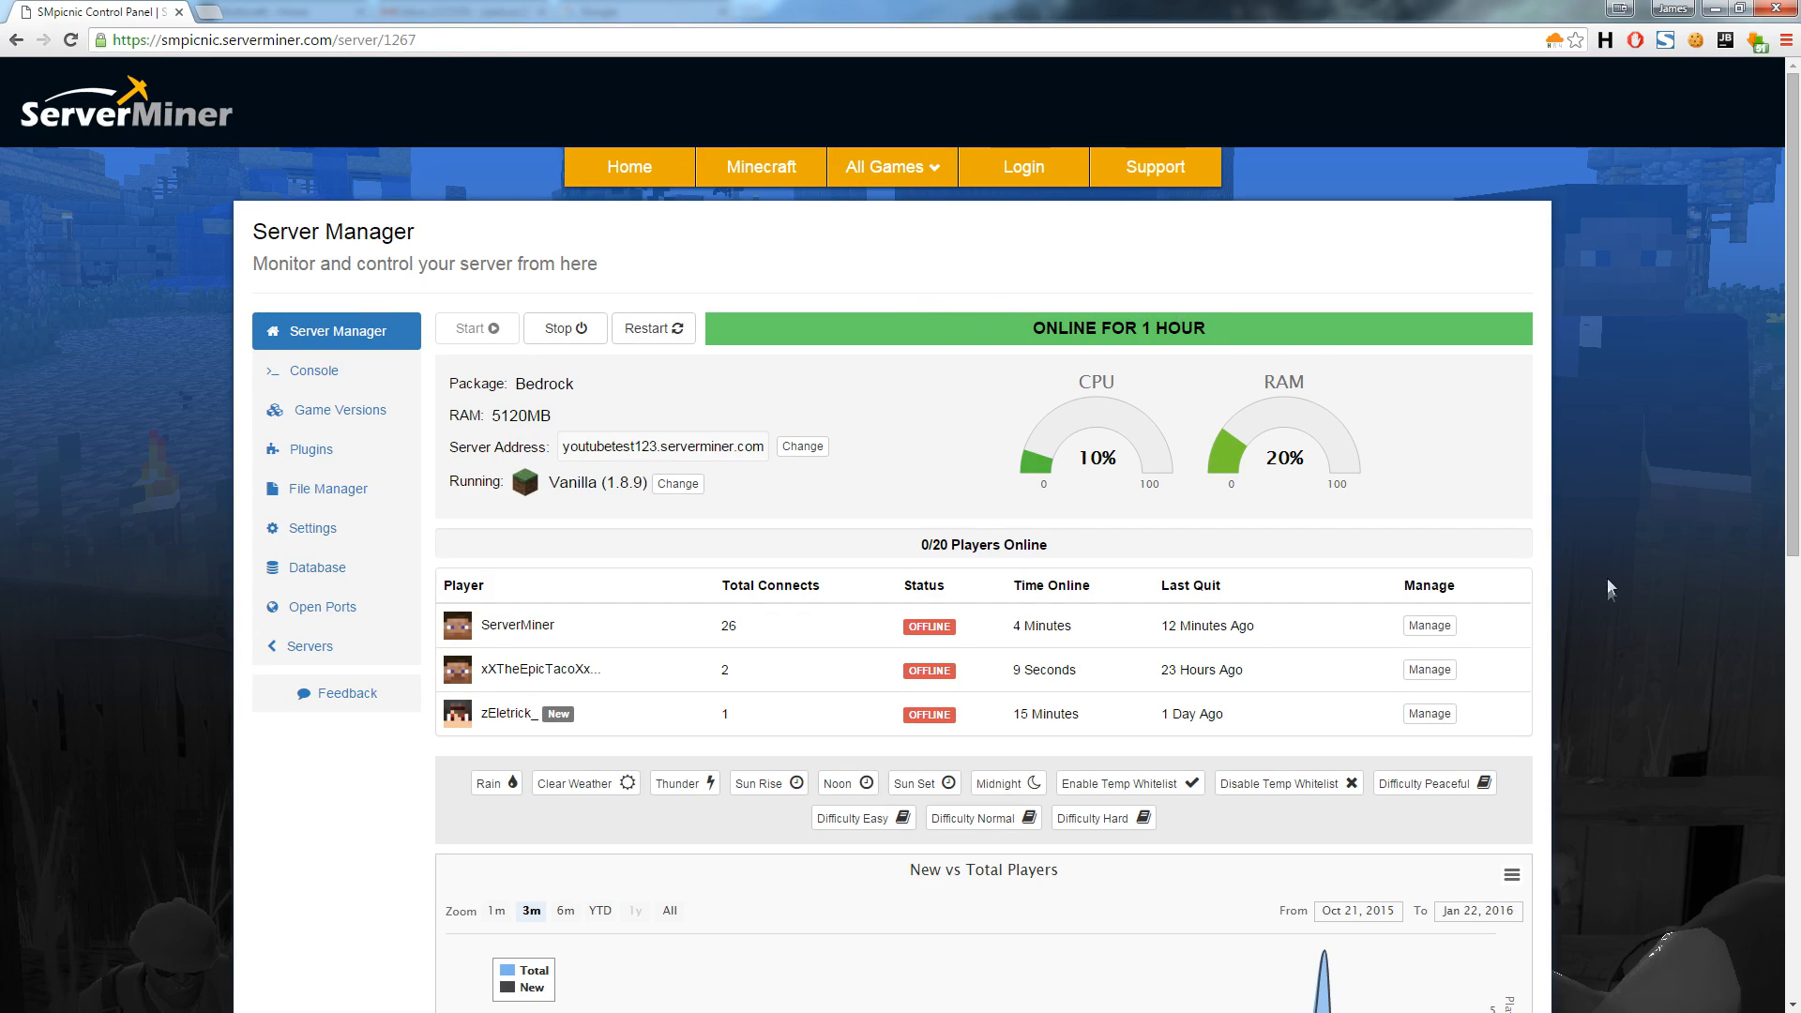
{"action": "scroll", "scroll_direction": "down", "scroll_amount": 3}
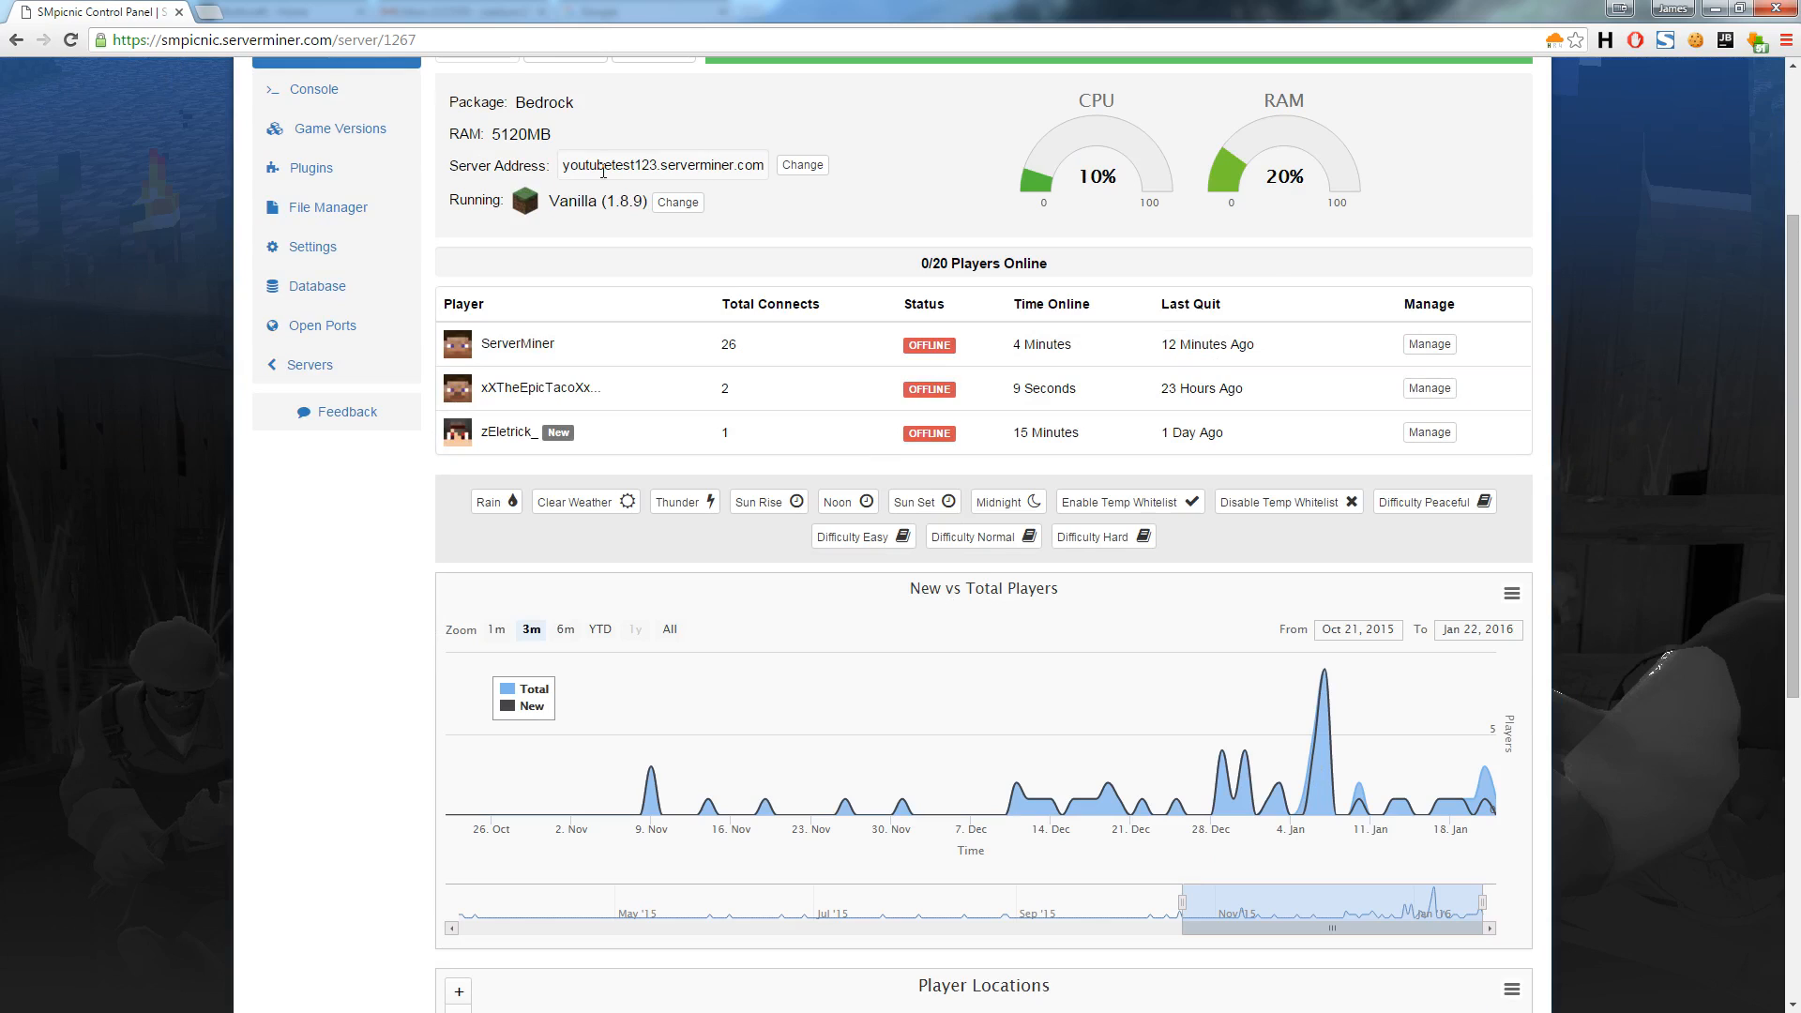
{"action": "mouse_move", "coordinate": [607, 266]}
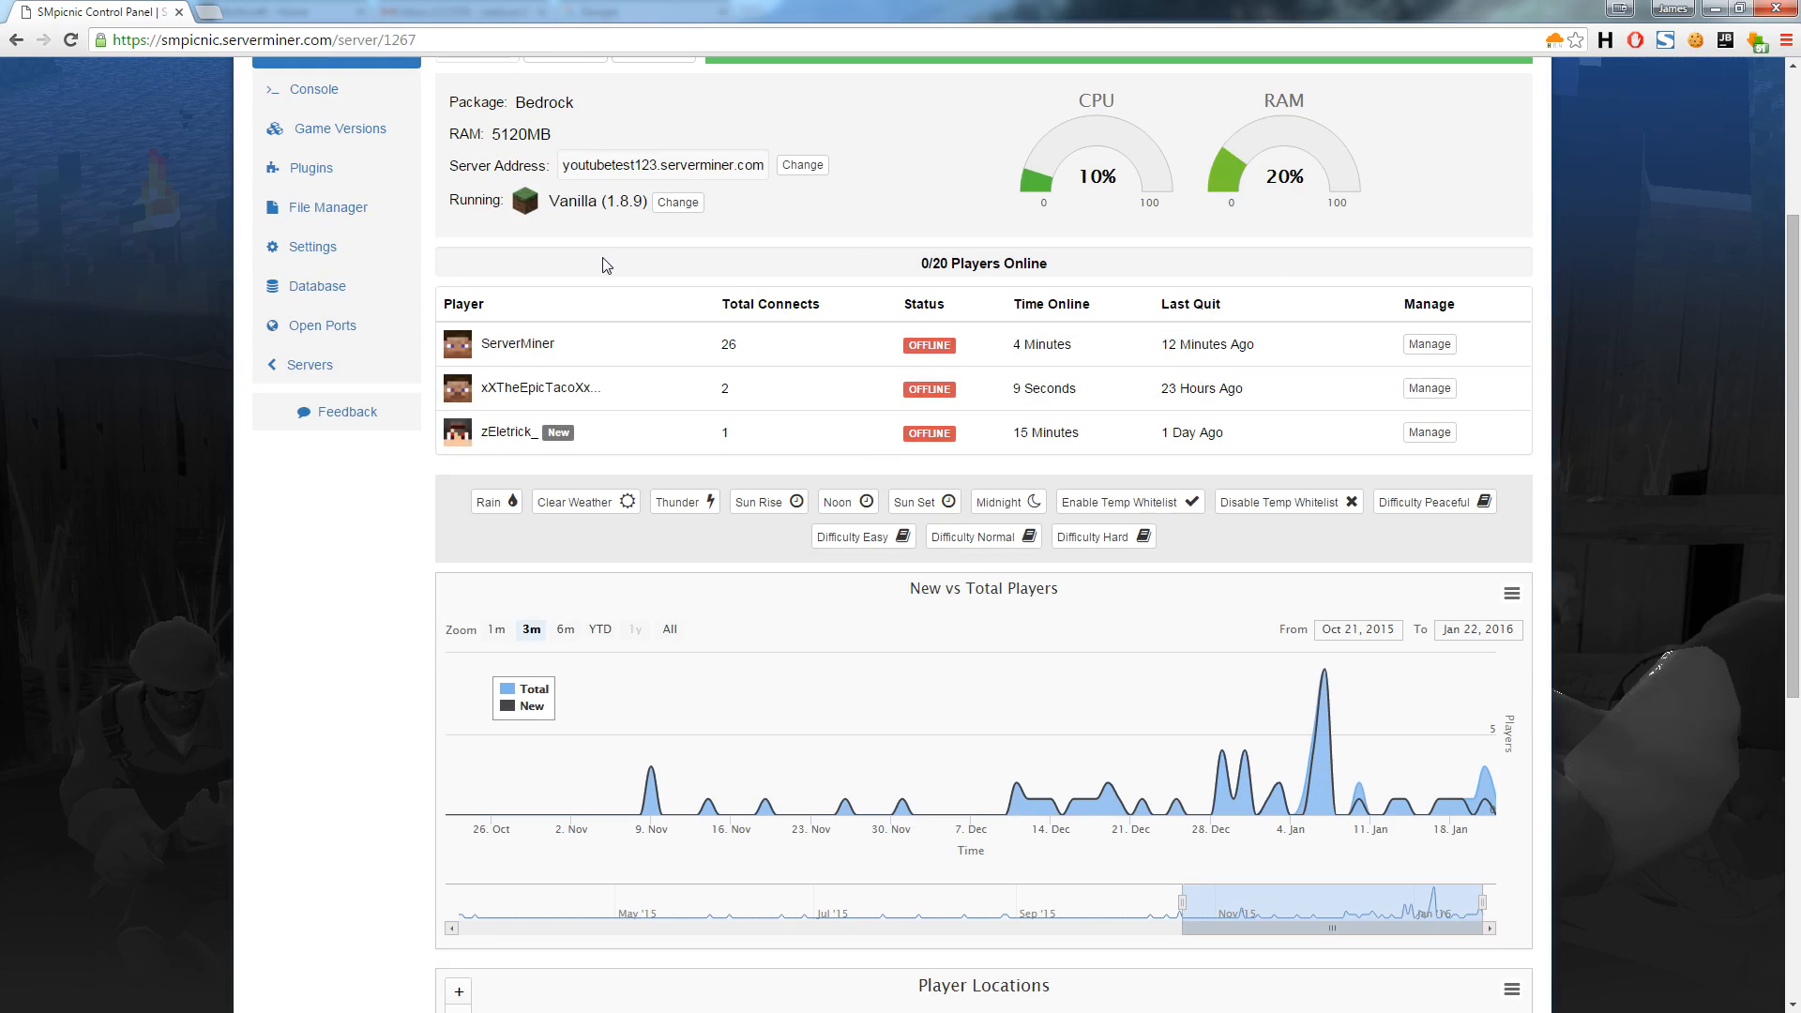
{"action": "mouse_move", "coordinate": [772, 183]}
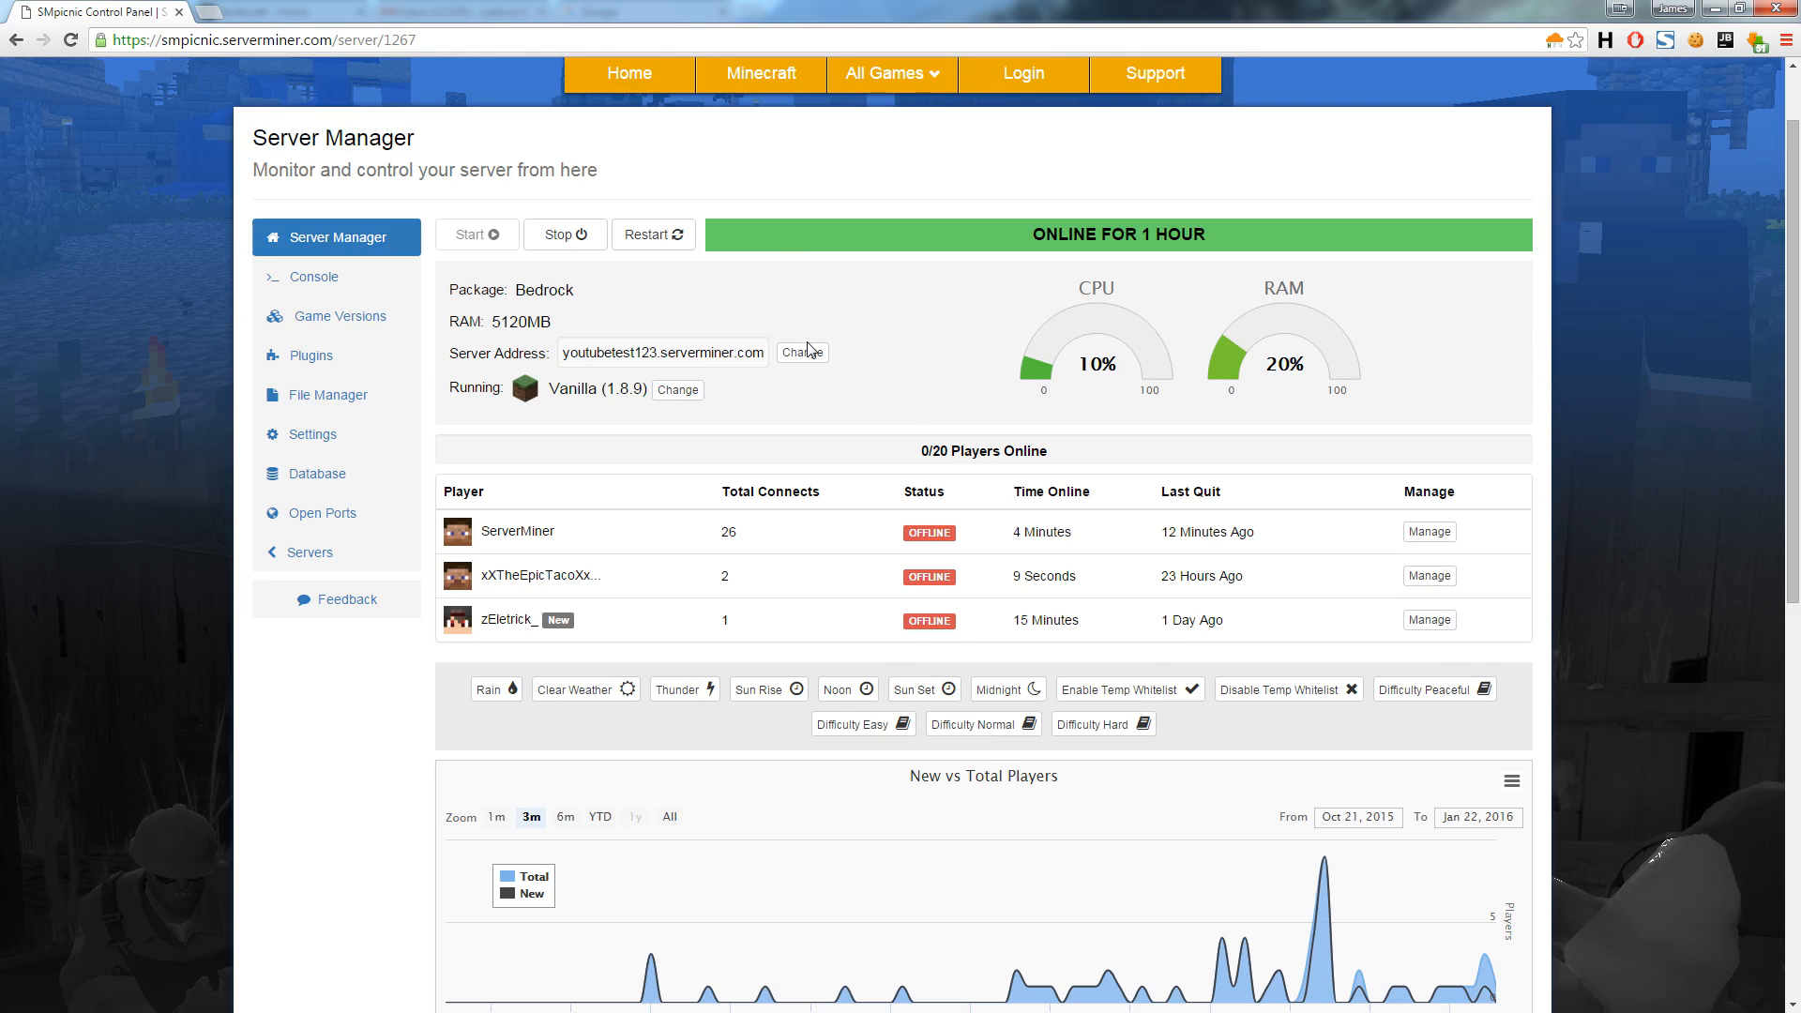
Step: Change the server address to 'youtubetest', making it youtubetest.serverminer.com
{"action": "left_click", "coordinate": [800, 353]}
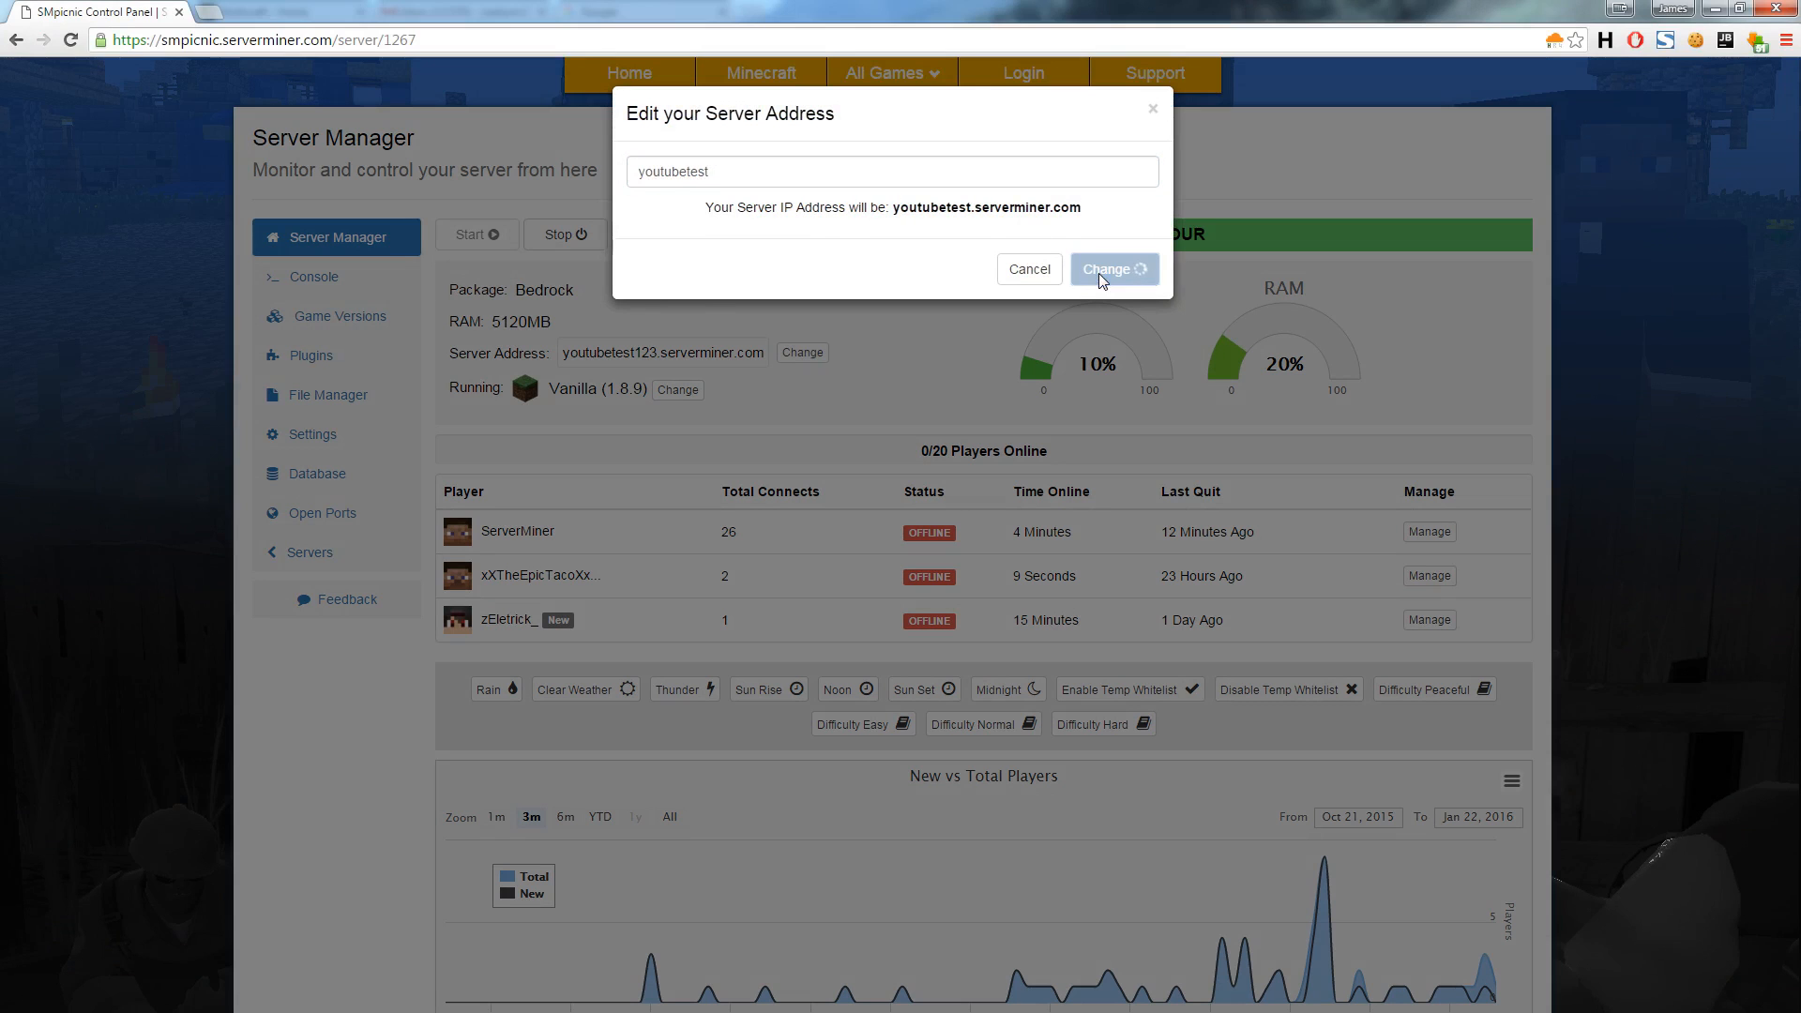
{"action": "left_click", "coordinate": [1110, 269]}
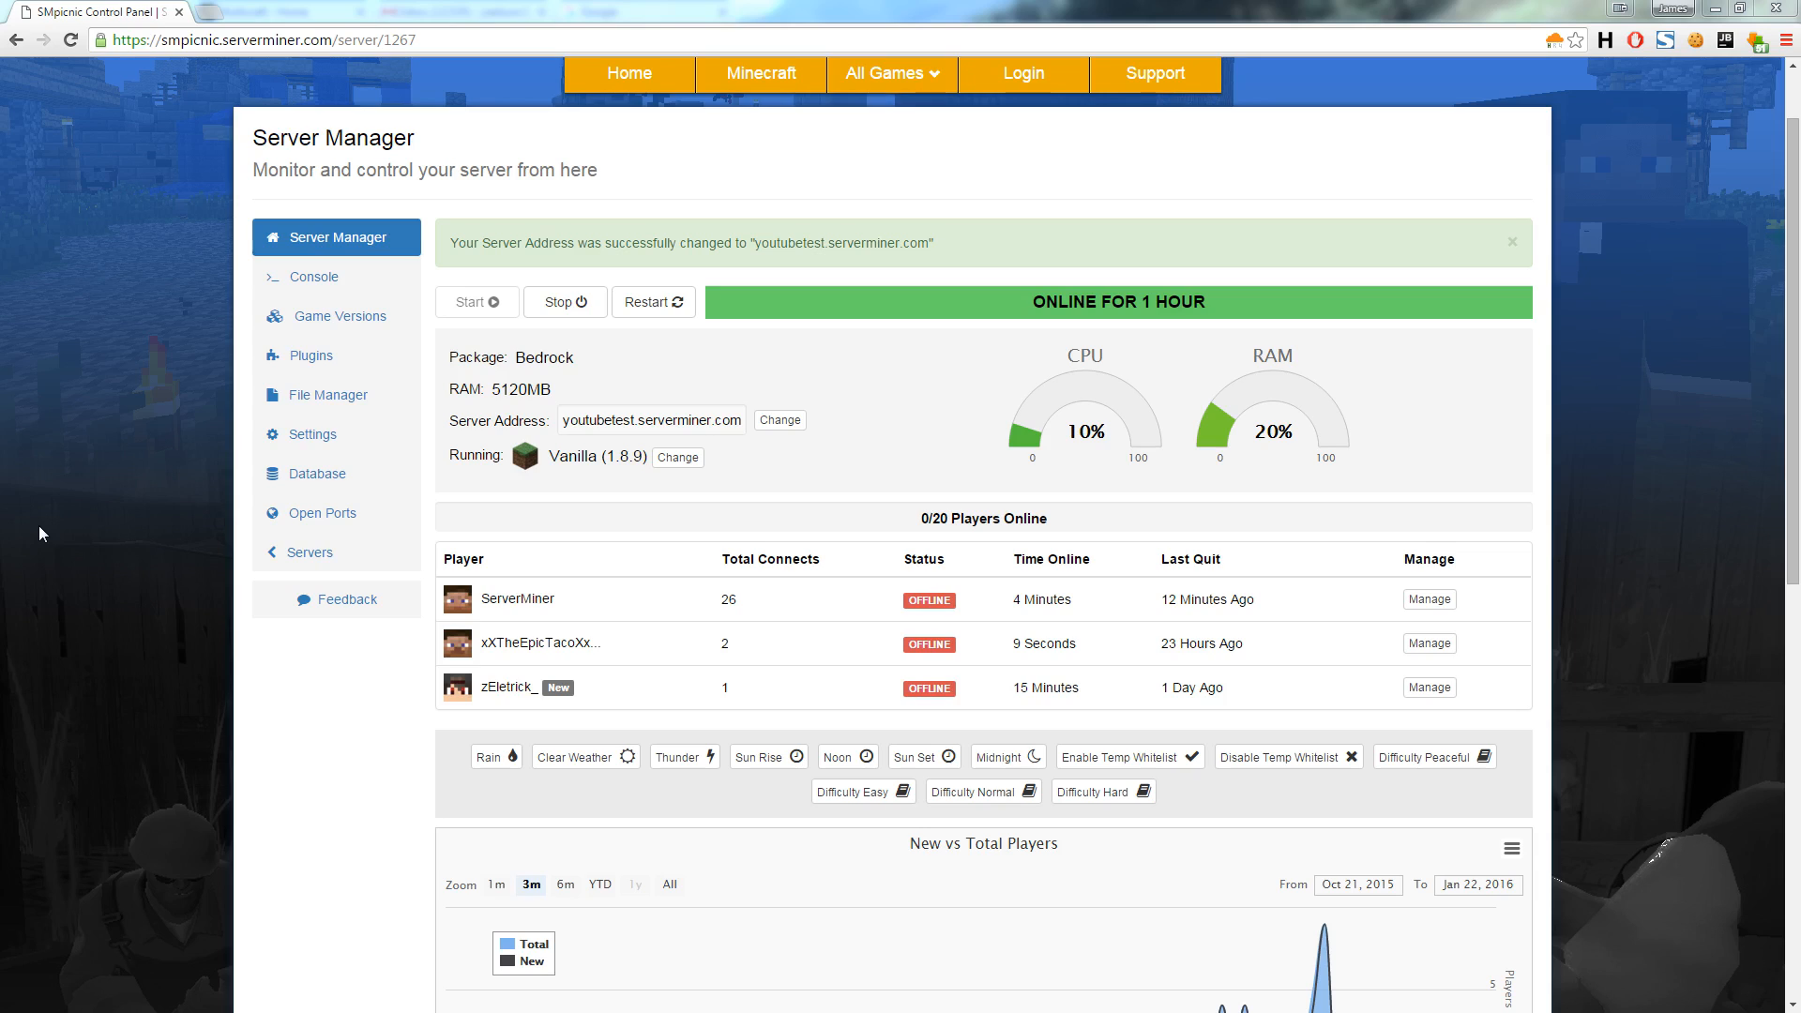
{"action": "mouse_move", "coordinate": [712, 301]}
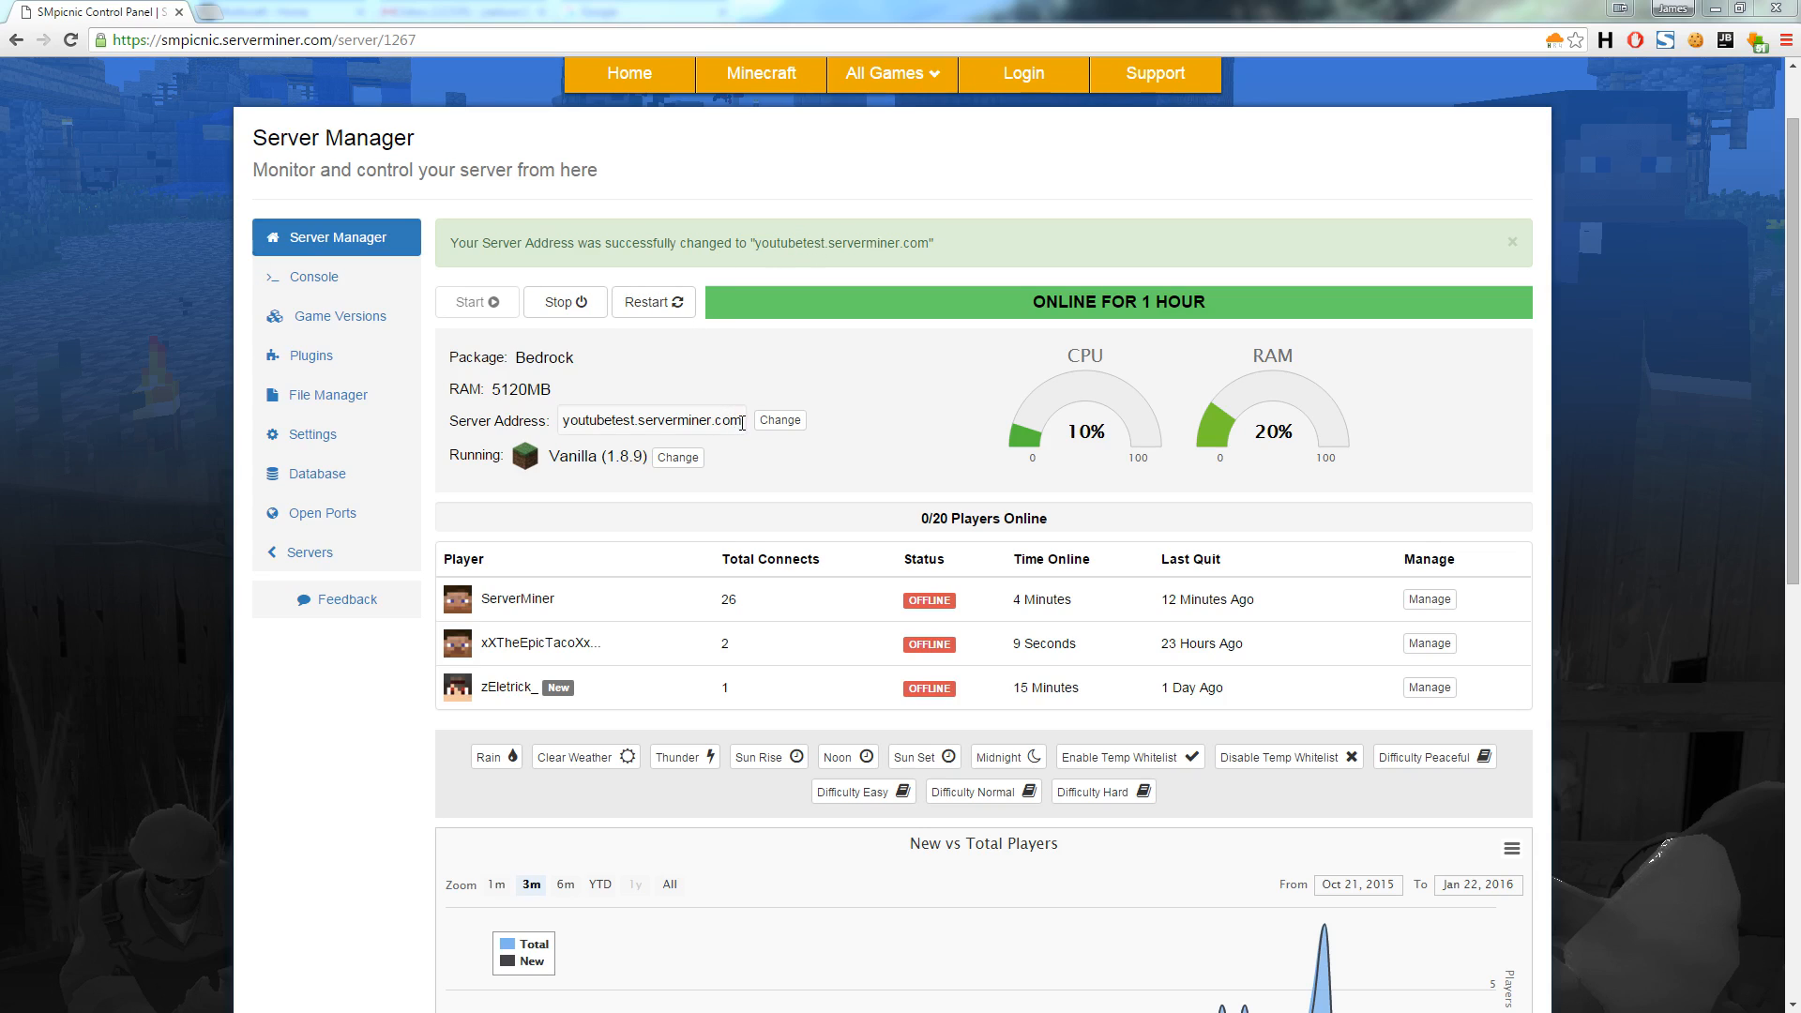
Step: Join youtubetest.serverminer.com from Minecraft's Direct Connect, then return to the panel showing 1/20 players
{"action": "triple_click", "coordinate": [651, 419]}
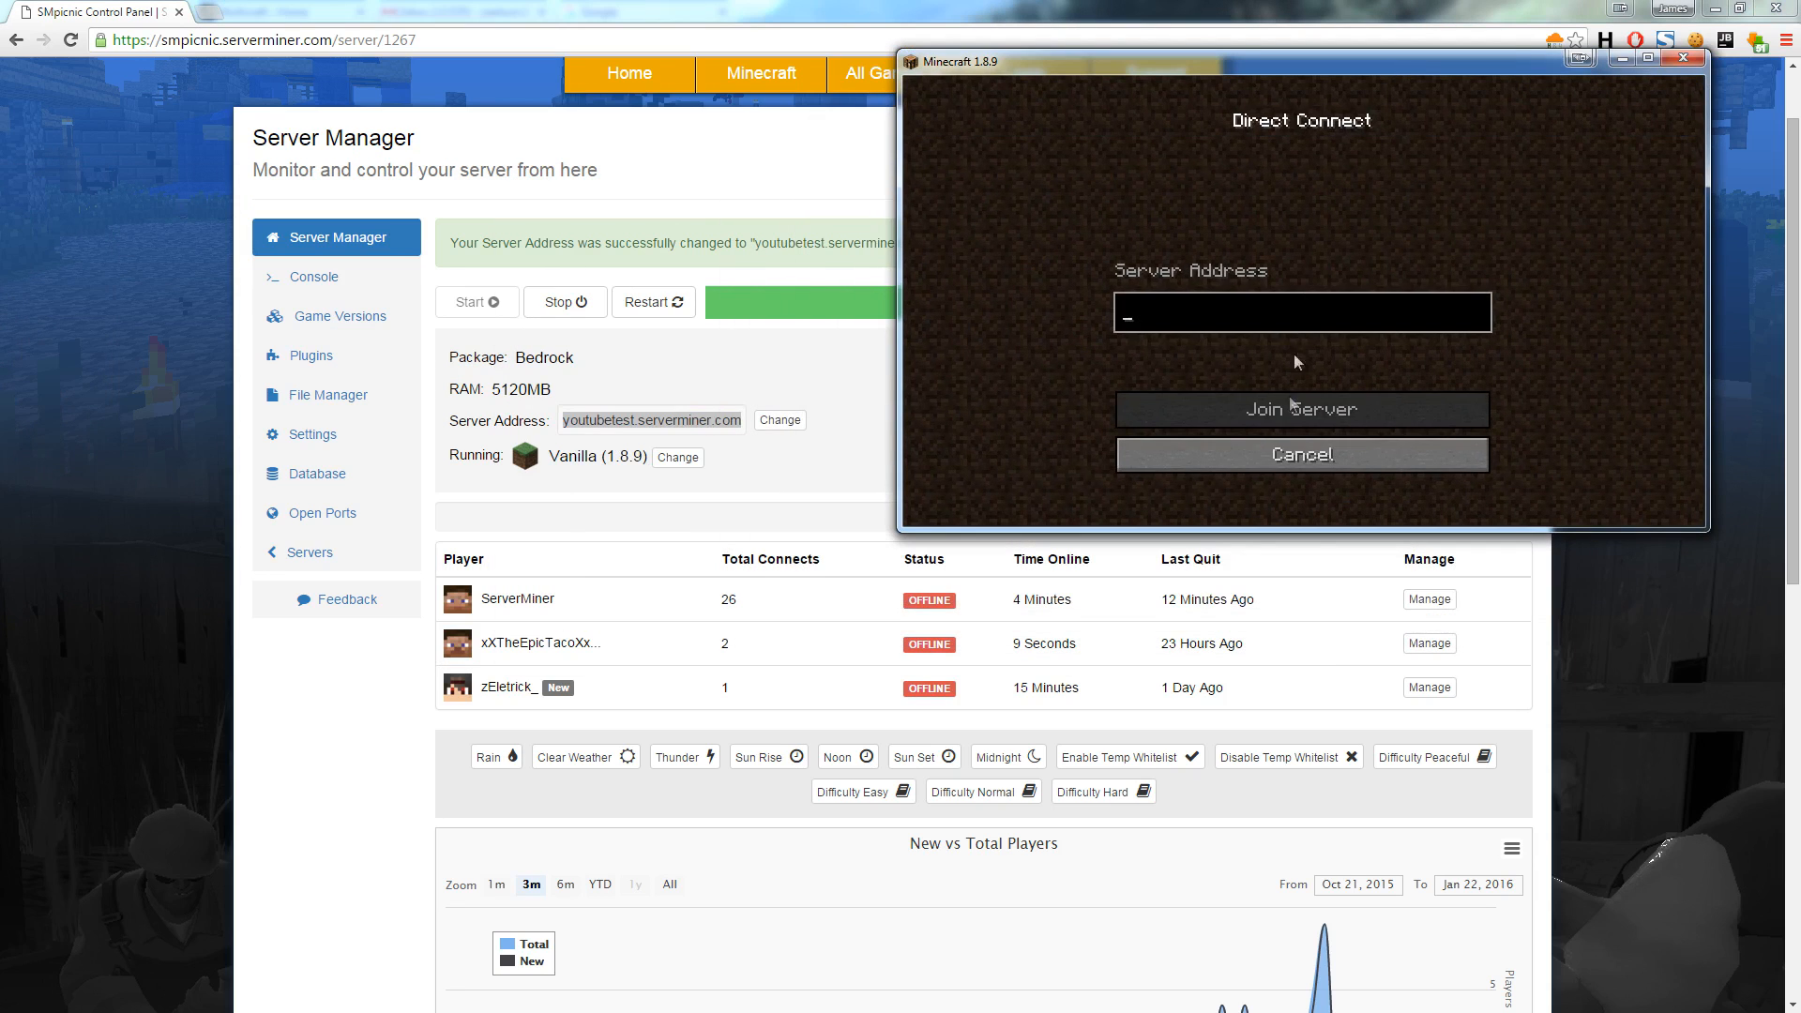
{"action": "left_click", "coordinate": [1301, 409]}
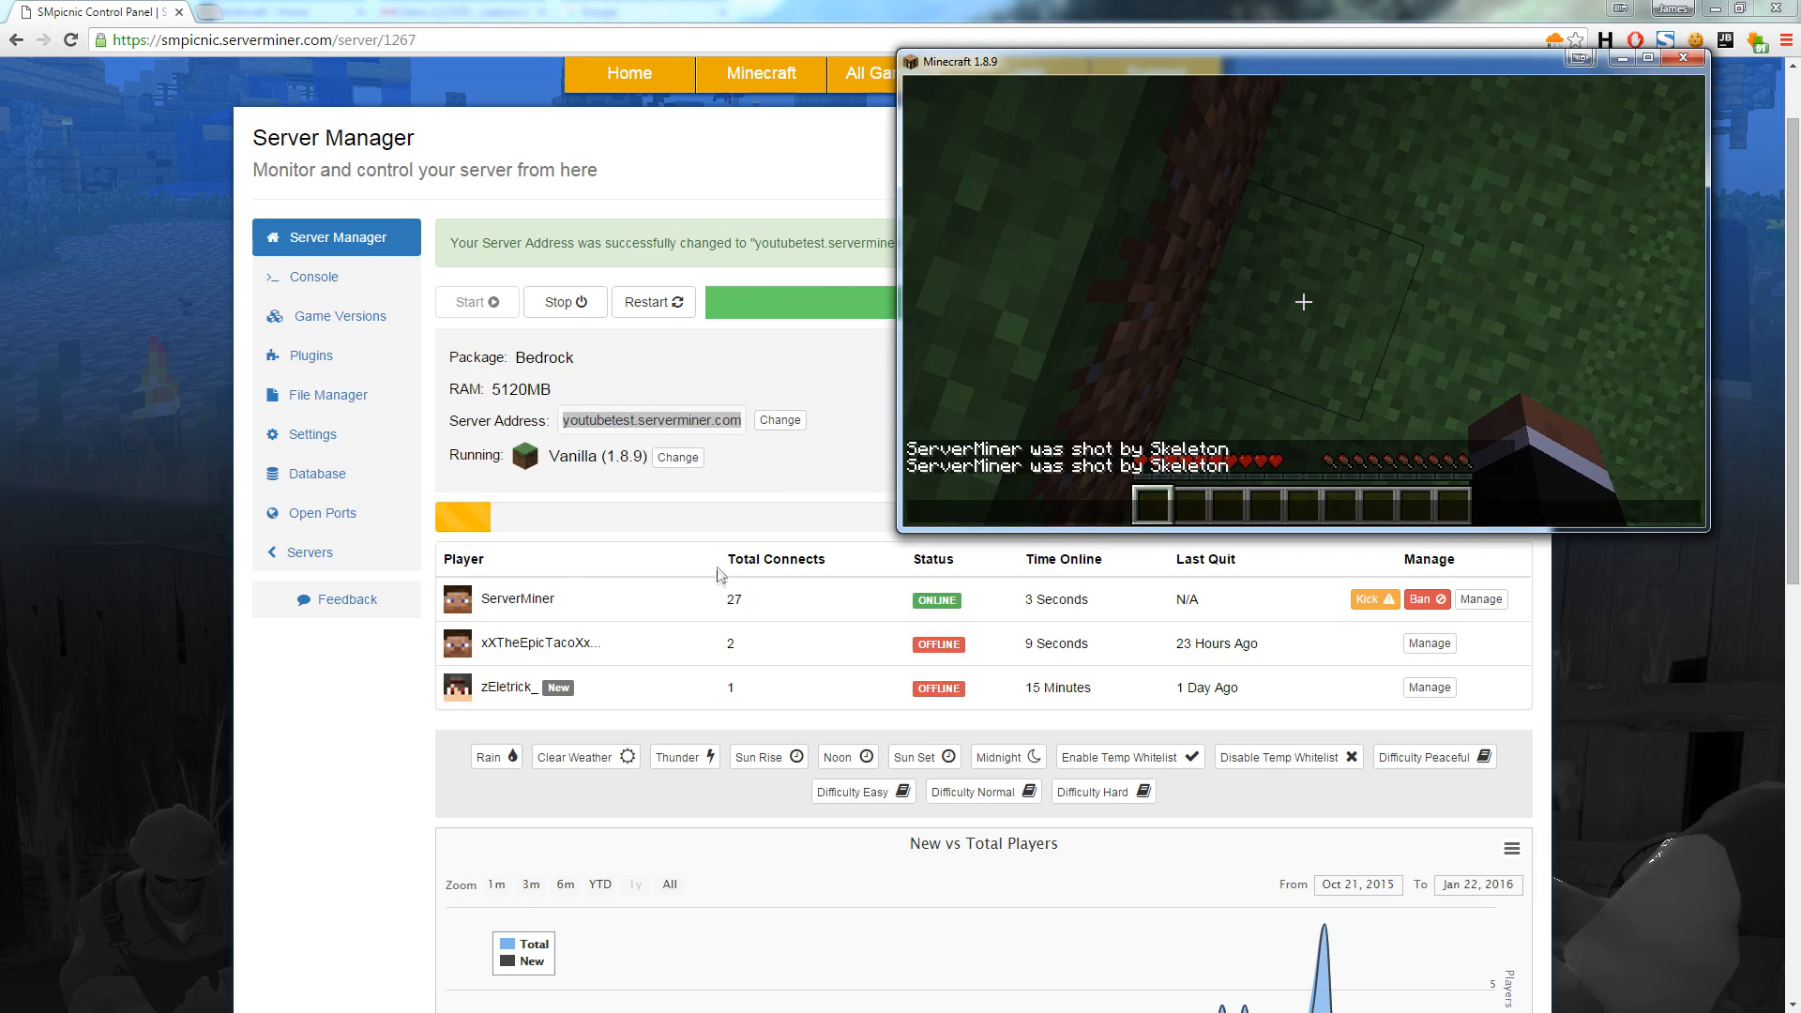
{"action": "left_click", "coordinate": [1687, 58]}
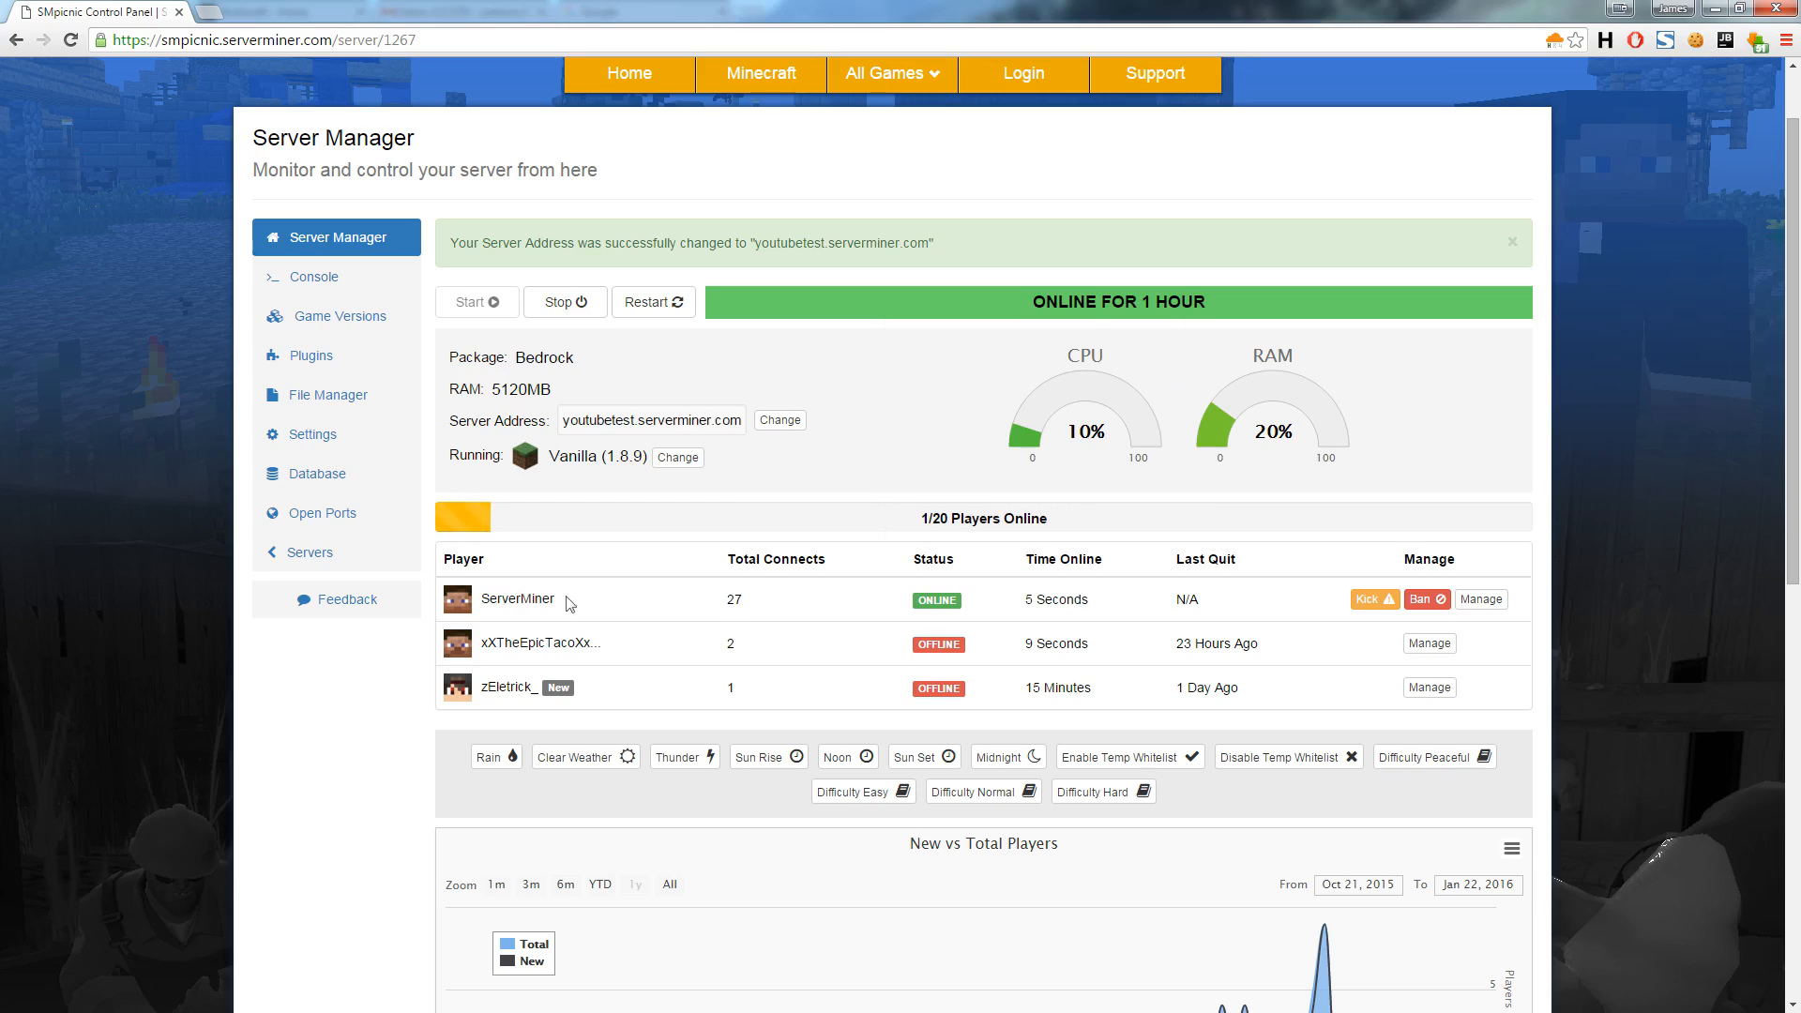
{"action": "mouse_move", "coordinate": [1025, 580]}
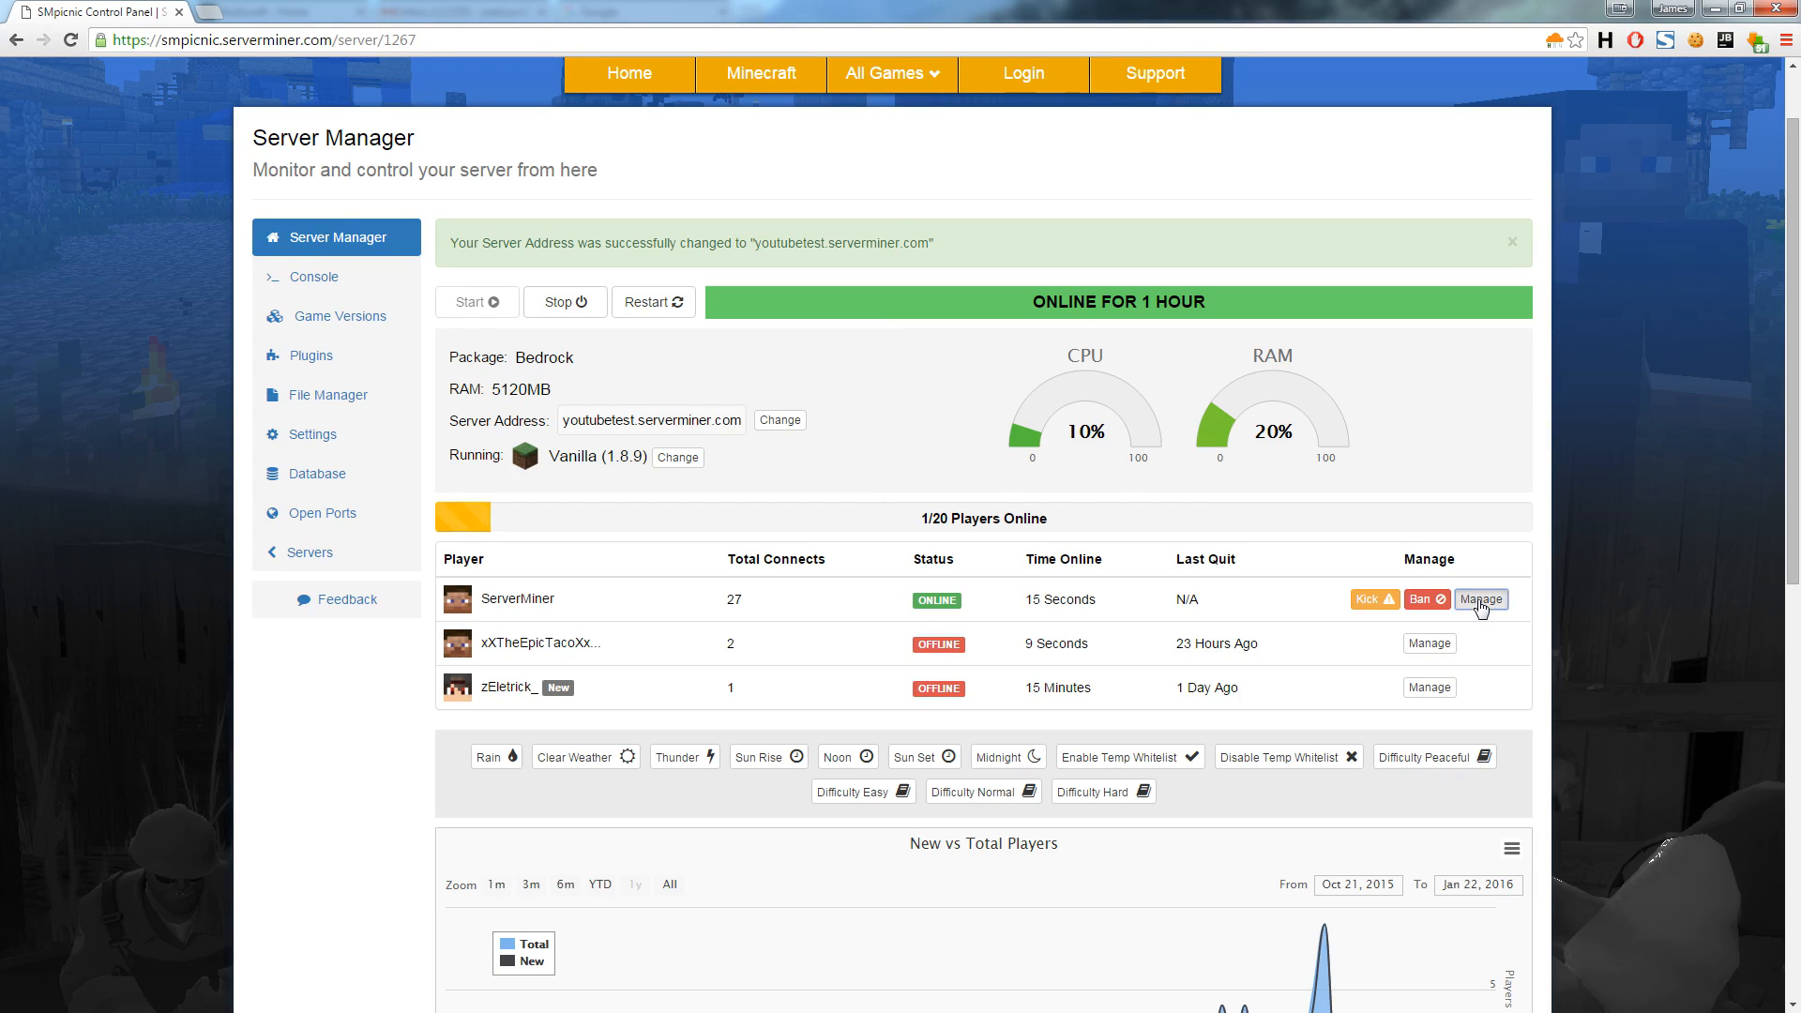
Step: Open the Player Information panel for the ServerMiner player
{"action": "left_click", "coordinate": [1480, 599]}
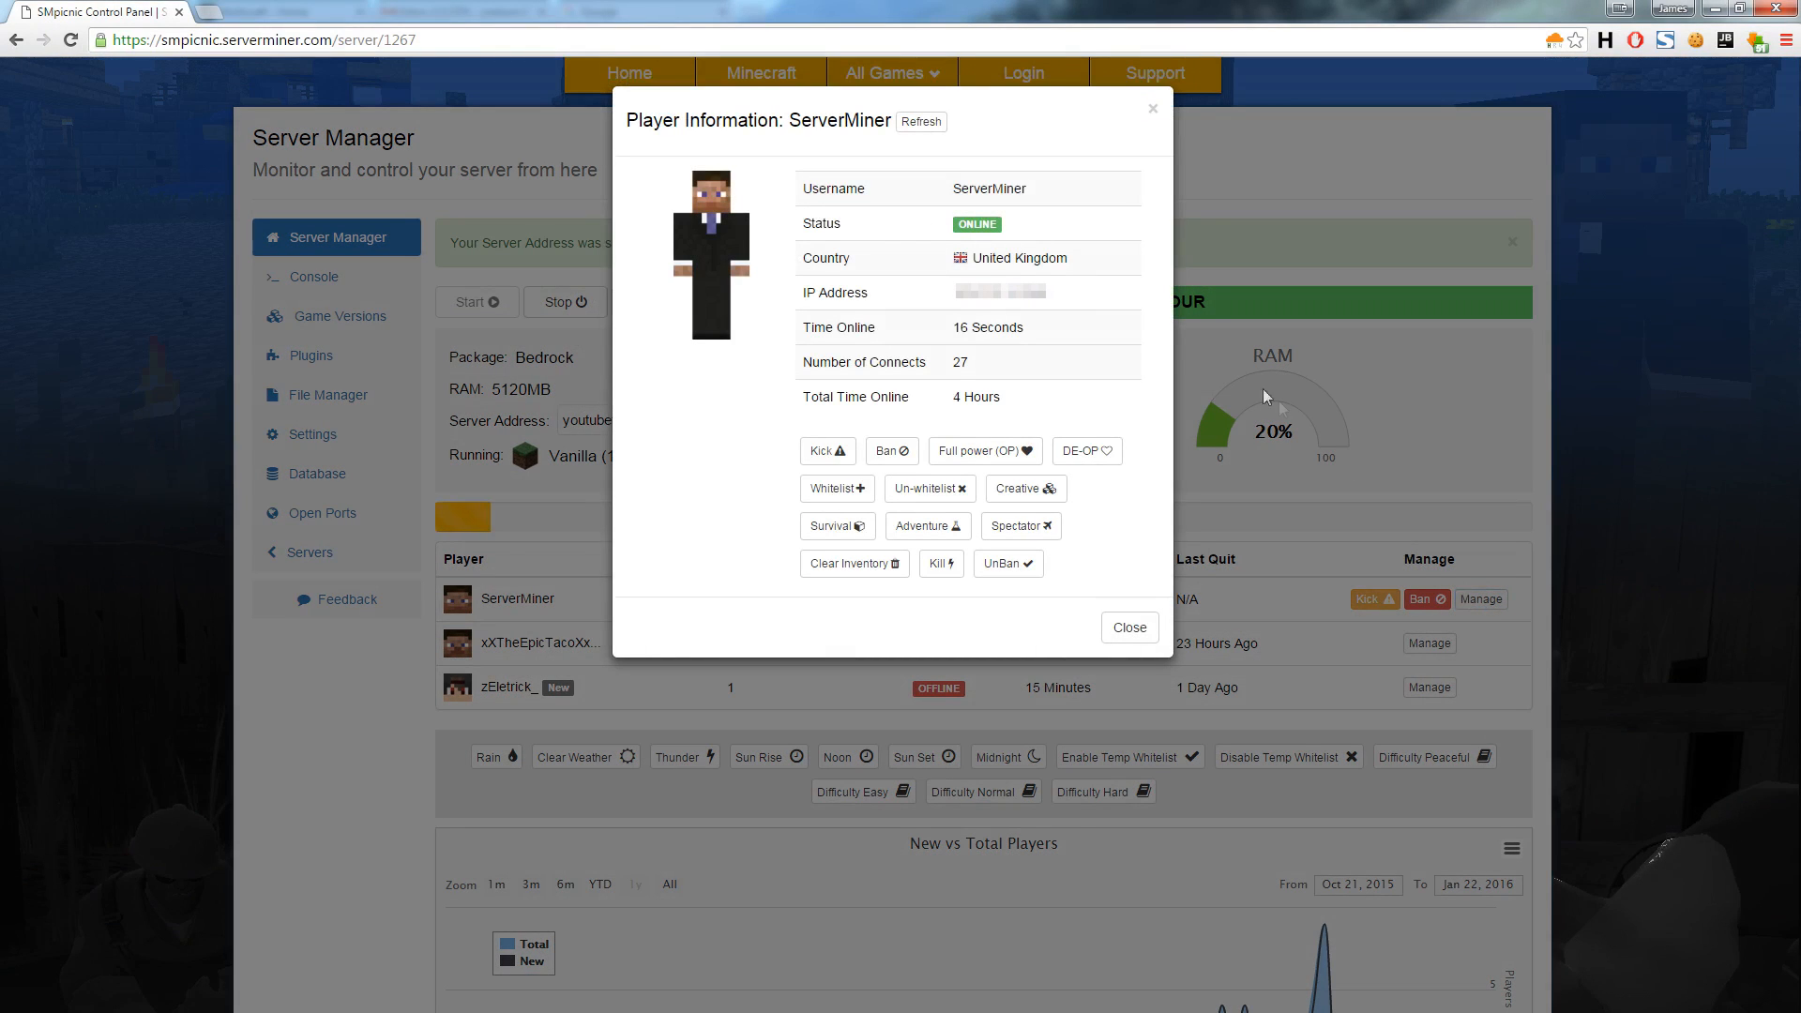
{"action": "mouse_move", "coordinate": [1001, 186]}
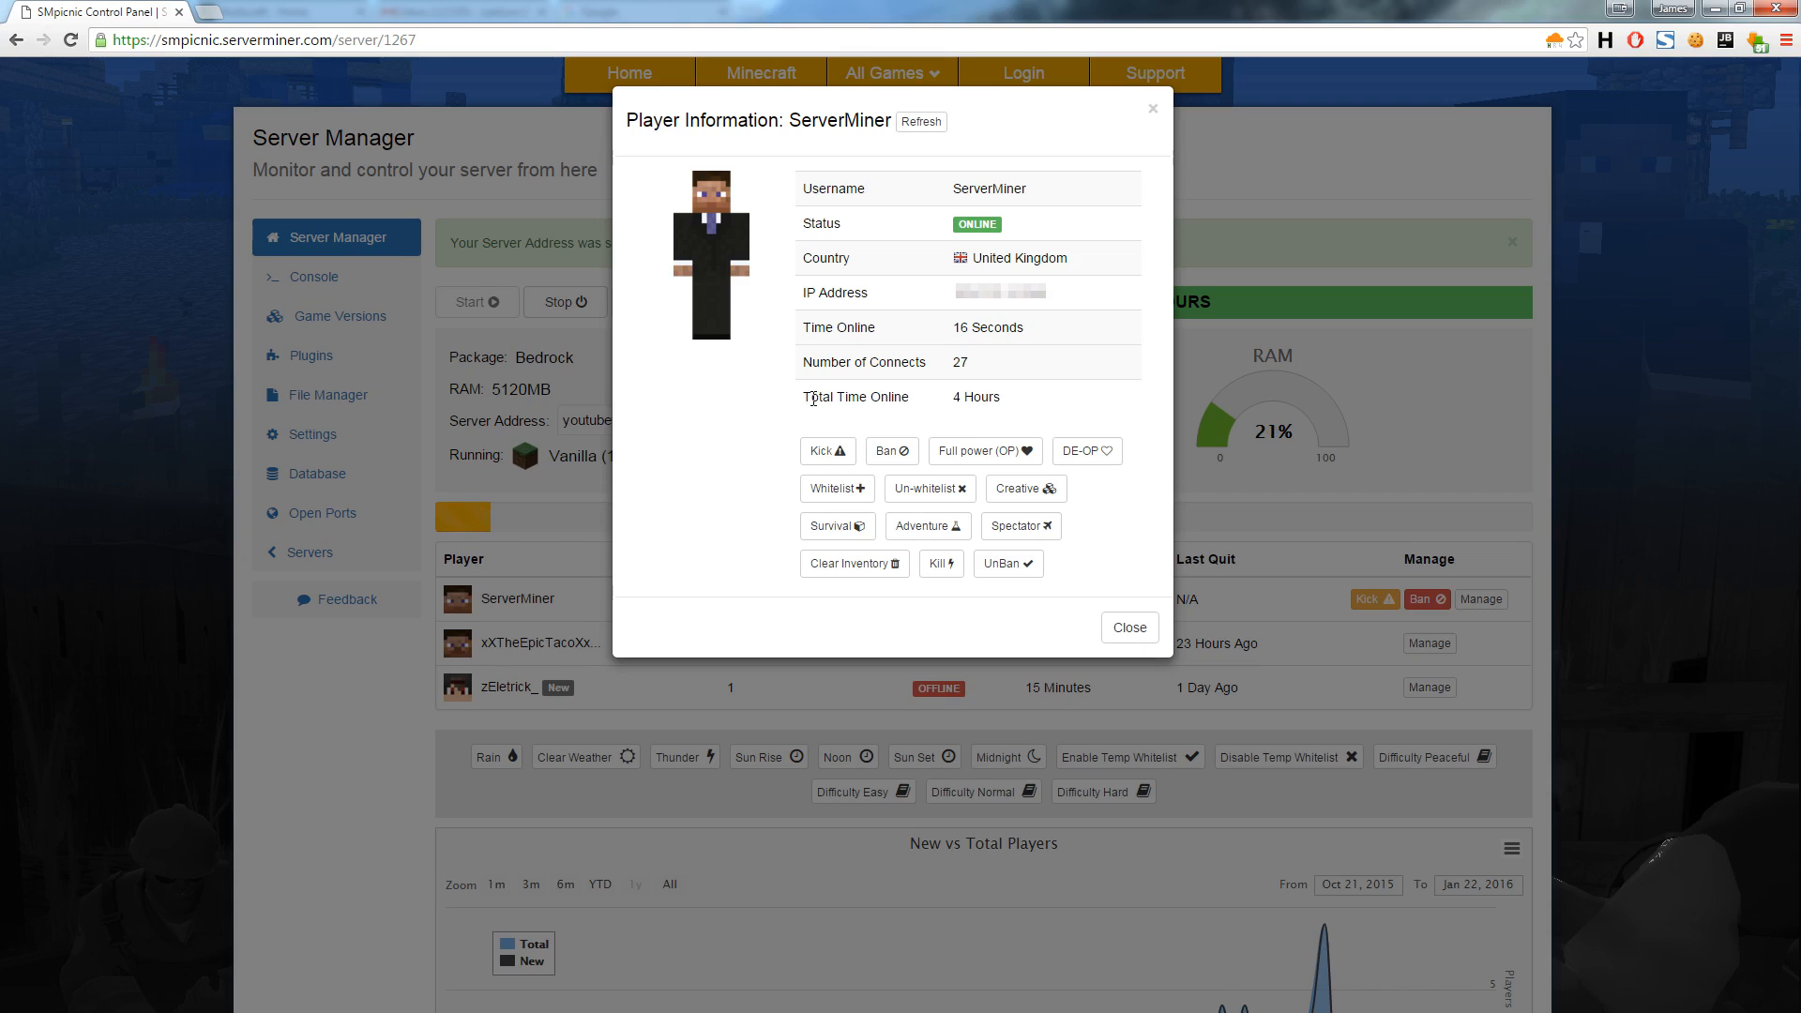
{"action": "mouse_move", "coordinate": [804, 434]}
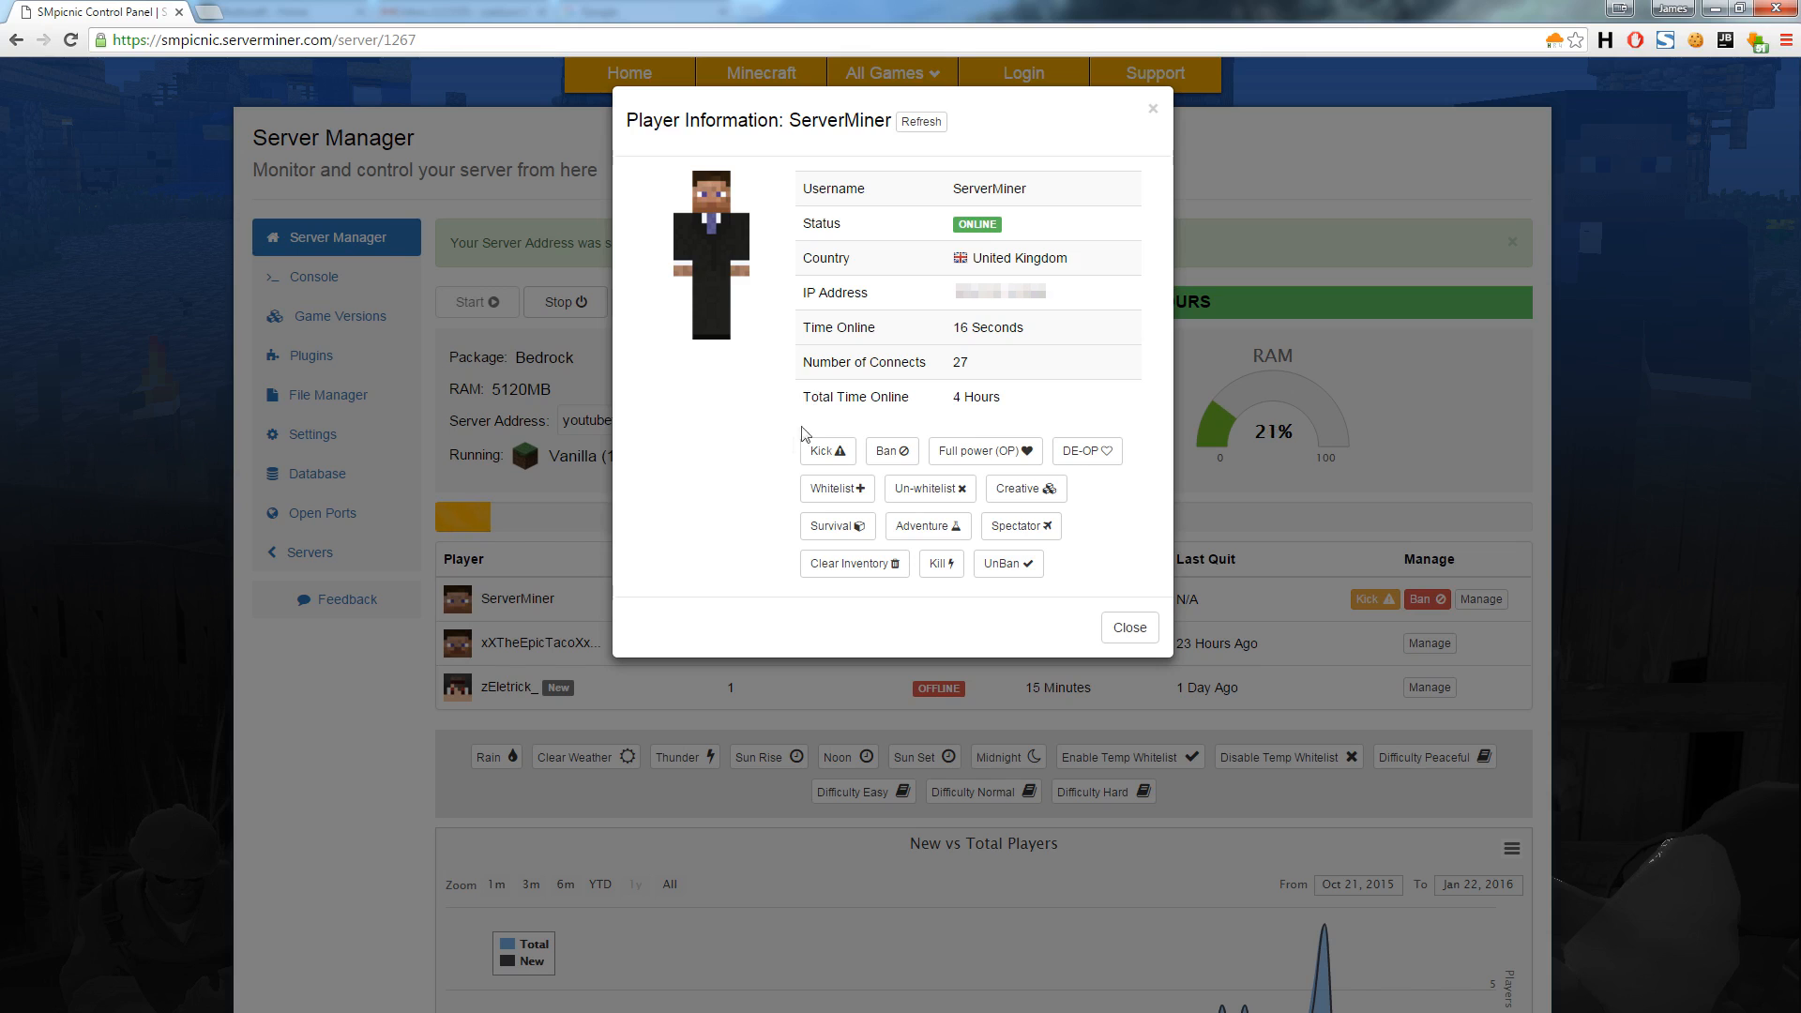
{"action": "mouse_move", "coordinate": [983, 450]}
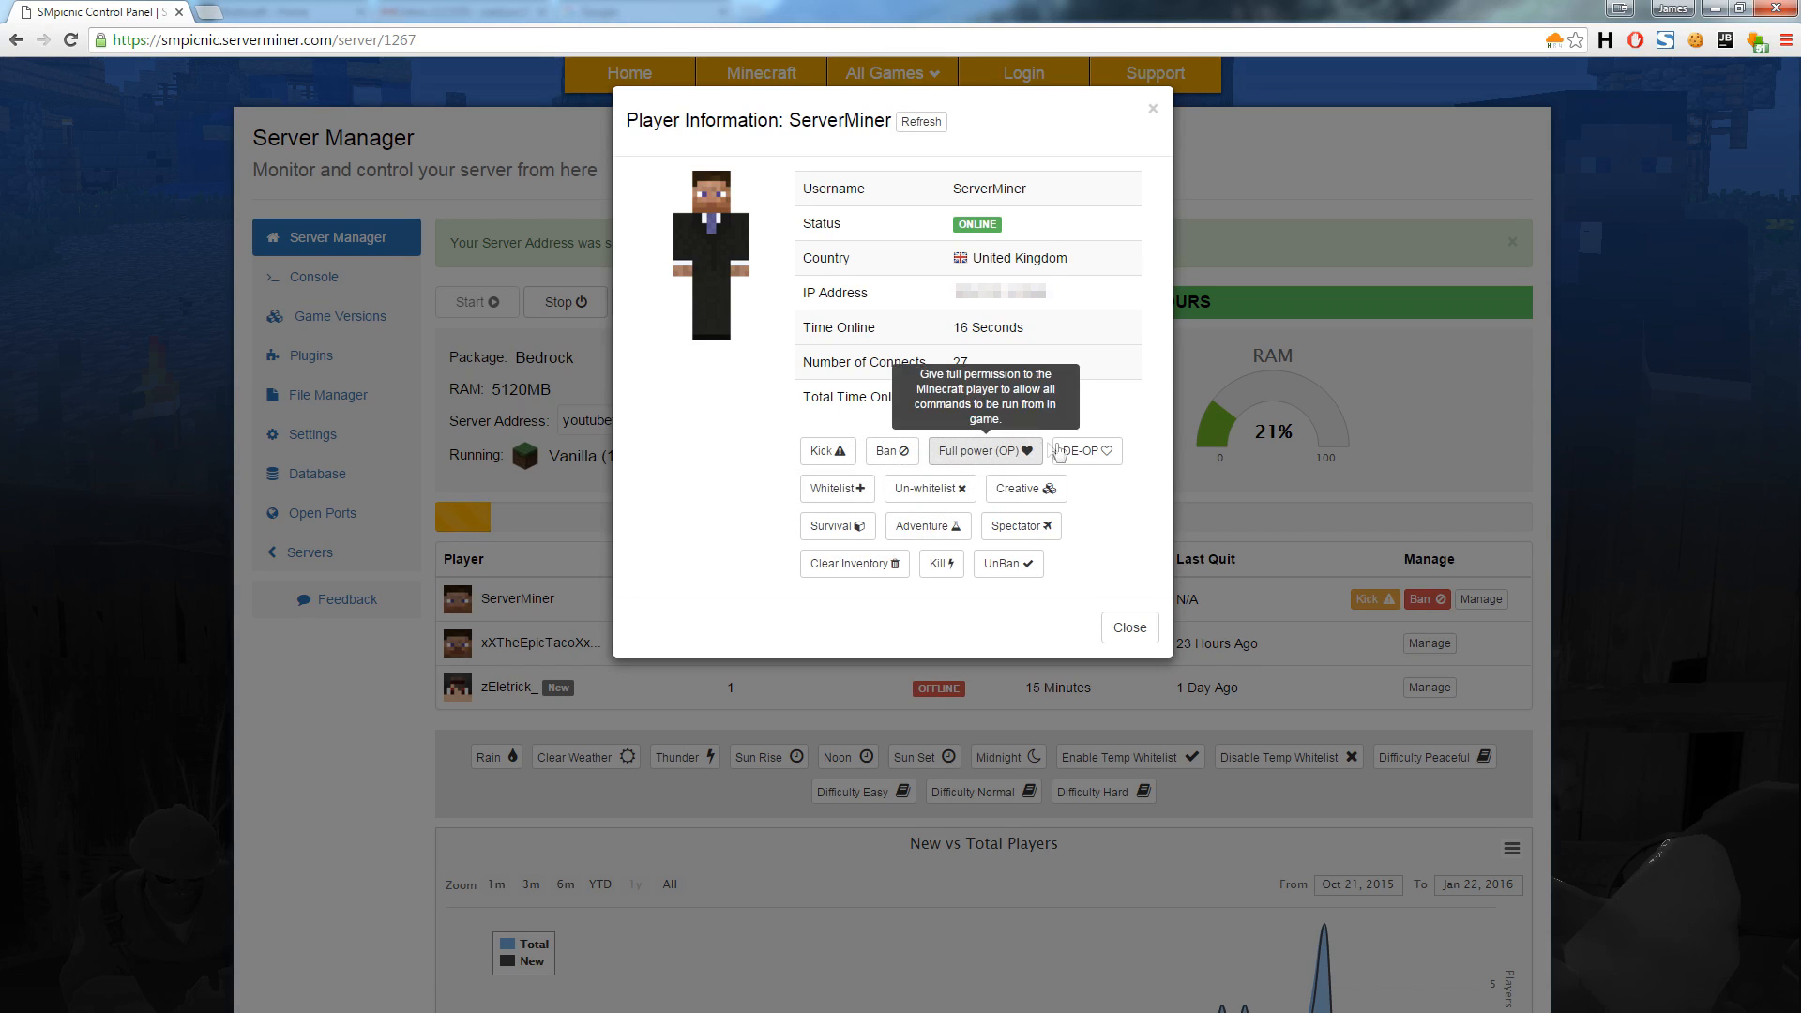
{"action": "mouse_move", "coordinate": [863, 509]}
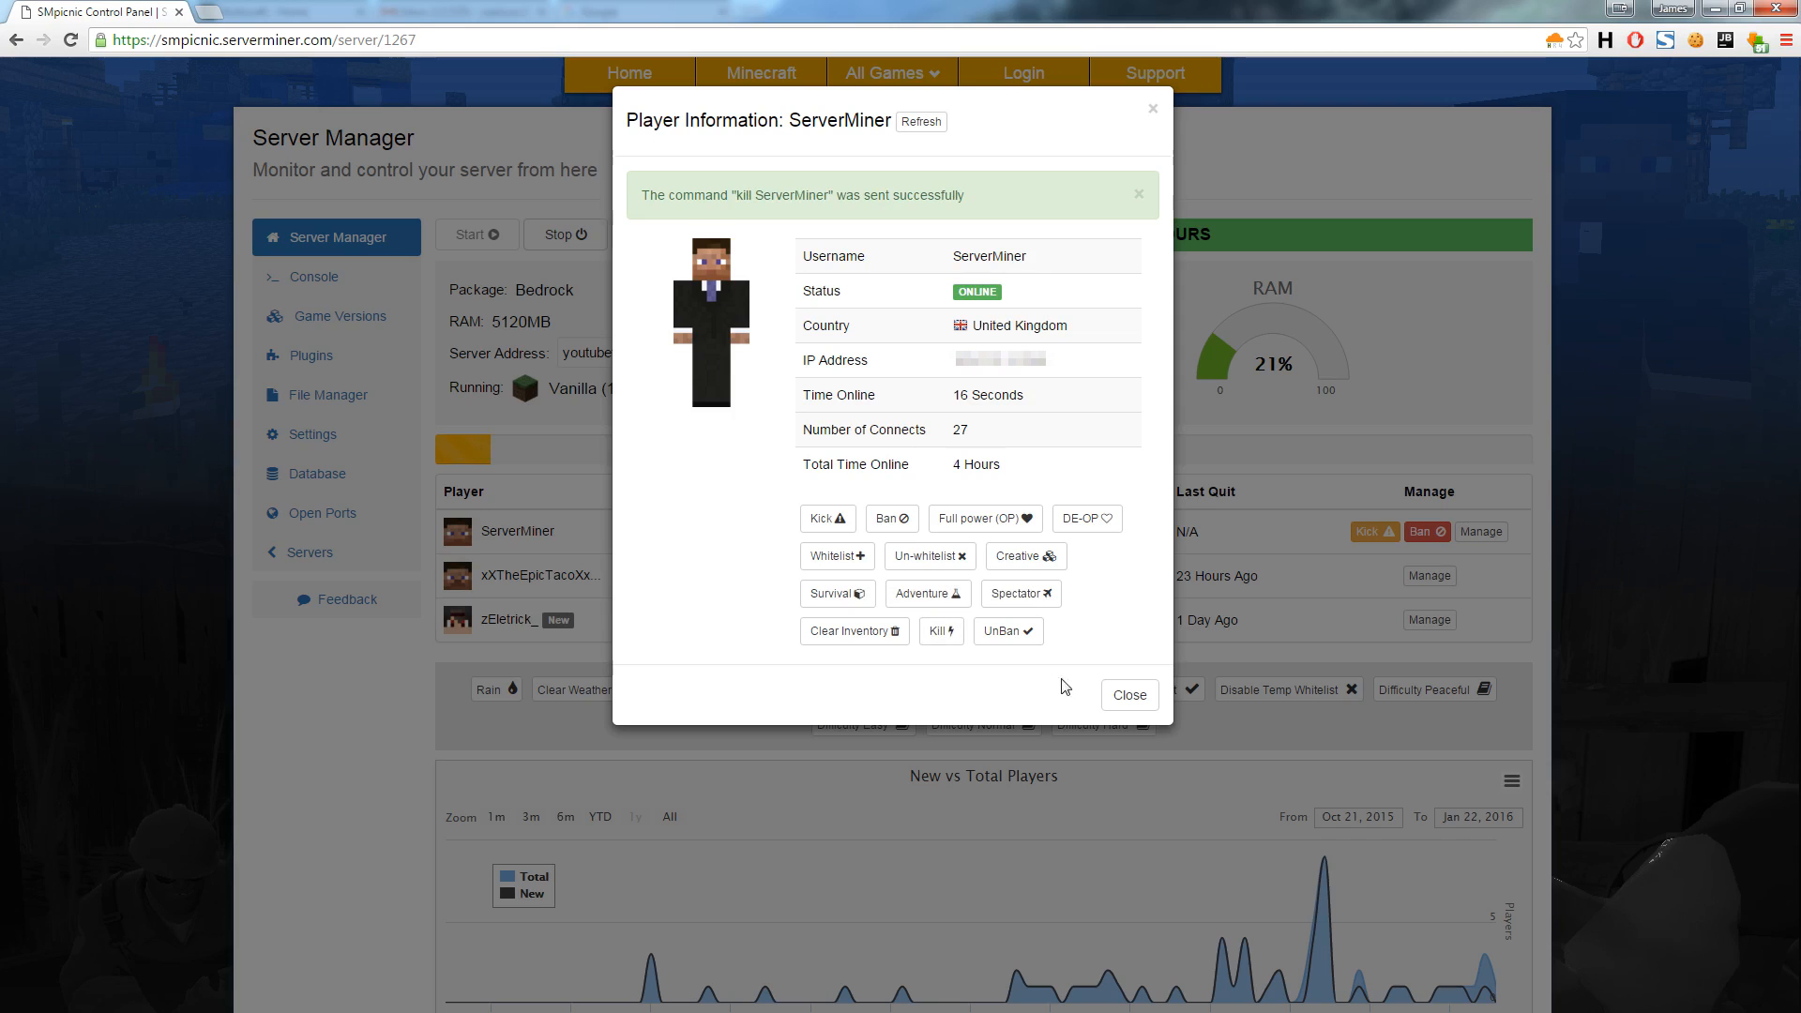
Step: Close ServerMiner's player details and change the server's time of day
{"action": "left_click", "coordinate": [1127, 695]}
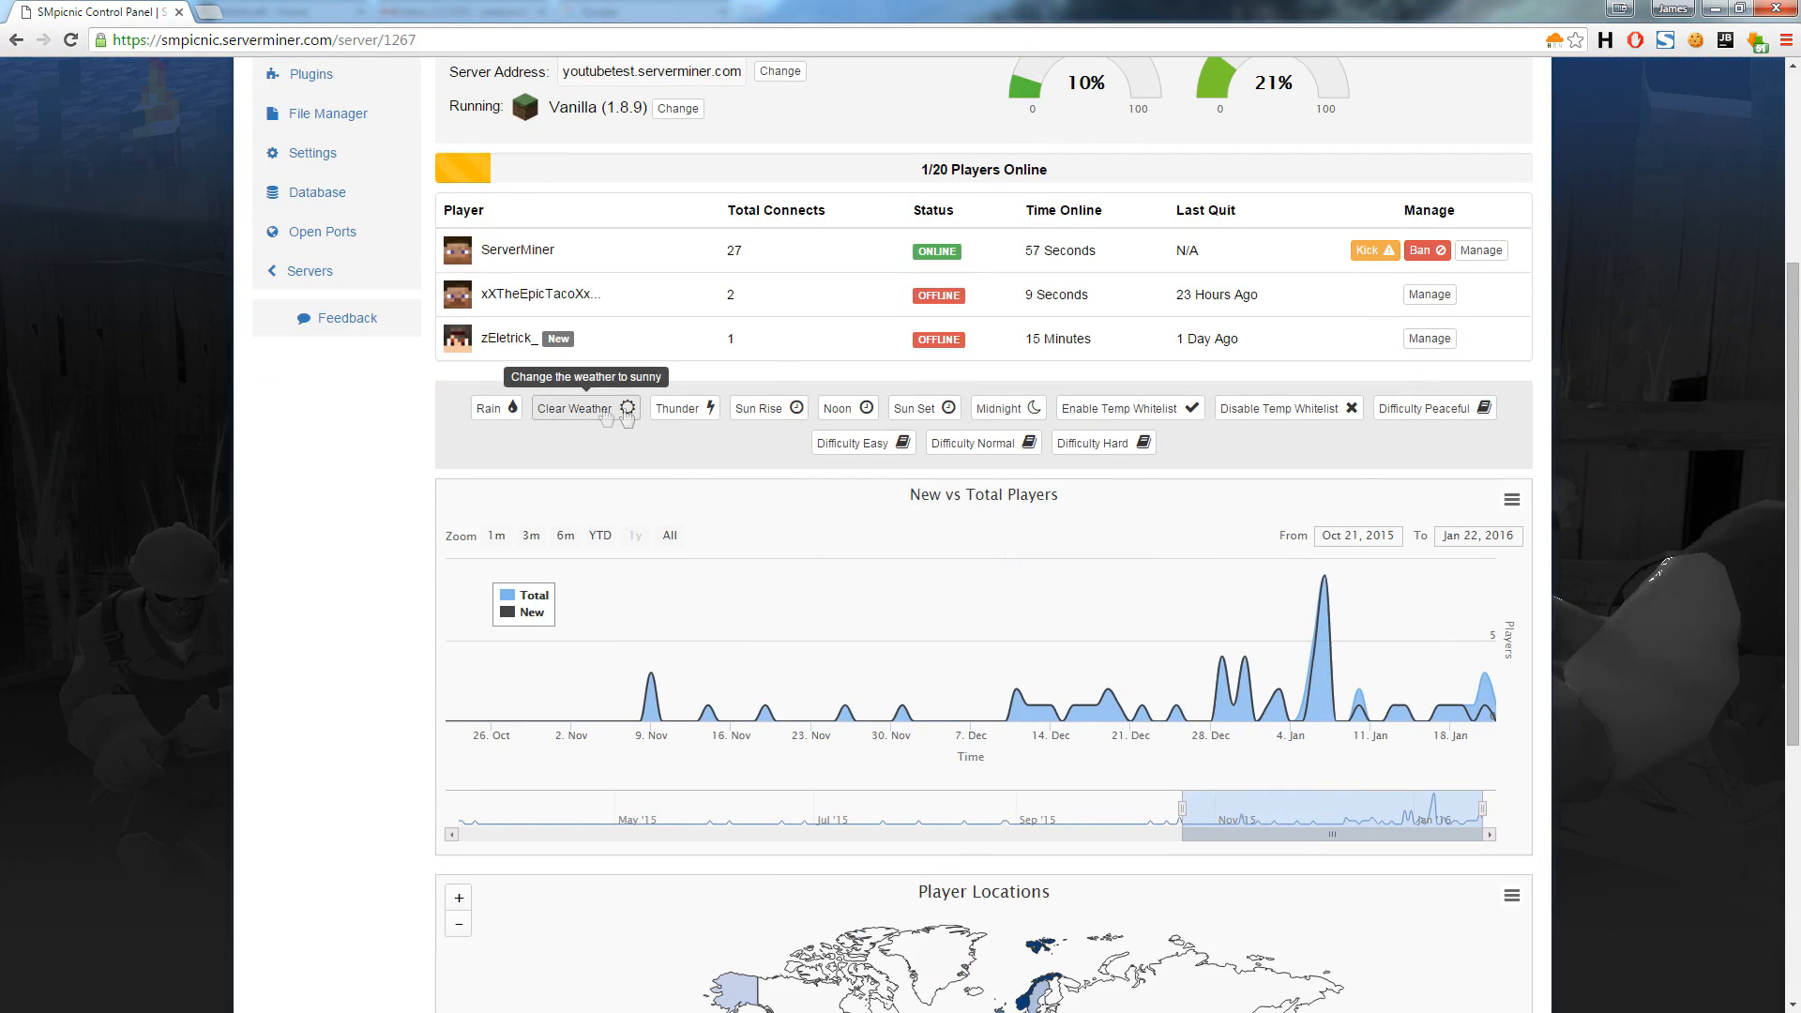
{"action": "mouse_move", "coordinate": [906, 416]}
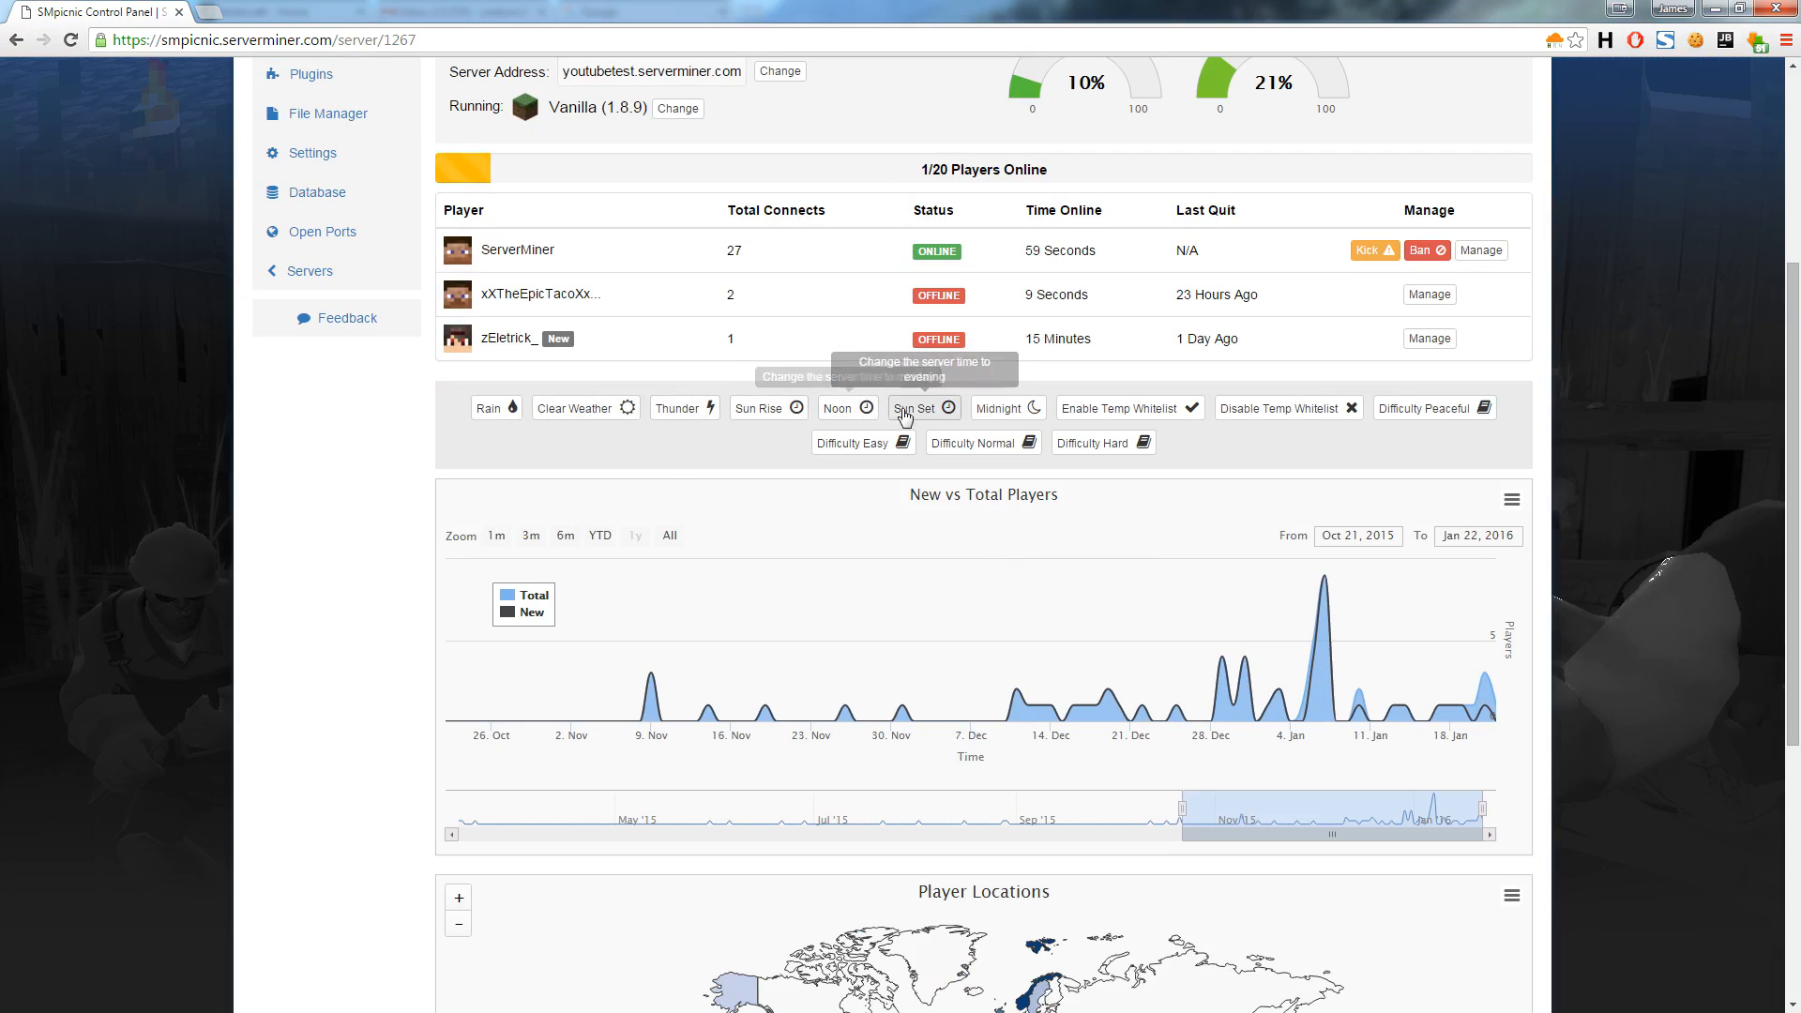
{"action": "left_click", "coordinate": [916, 406]}
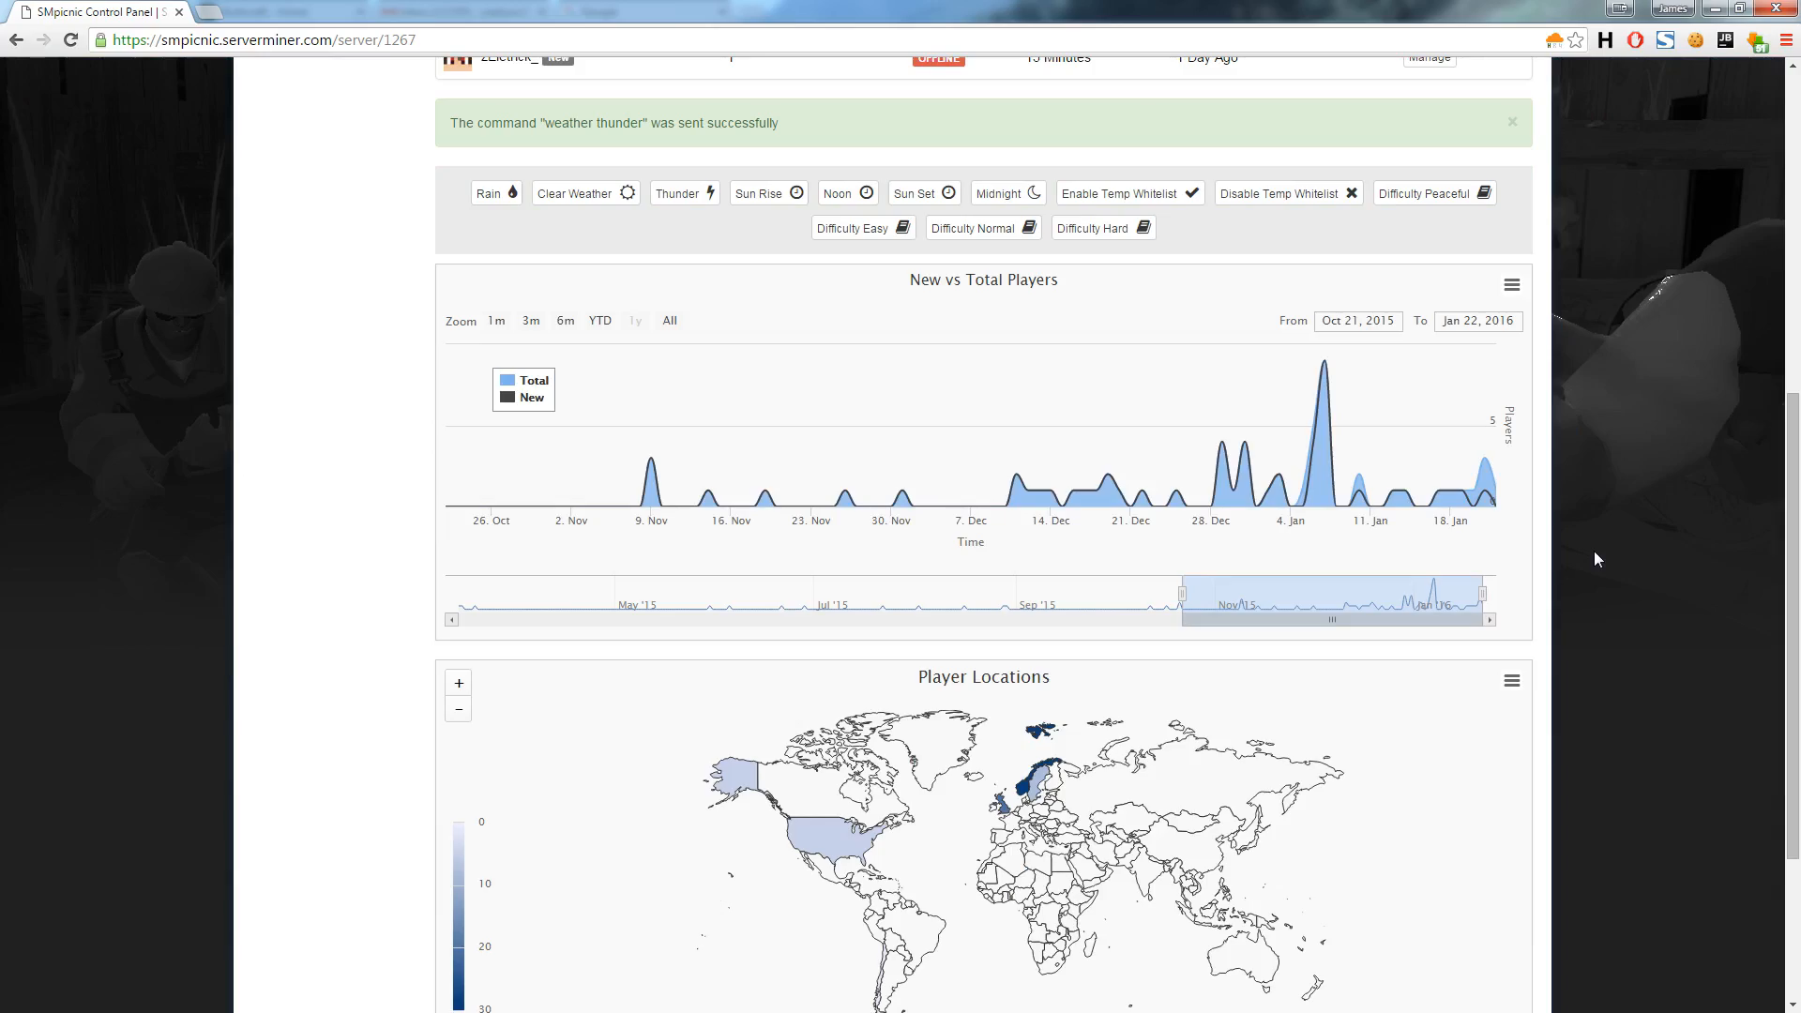
Step: Show the full New vs Total Players history, trimmed to start around Sep 25, 2015
{"action": "left_click", "coordinate": [1512, 121]}
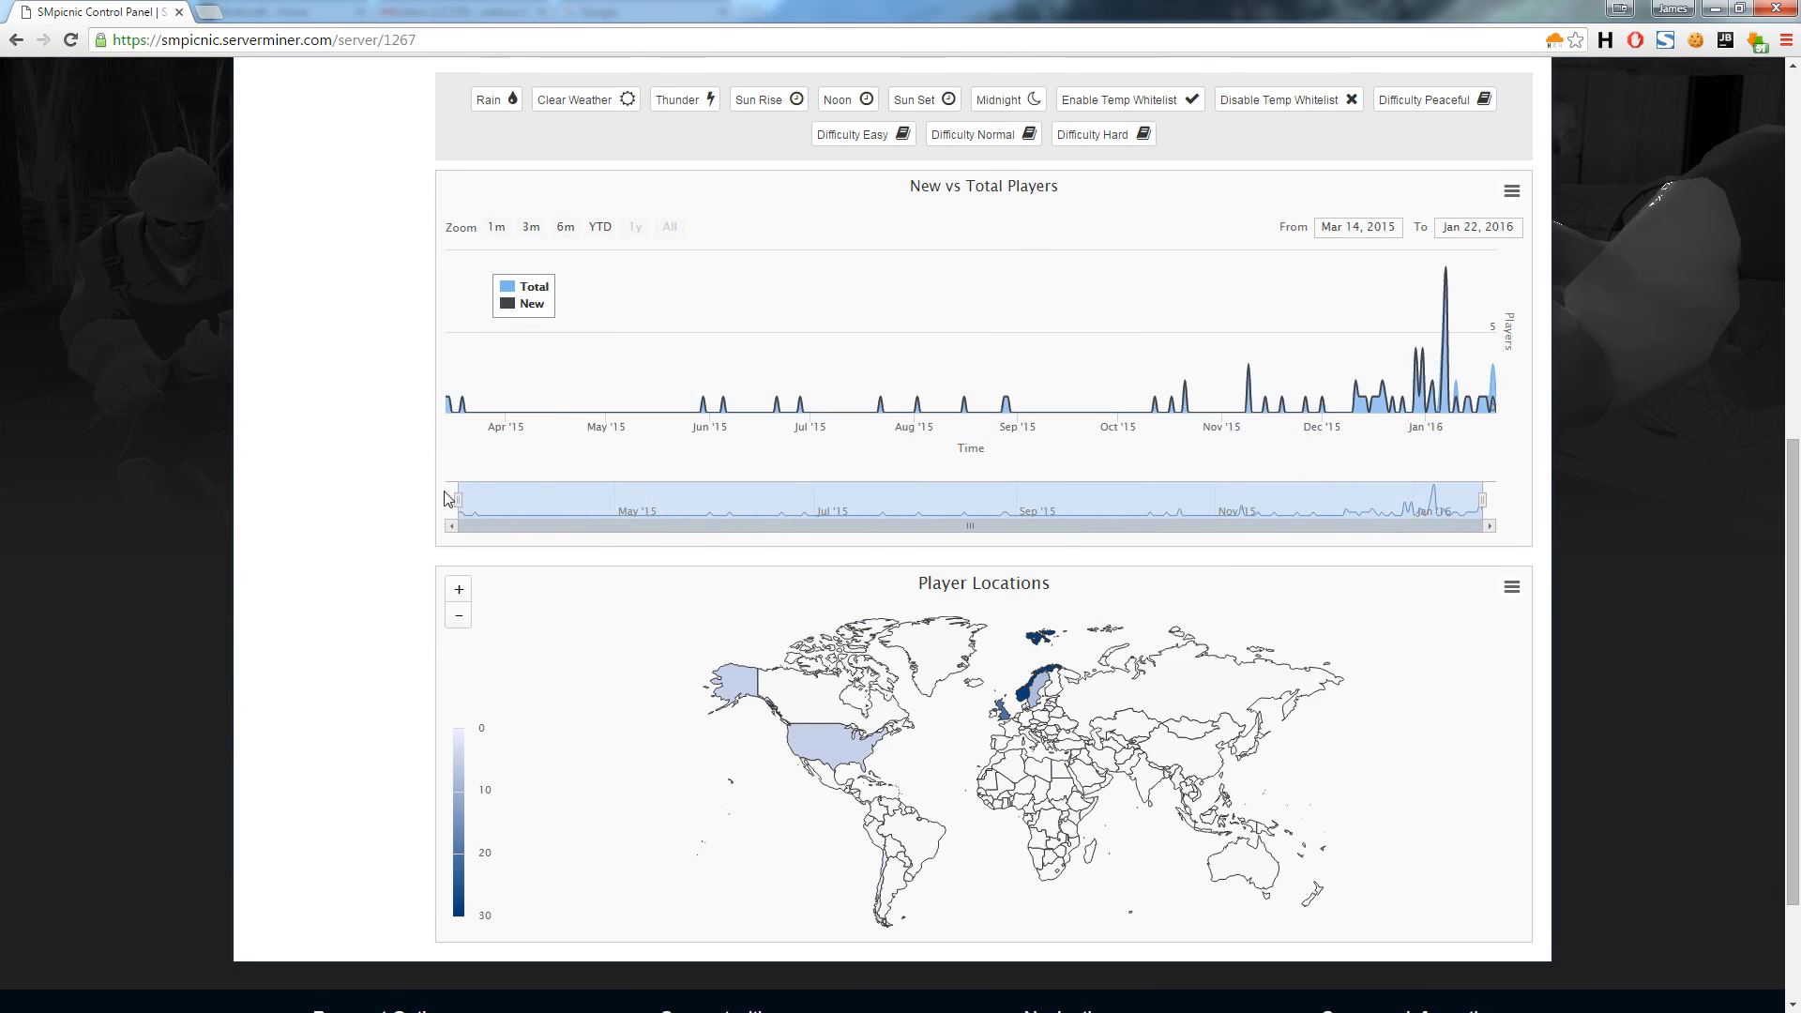
{"action": "mouse_move", "coordinate": [456, 507]}
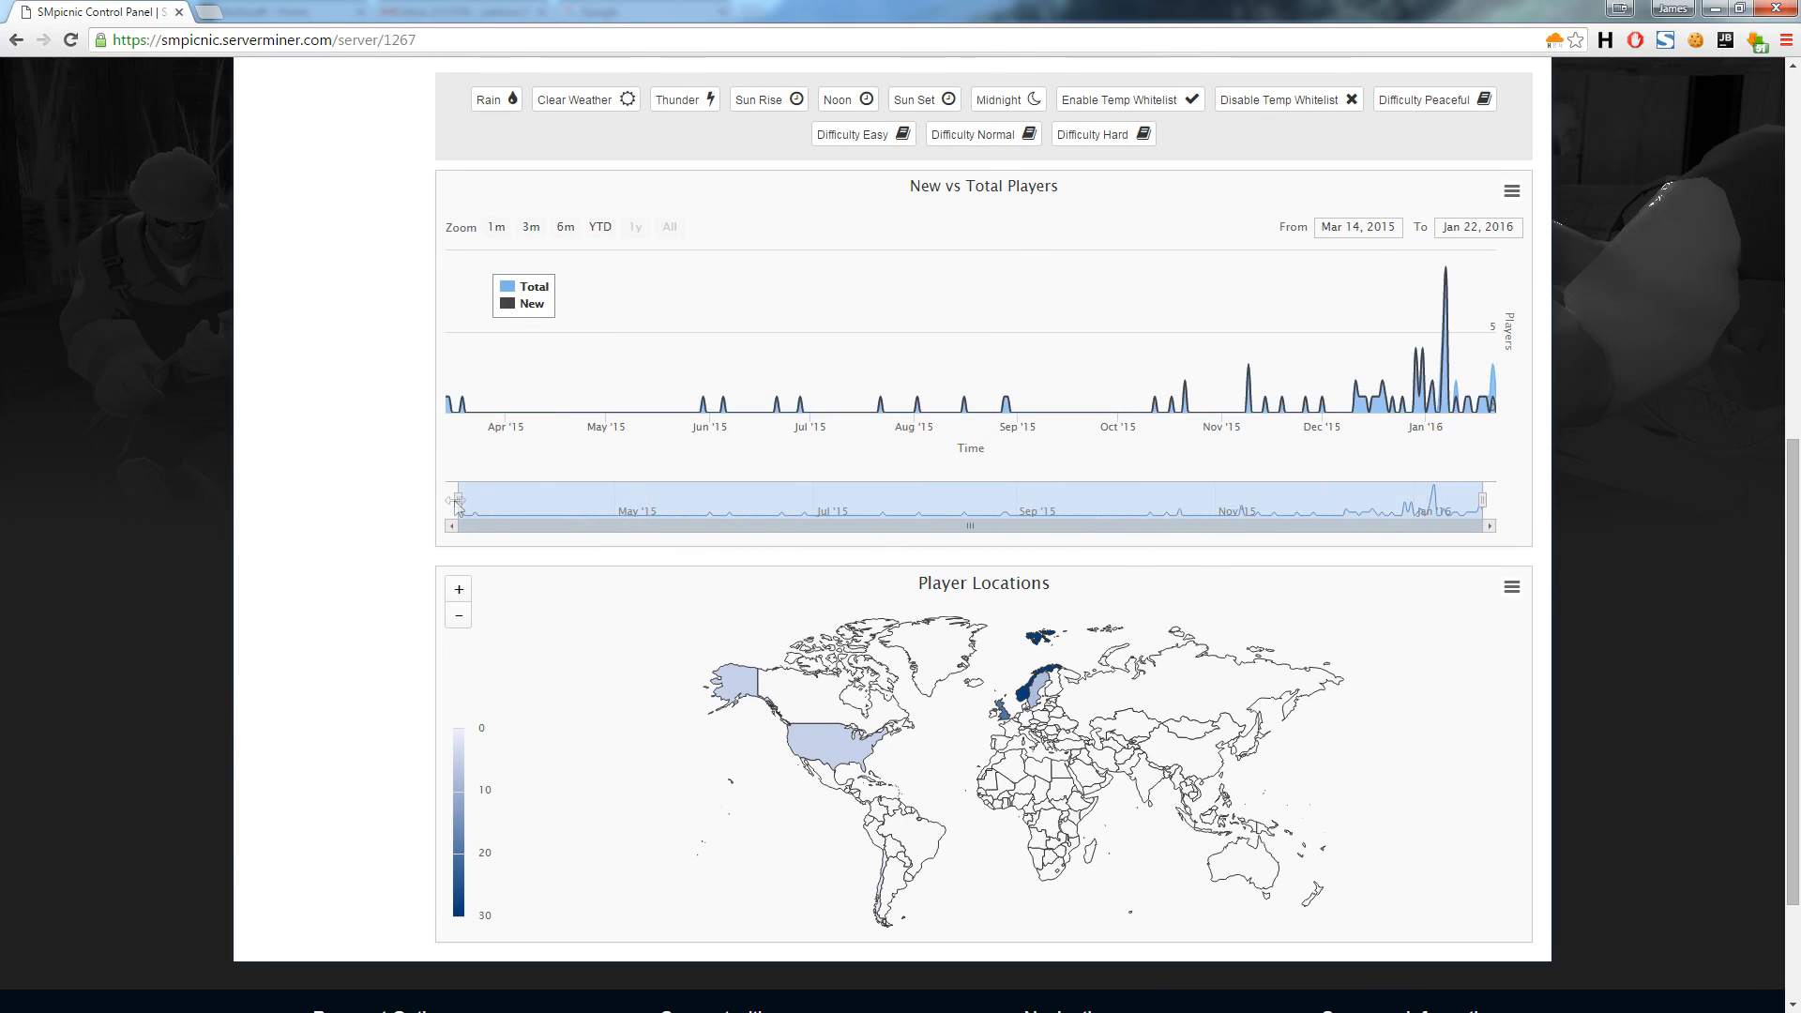
{"action": "left_click_drag", "start_coordinate": [455, 500], "coordinate": [1100, 500]}
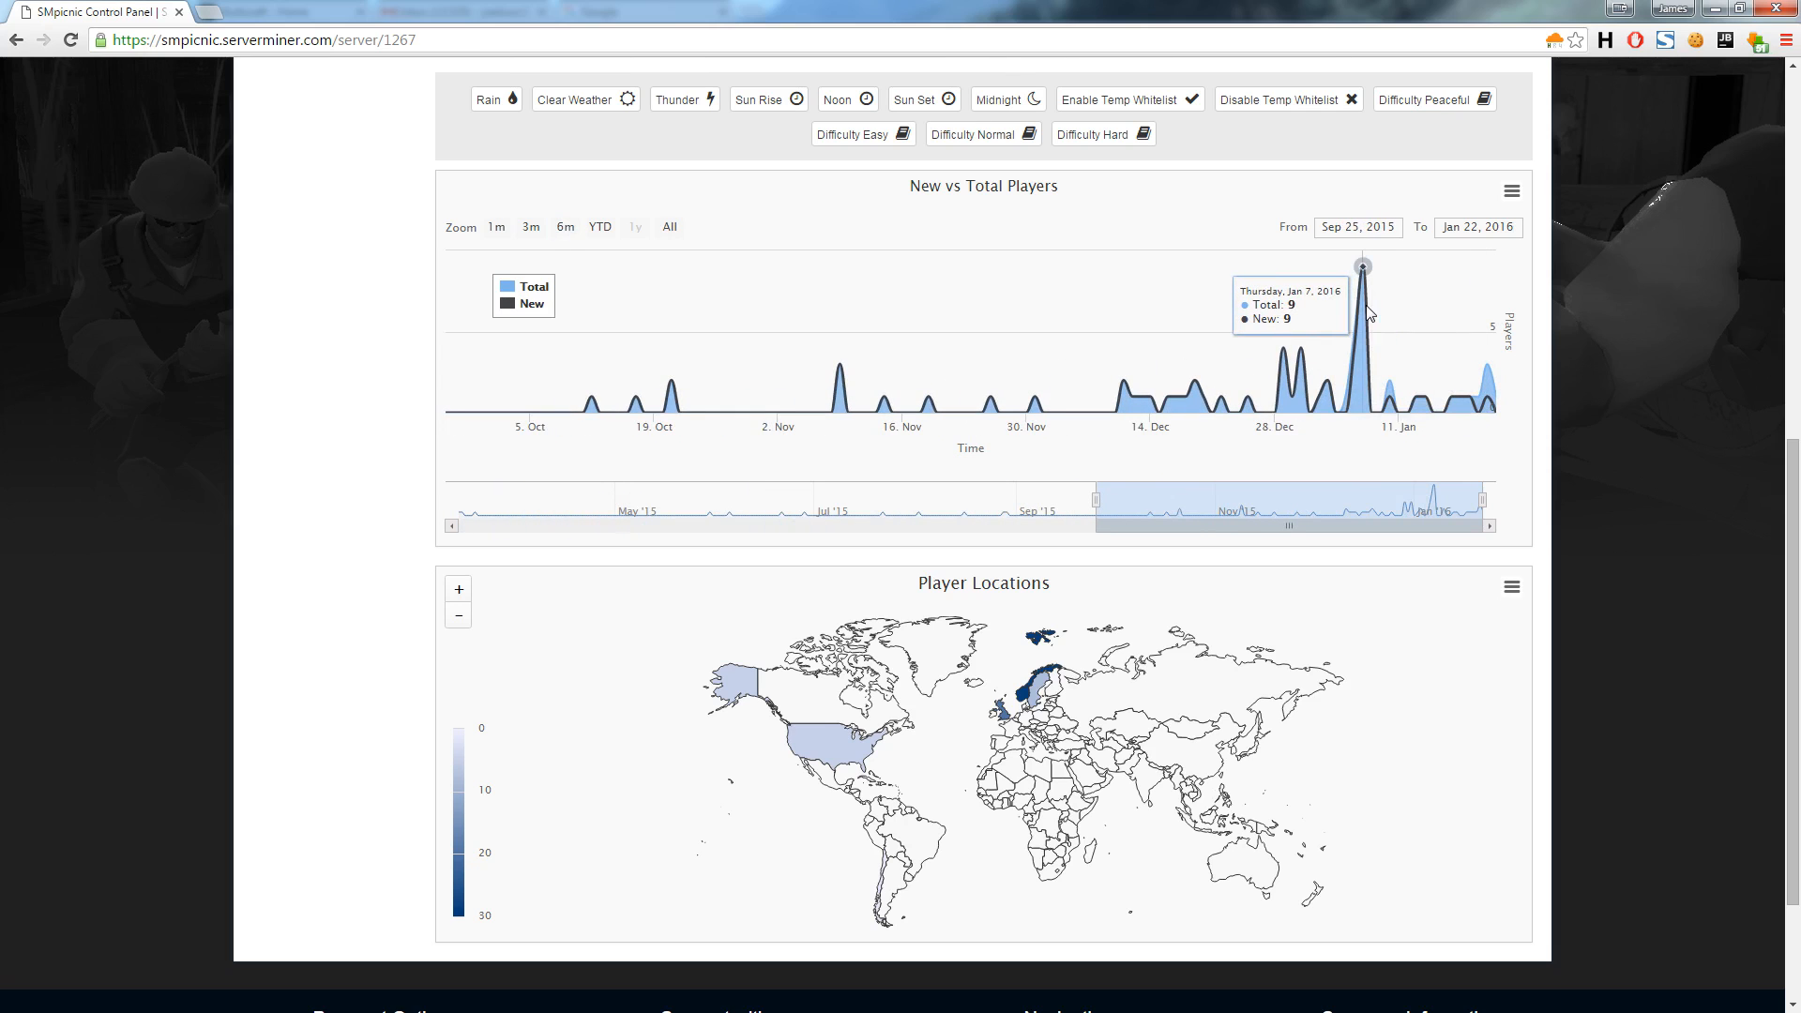
{"action": "scroll", "scroll_direction": "down", "scroll_amount": 3}
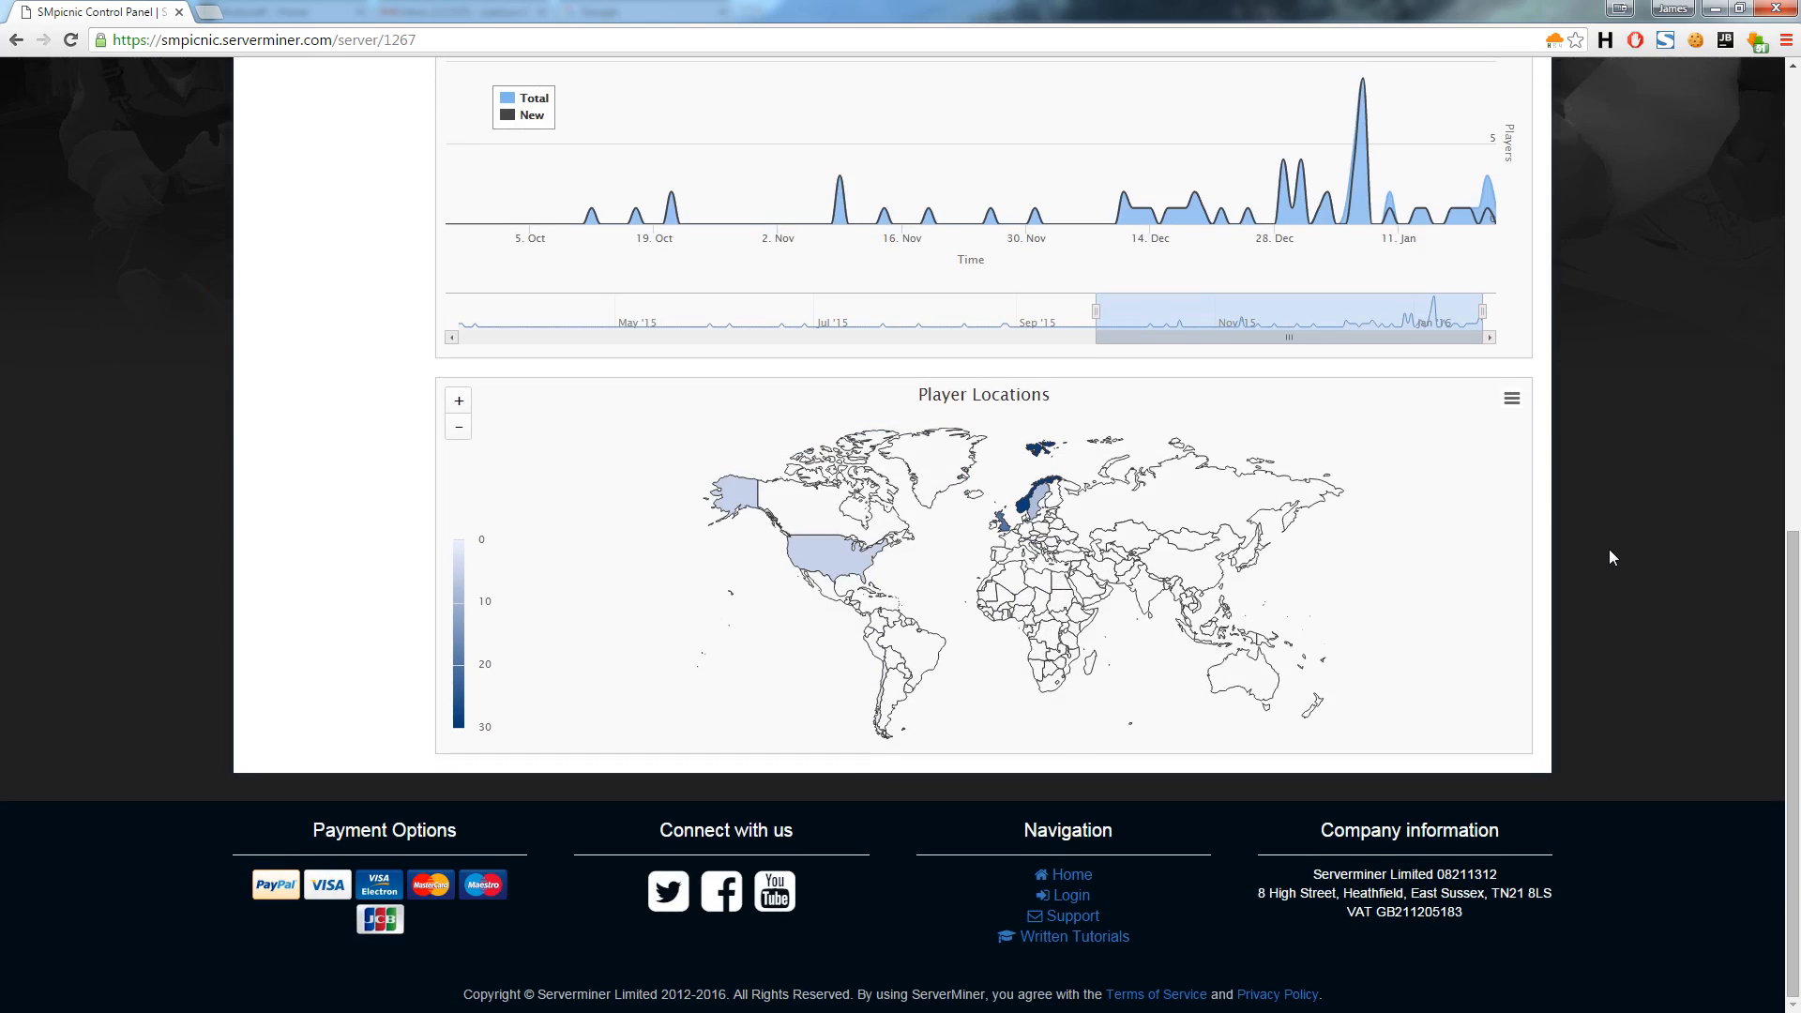
{"action": "mouse_move", "coordinate": [1263, 460]}
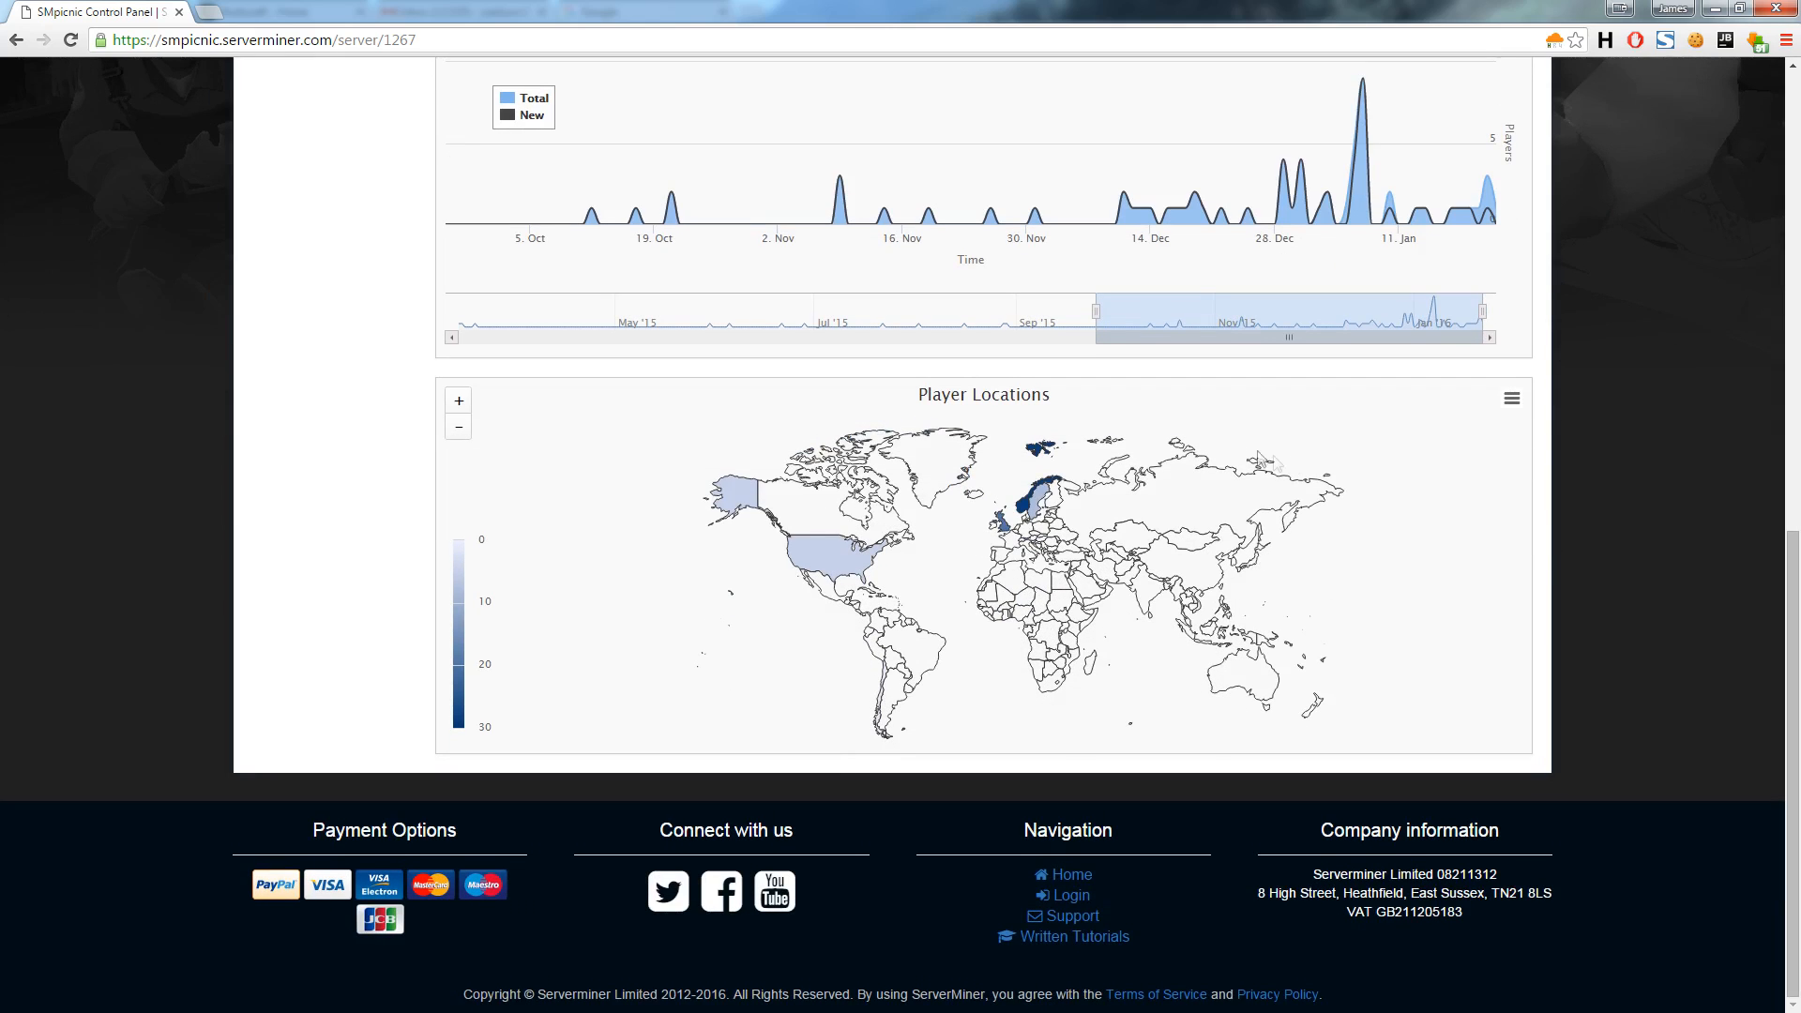
{"action": "mouse_move", "coordinate": [1040, 494]}
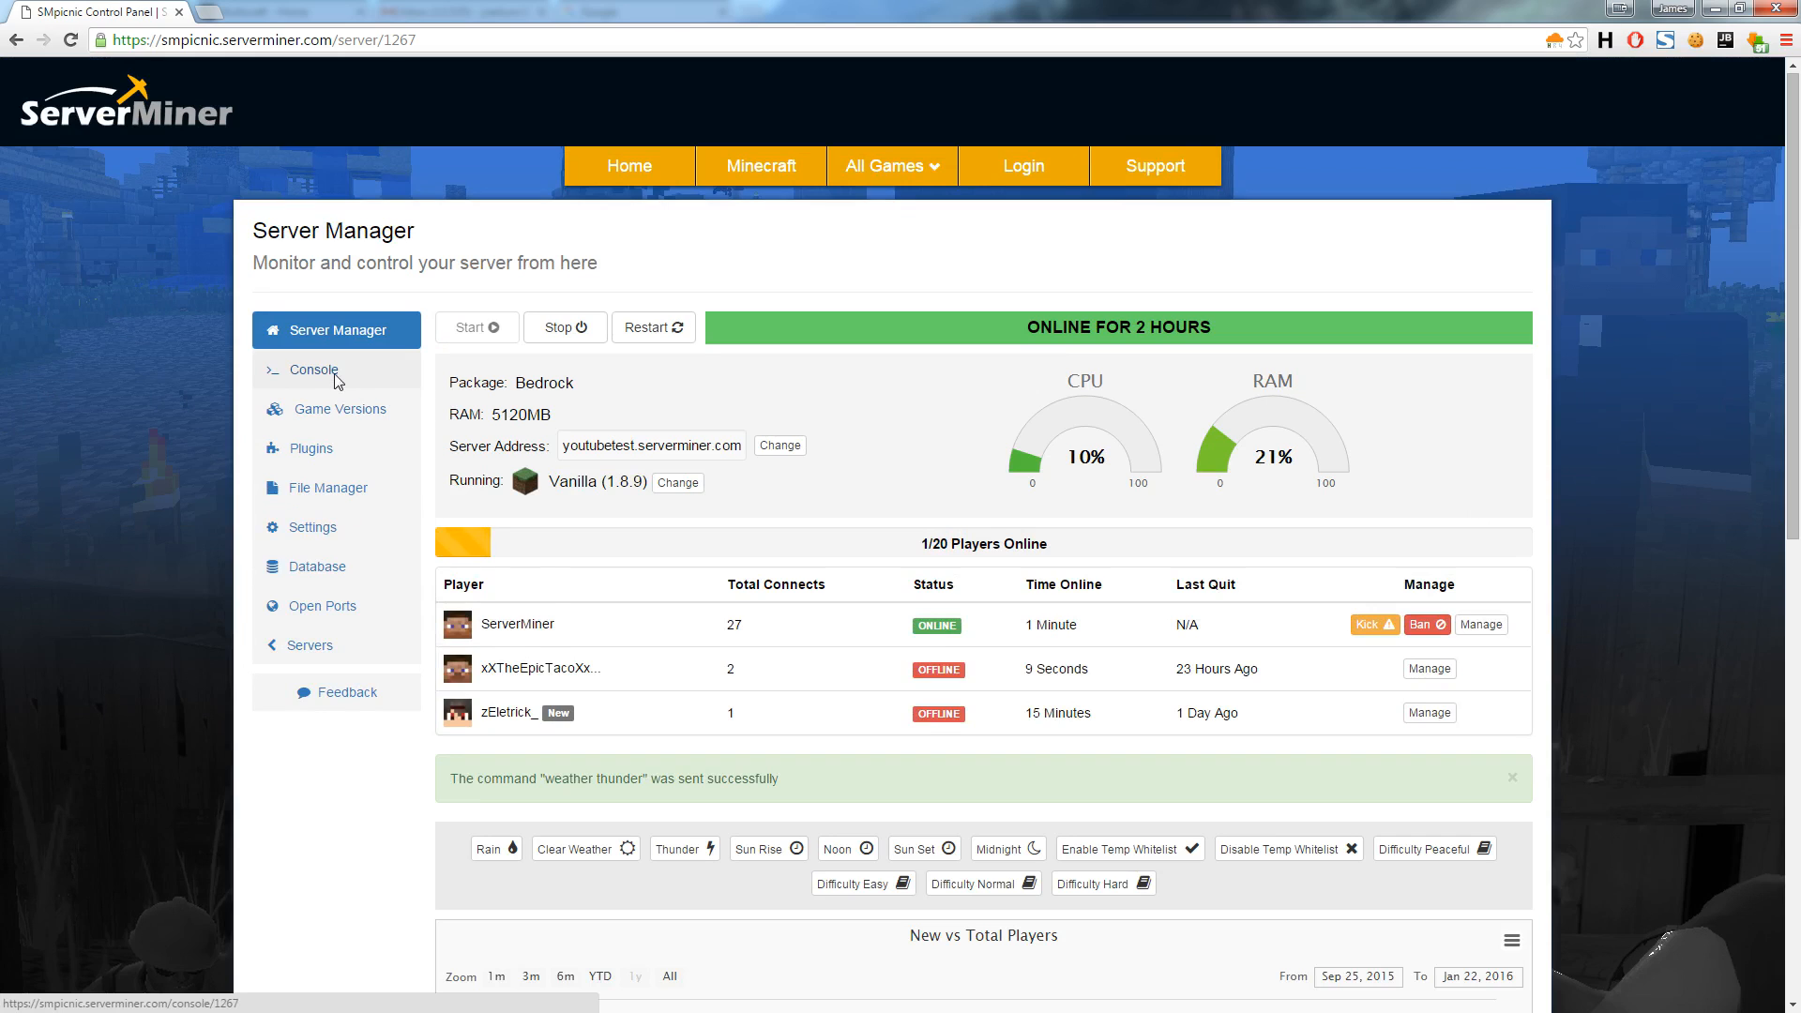
Step: Submit 'say Hello YouTube' from the console, then return to Server Manager
{"action": "left_click", "coordinate": [313, 369]}
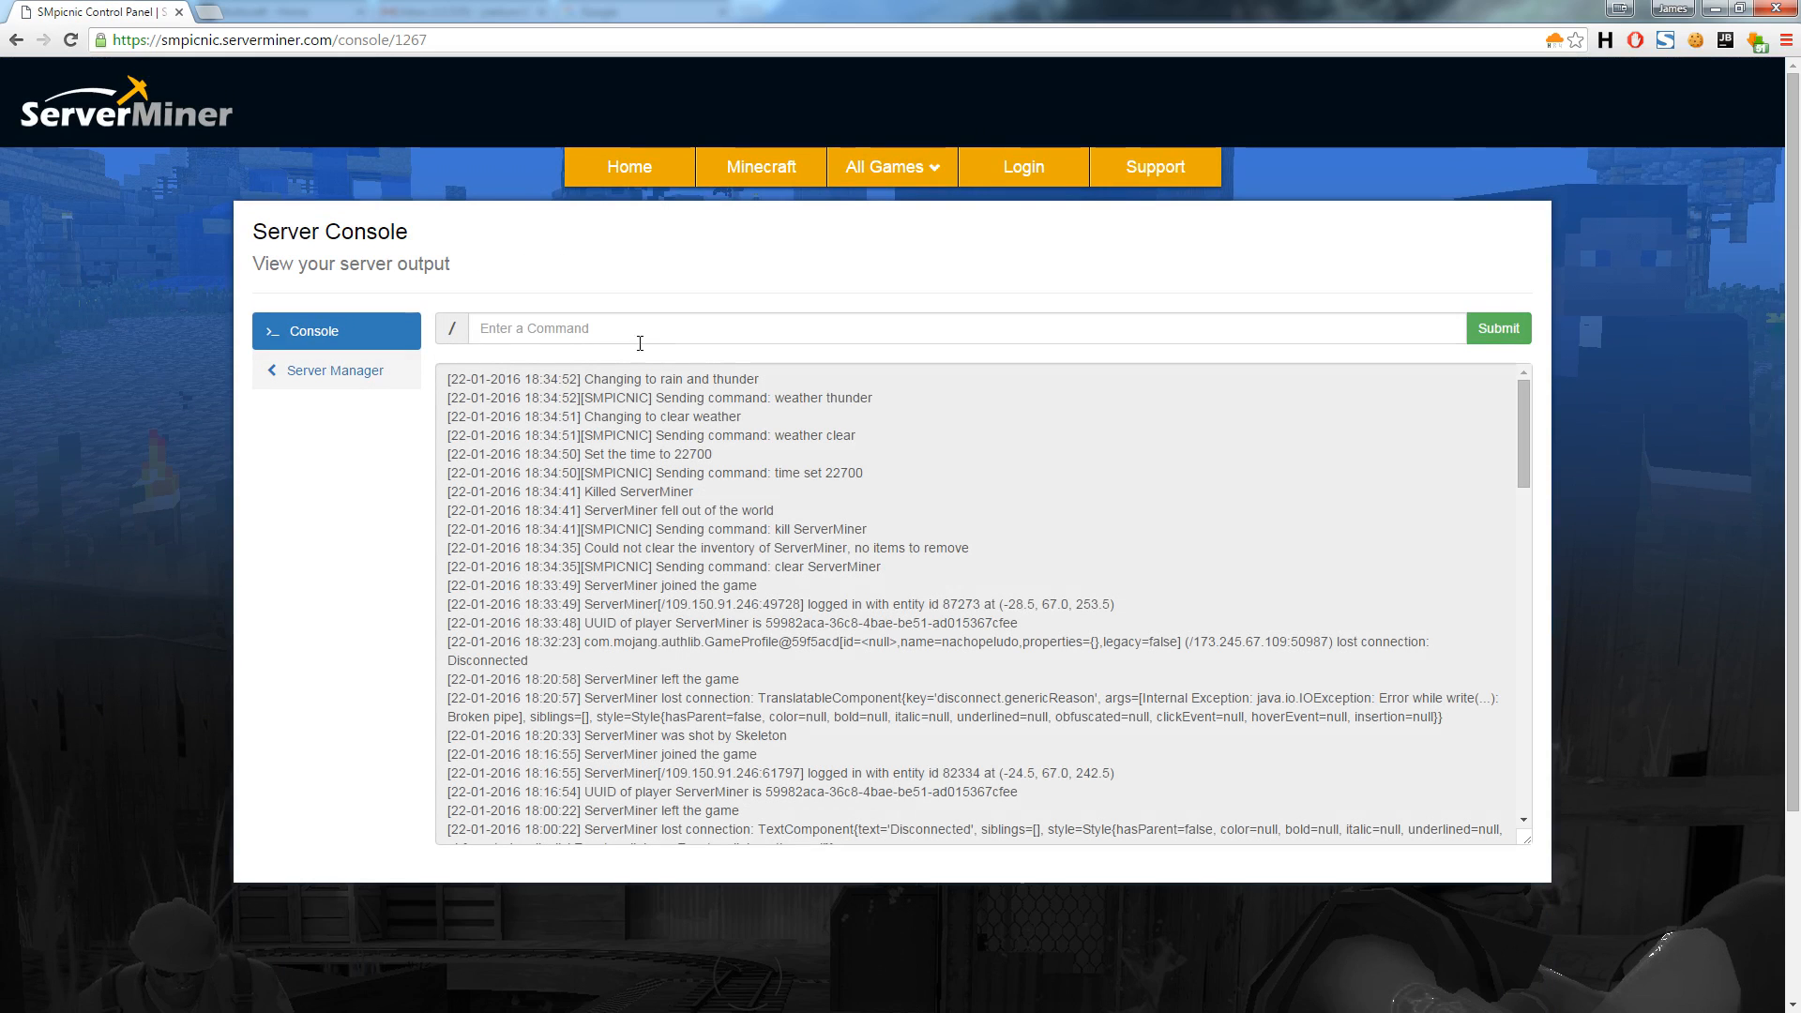
{"action": "type", "text": "say Hello You"}
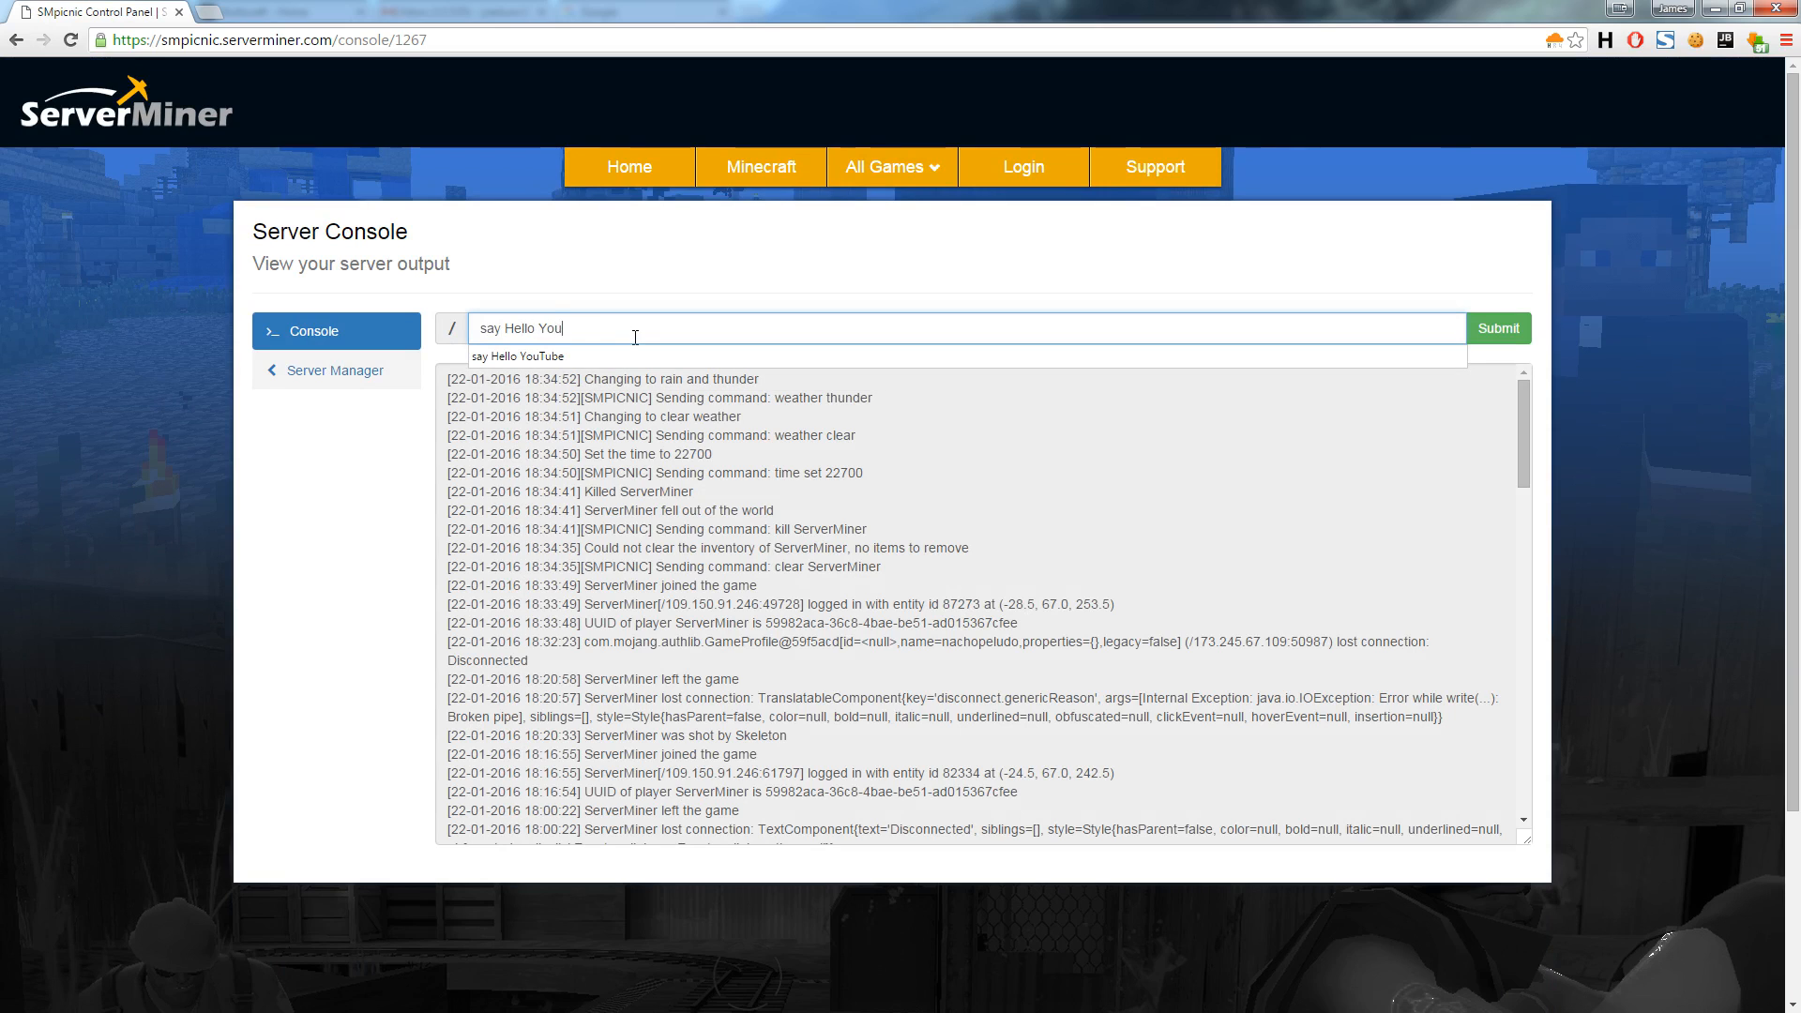
{"action": "type", "text": "Tube"}
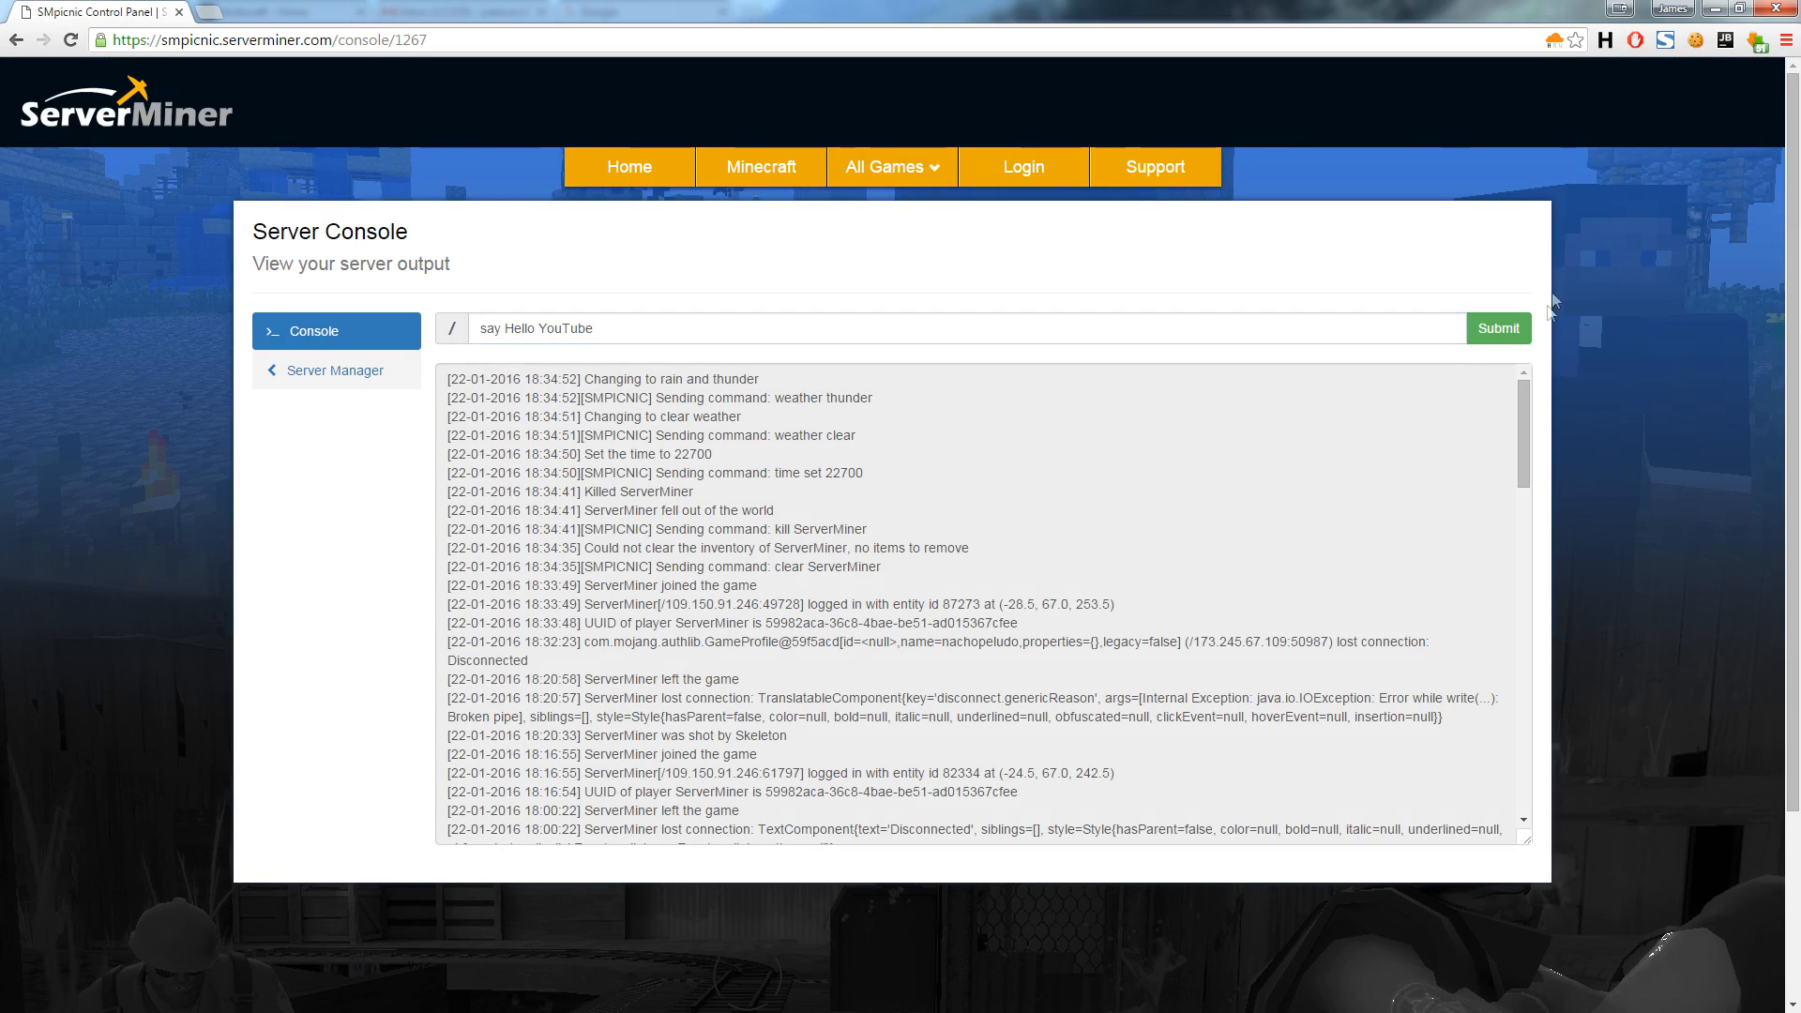
{"action": "left_click", "coordinate": [1497, 328]}
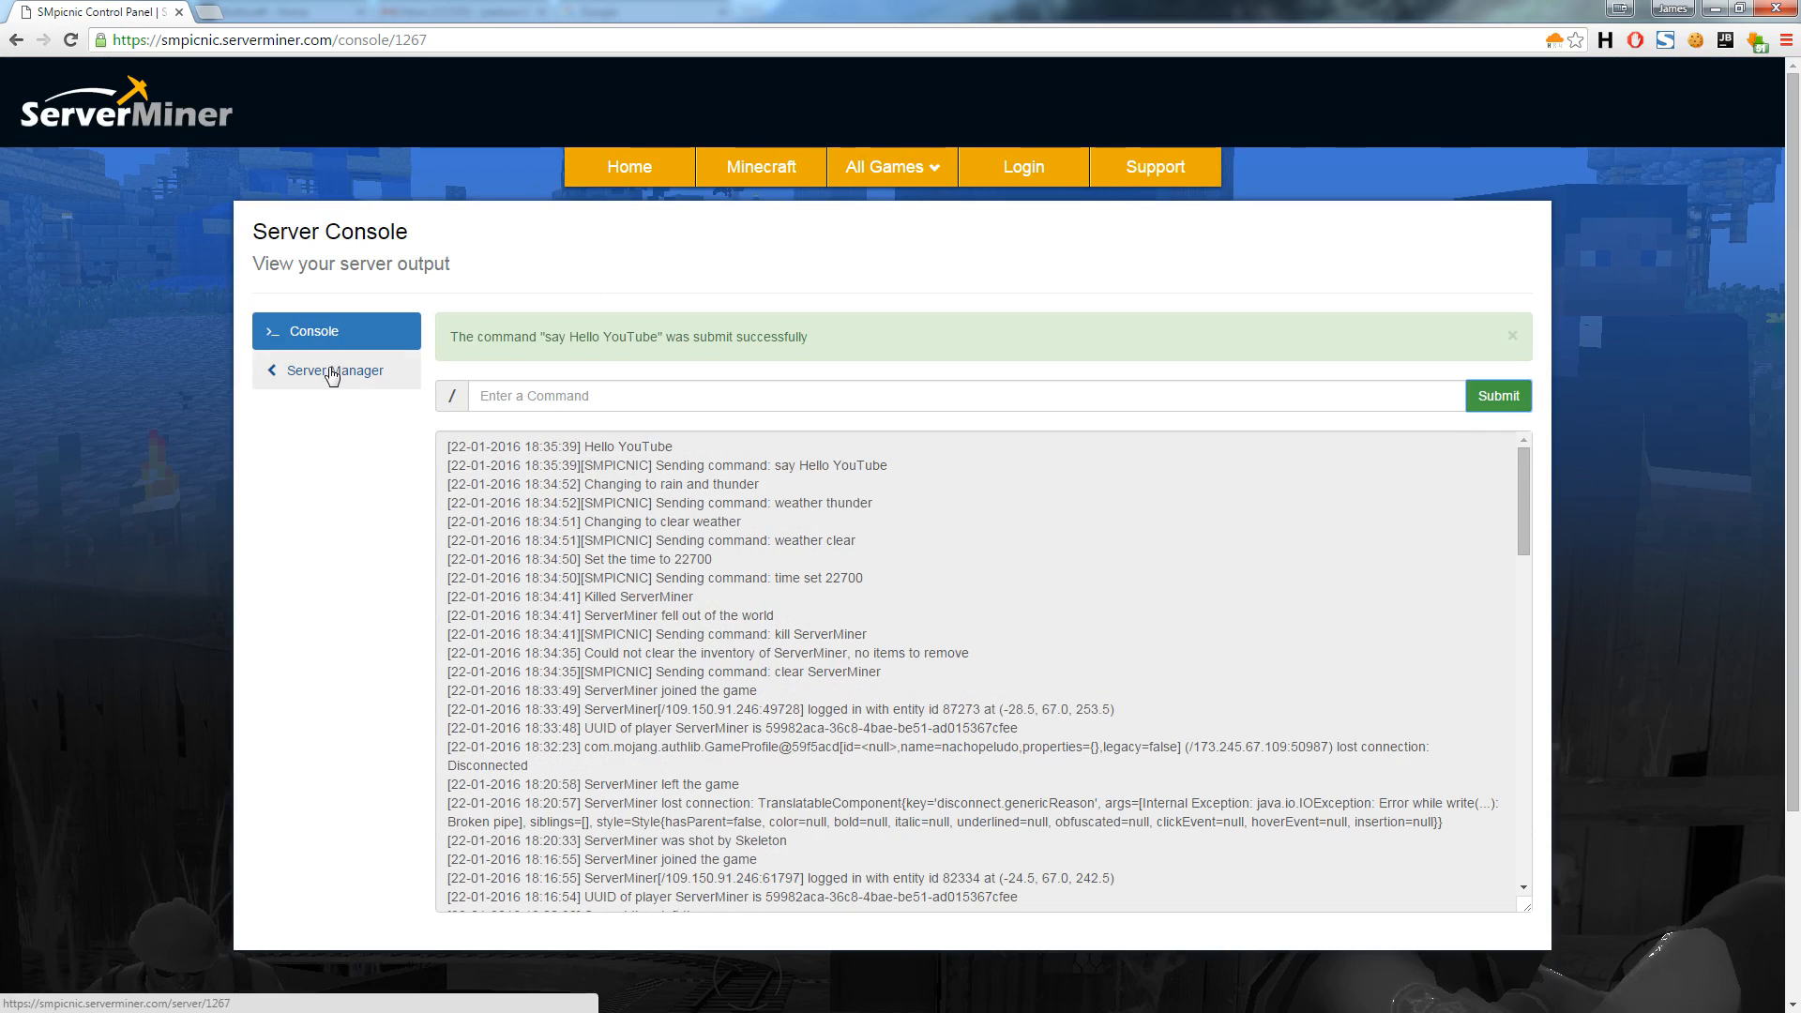
{"action": "left_click", "coordinate": [333, 369]}
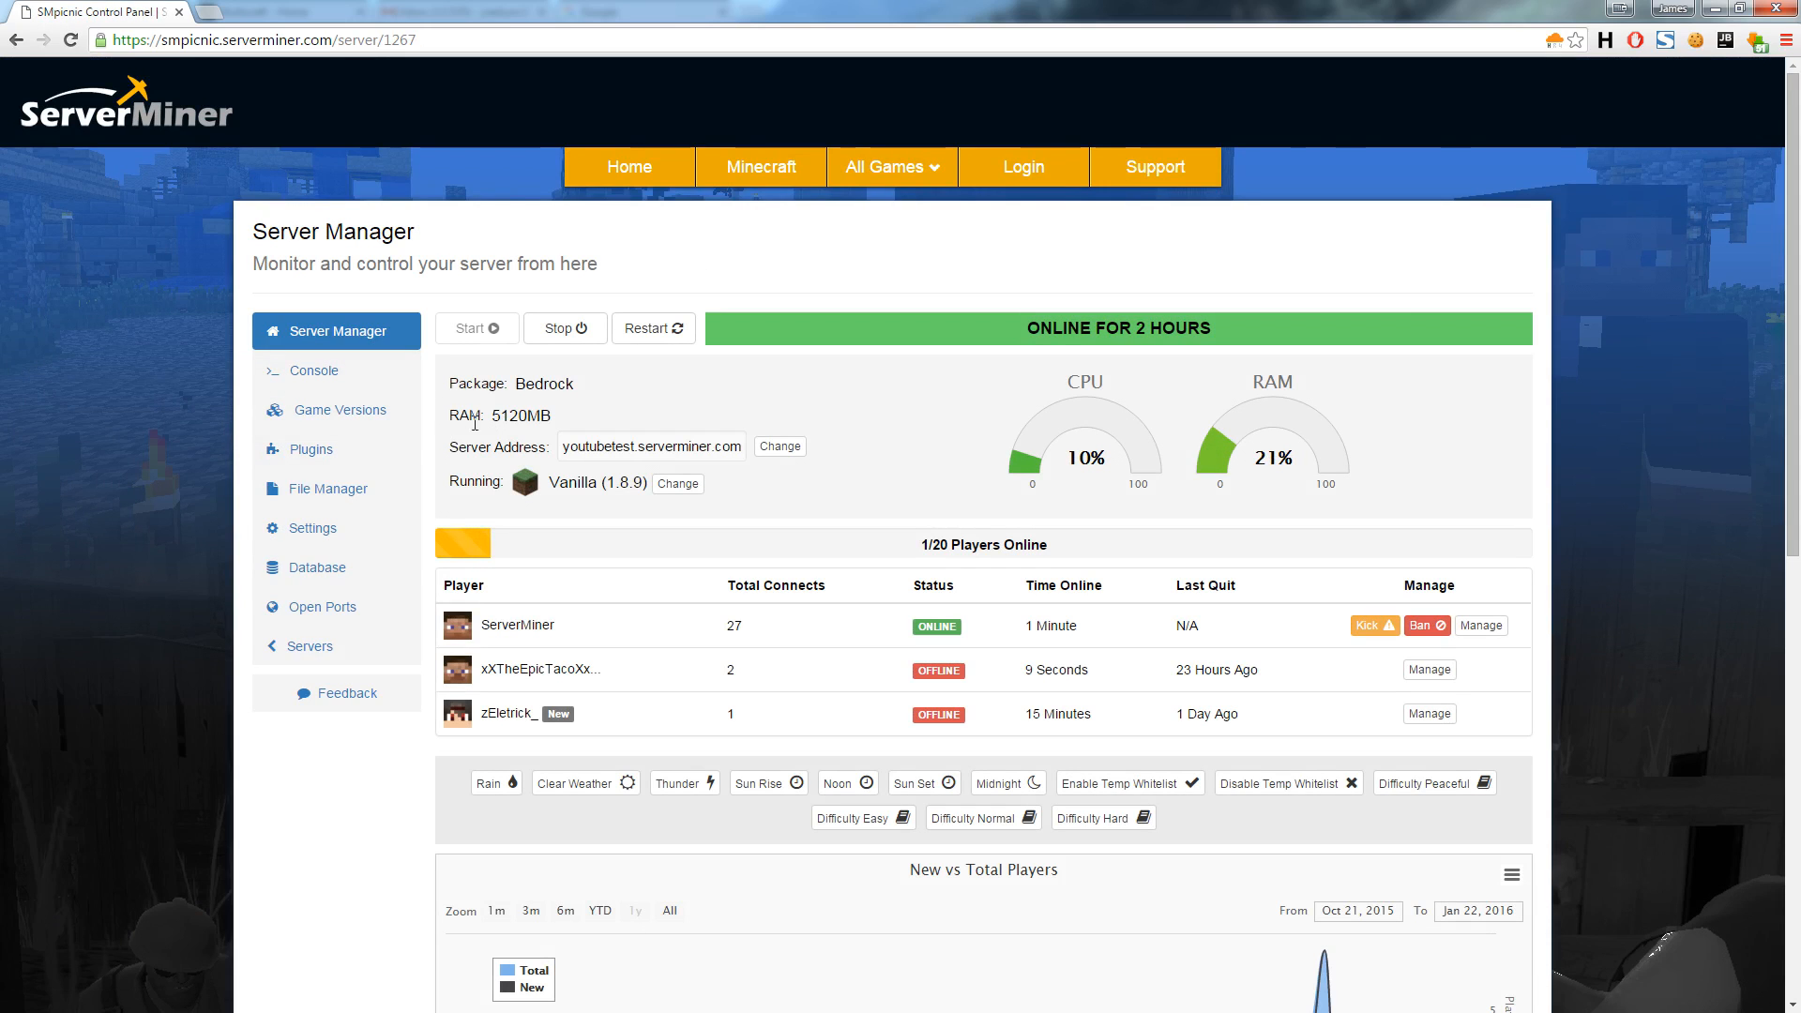
Step: Install Craftbukkit 1.8.8 from Game Versions, confirming it replaces Vanilla 1.8.9
{"action": "left_click", "coordinate": [338, 410]}
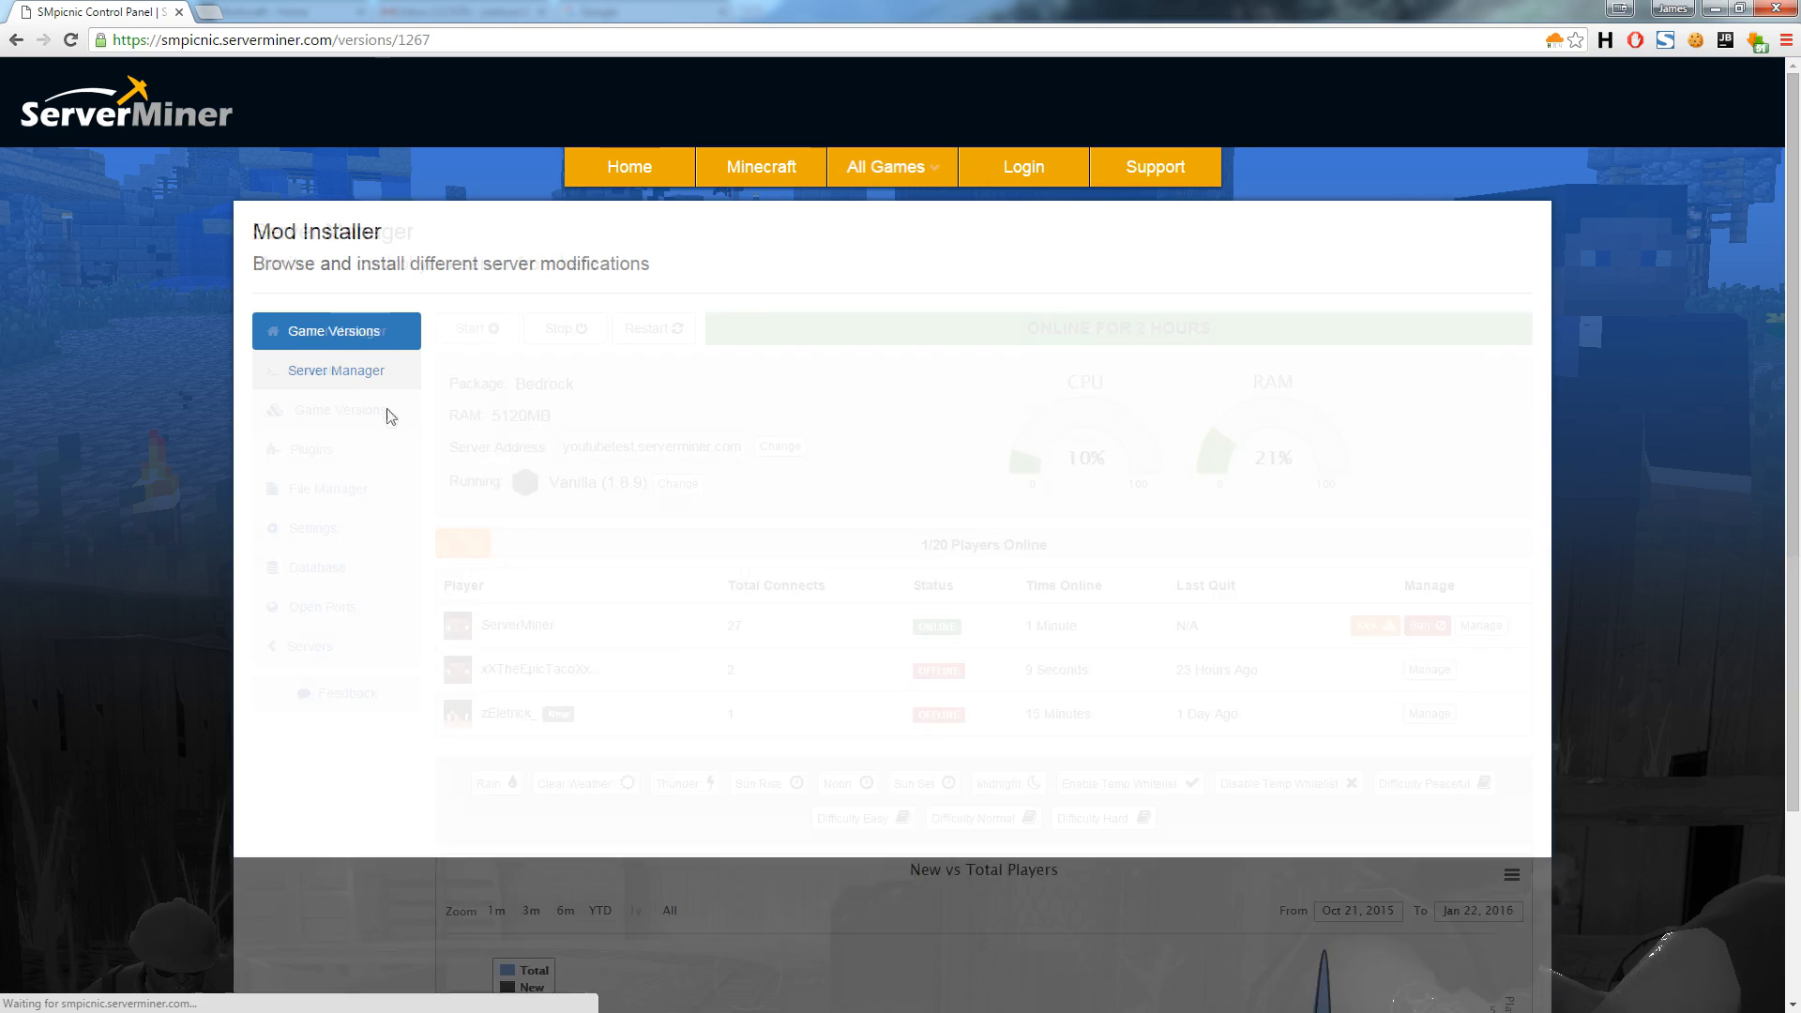
{"action": "left_click", "coordinate": [336, 331]}
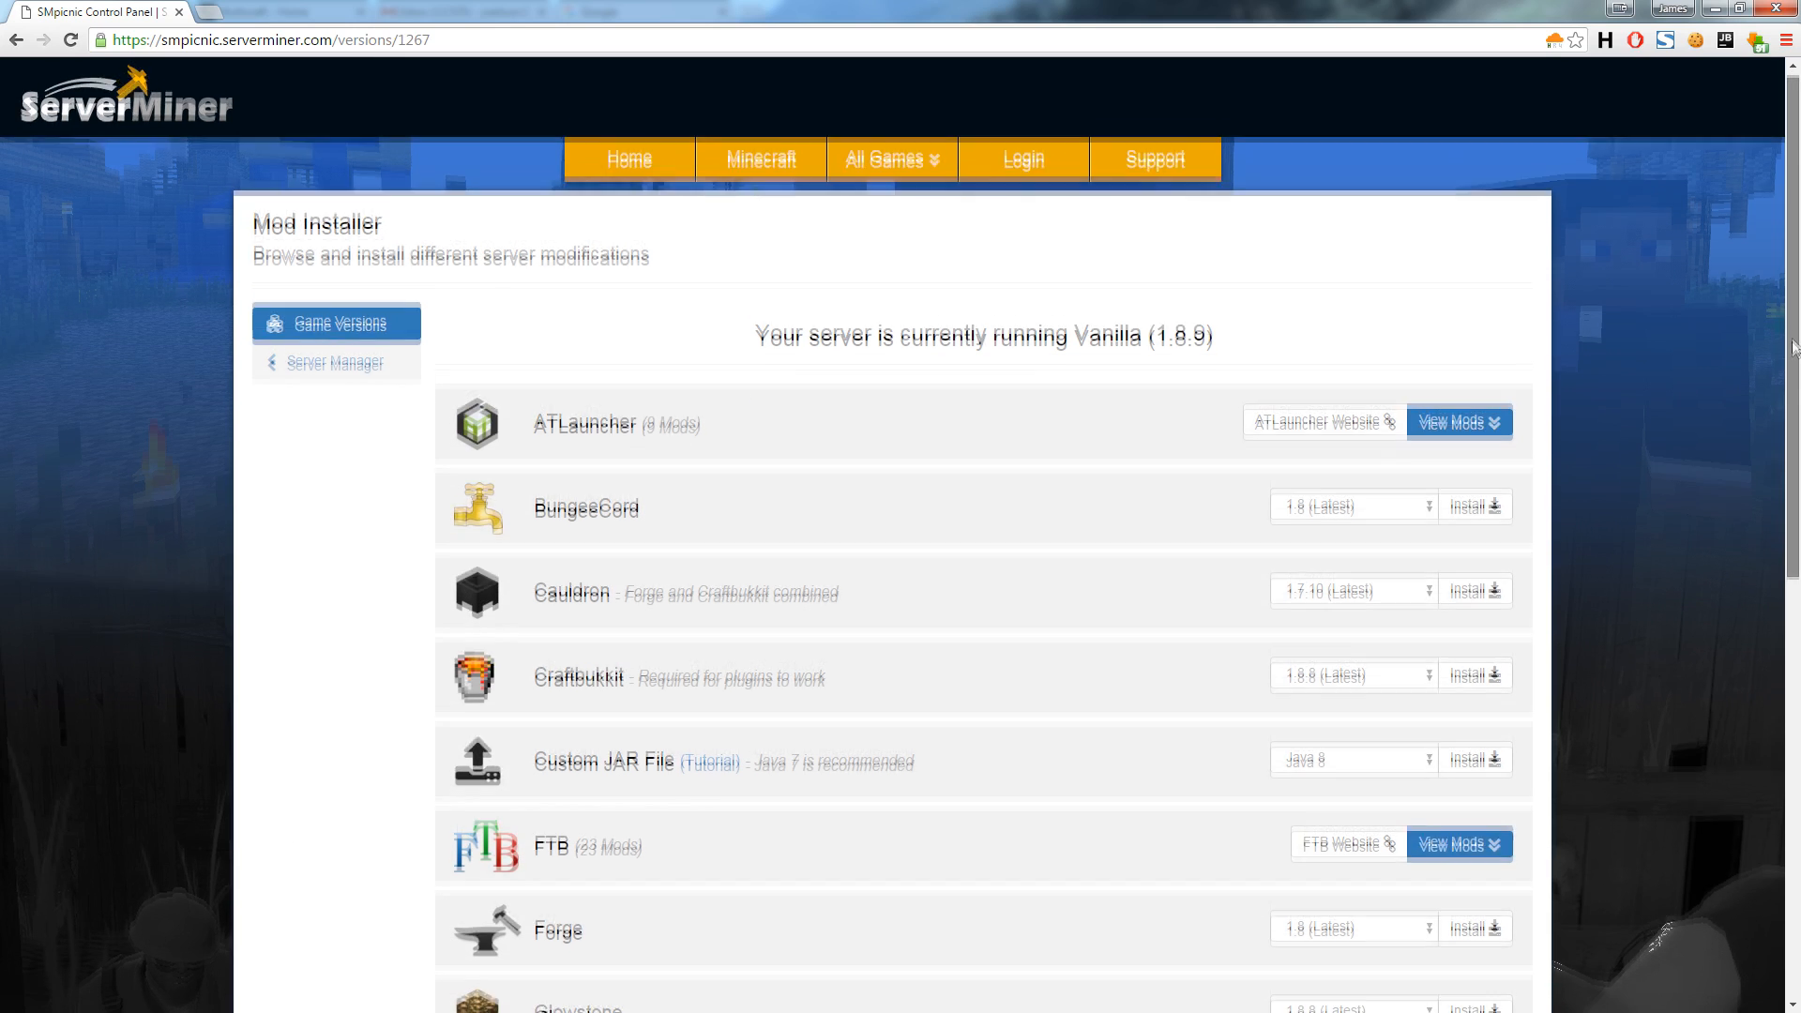
{"action": "scroll", "scroll_direction": "down", "scroll_amount": 3}
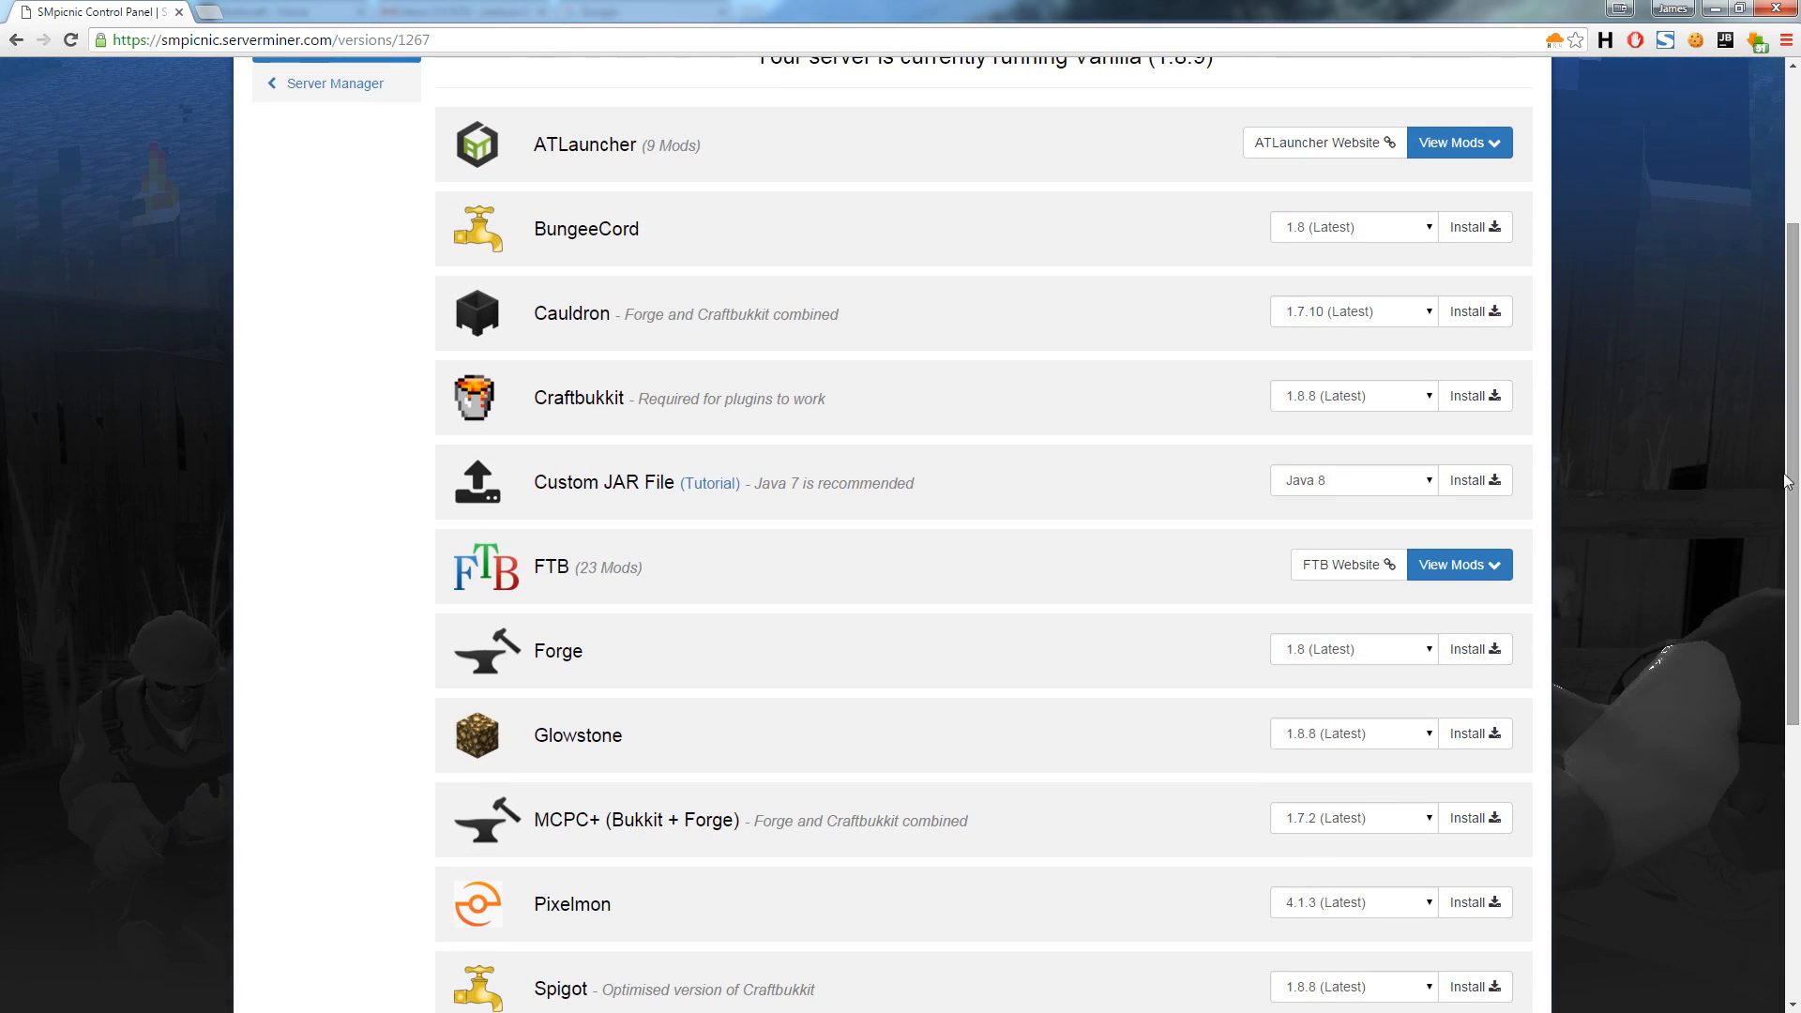
{"action": "mouse_move", "coordinate": [1506, 371]}
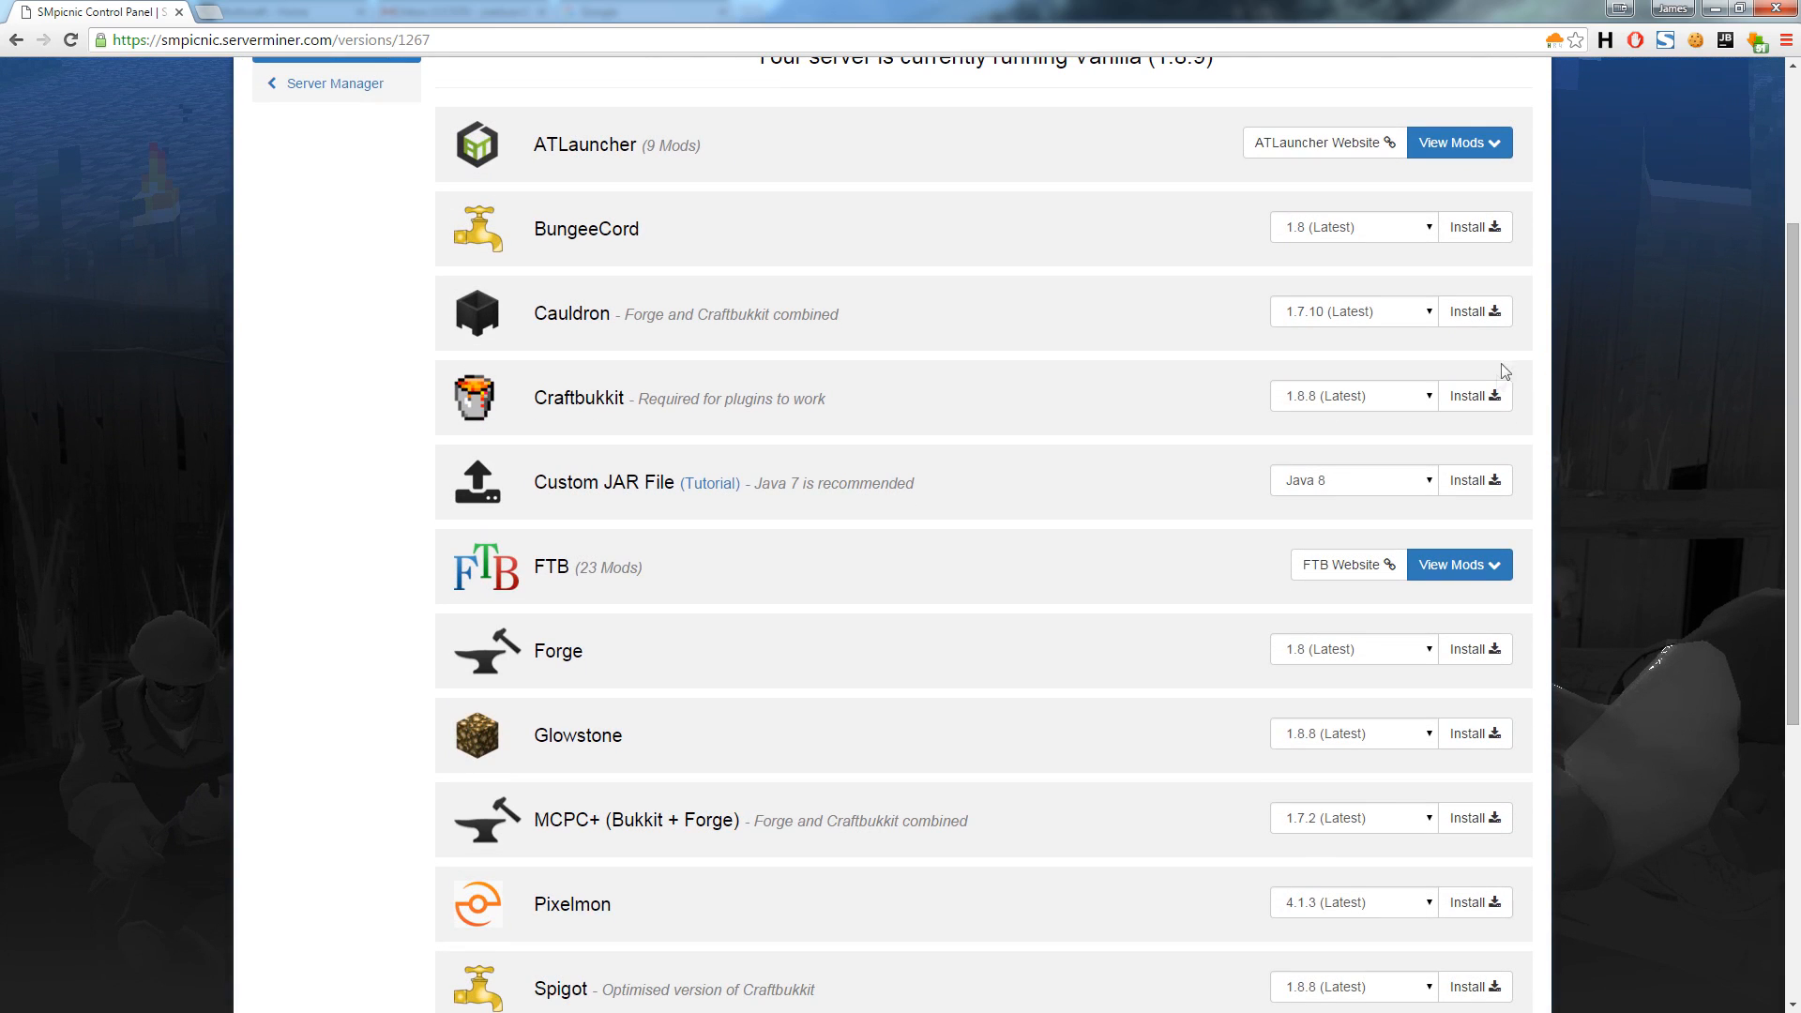
{"action": "left_click", "coordinate": [1474, 395]}
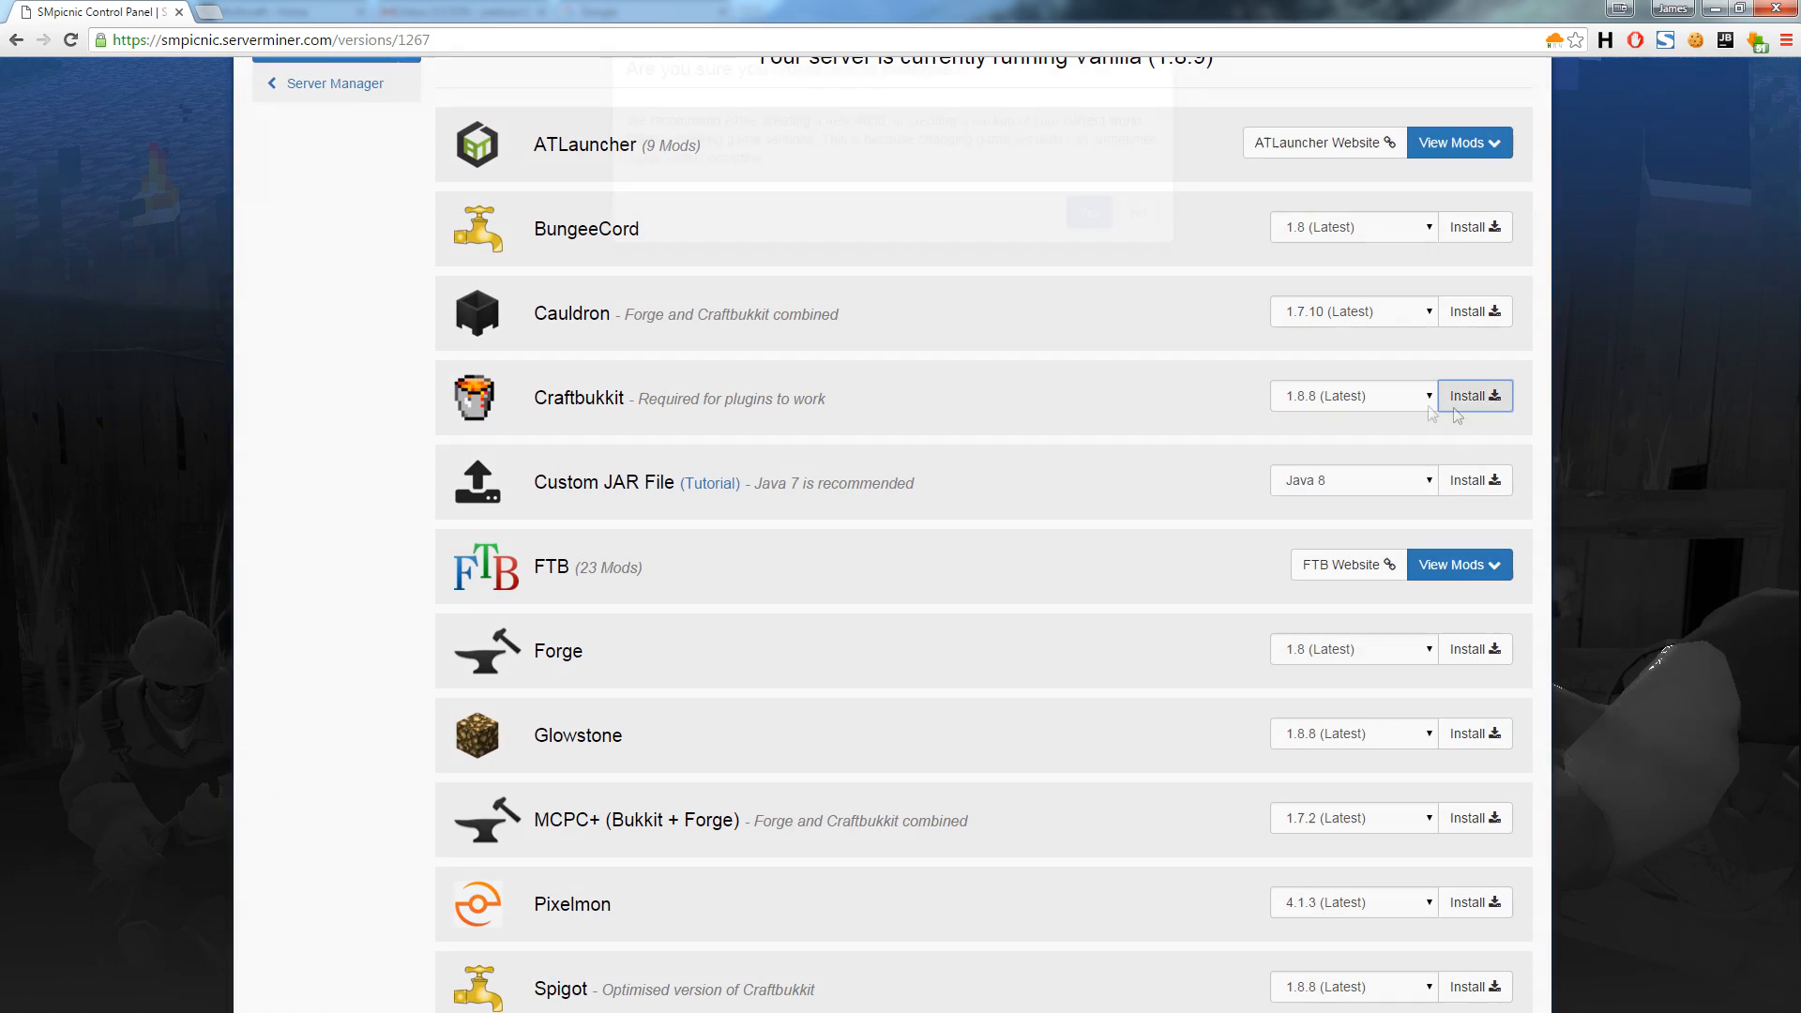
{"action": "left_click", "coordinate": [1474, 395]}
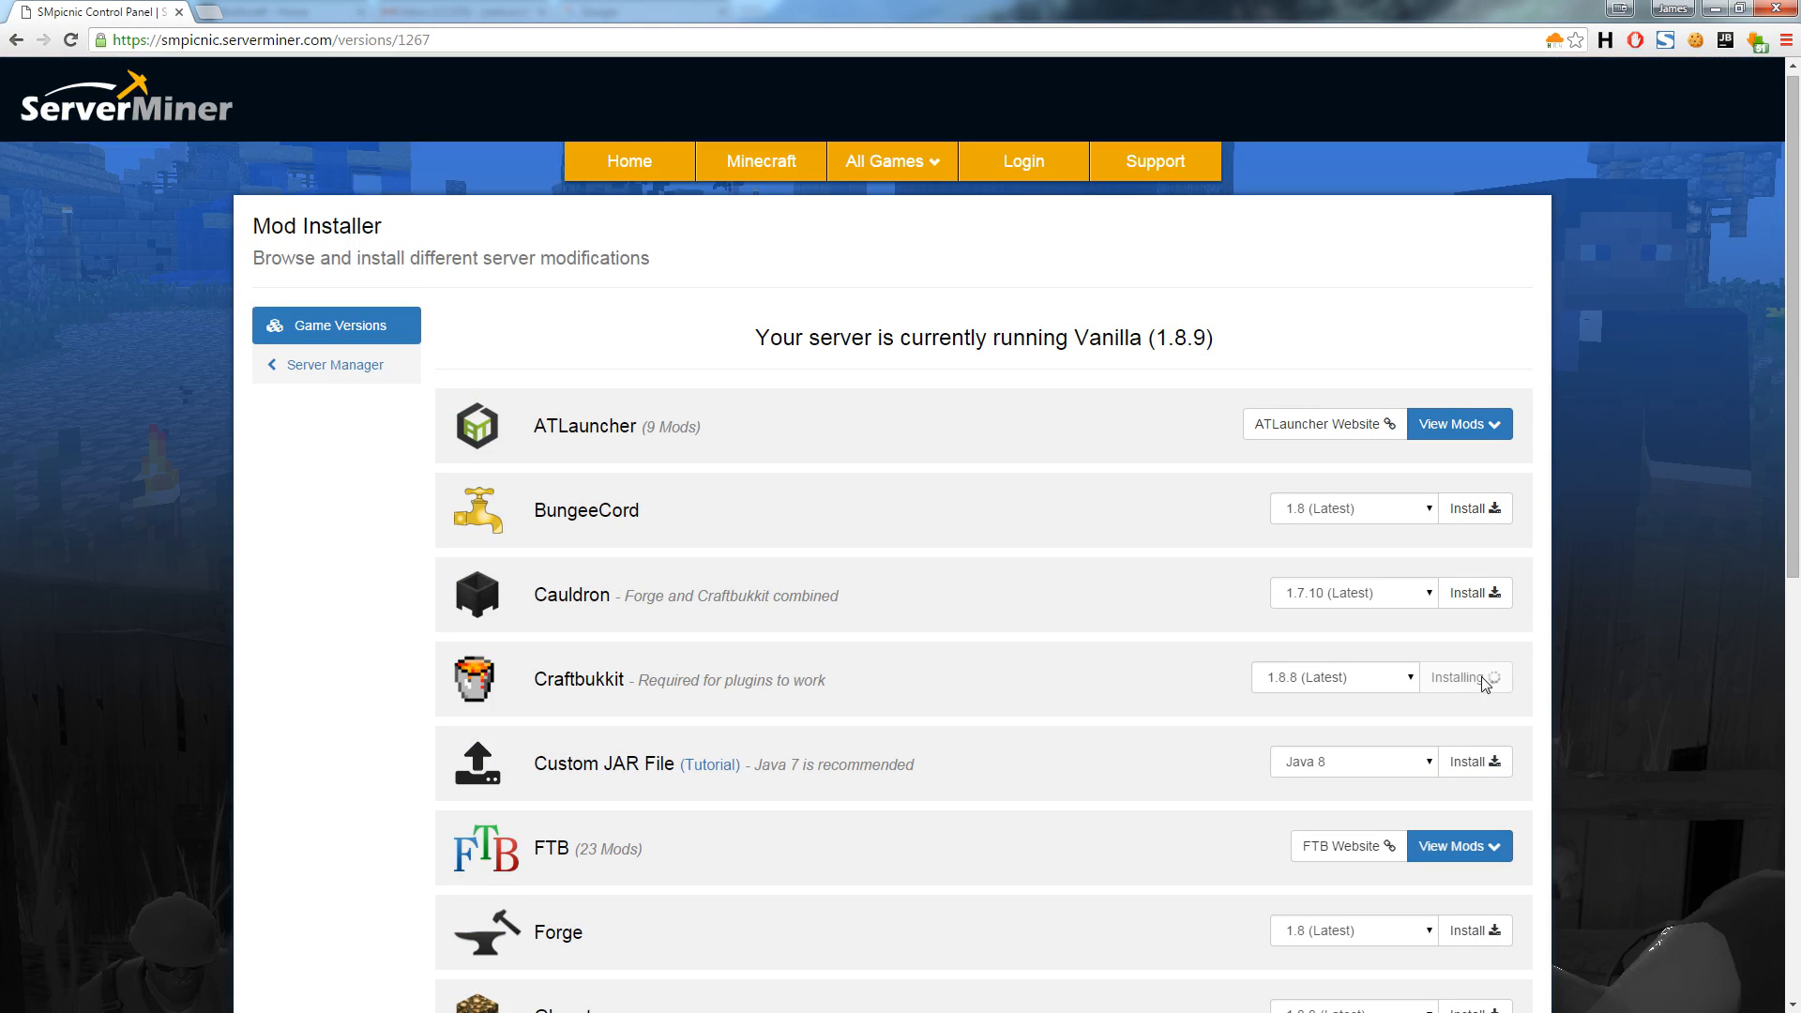
{"action": "mouse_move", "coordinate": [1498, 694]}
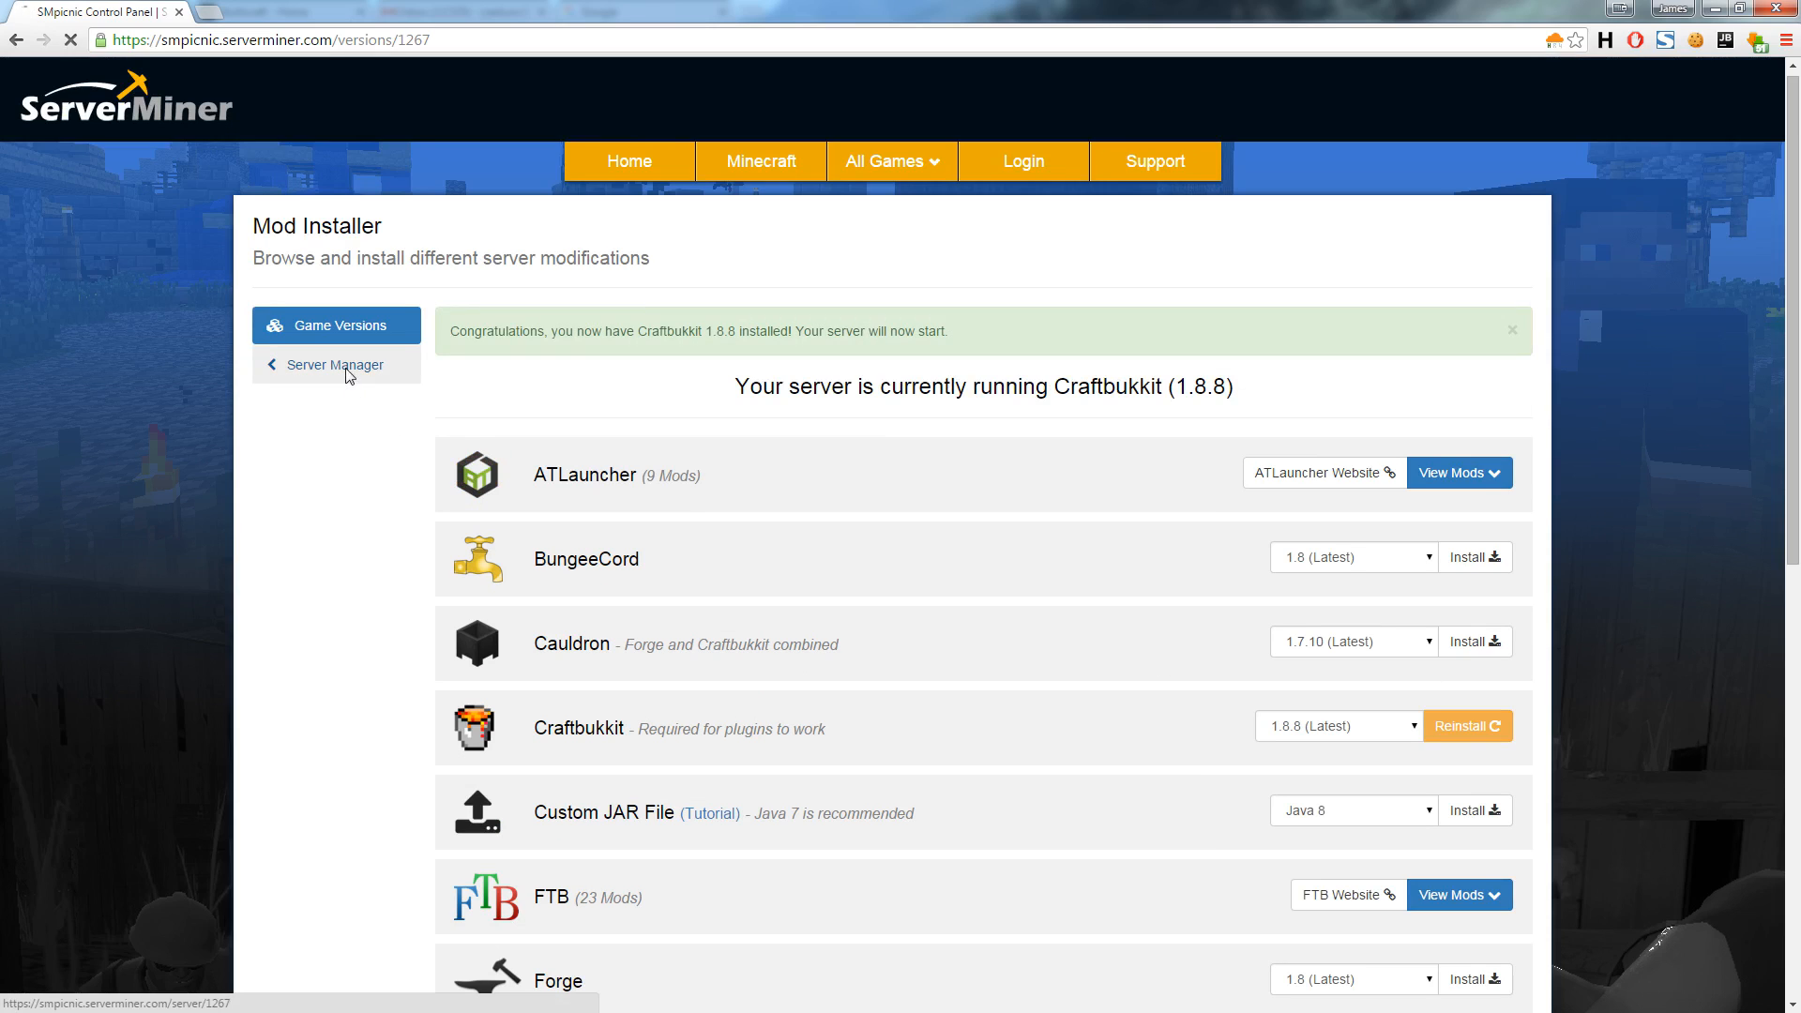
Step: Filter the Plugin Installer by 'essentials' and install the Essentials plugin
{"action": "left_click", "coordinate": [334, 364]}
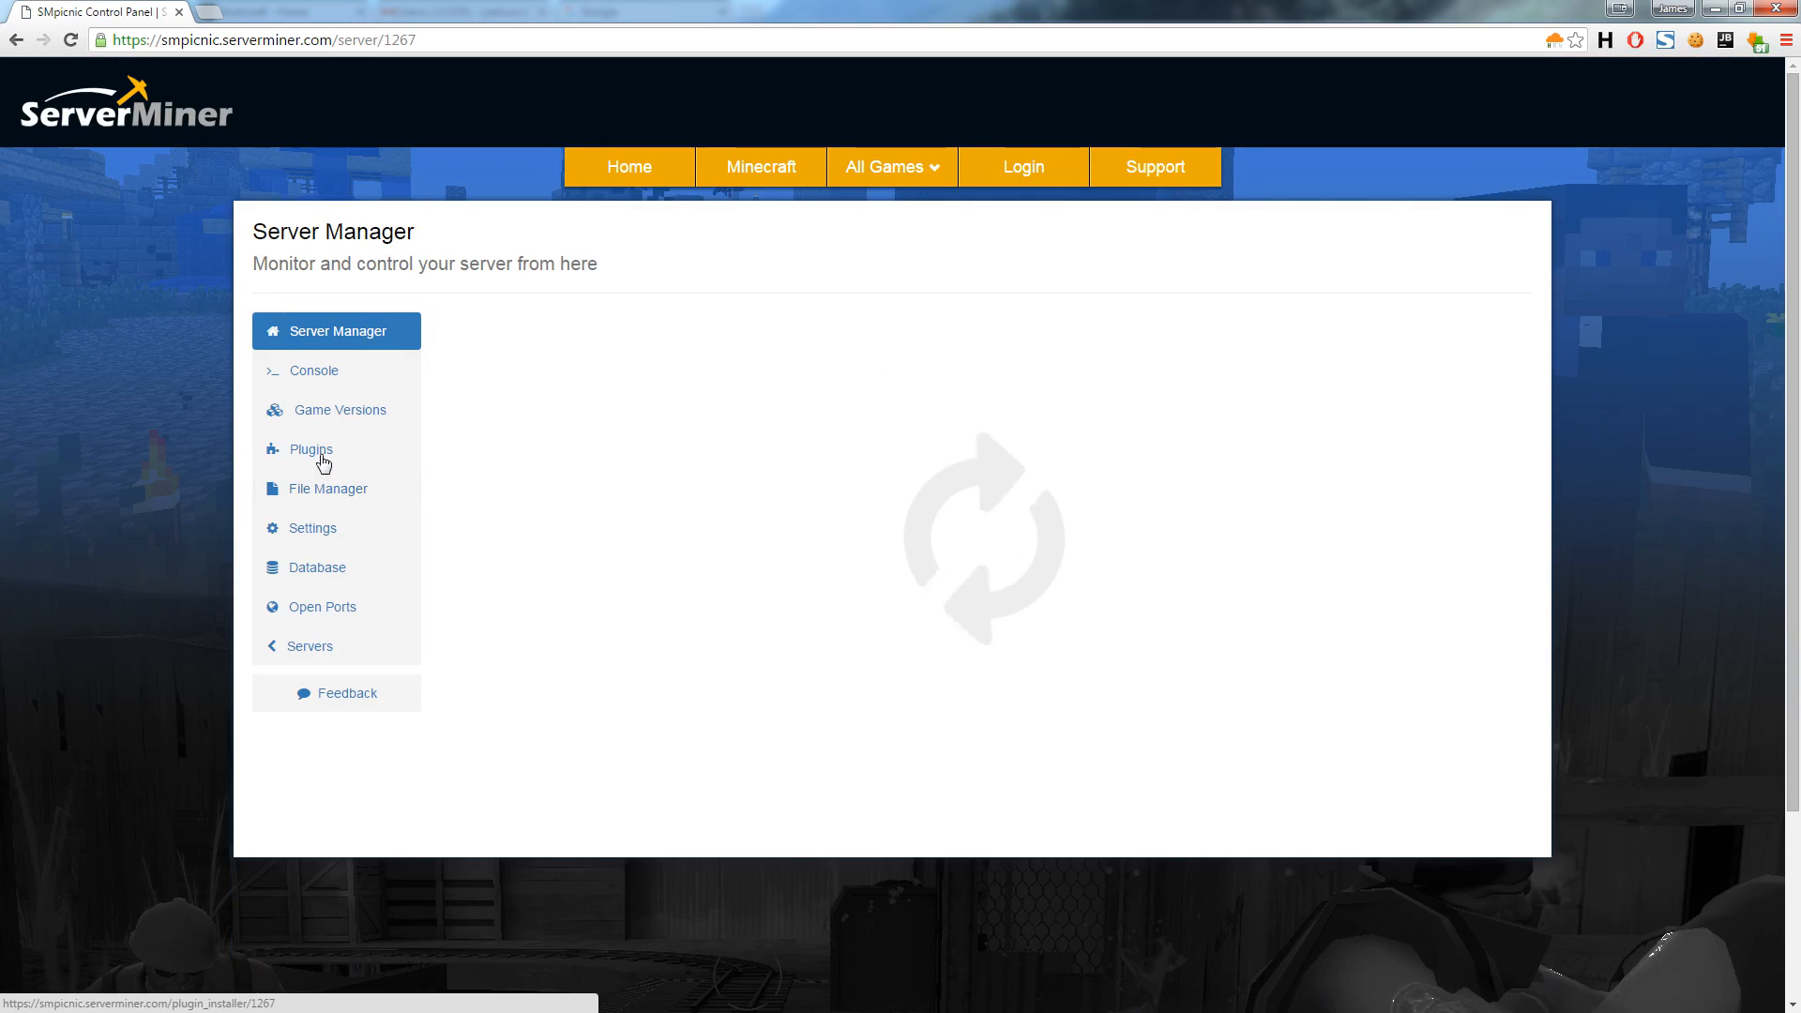
{"action": "left_click", "coordinate": [312, 449]}
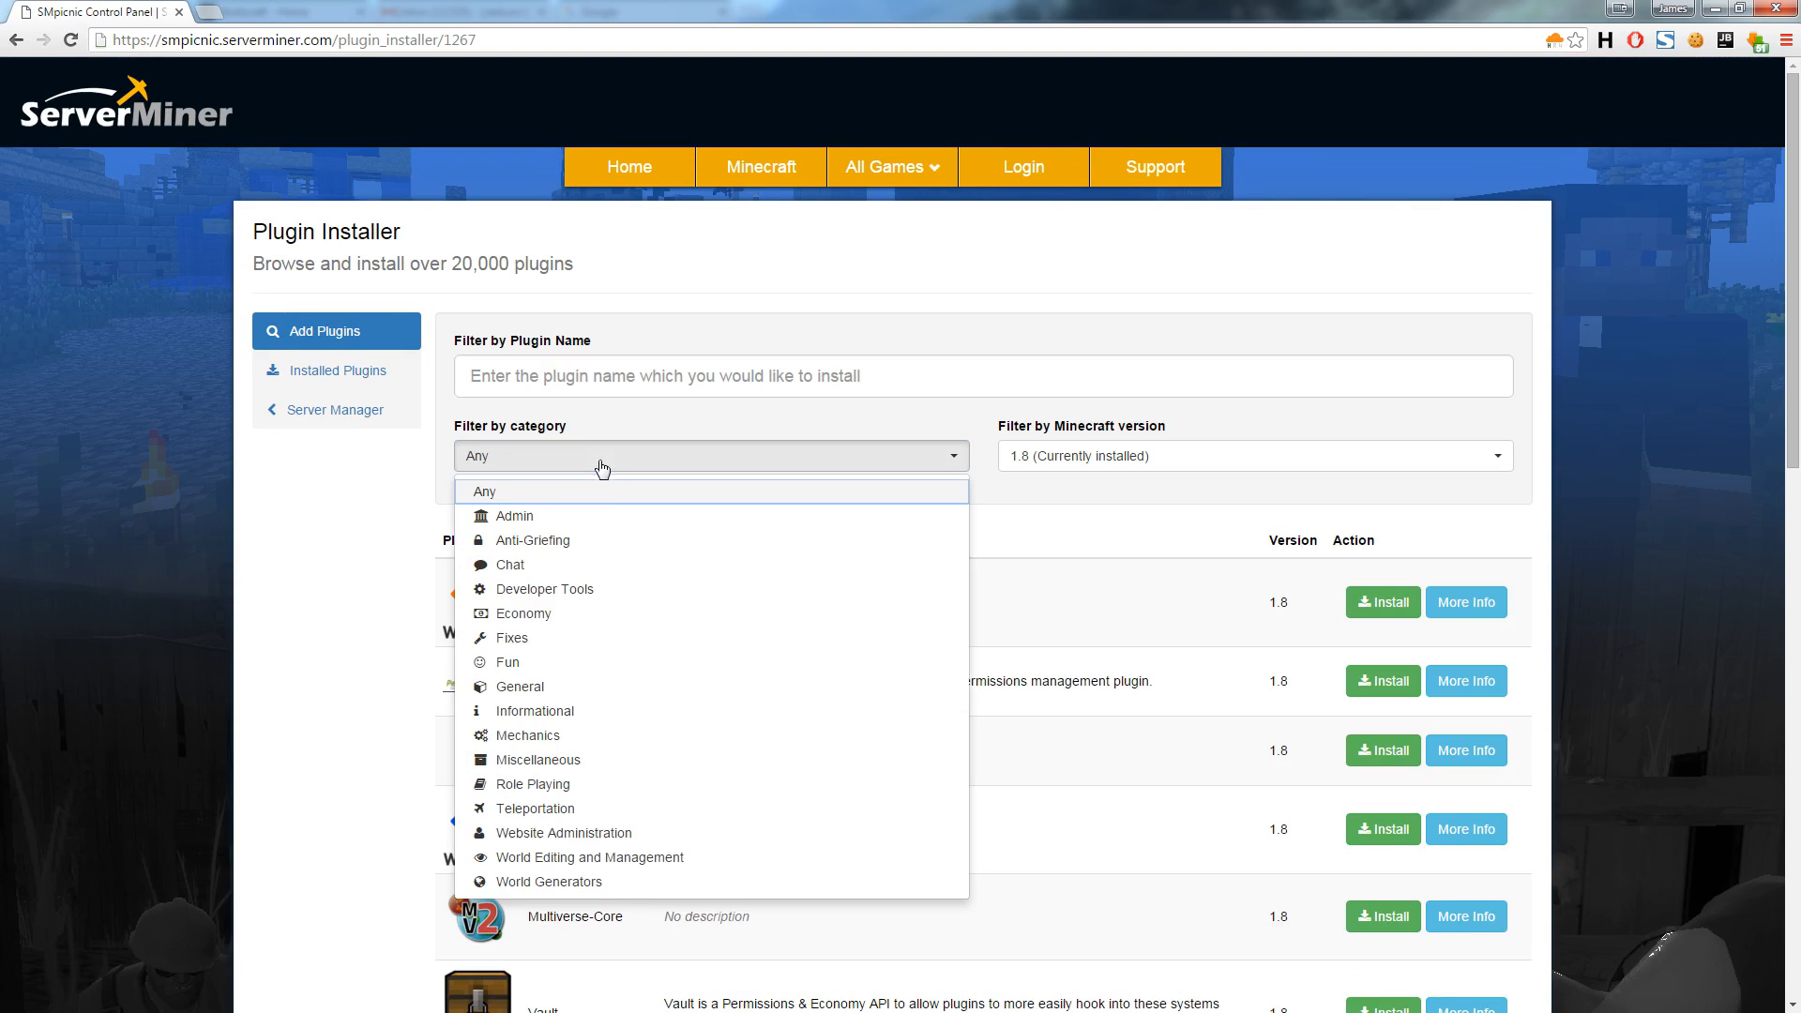
{"action": "left_click", "coordinate": [1253, 456]}
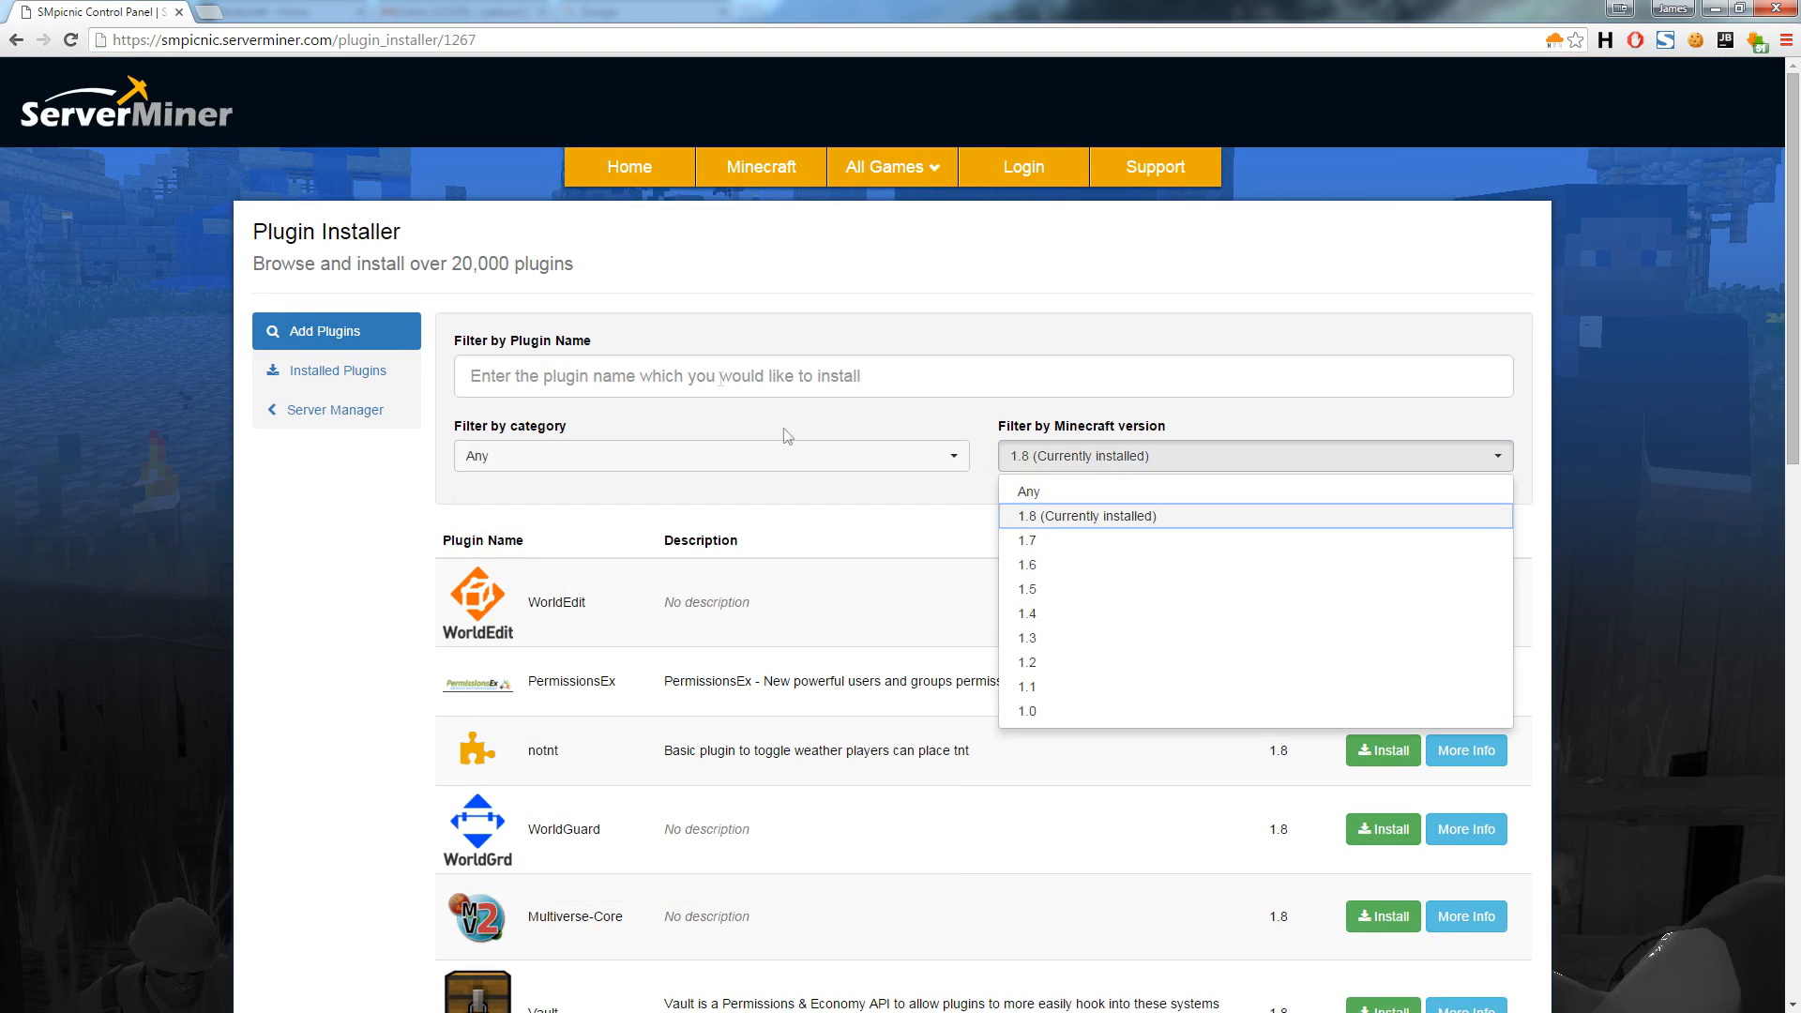
{"action": "left_click", "coordinate": [982, 375]}
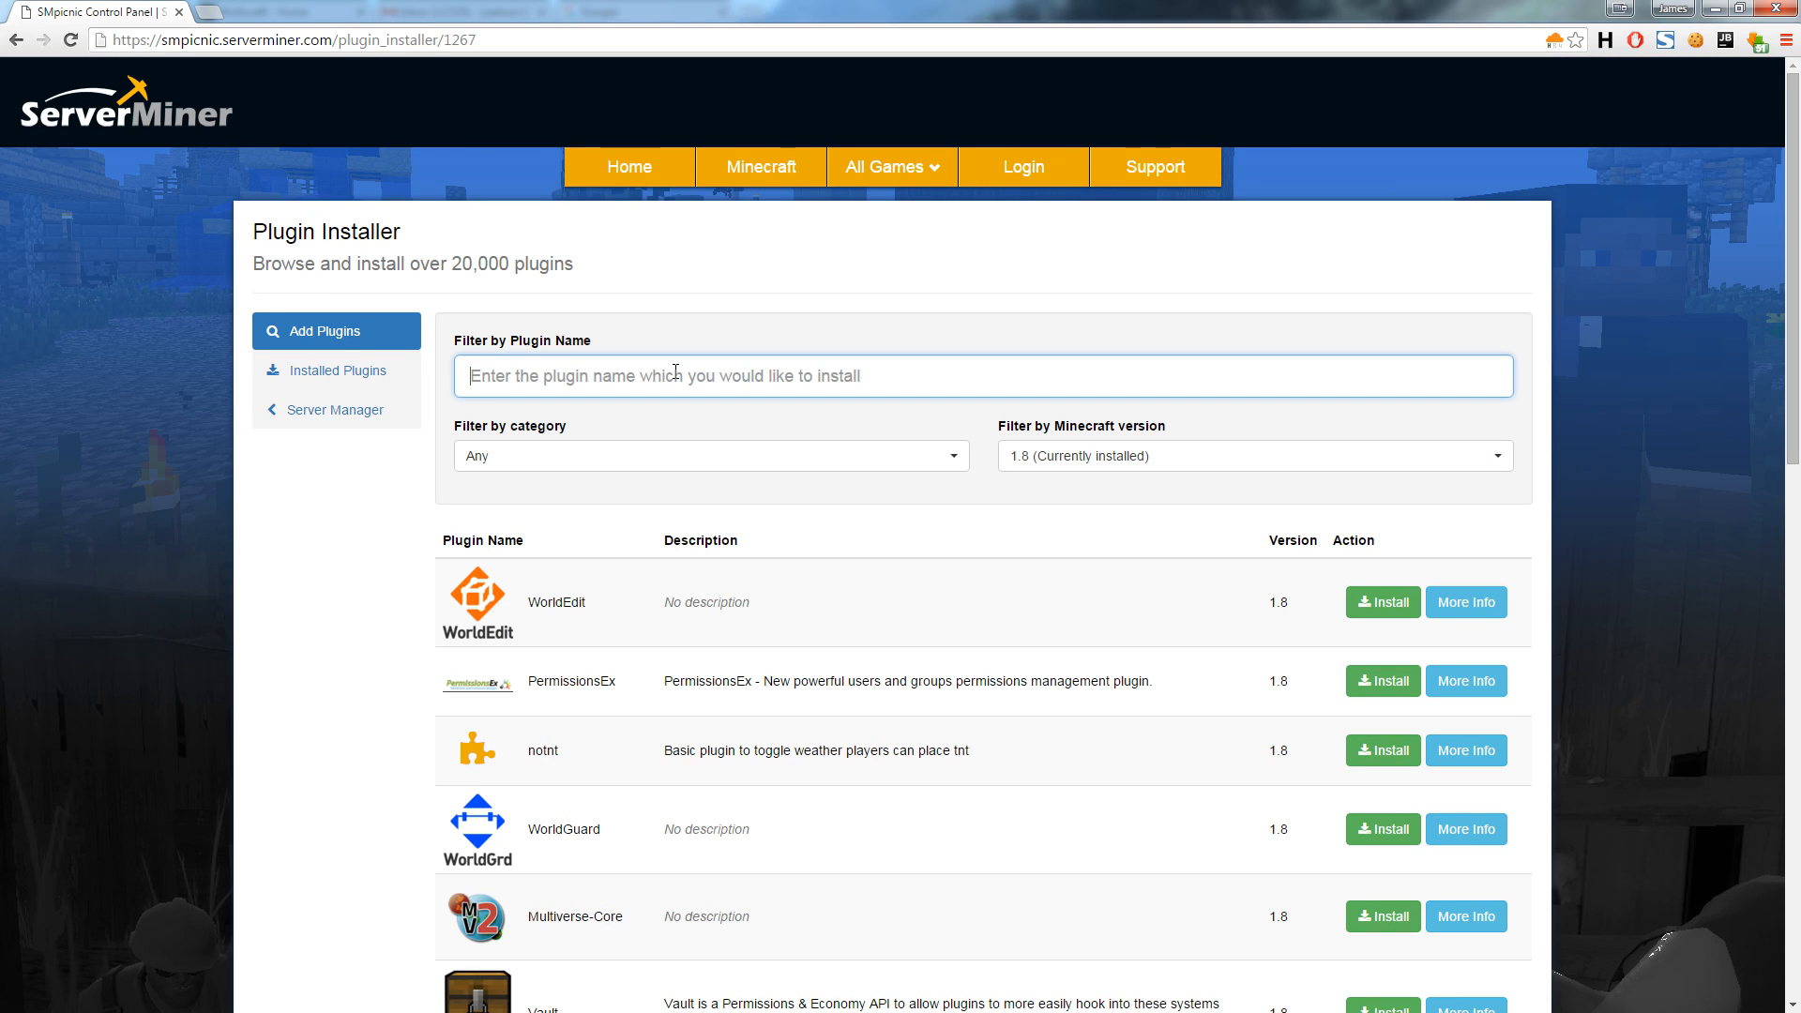
{"action": "type", "text": "essentials"}
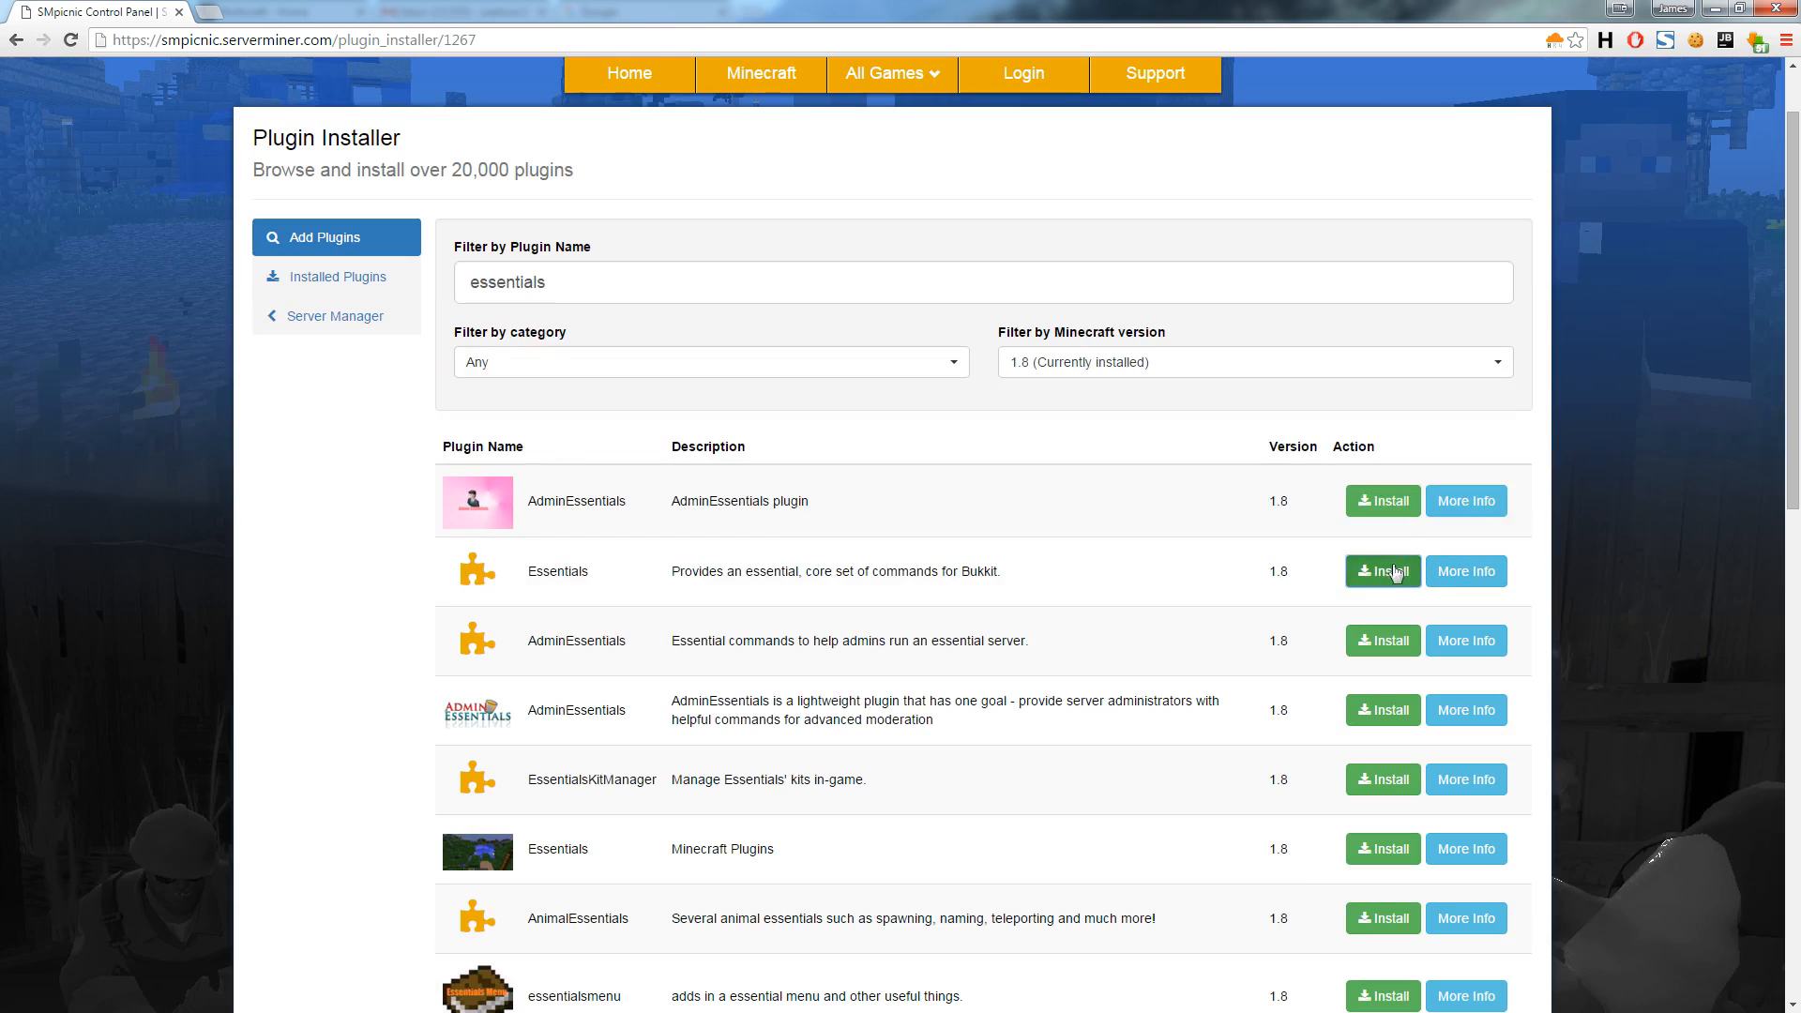
{"action": "left_click", "coordinate": [1382, 571]}
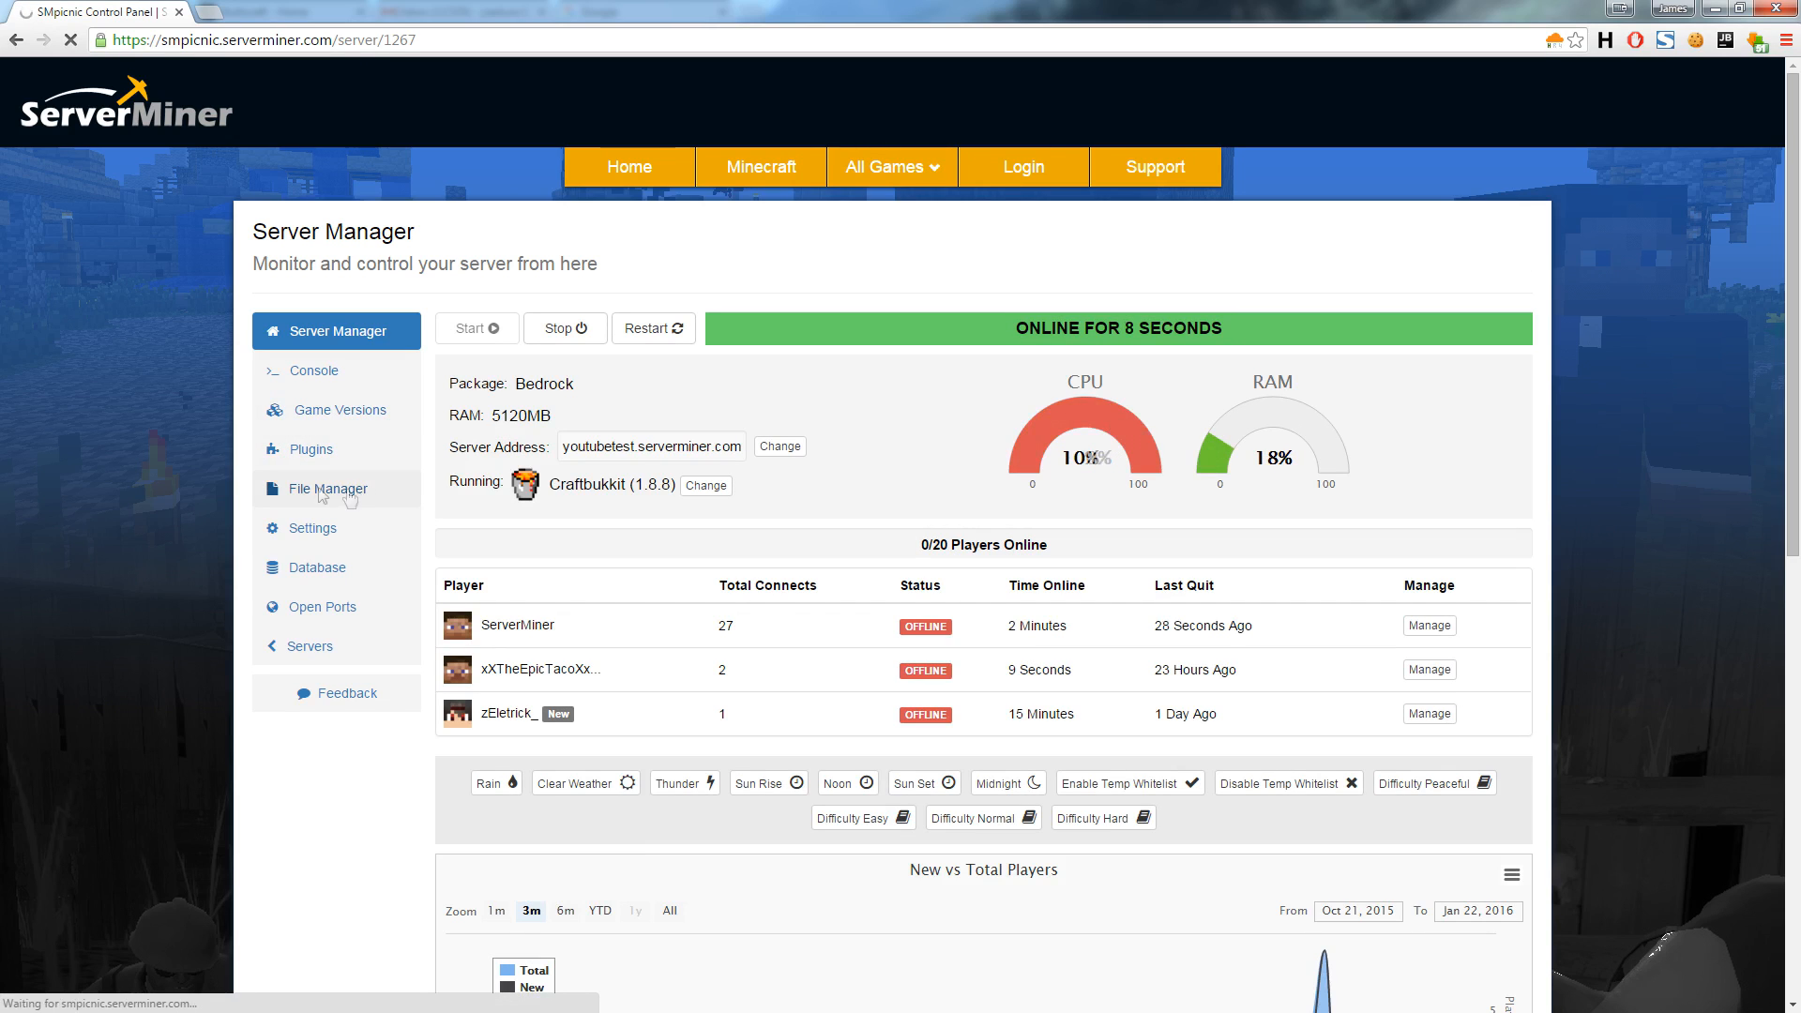
Step: Edit server.properties in the File Manager to set gamemode=1, then save it
{"action": "left_click", "coordinate": [326, 488]}
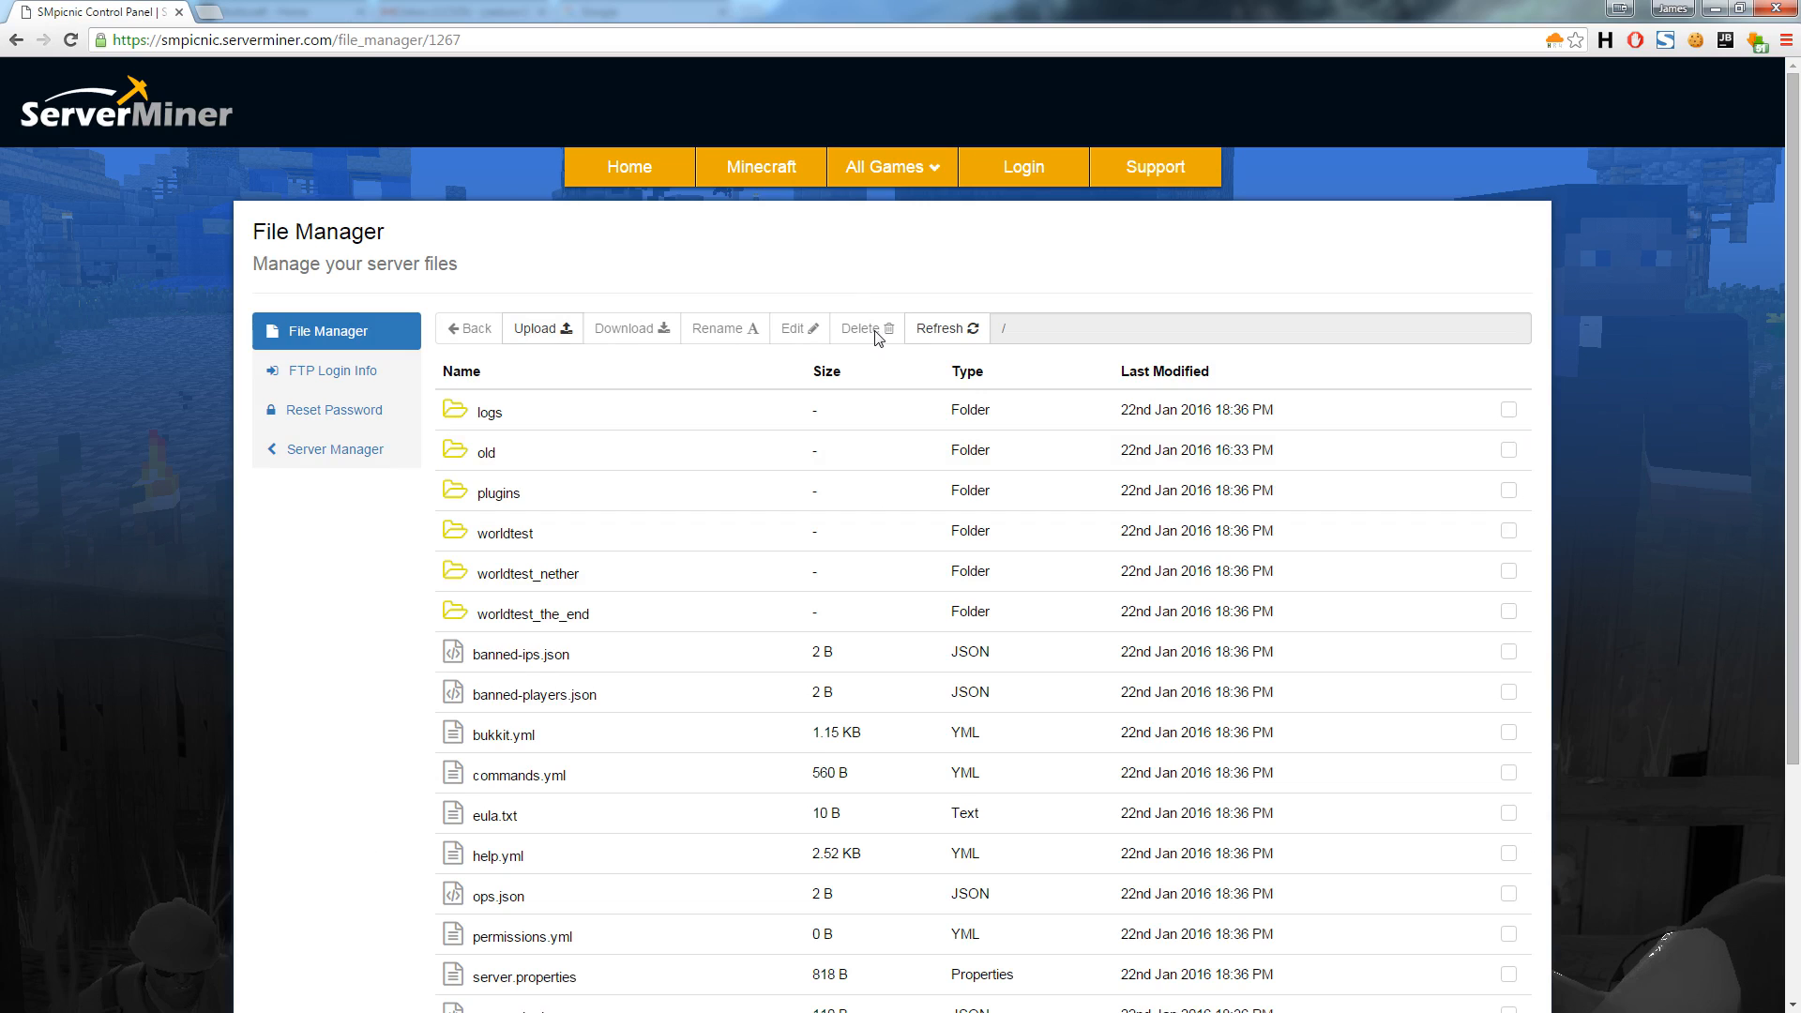
{"action": "mouse_move", "coordinate": [1792, 310]}
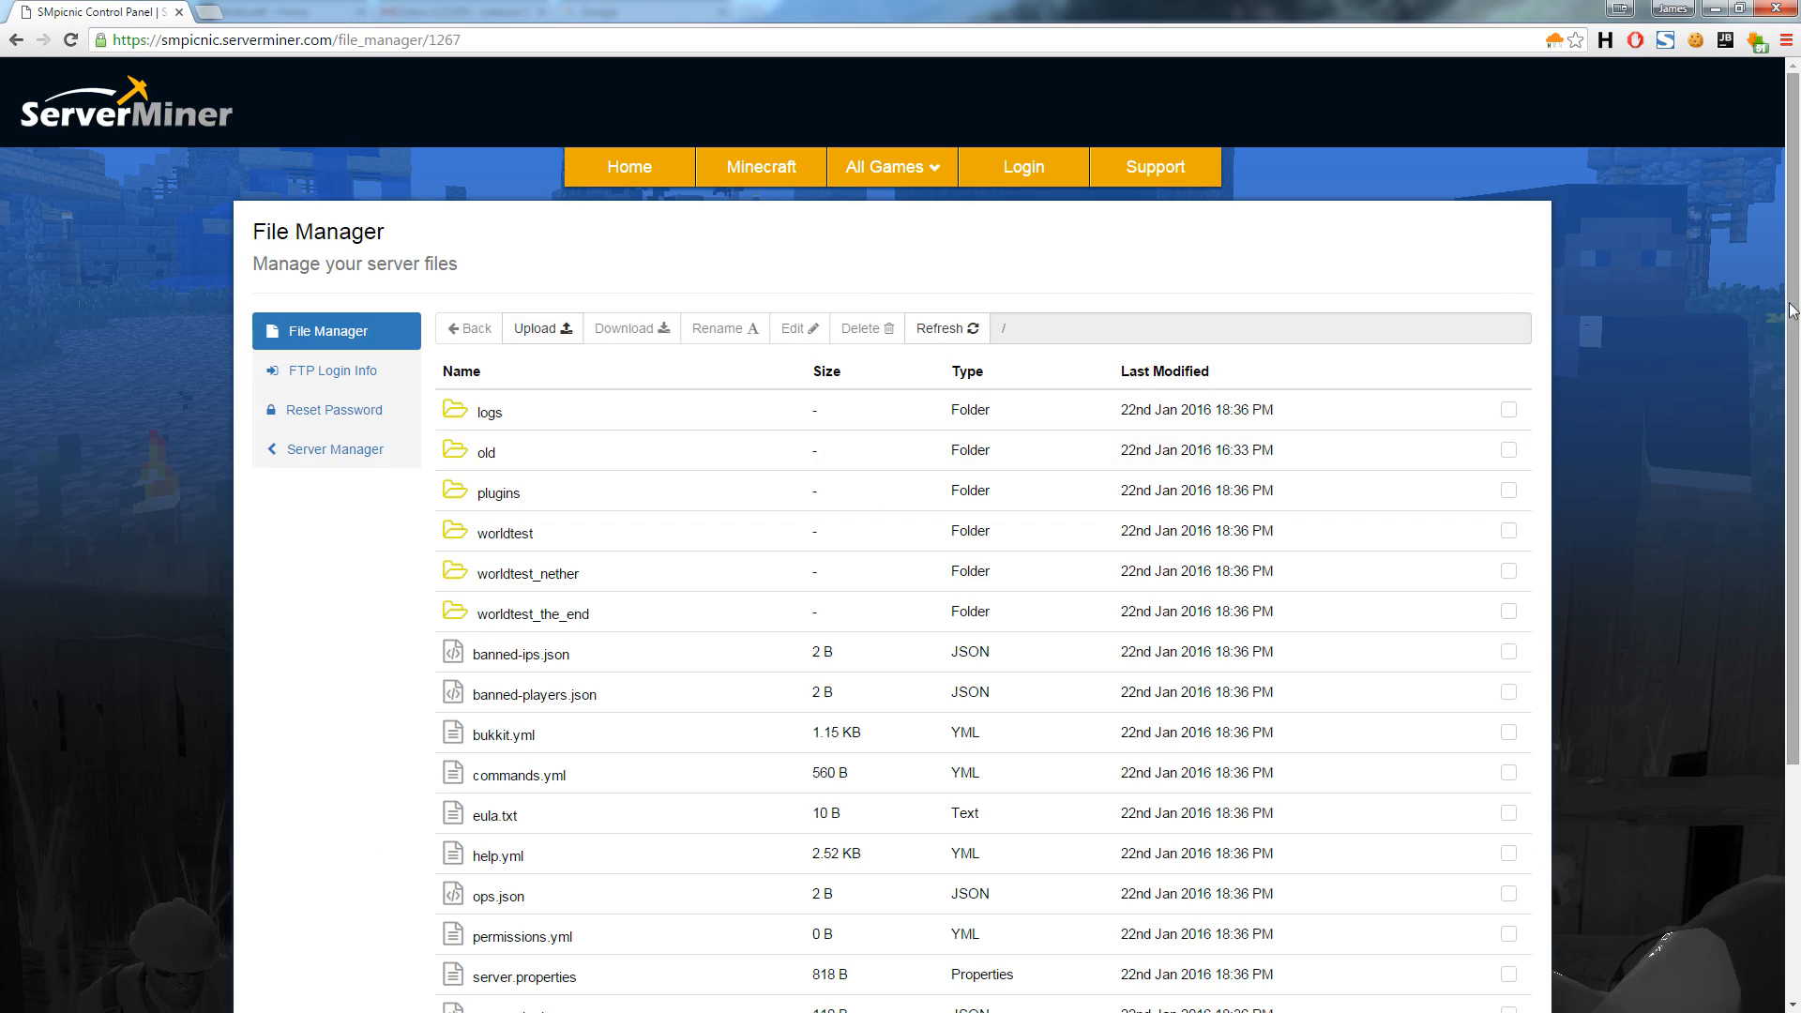
{"action": "scroll", "scroll_direction": "down", "scroll_amount": 3}
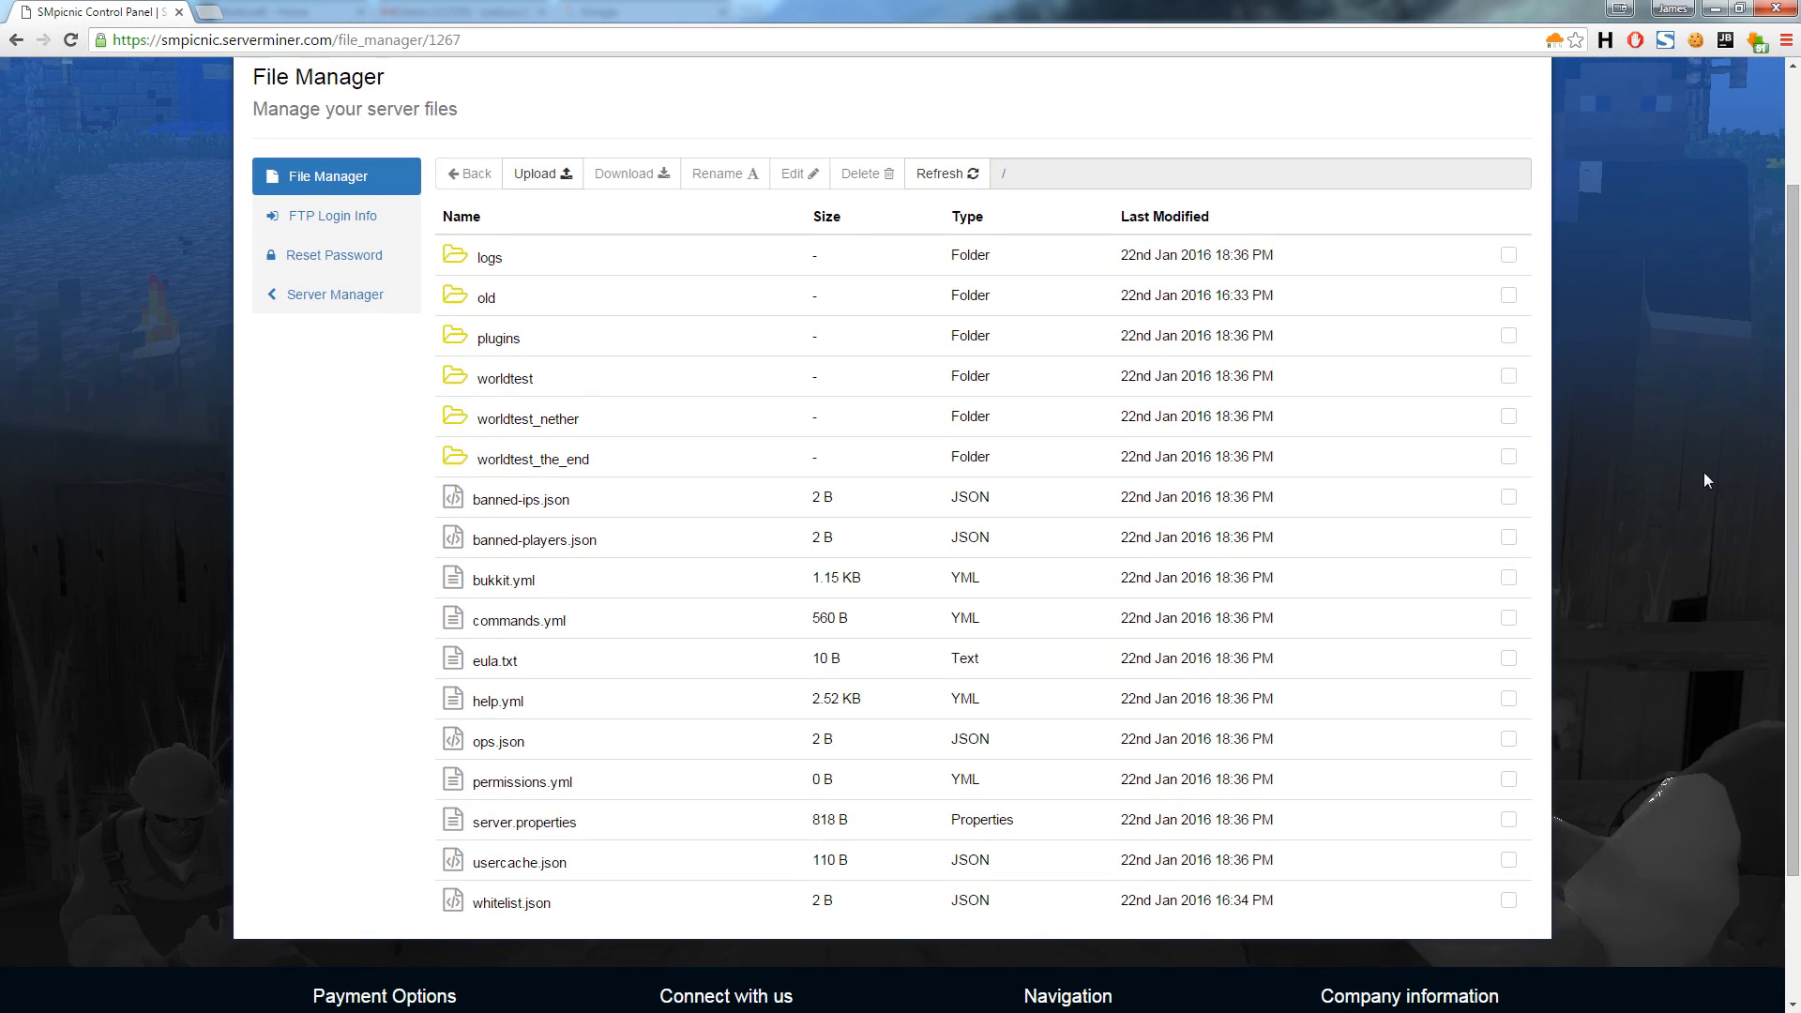
{"action": "mouse_move", "coordinate": [628, 801]}
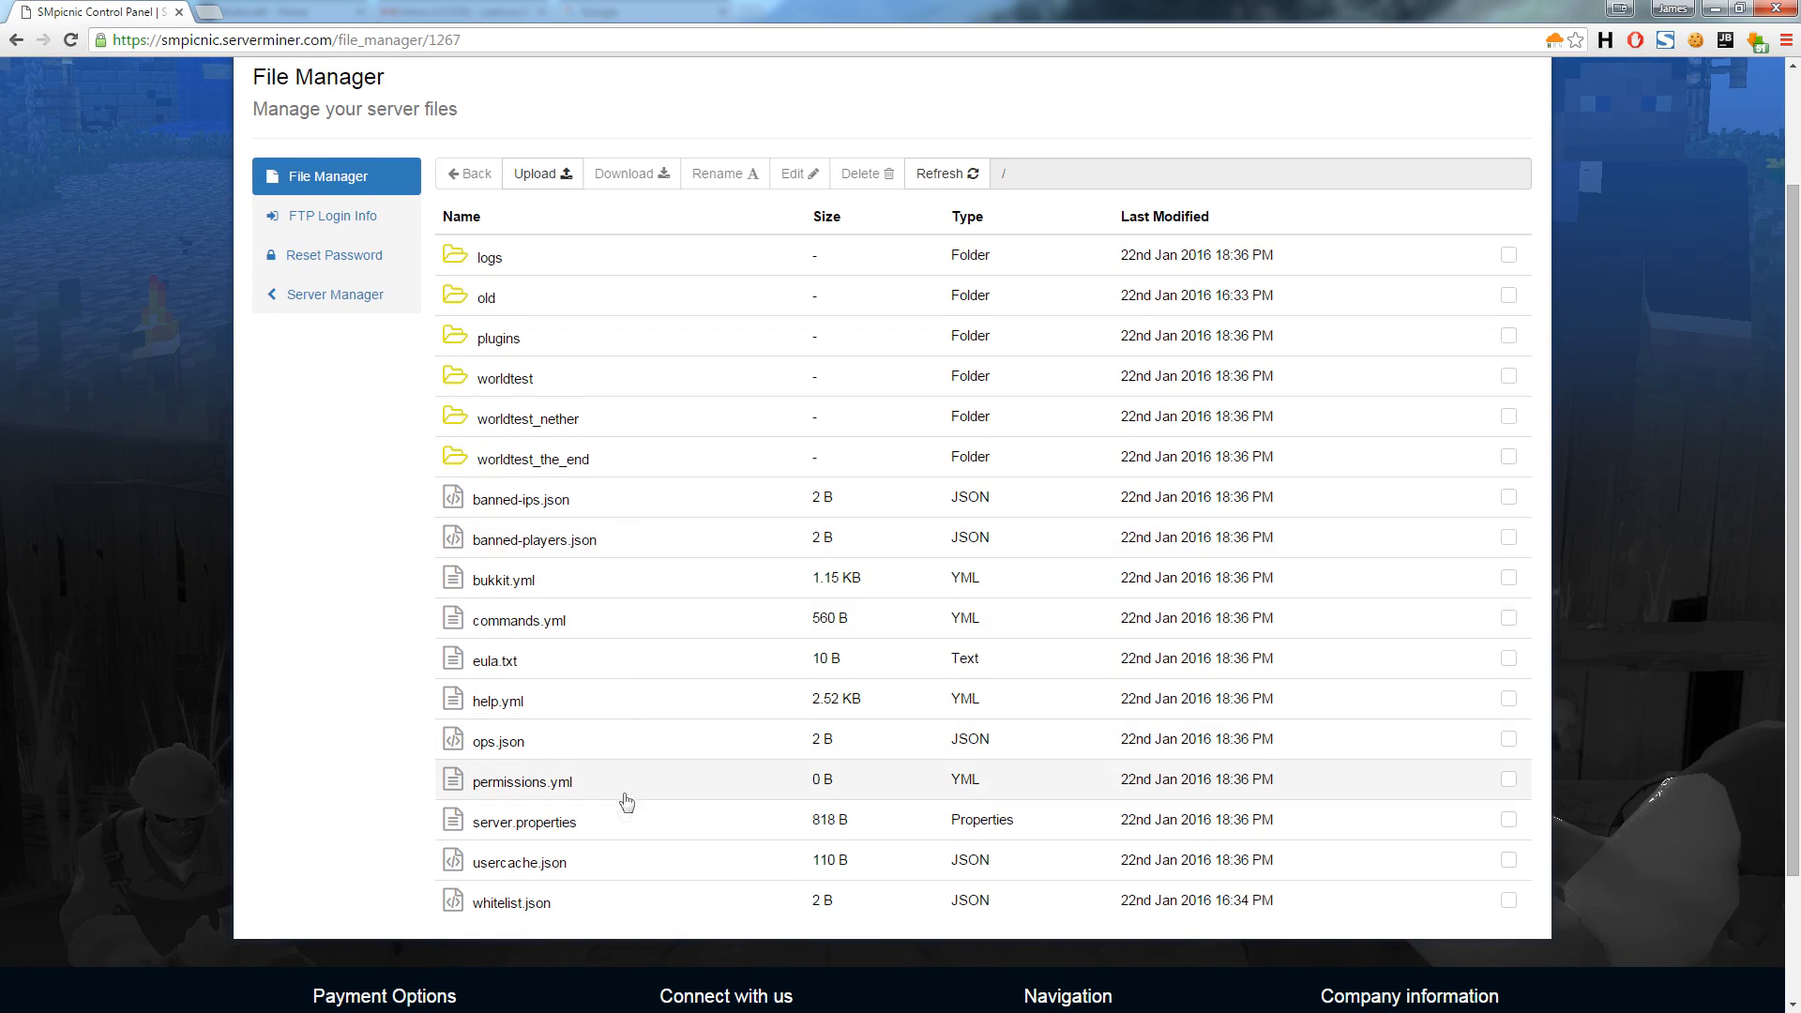
{"action": "left_click", "coordinate": [1508, 819]}
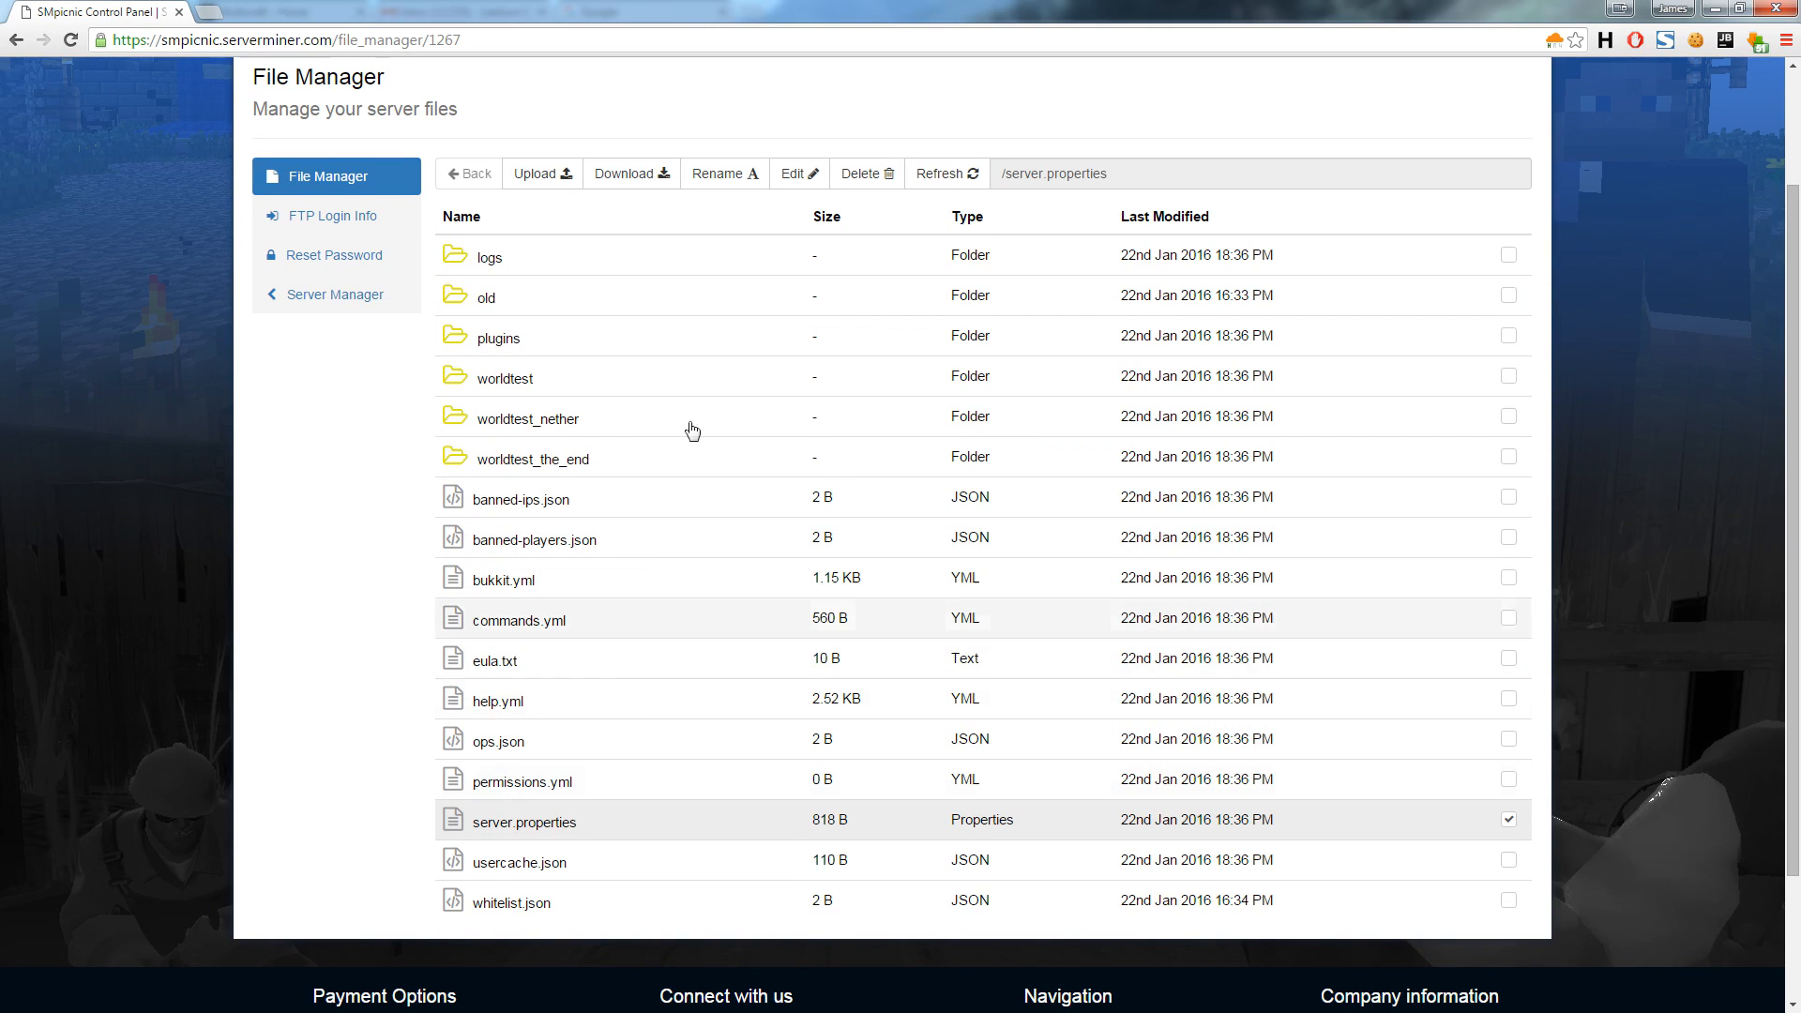
{"action": "left_click", "coordinate": [798, 173]}
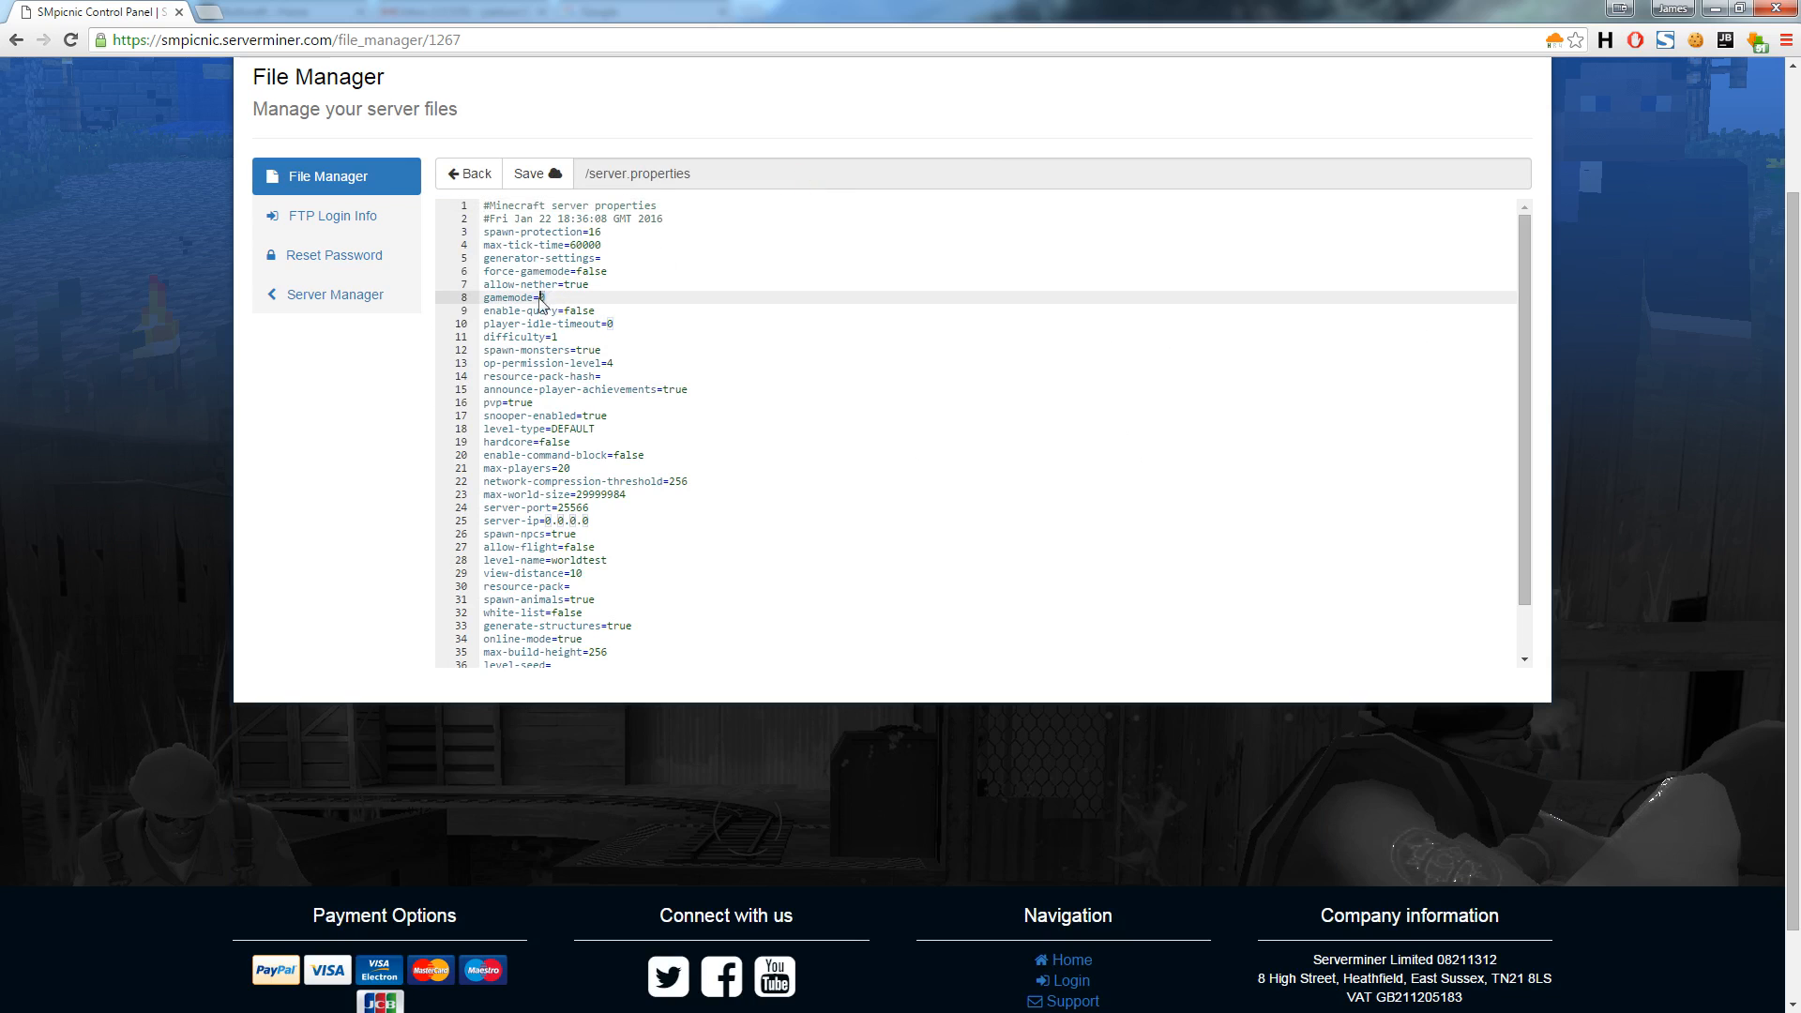
{"action": "type", "text": "1"}
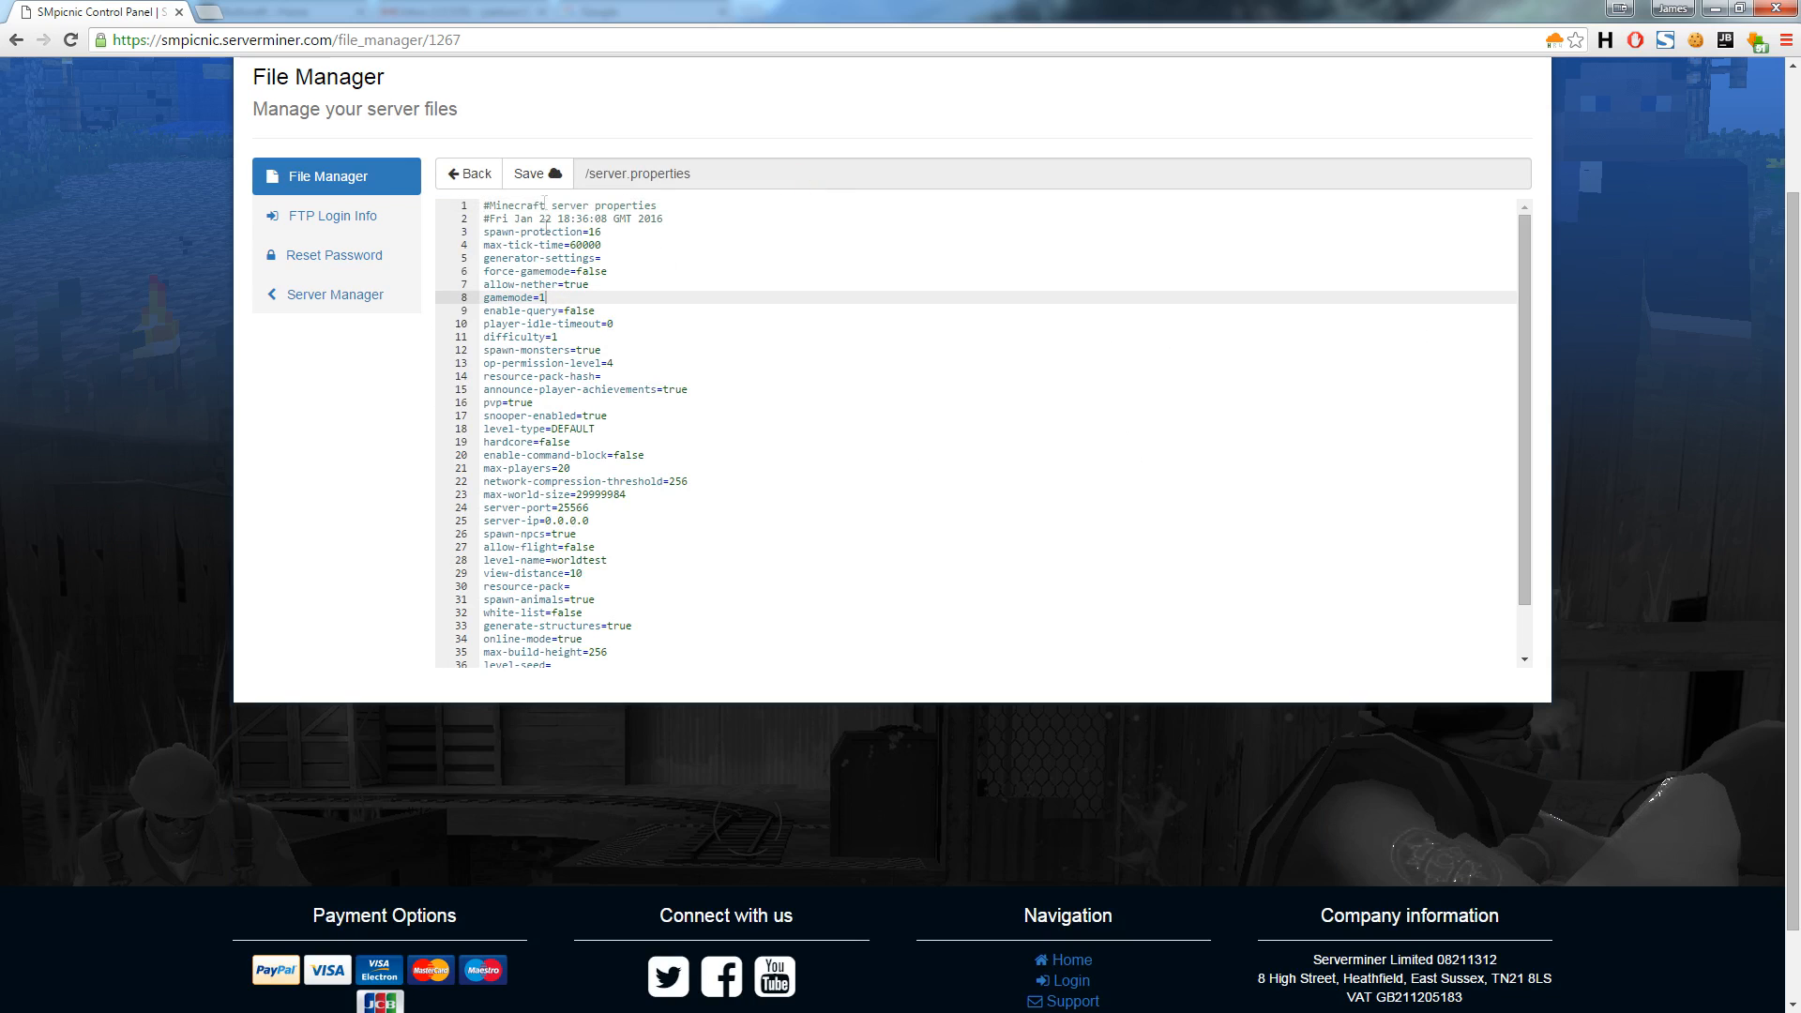
{"action": "left_click", "coordinate": [531, 174]}
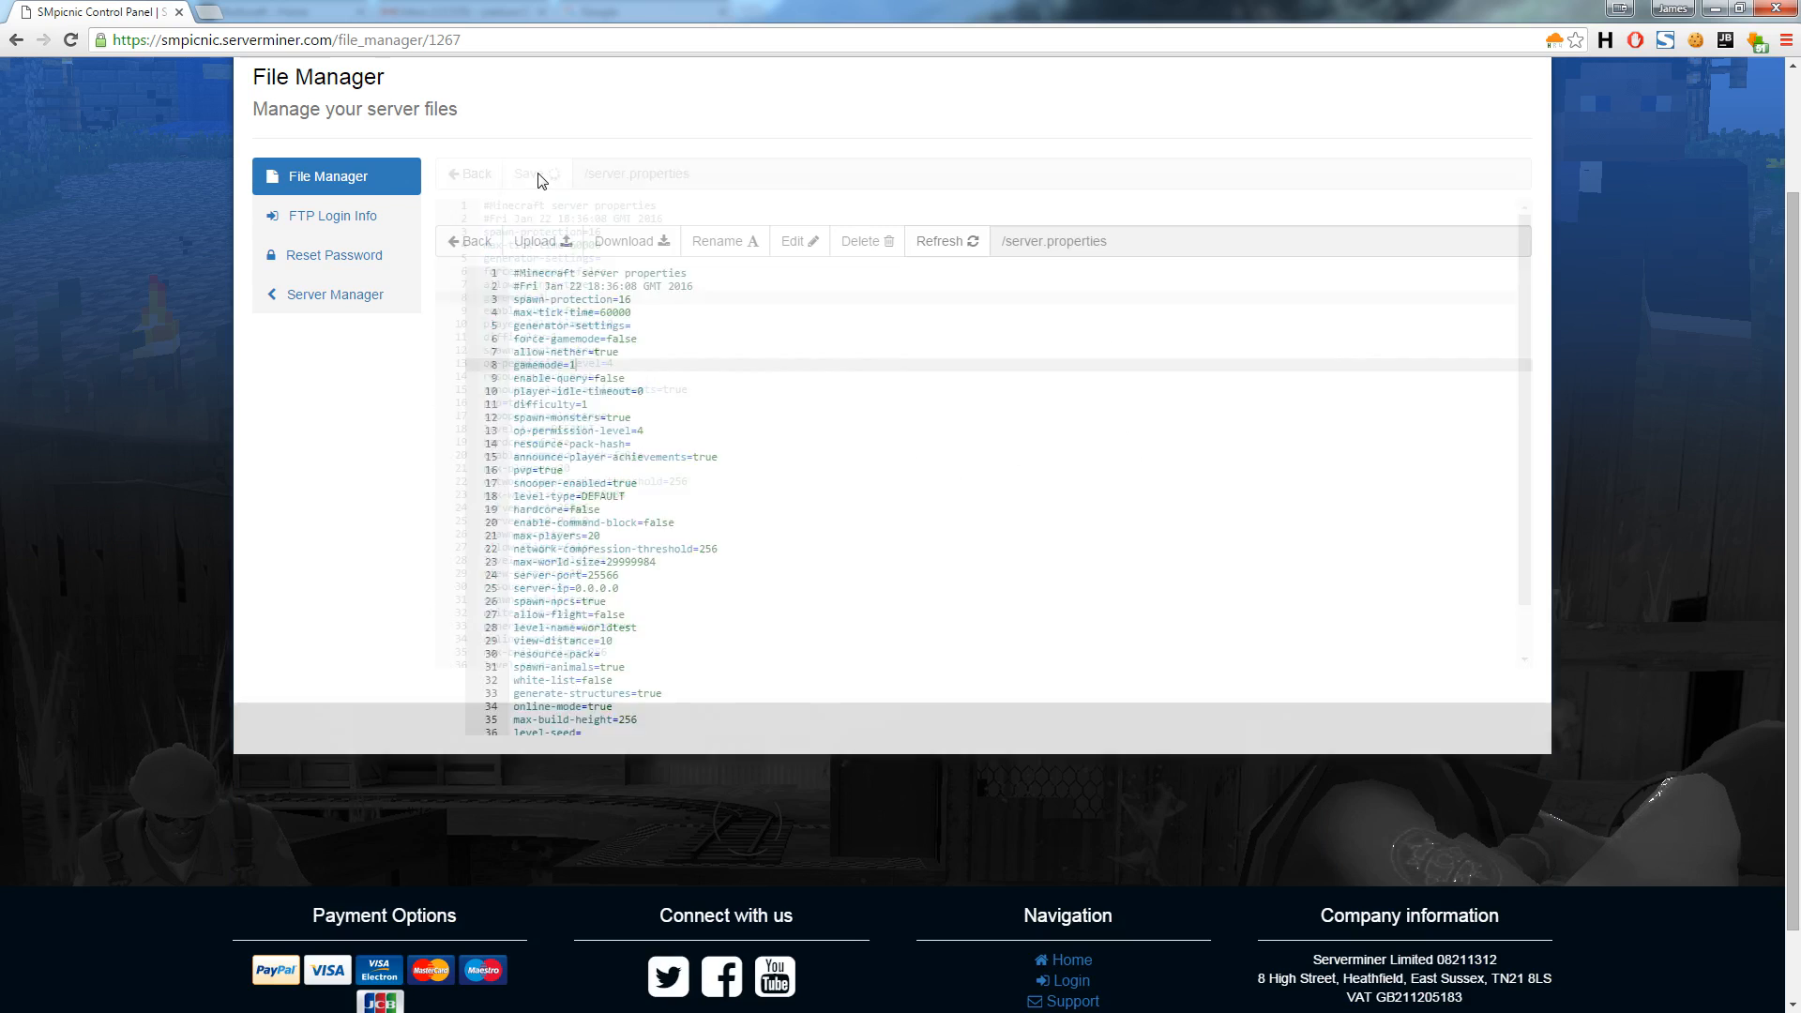
{"action": "left_click", "coordinate": [537, 174]}
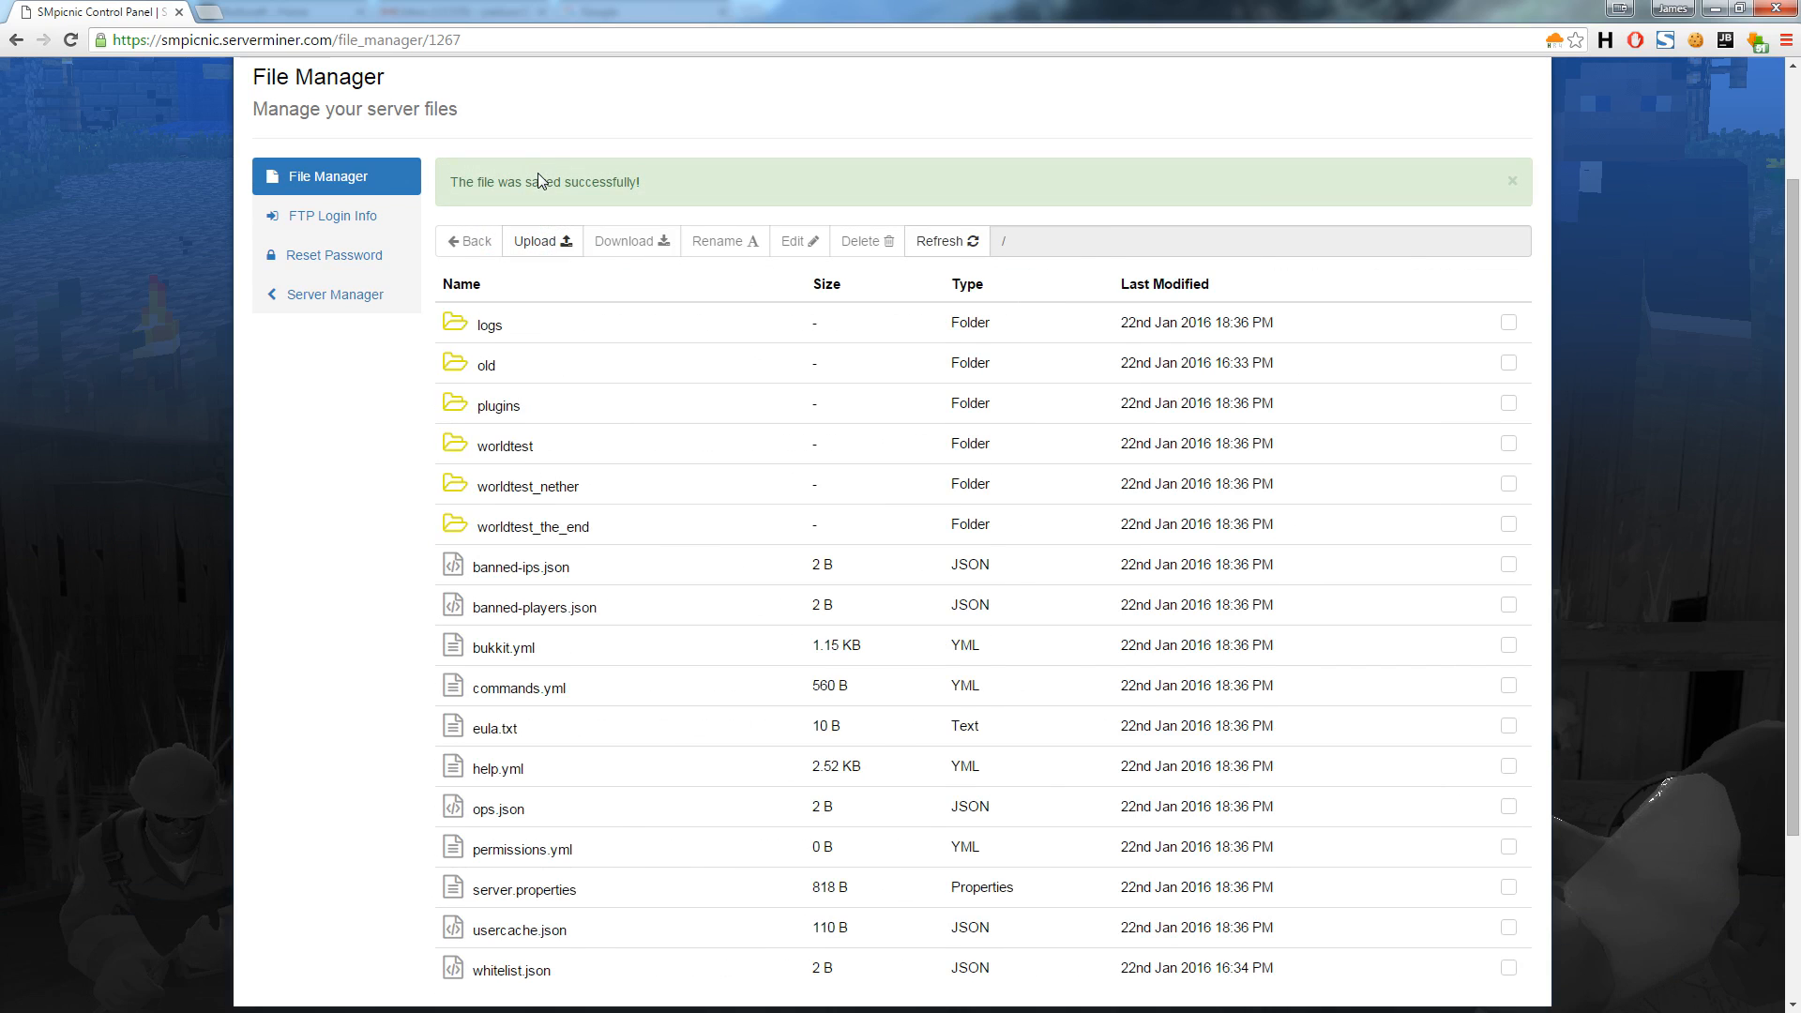
{"action": "mouse_move", "coordinate": [526, 178]}
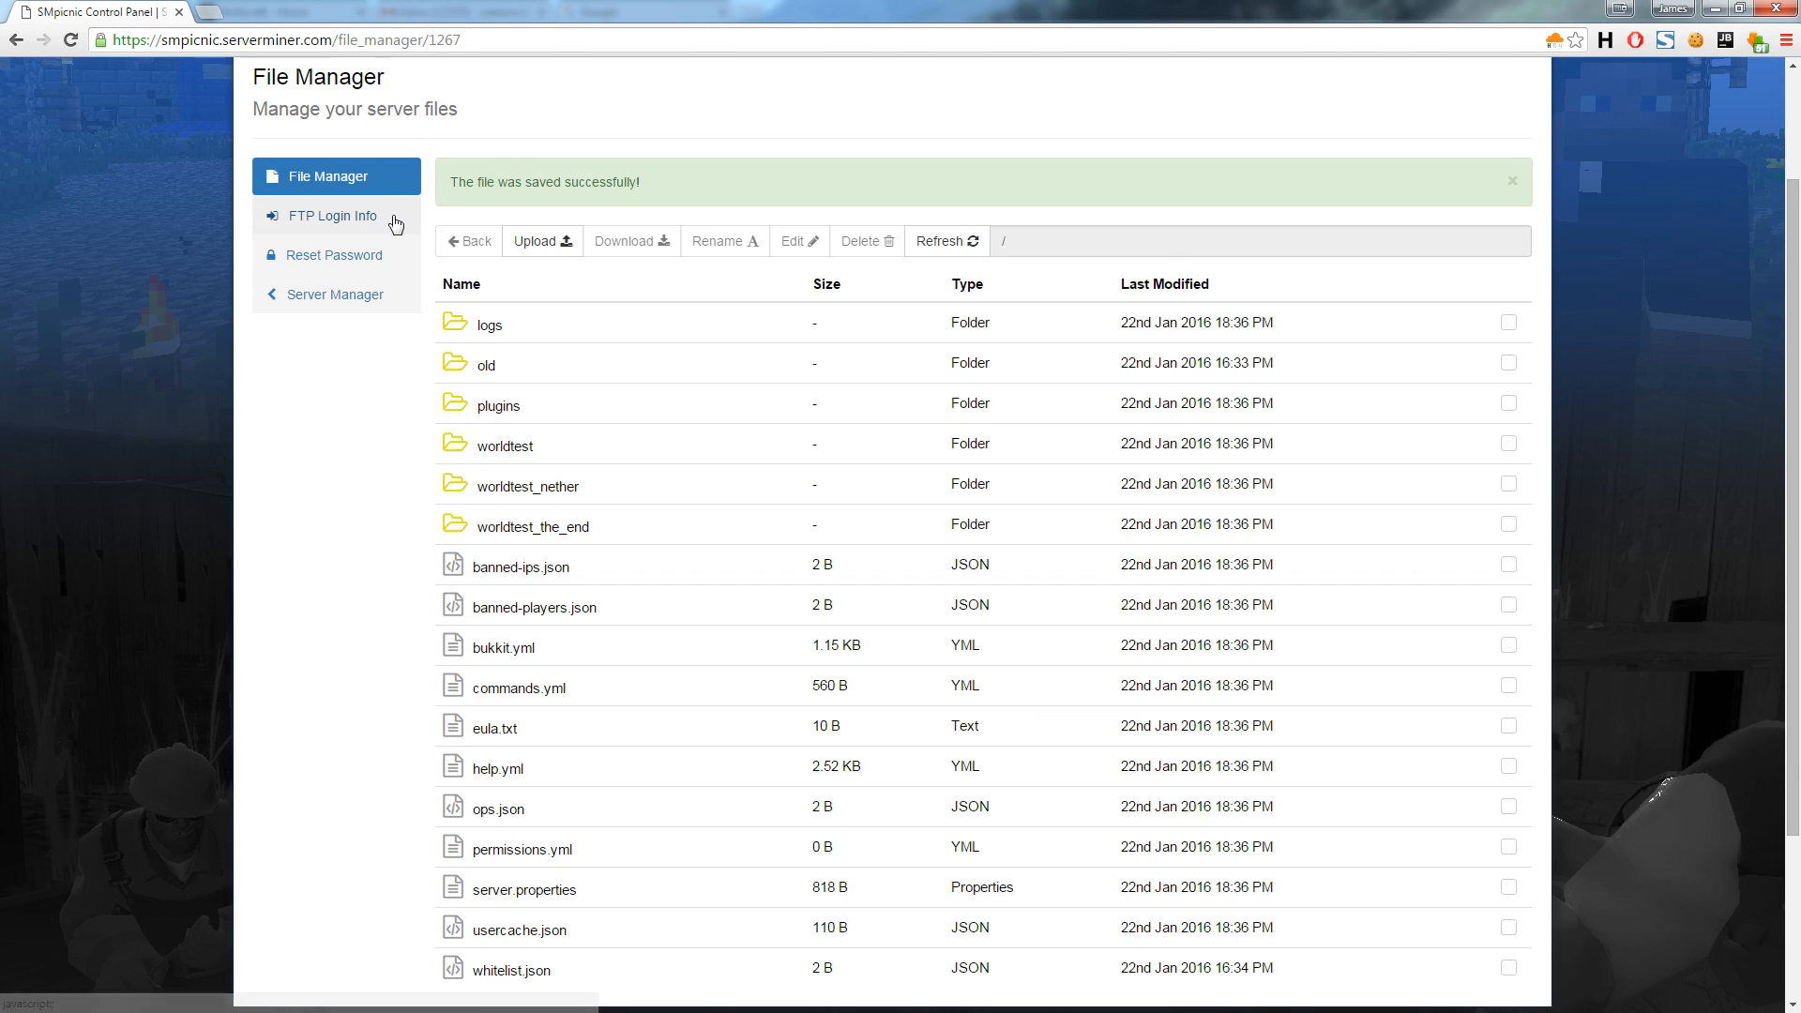
Step: Display the FTP login information dialog, then close it
{"action": "left_click", "coordinate": [333, 215]}
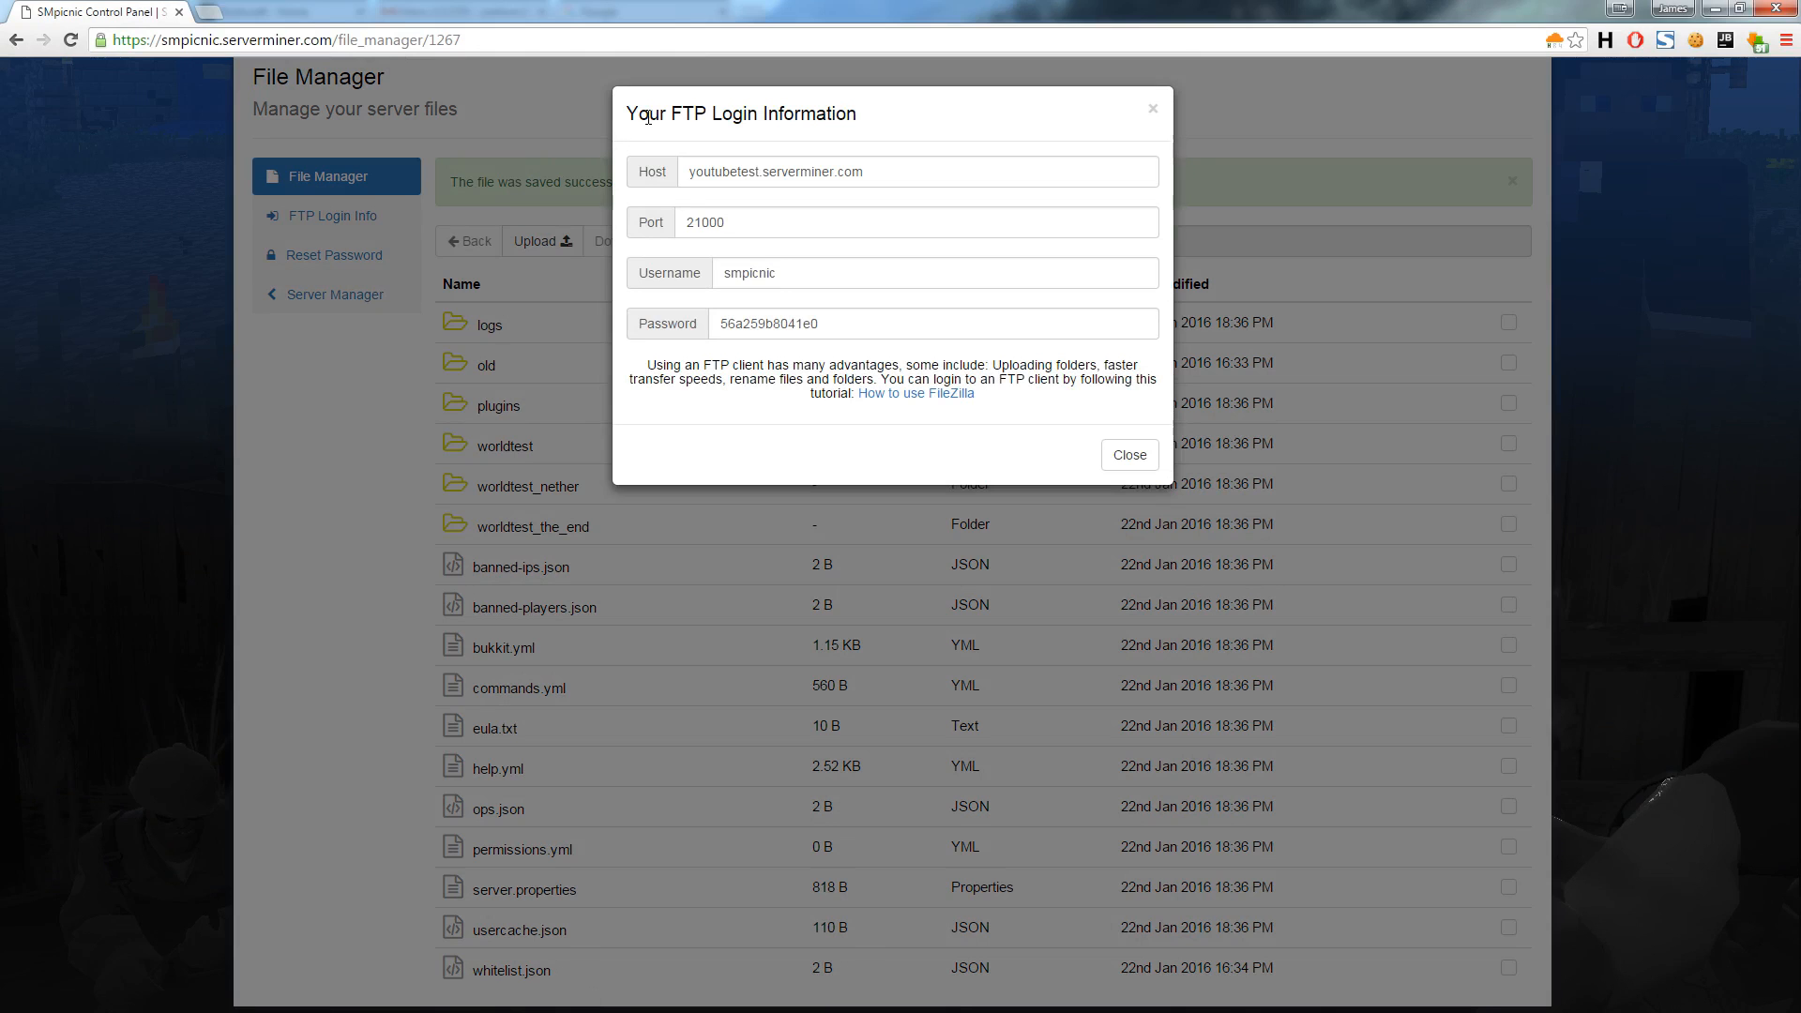
{"action": "left_click", "coordinate": [1127, 455]}
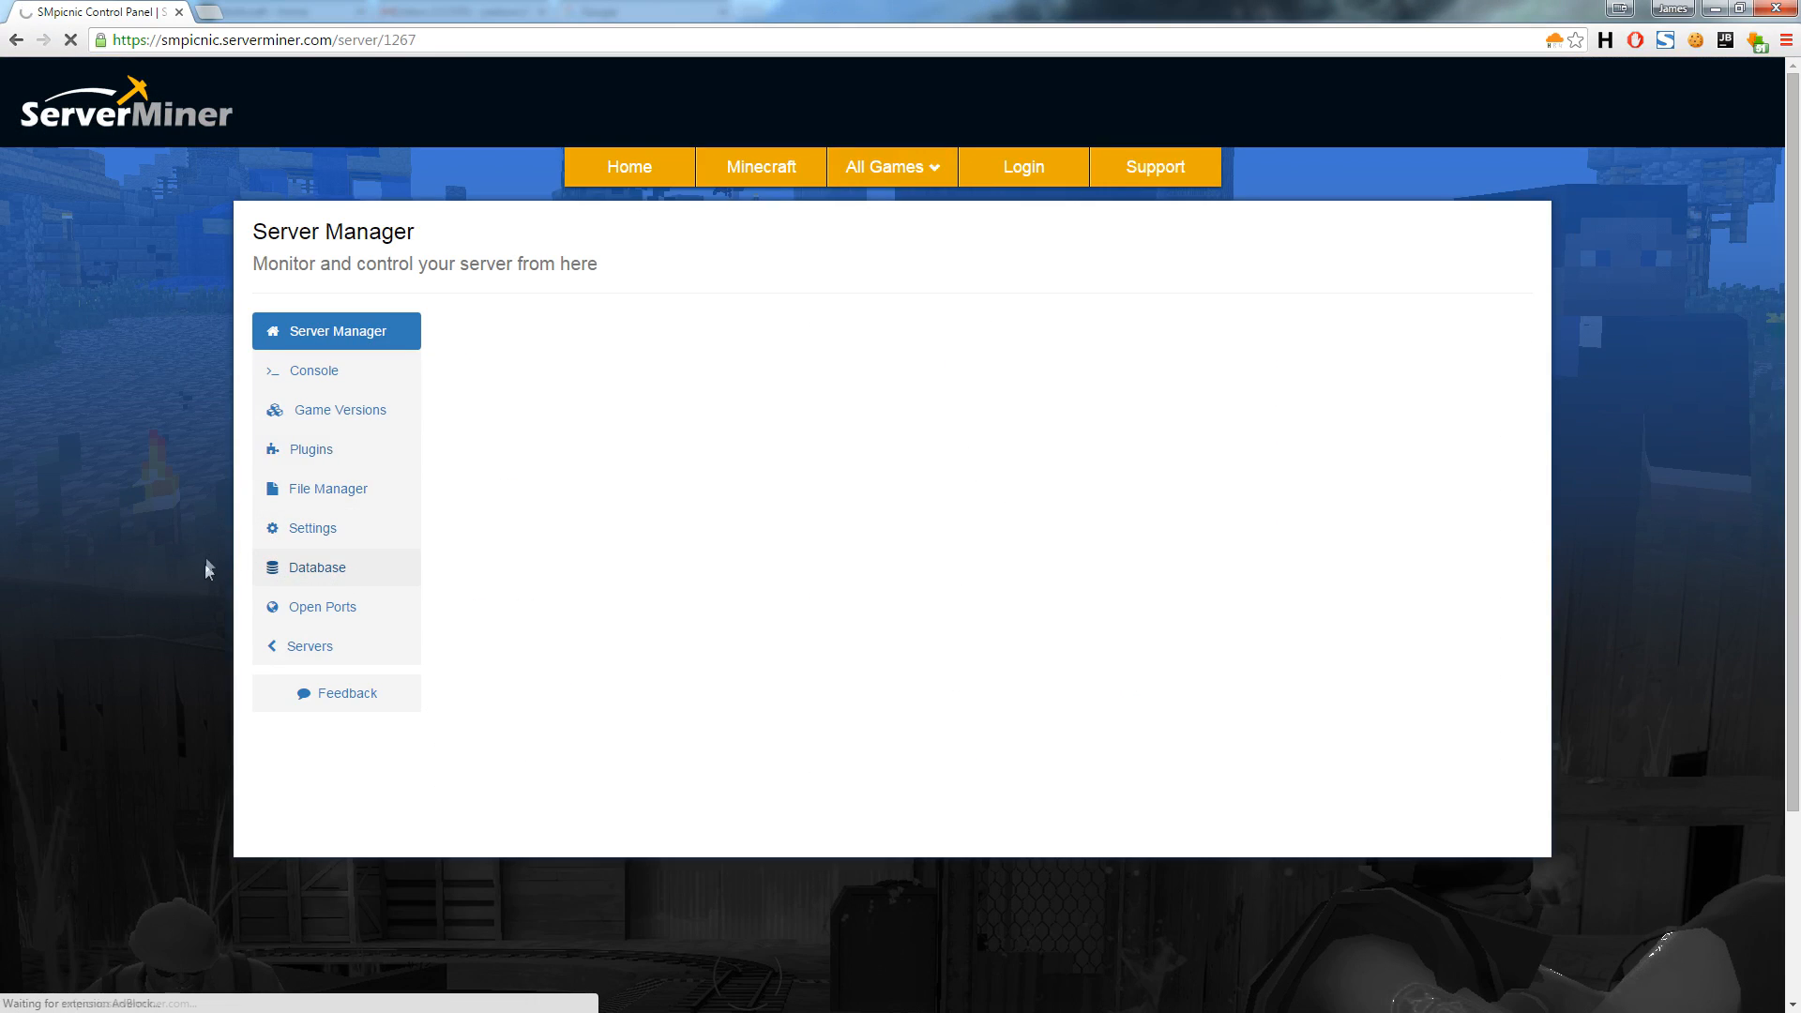
{"action": "left_click", "coordinate": [316, 568]}
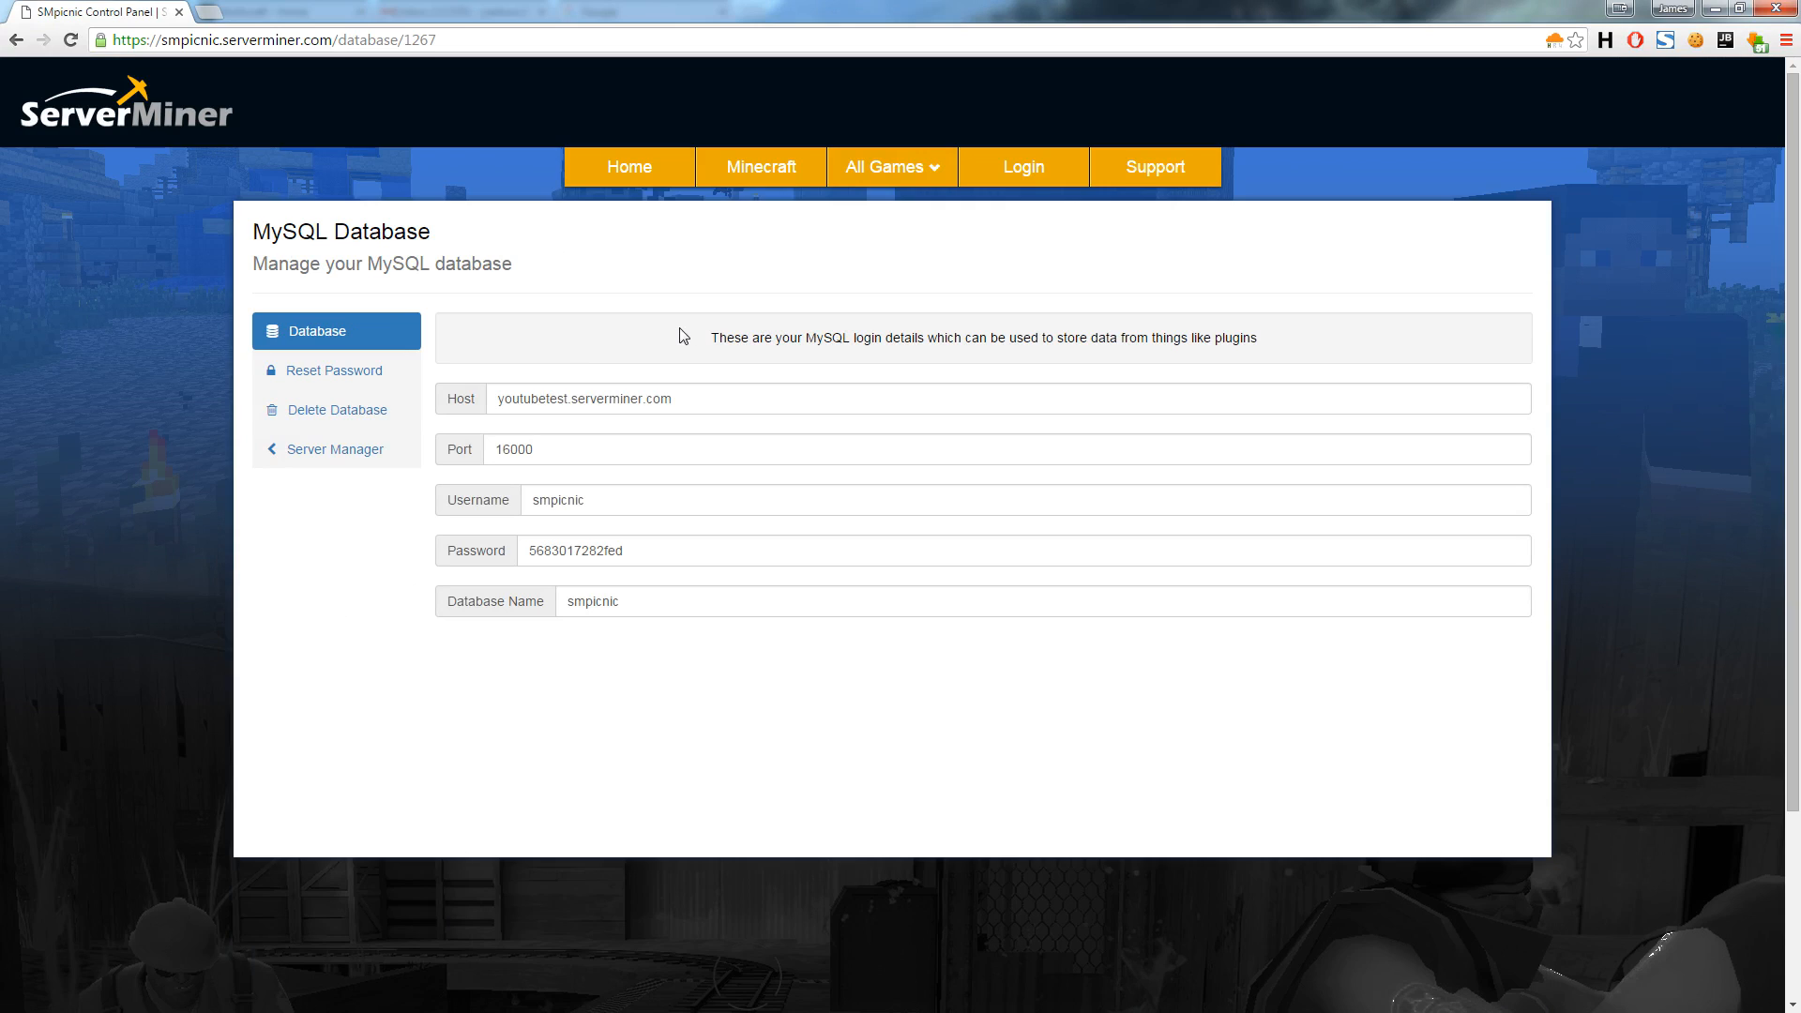
{"action": "mouse_move", "coordinate": [363, 482]}
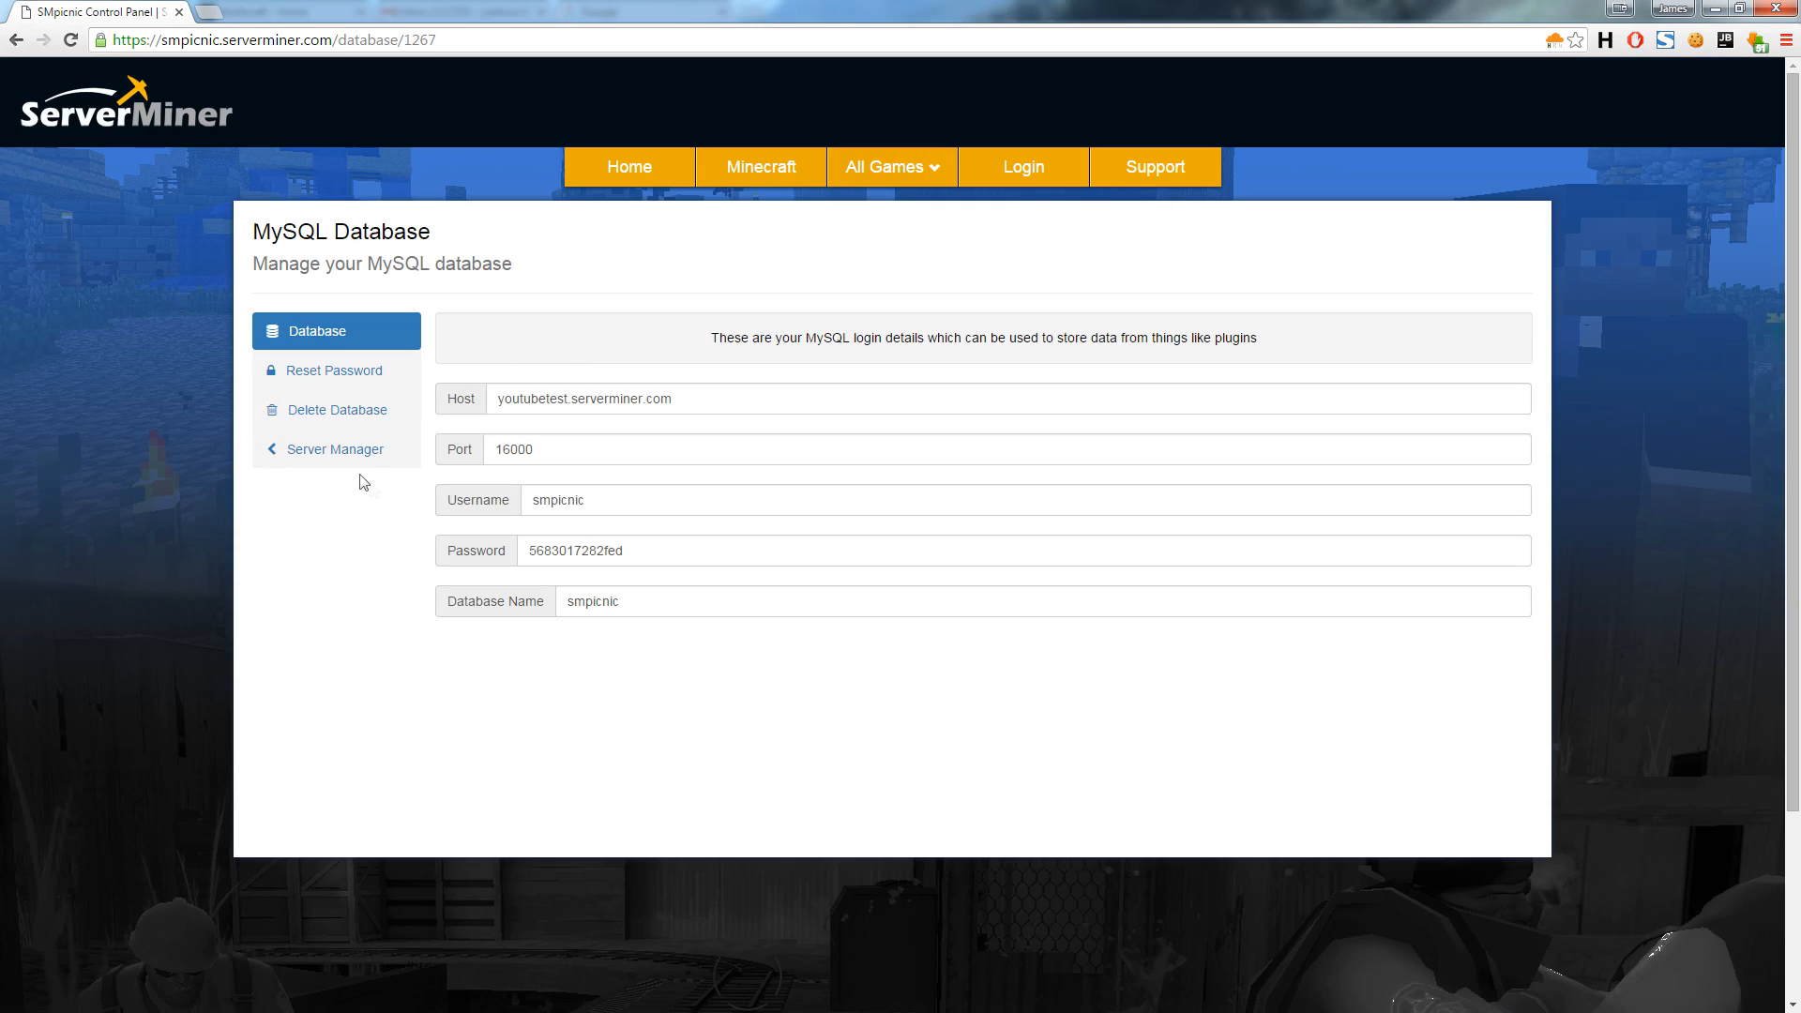
{"action": "mouse_move", "coordinate": [349, 450]}
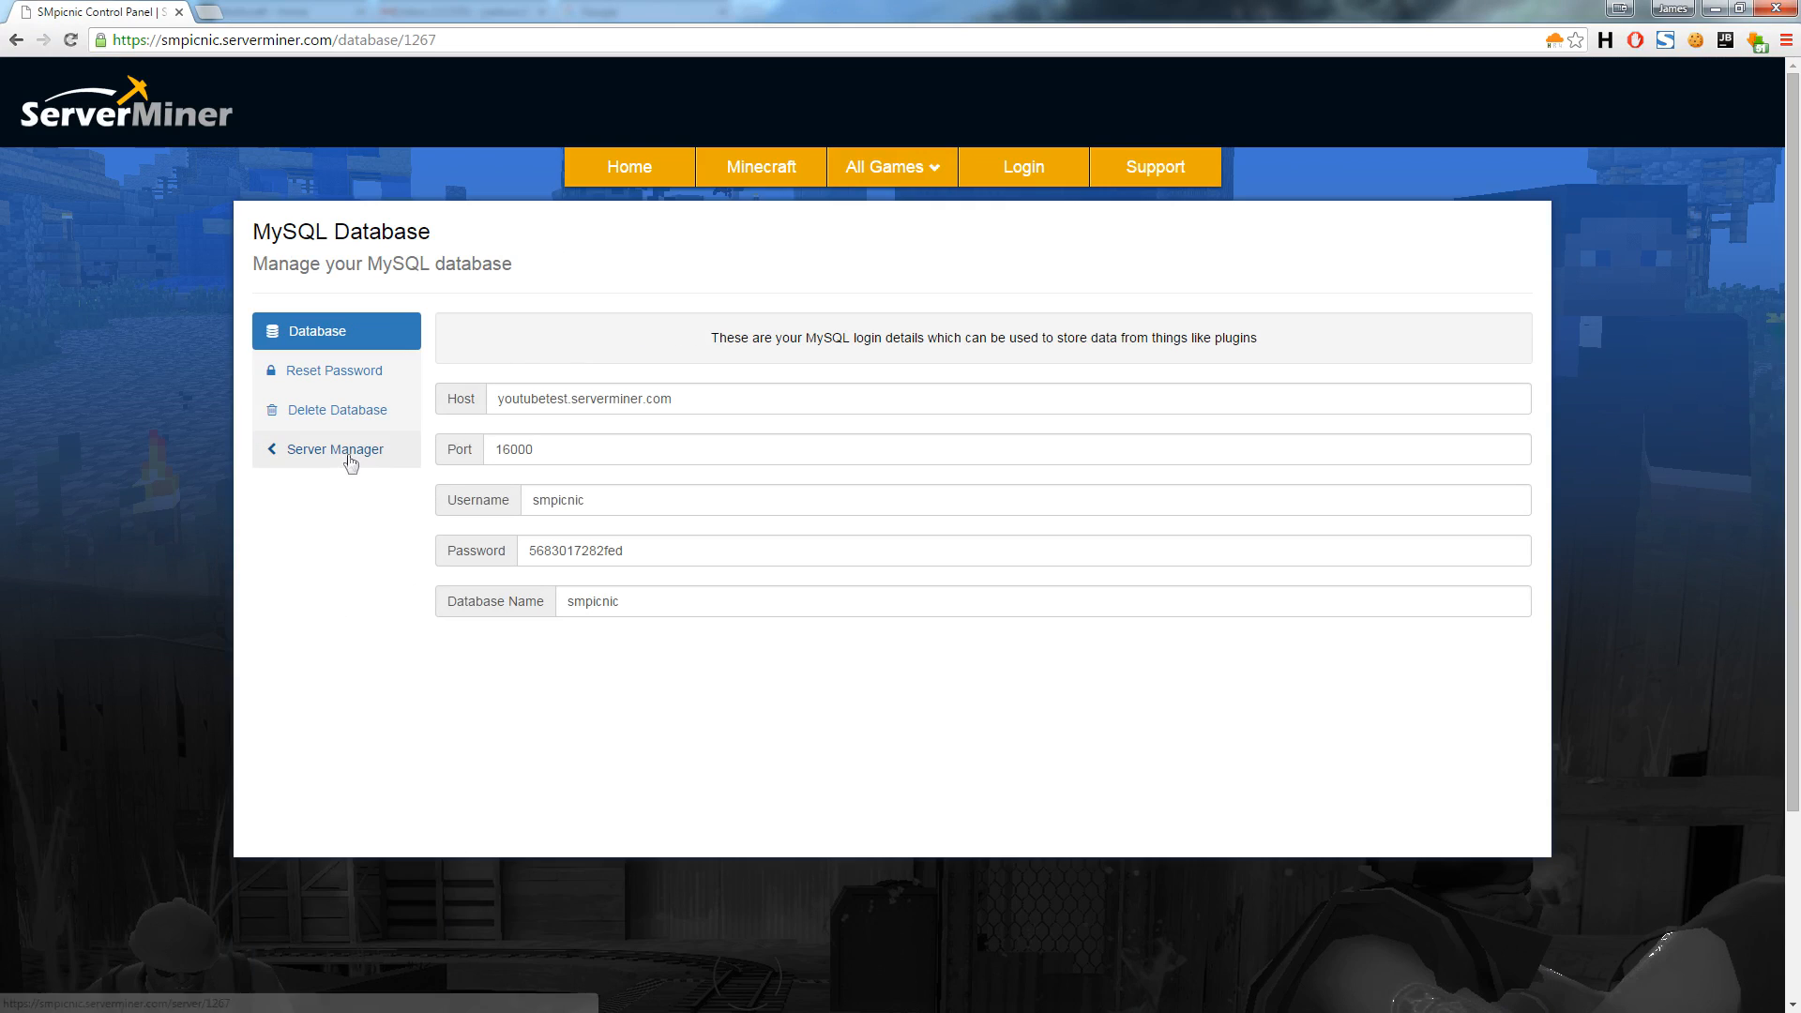
{"action": "left_click", "coordinate": [337, 449]}
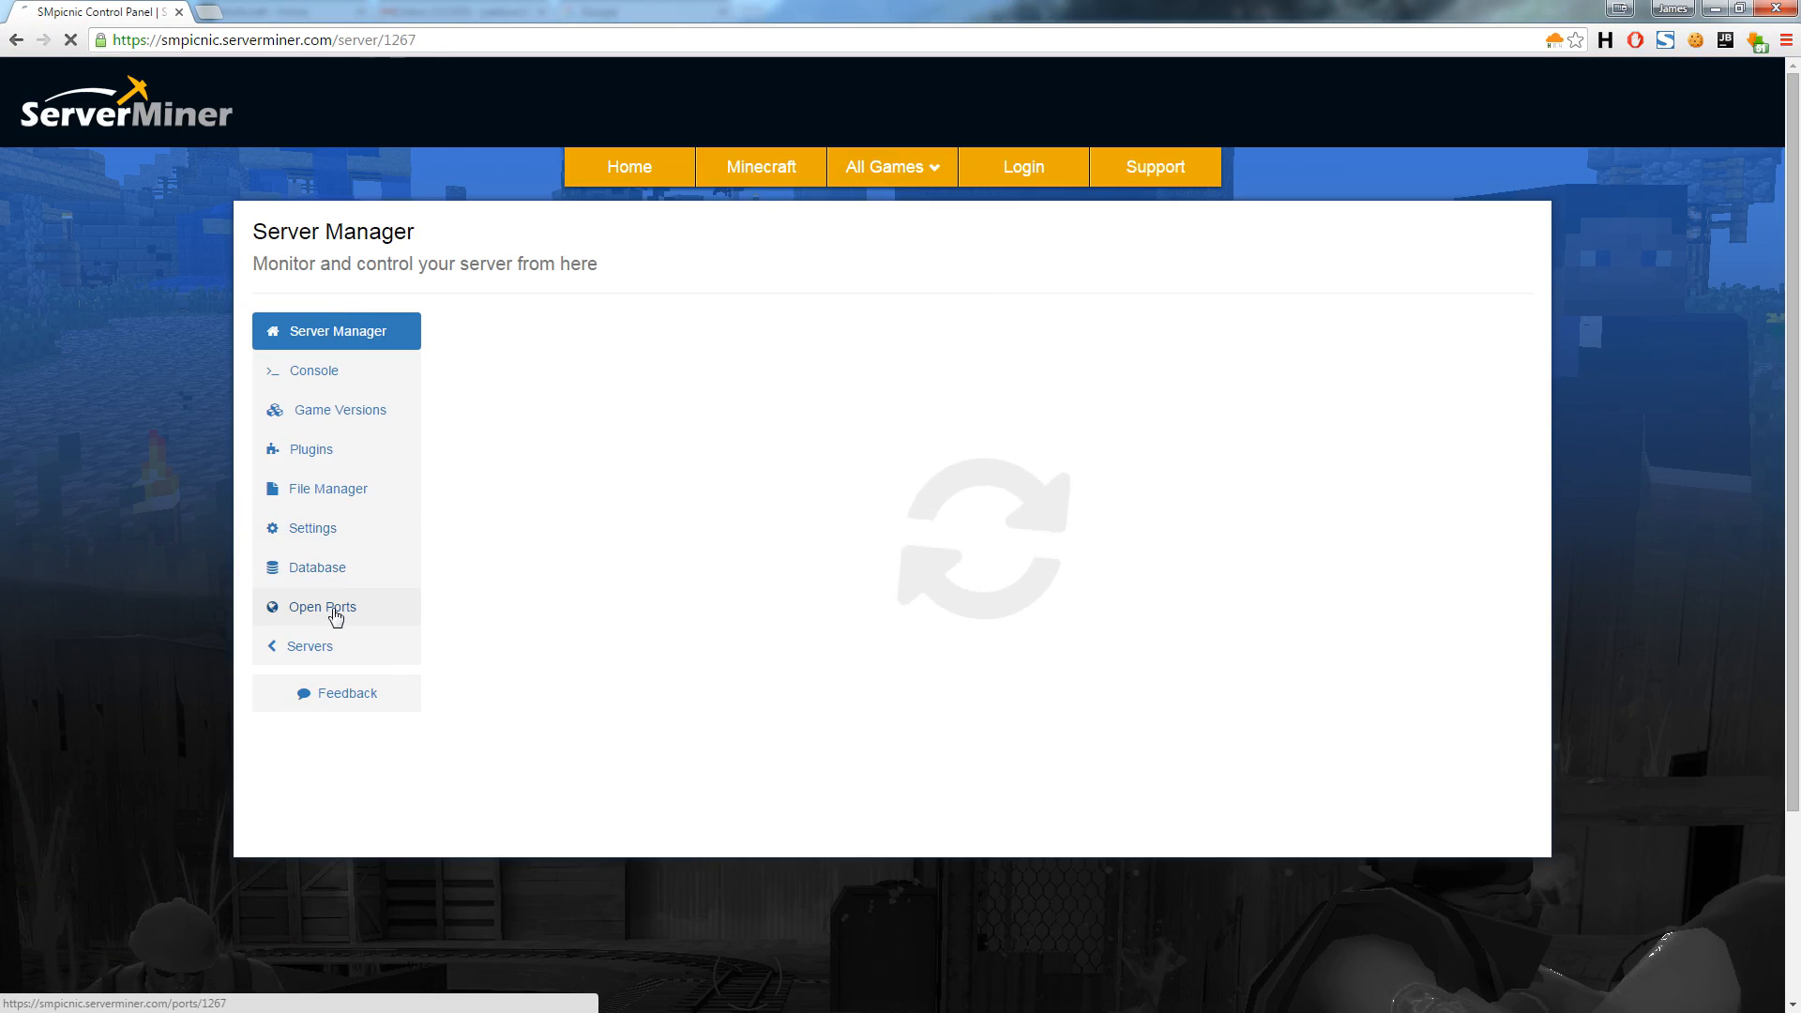
{"action": "left_click", "coordinate": [323, 606]}
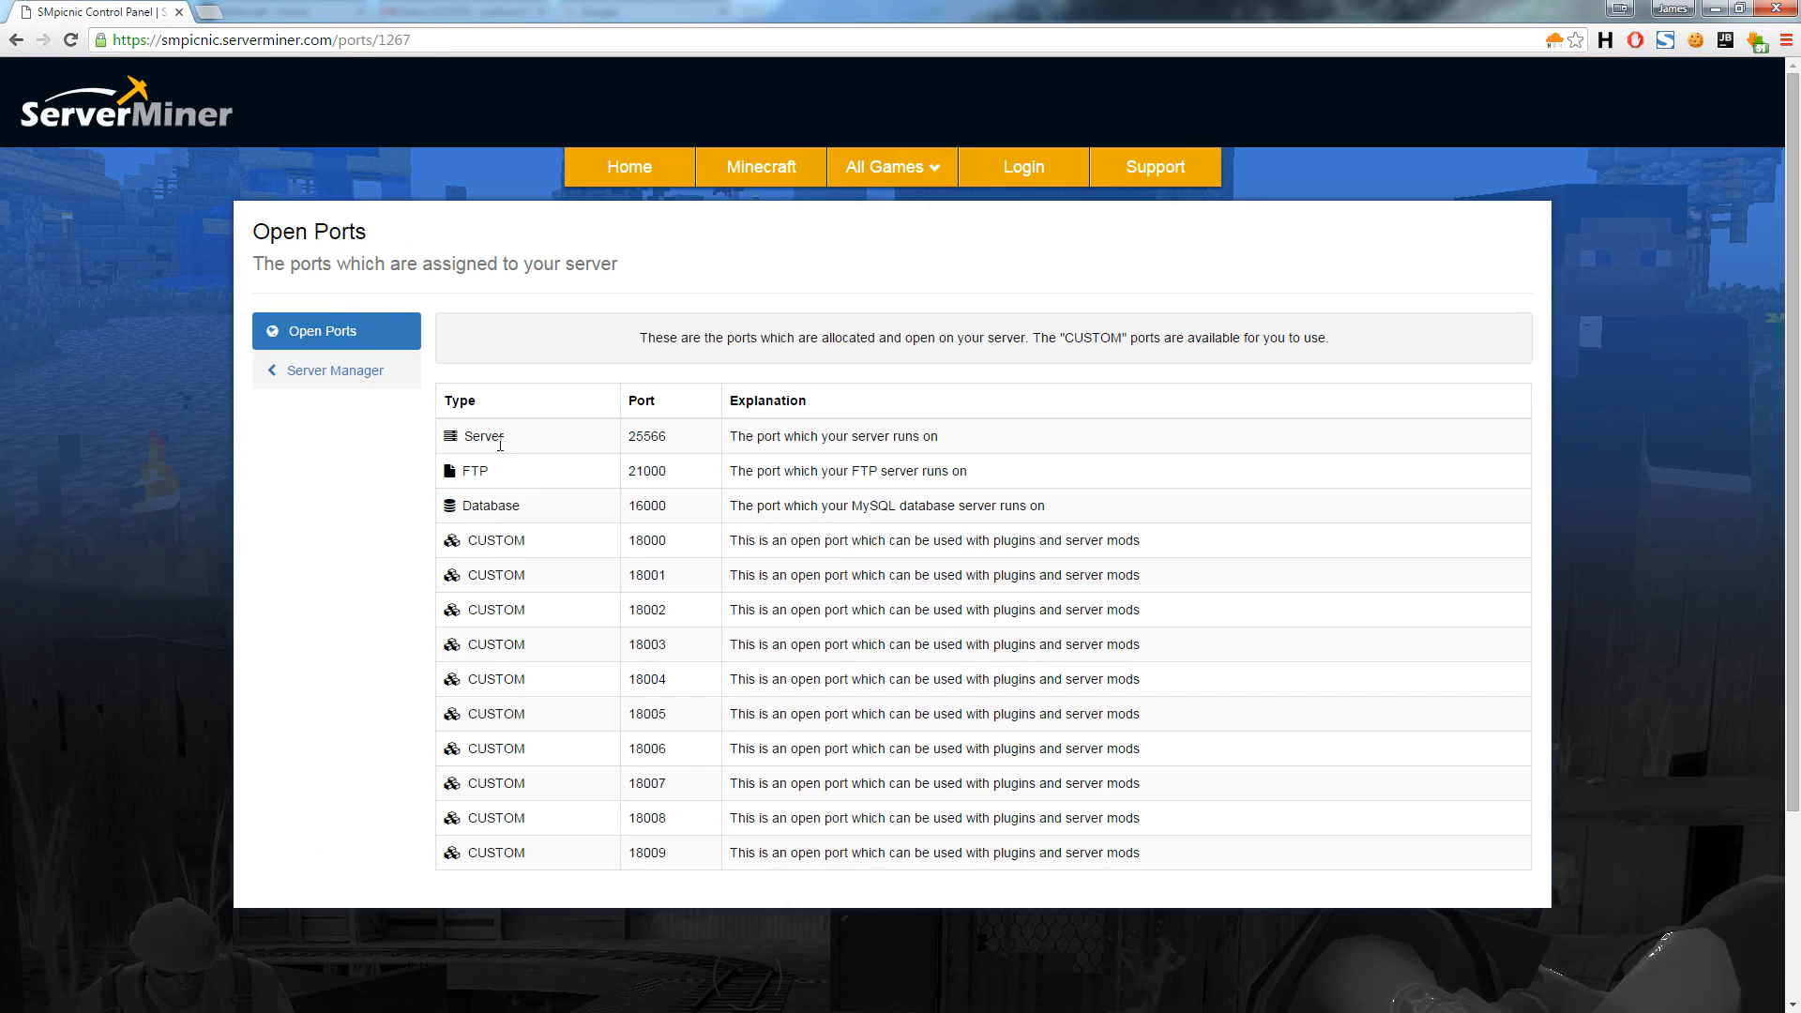
{"action": "mouse_move", "coordinate": [981, 845]}
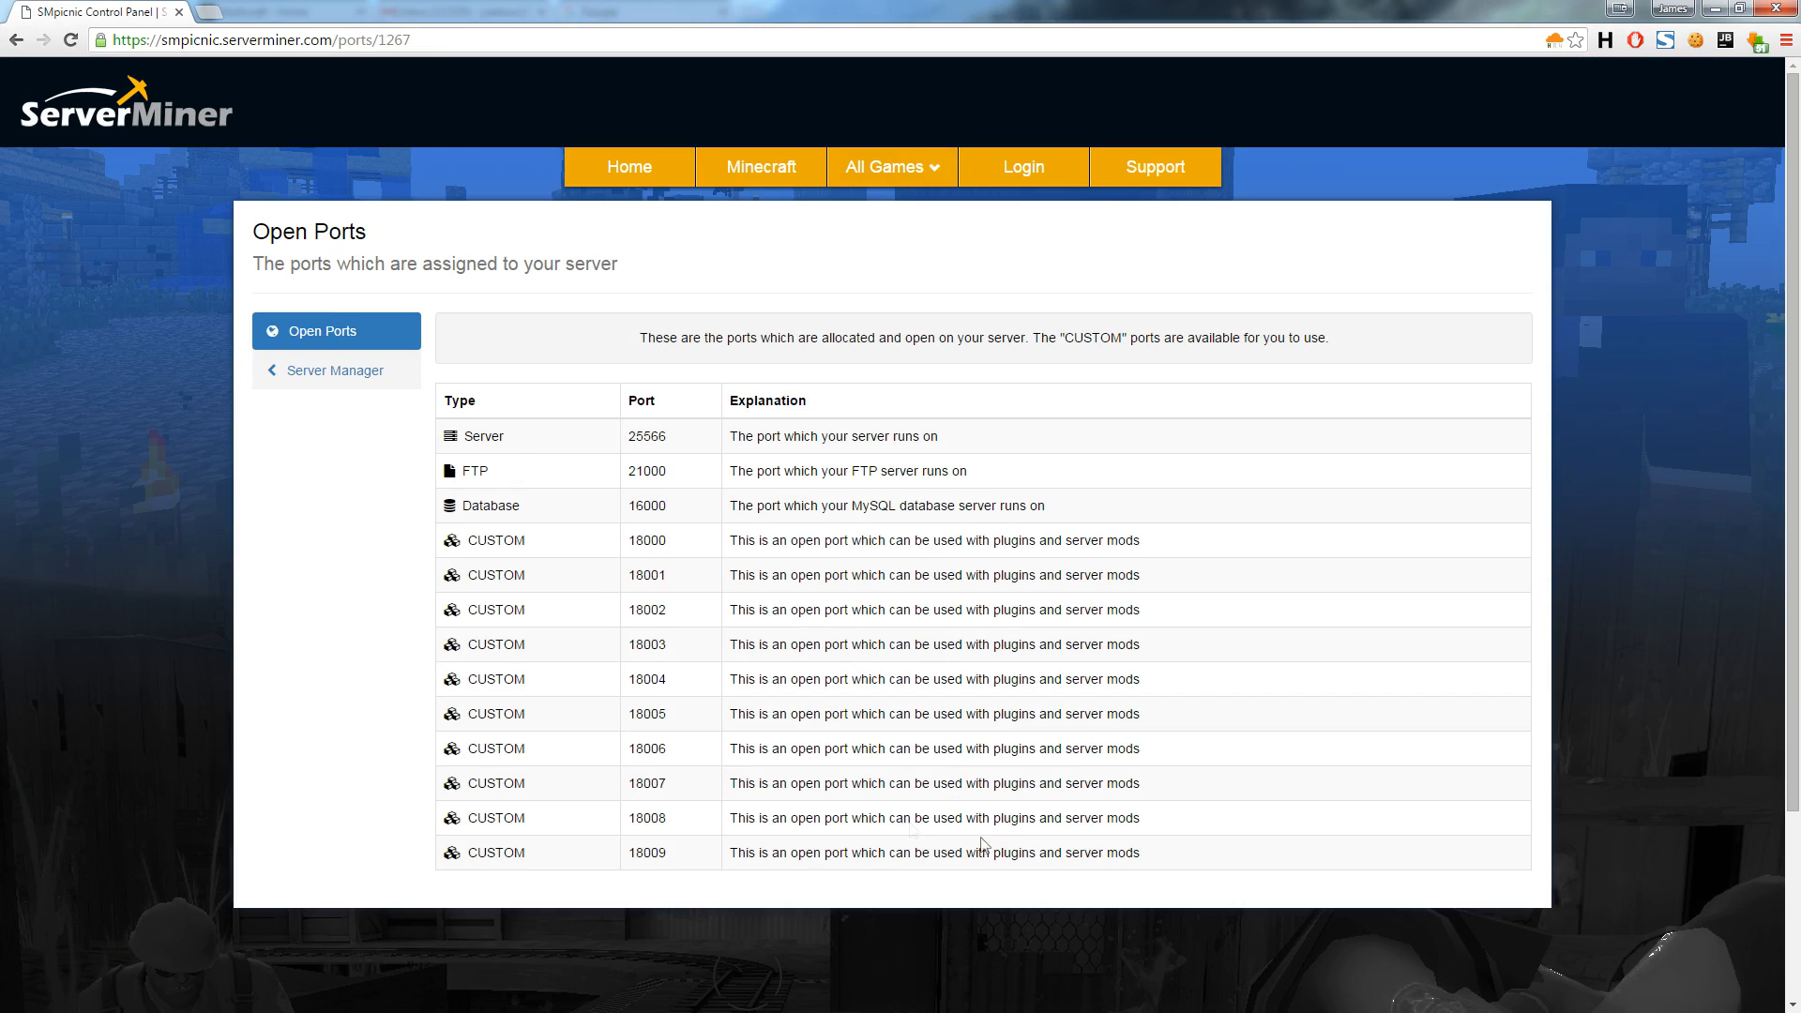
{"action": "mouse_move", "coordinate": [329, 400]}
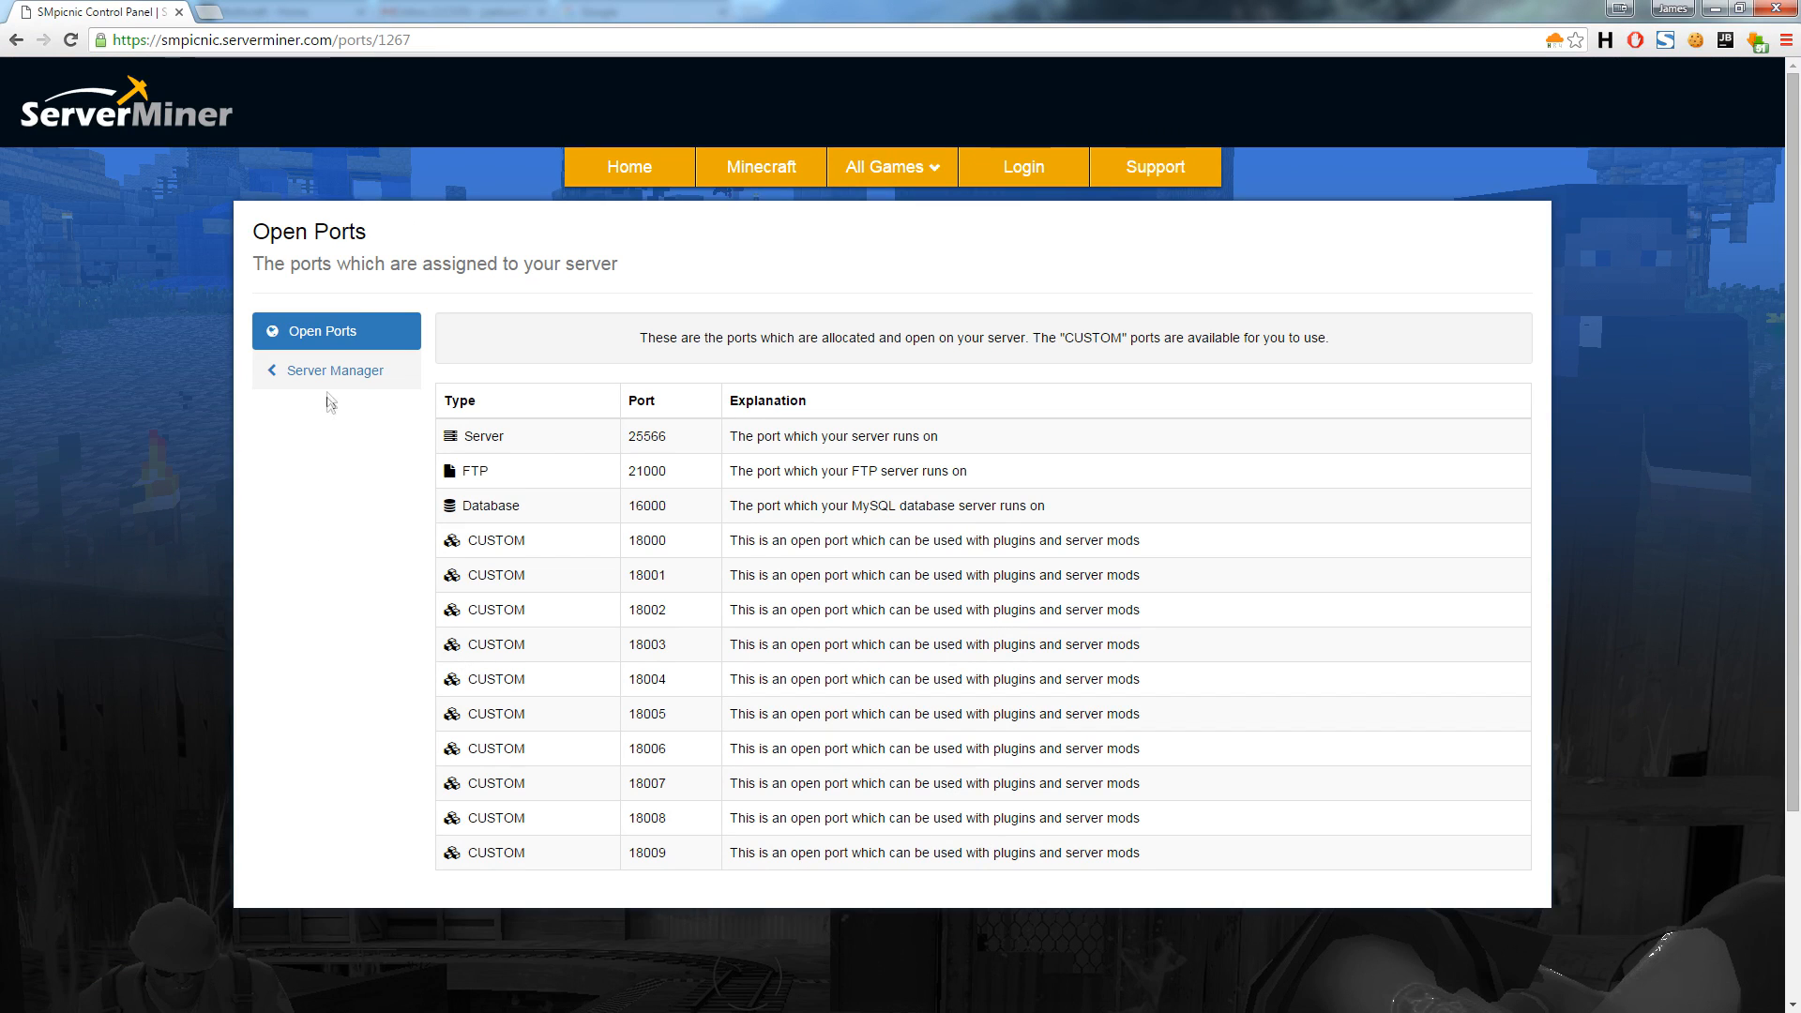
{"action": "left_click", "coordinate": [334, 369]}
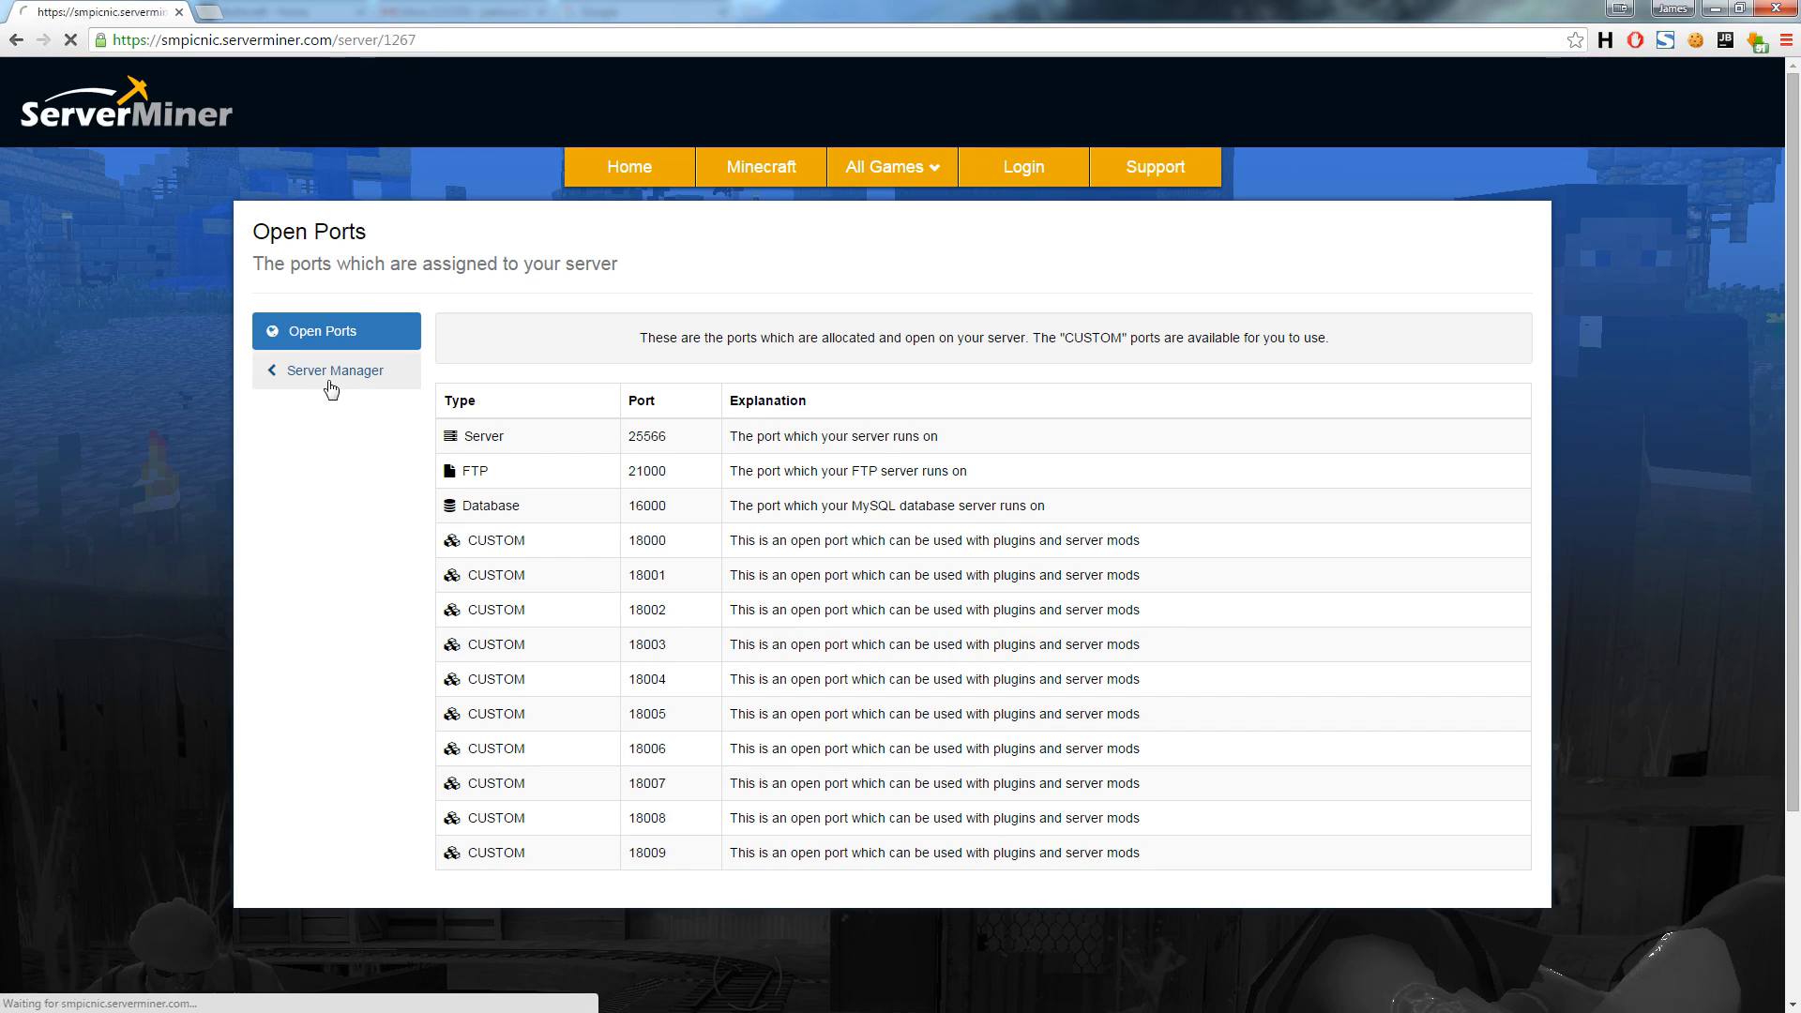
{"action": "left_click", "coordinate": [334, 370]}
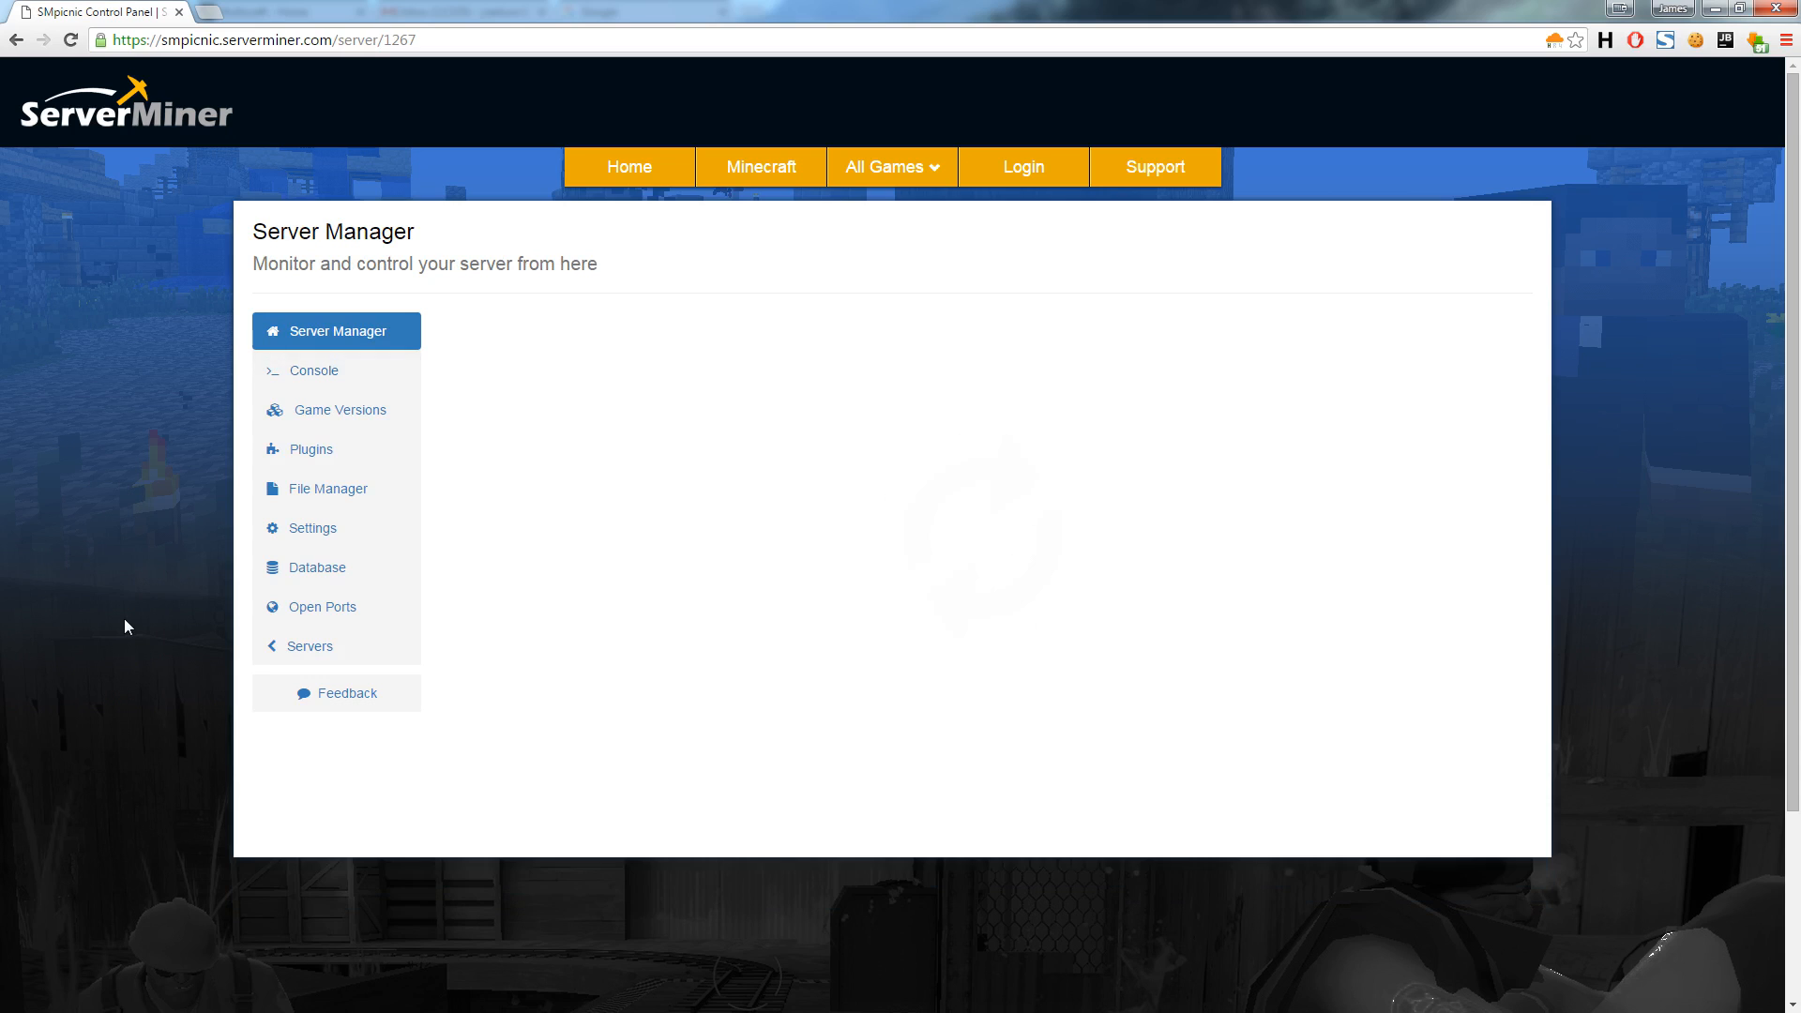